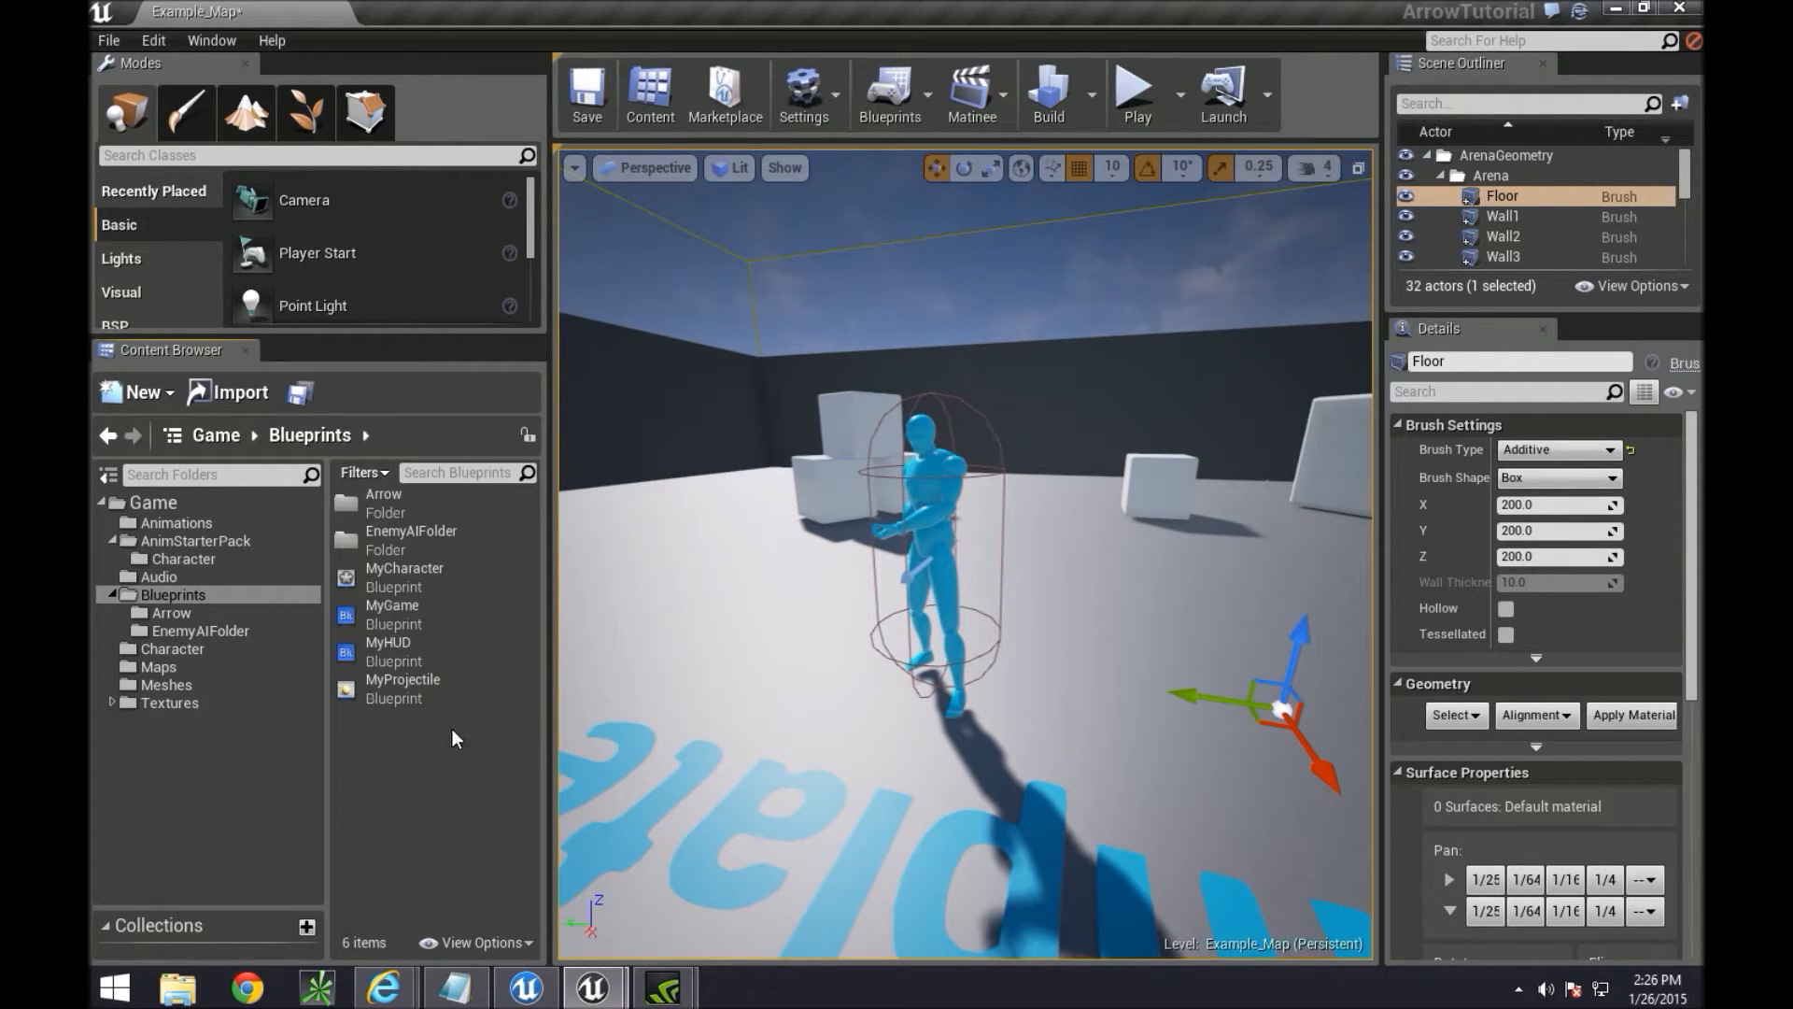
mouse_move(431, 745)
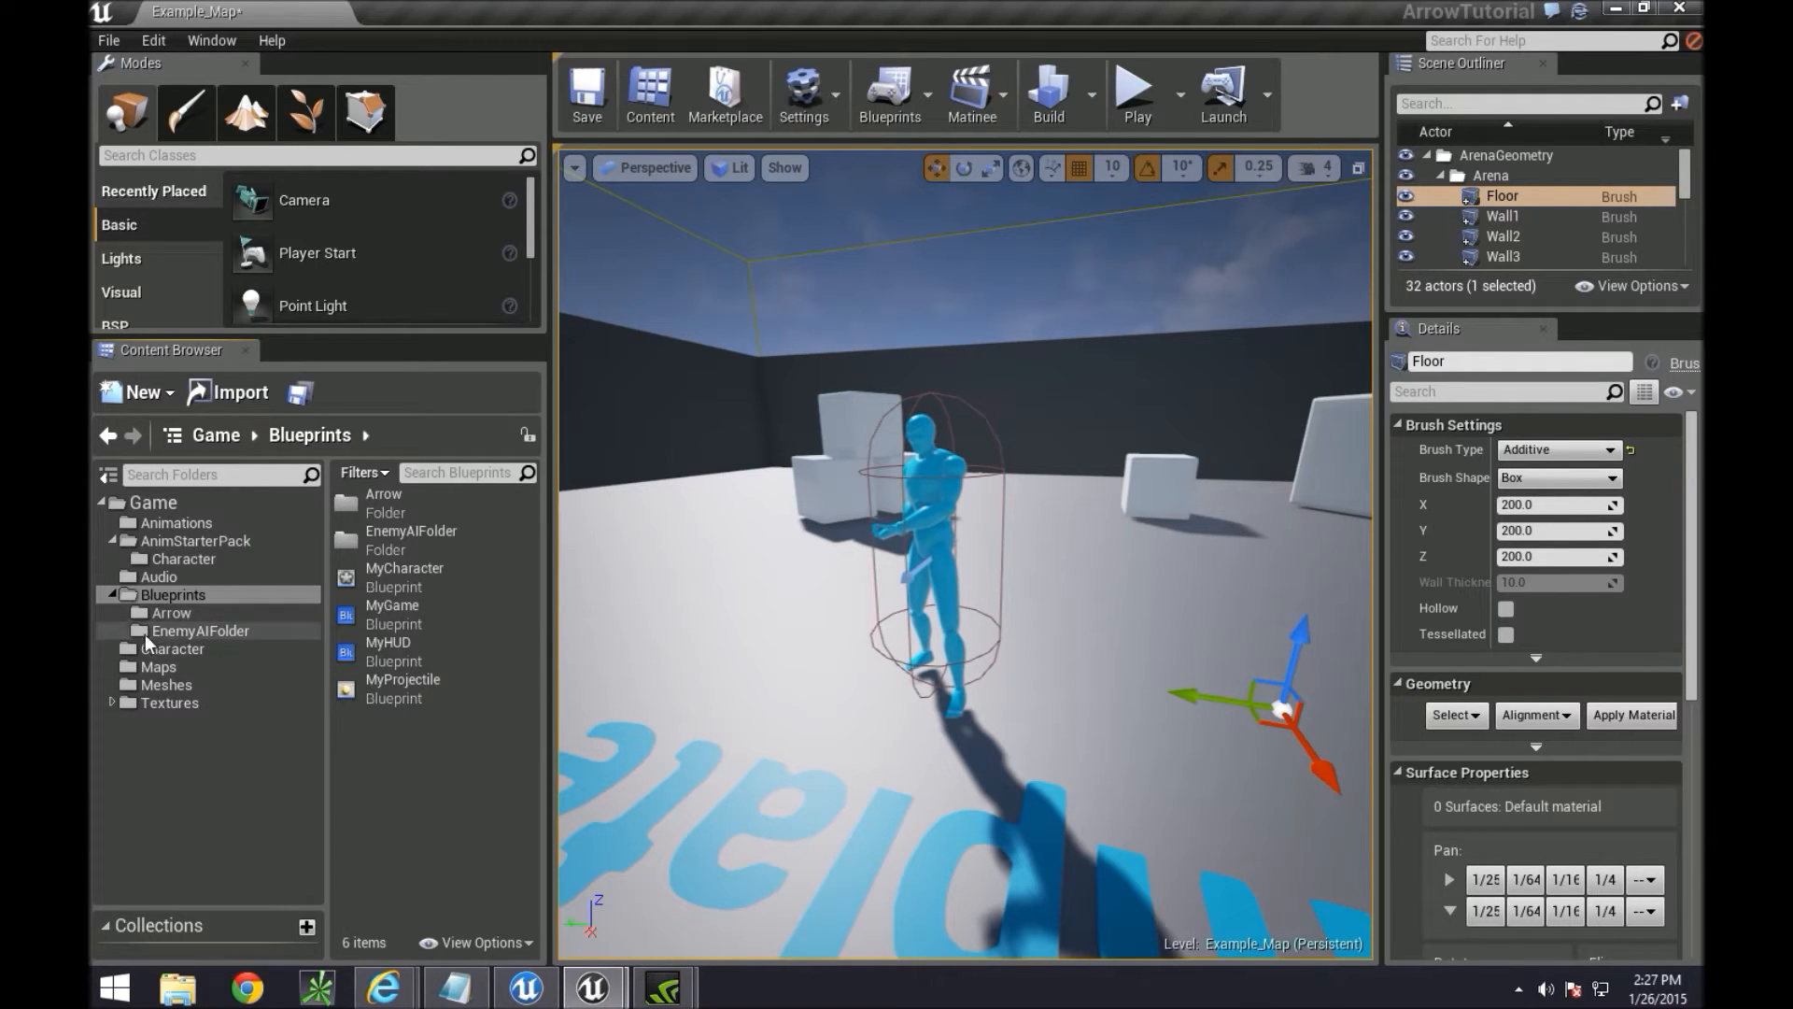
Open the FlyingArrow Blueprint from the Blueprints > Arrow folder on its Event Graph
click(170, 613)
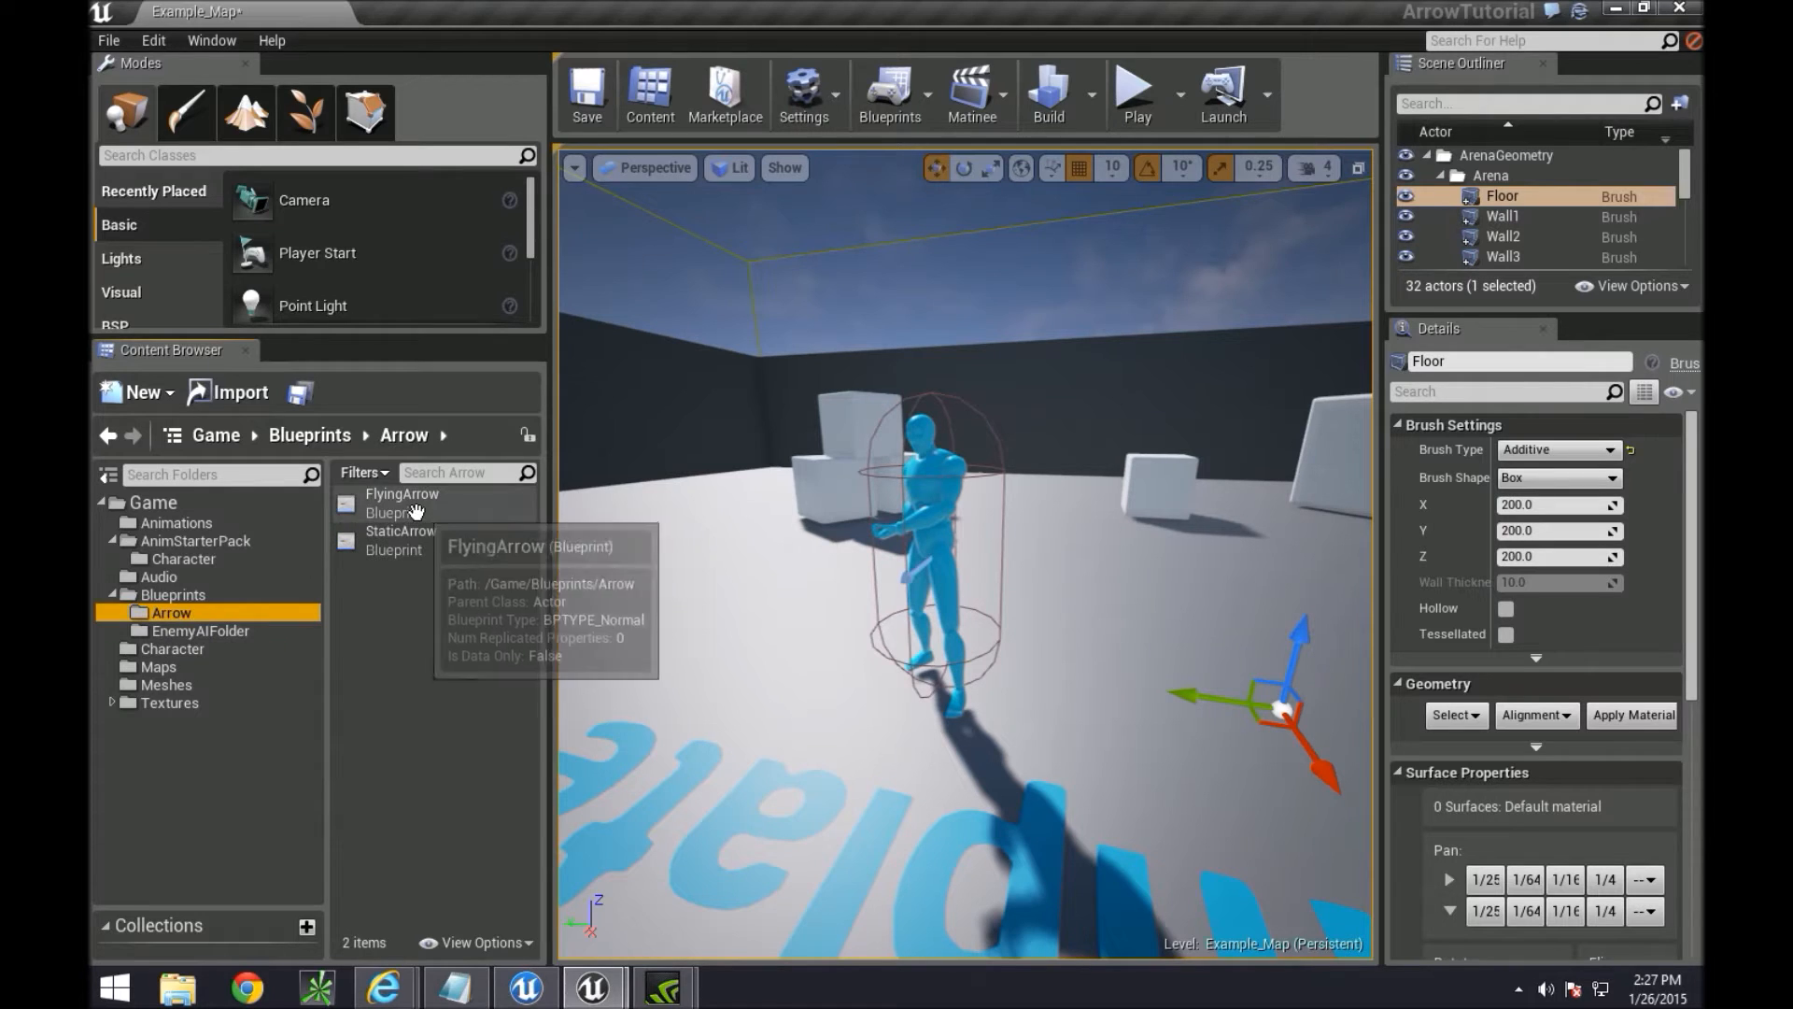
double_click(401, 502)
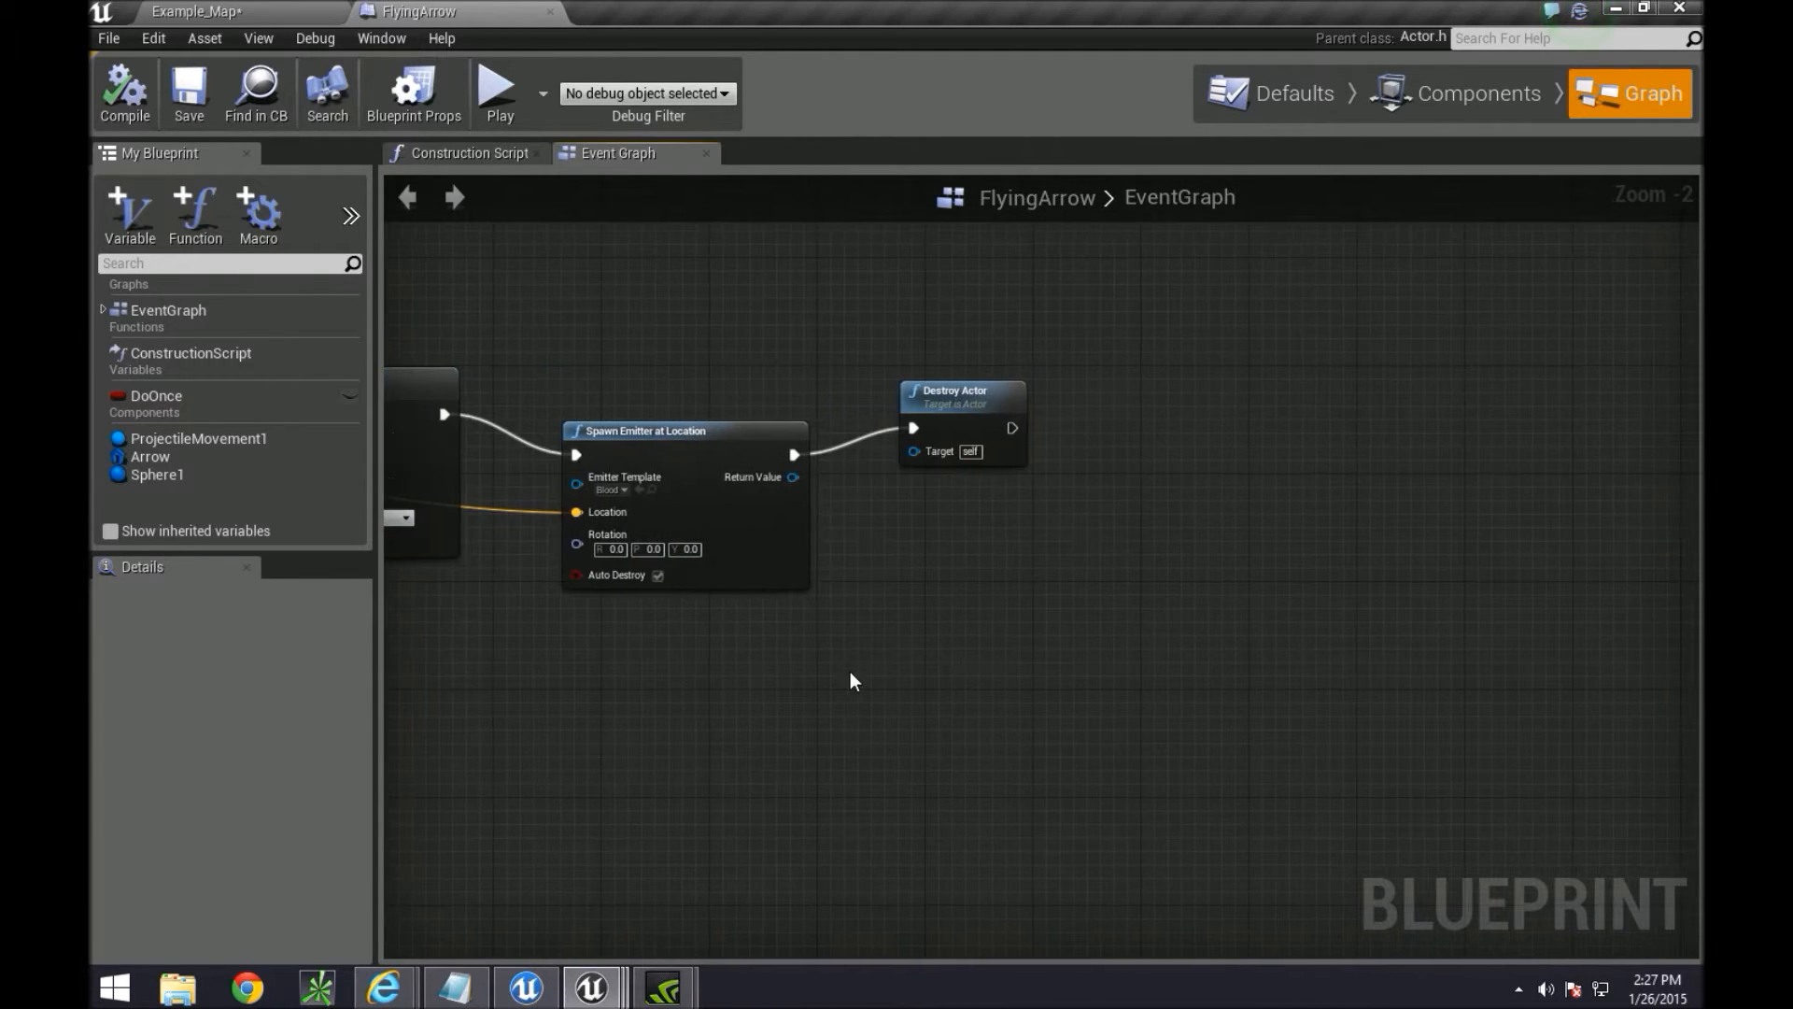
Insert an Apply Damage node after Spawn Emitter at Location, ahead of the shifted Destroy Actor
drag(955, 394, 1416, 403)
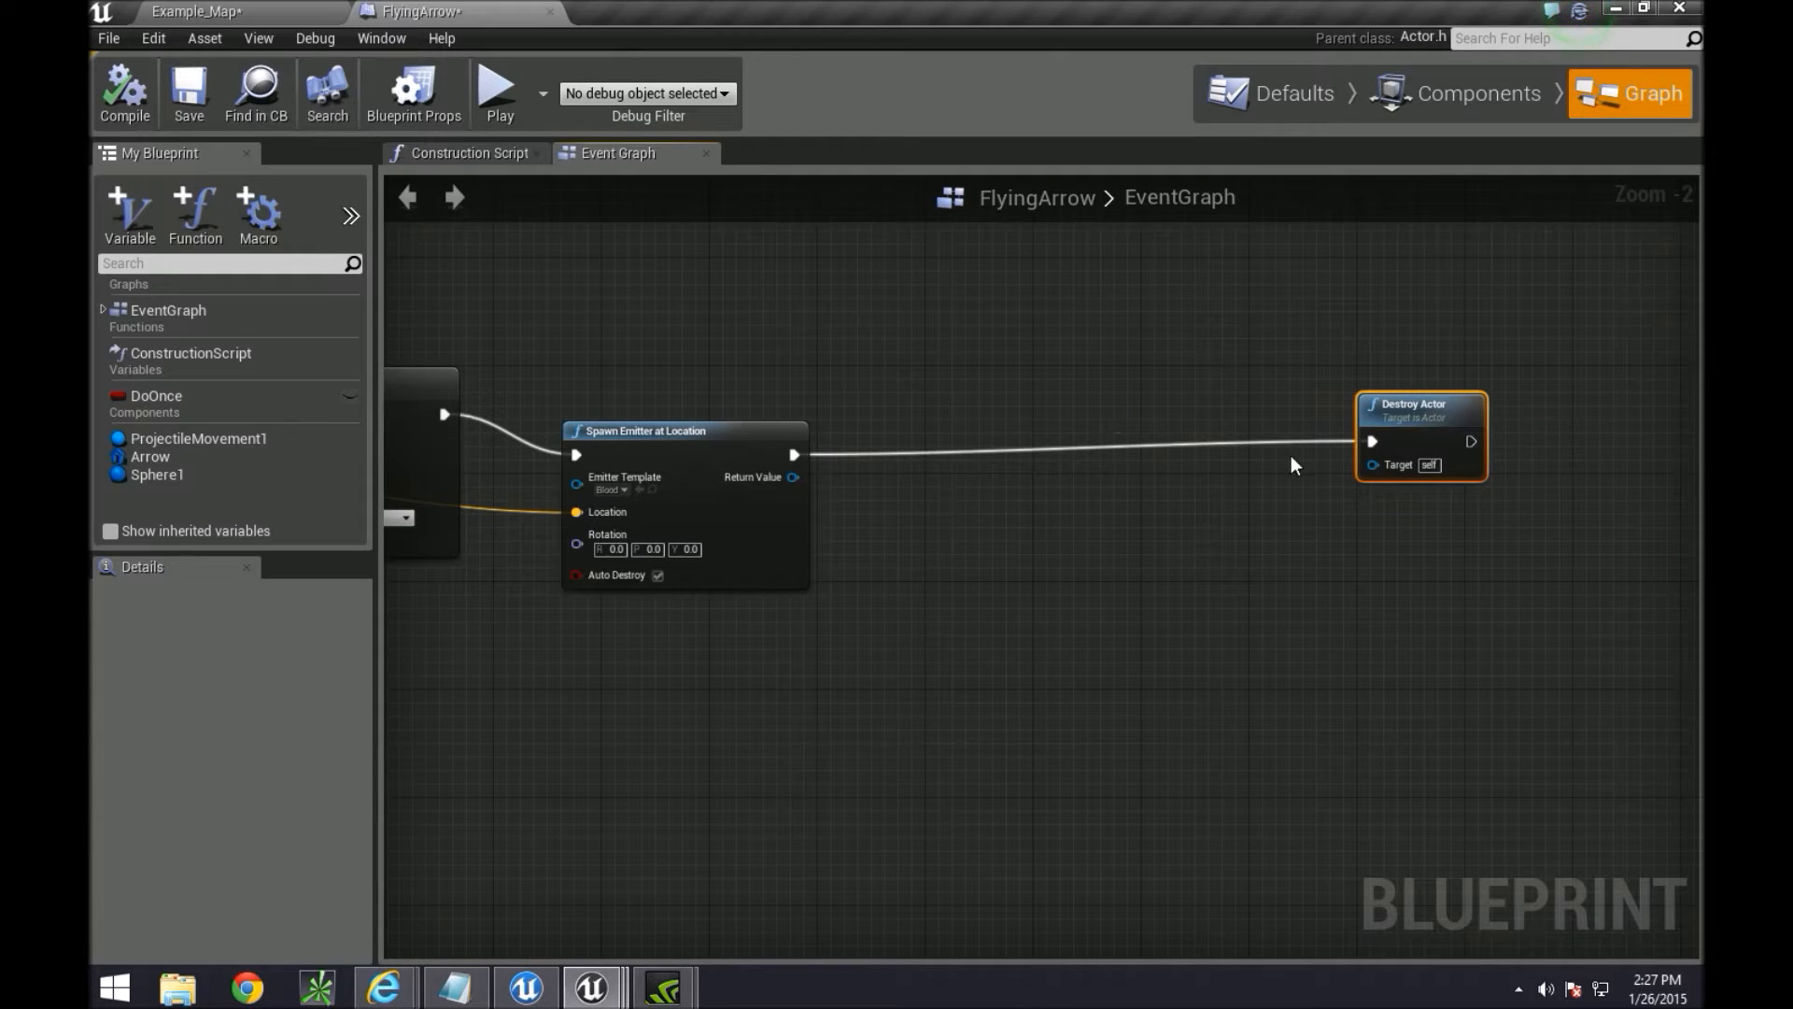
drag(798, 476, 1012, 471)
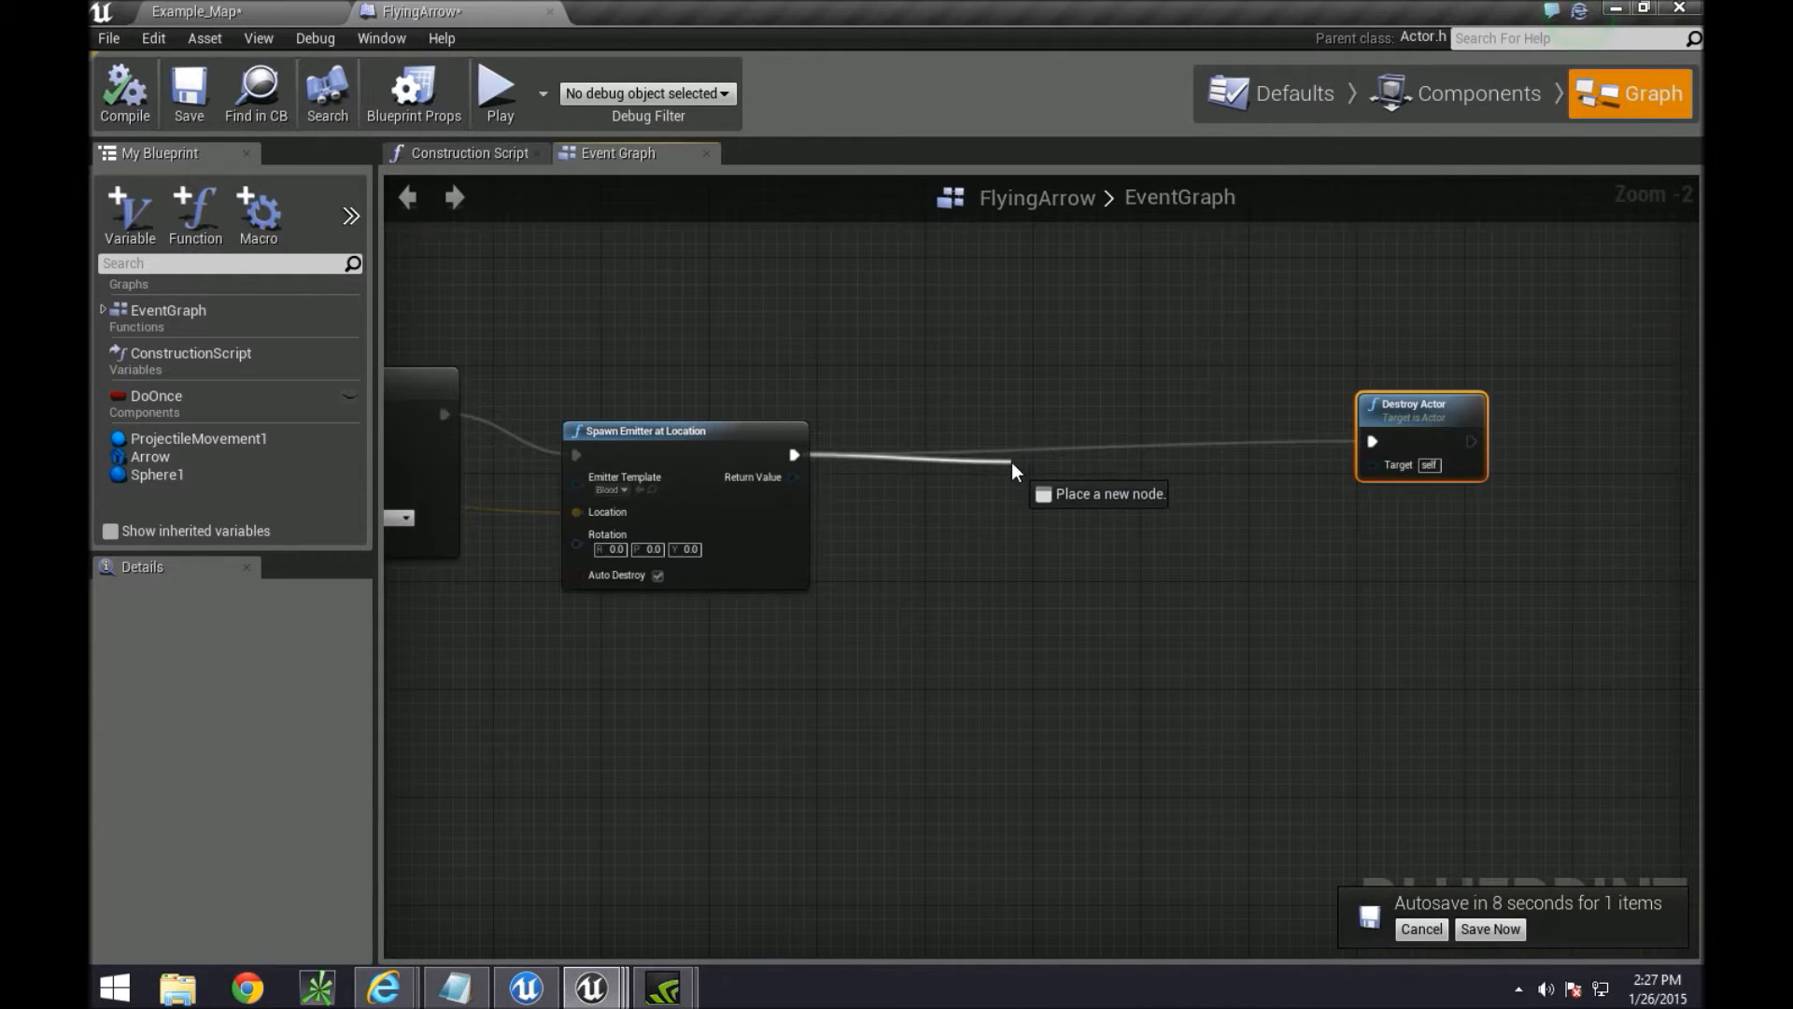
click(1010, 473)
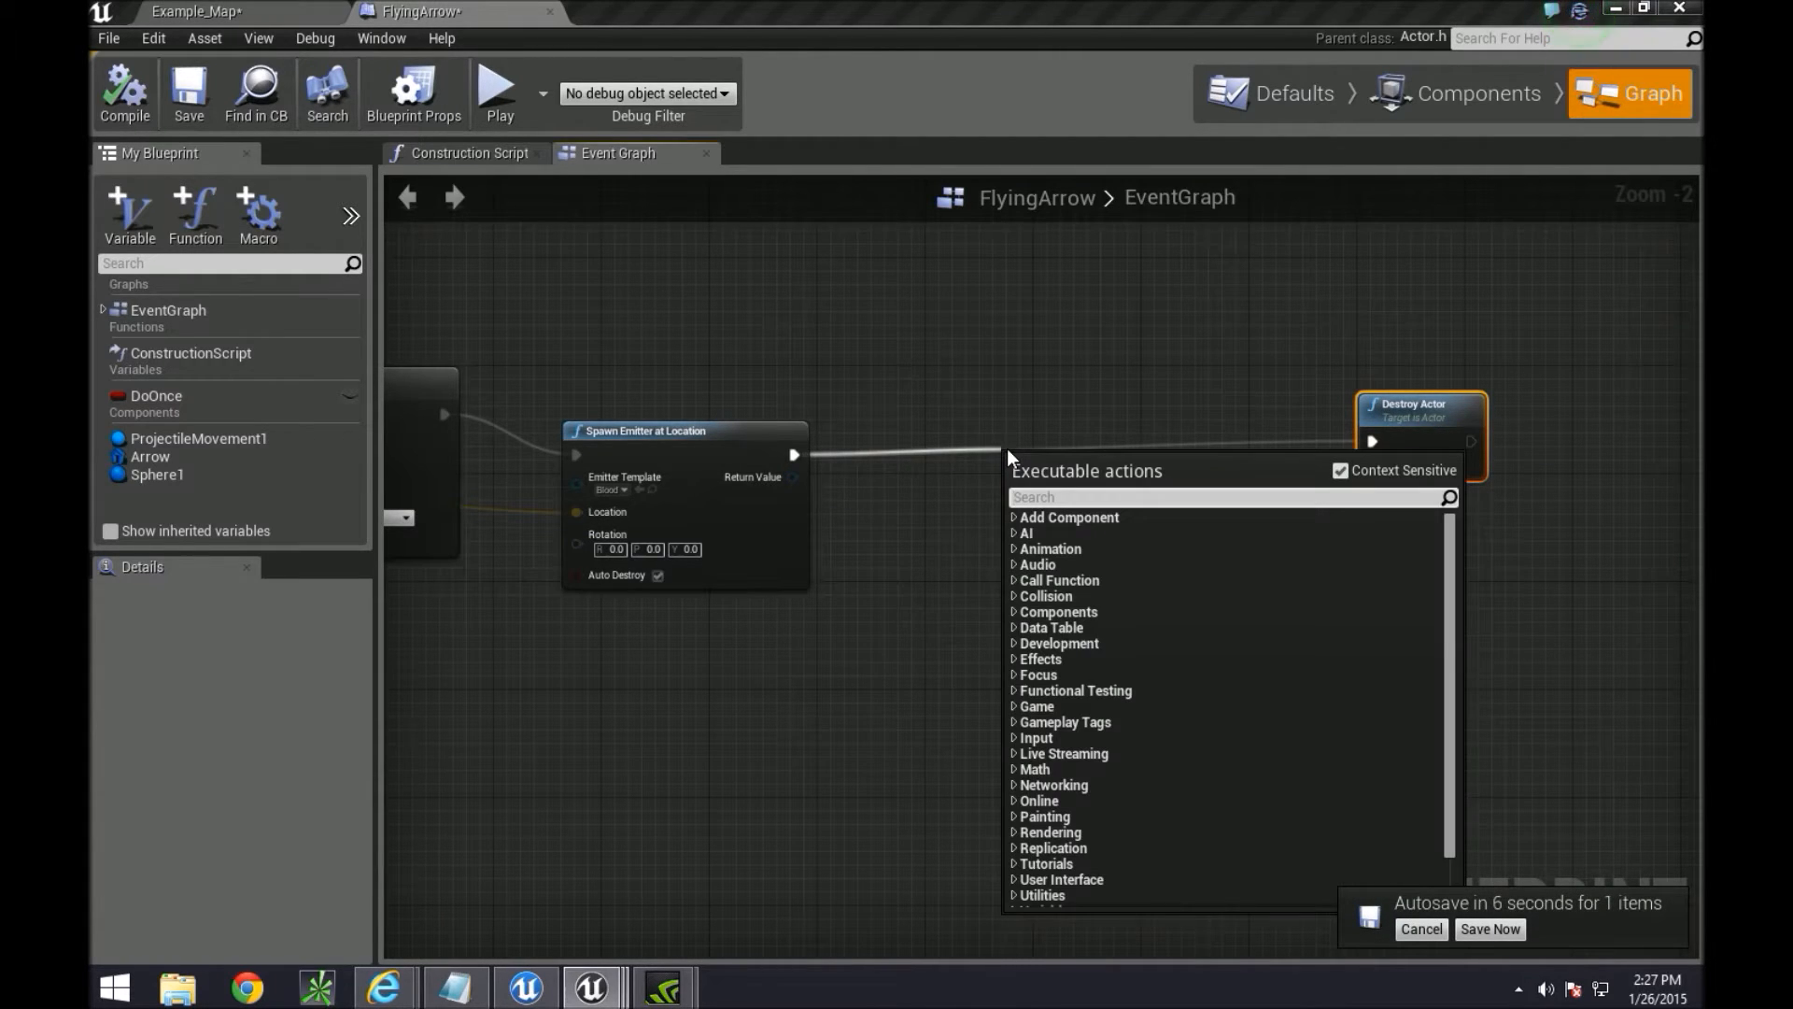
text(apply)
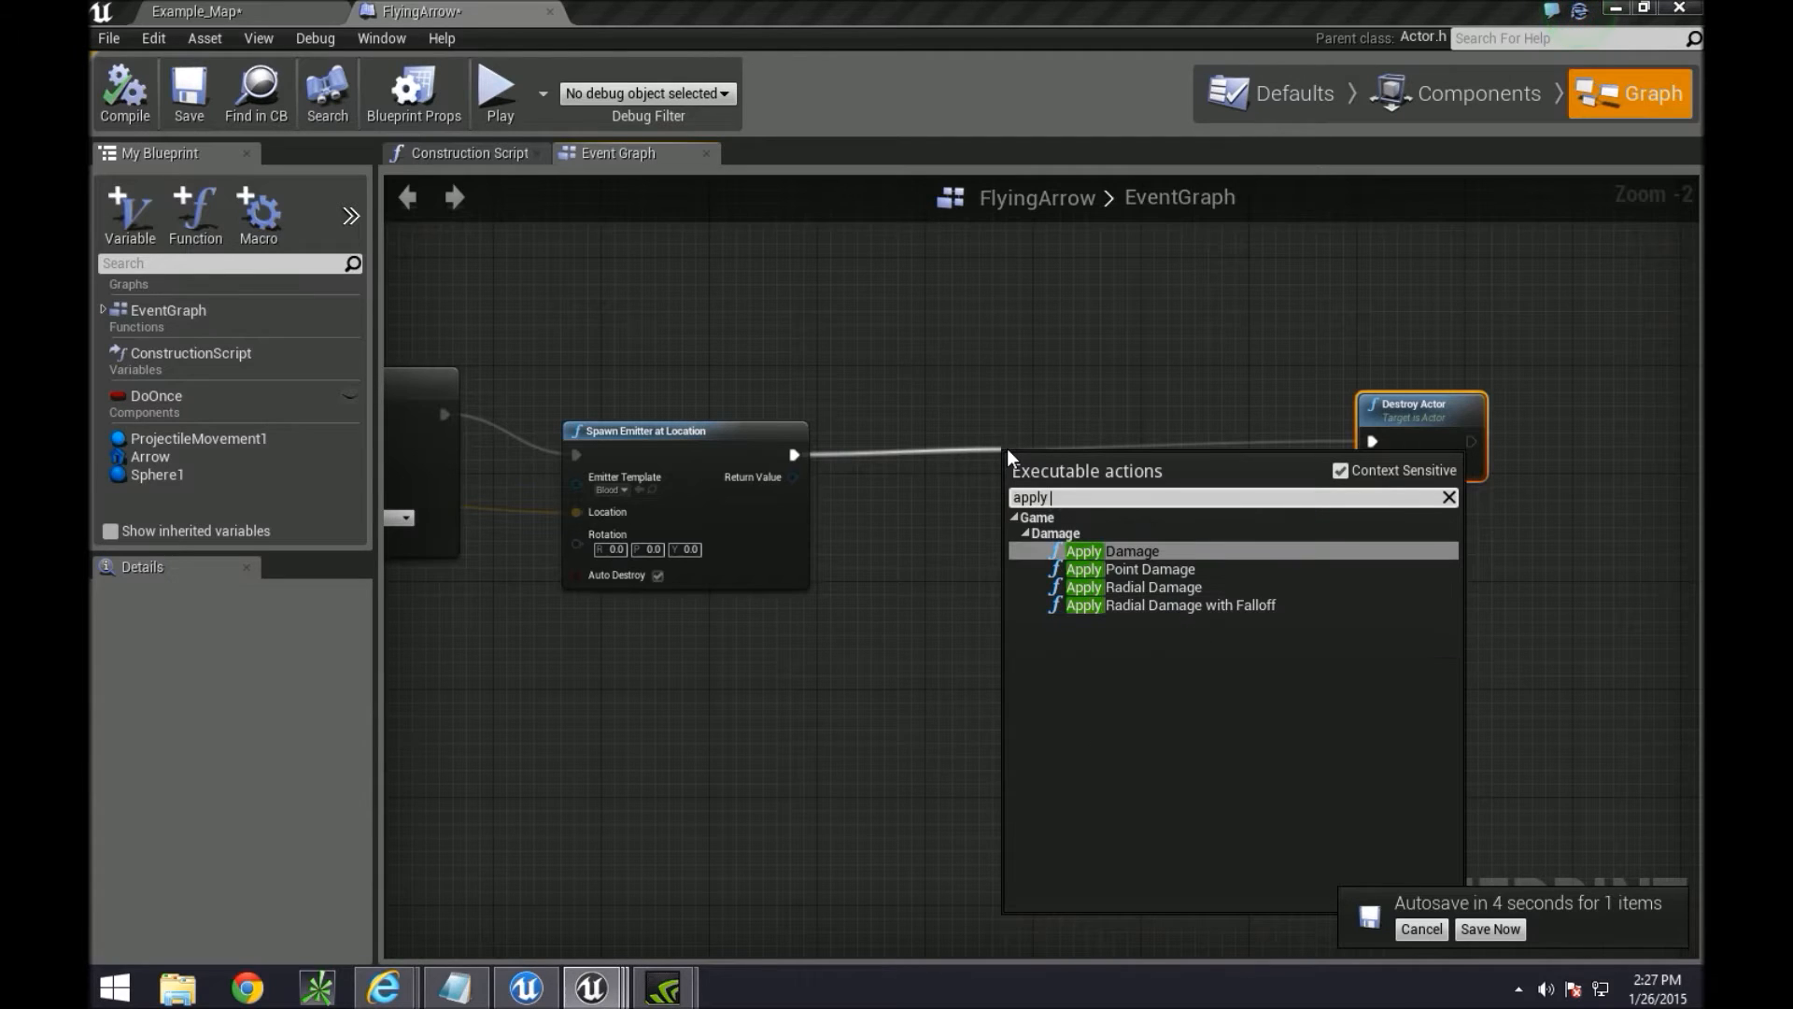
click(1113, 549)
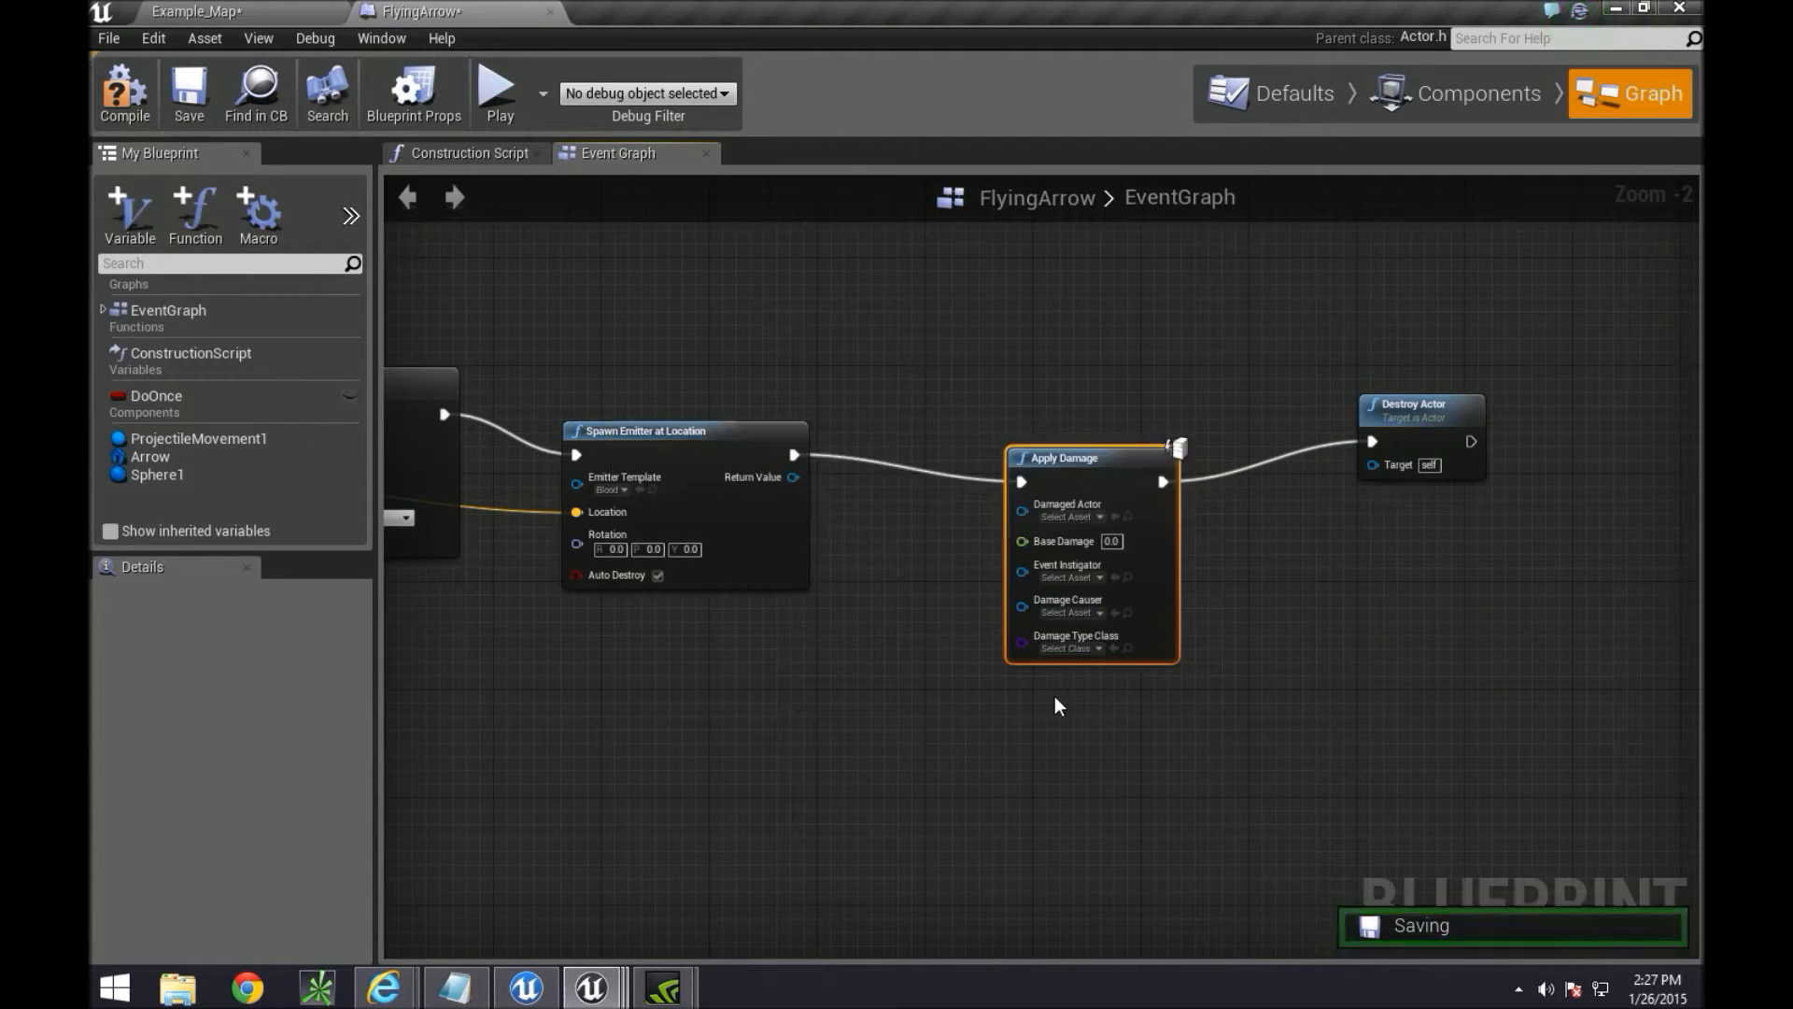
scroll(down, 3)
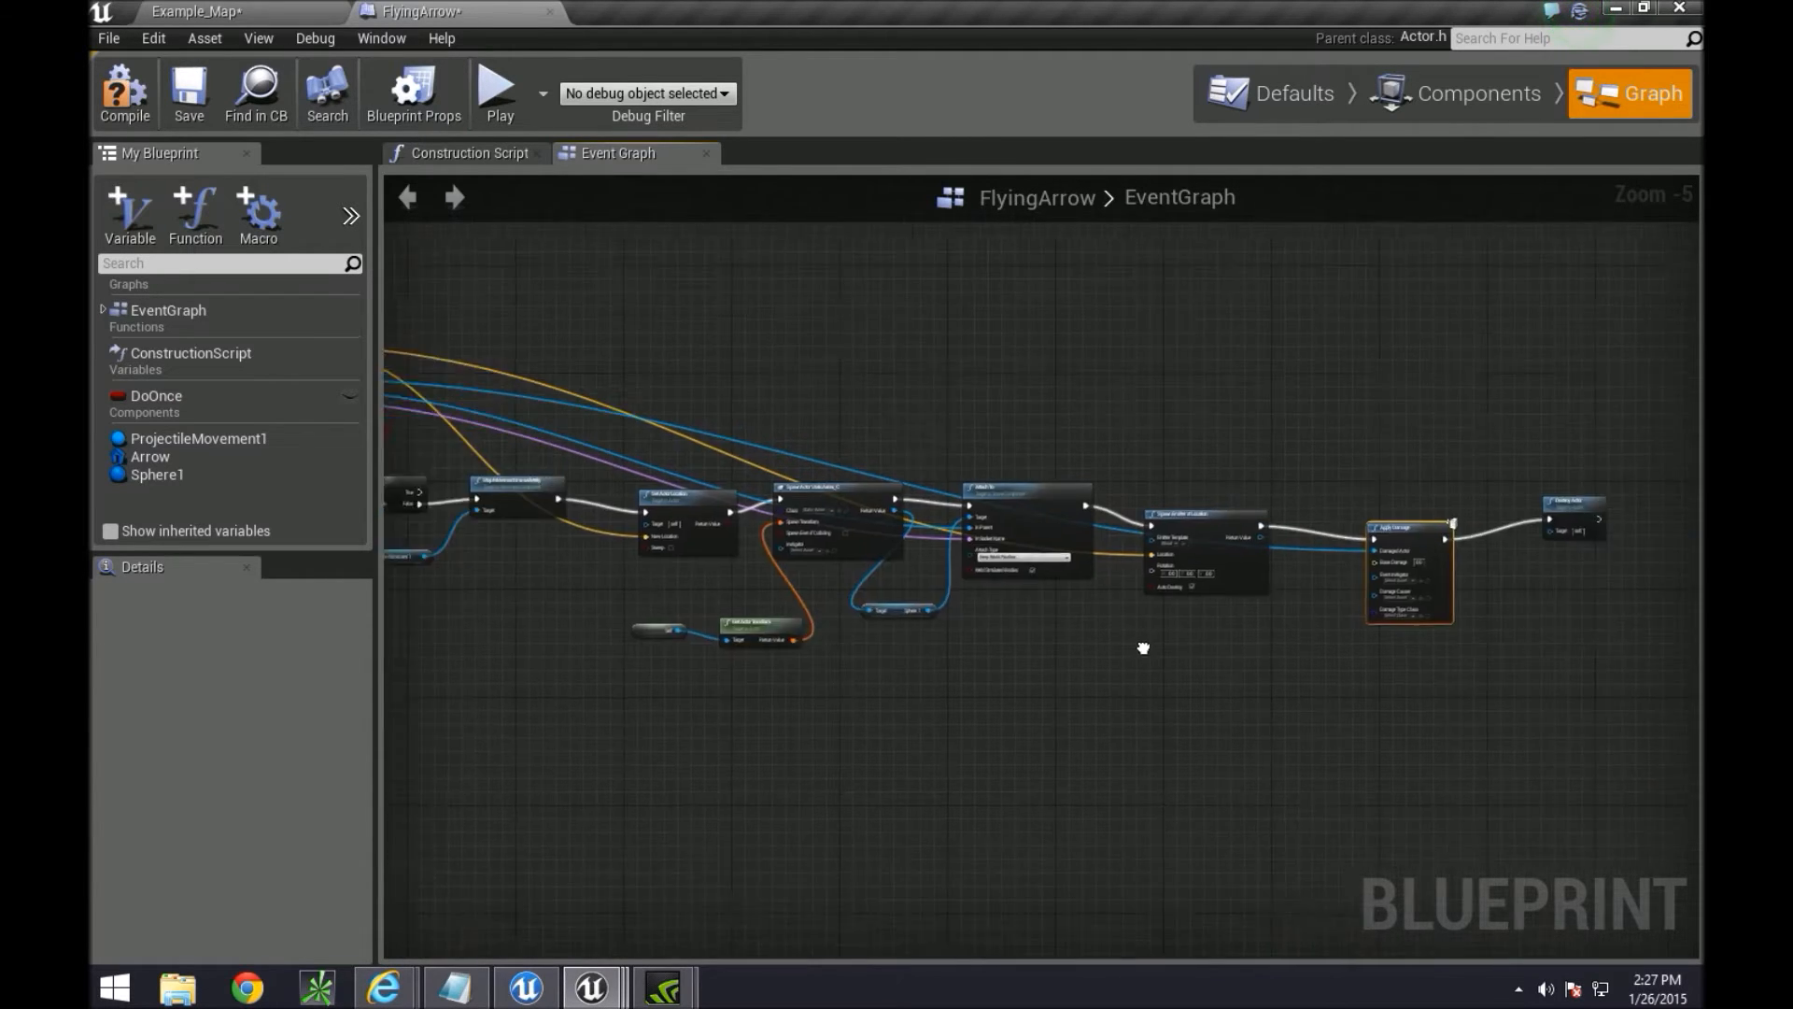
Give Apply Damage a Base Damage of 1 and wire a Self reference into Damage Causer
scroll(up, 3)
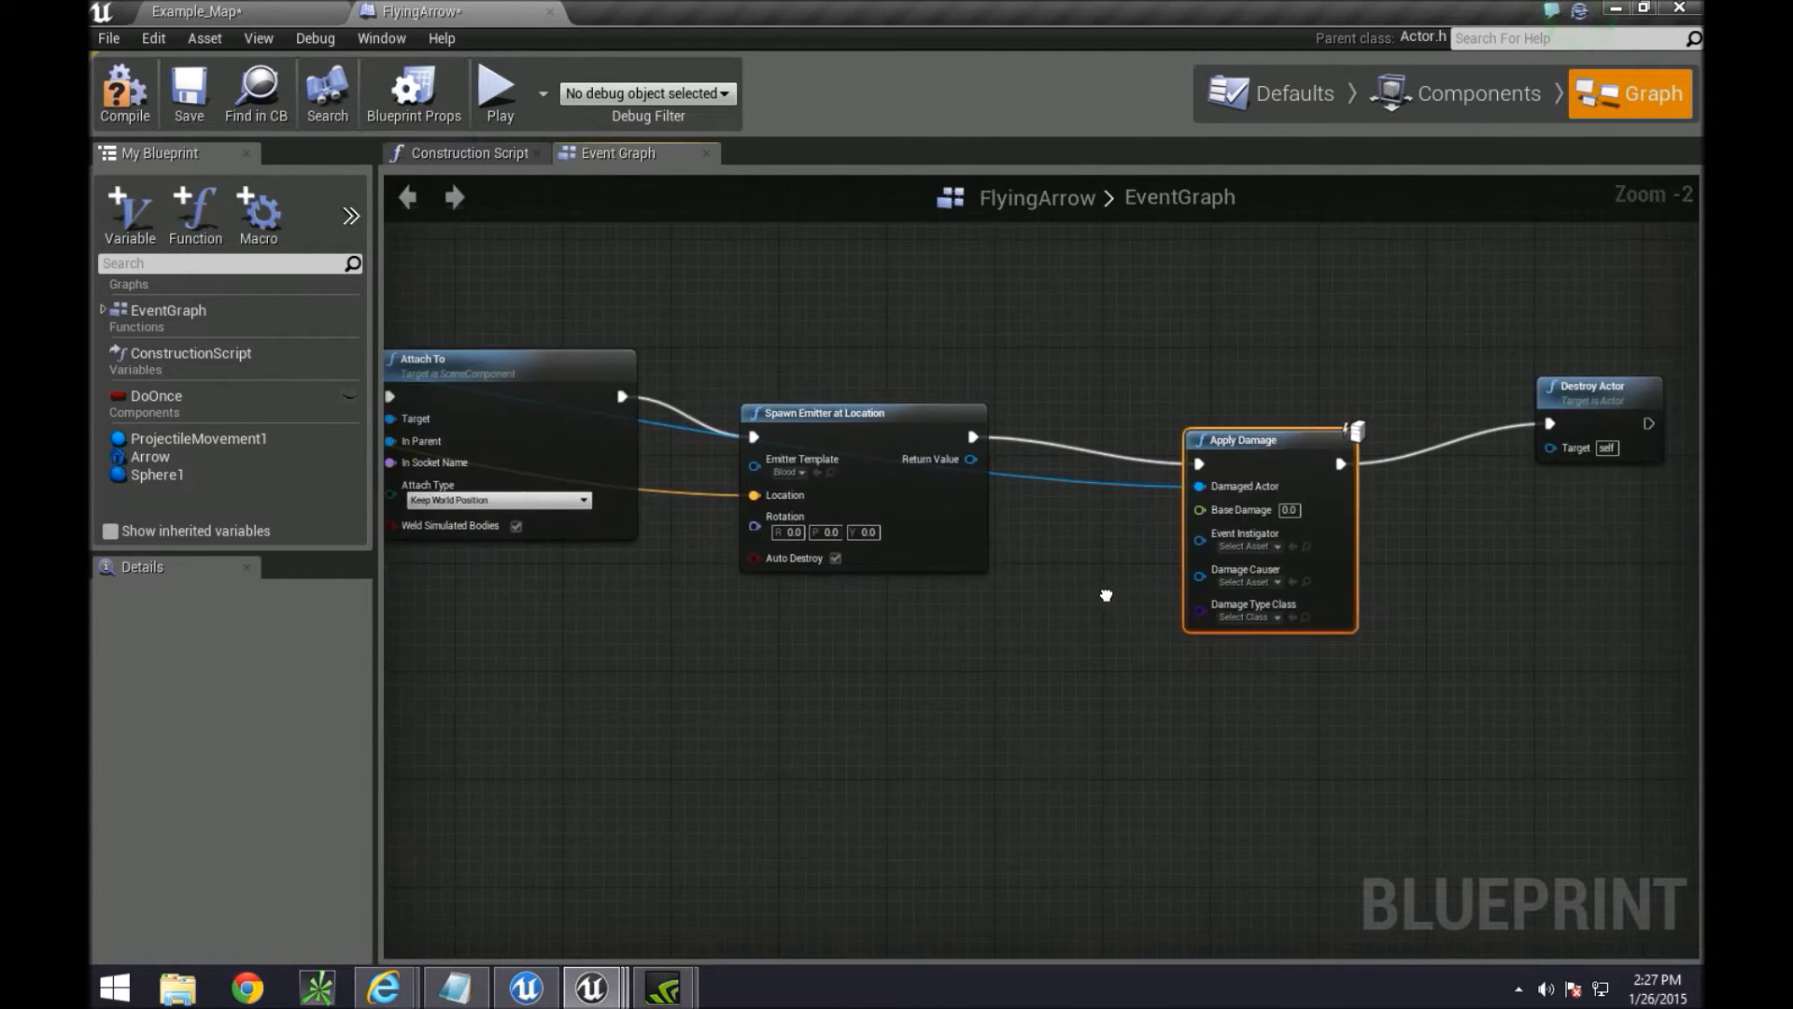
mouse_move(1240, 508)
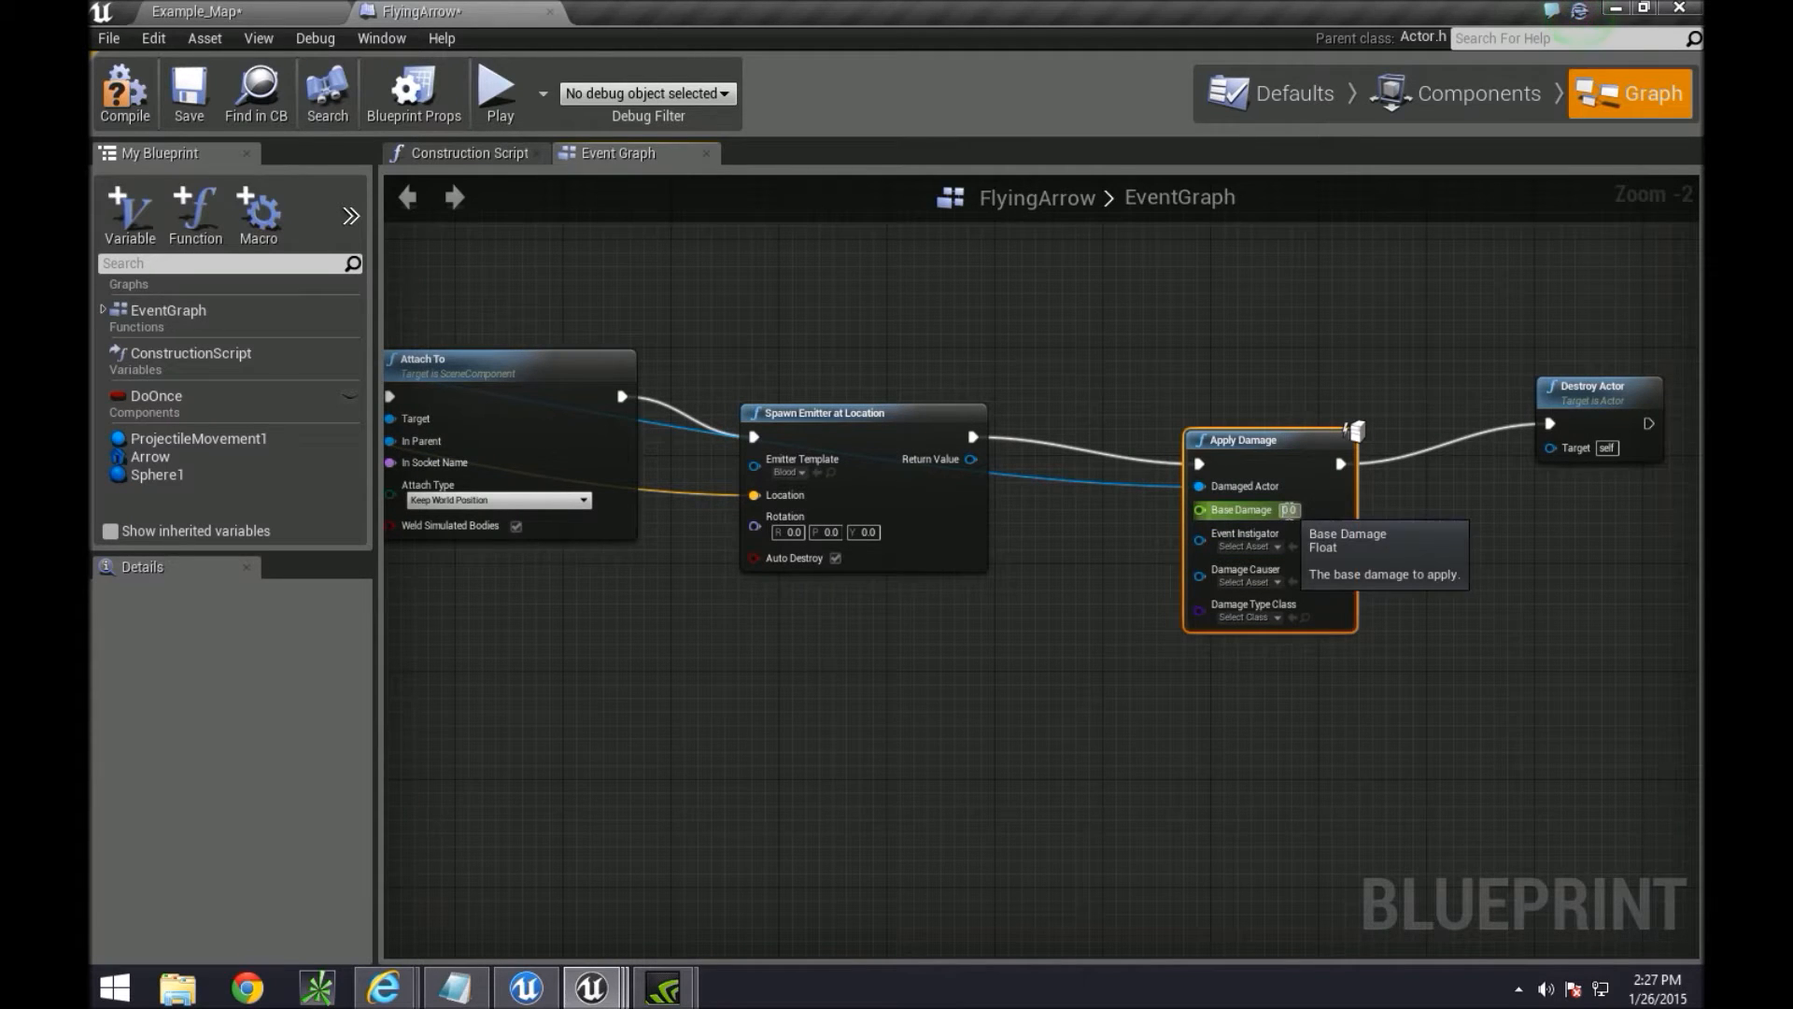
text(1)
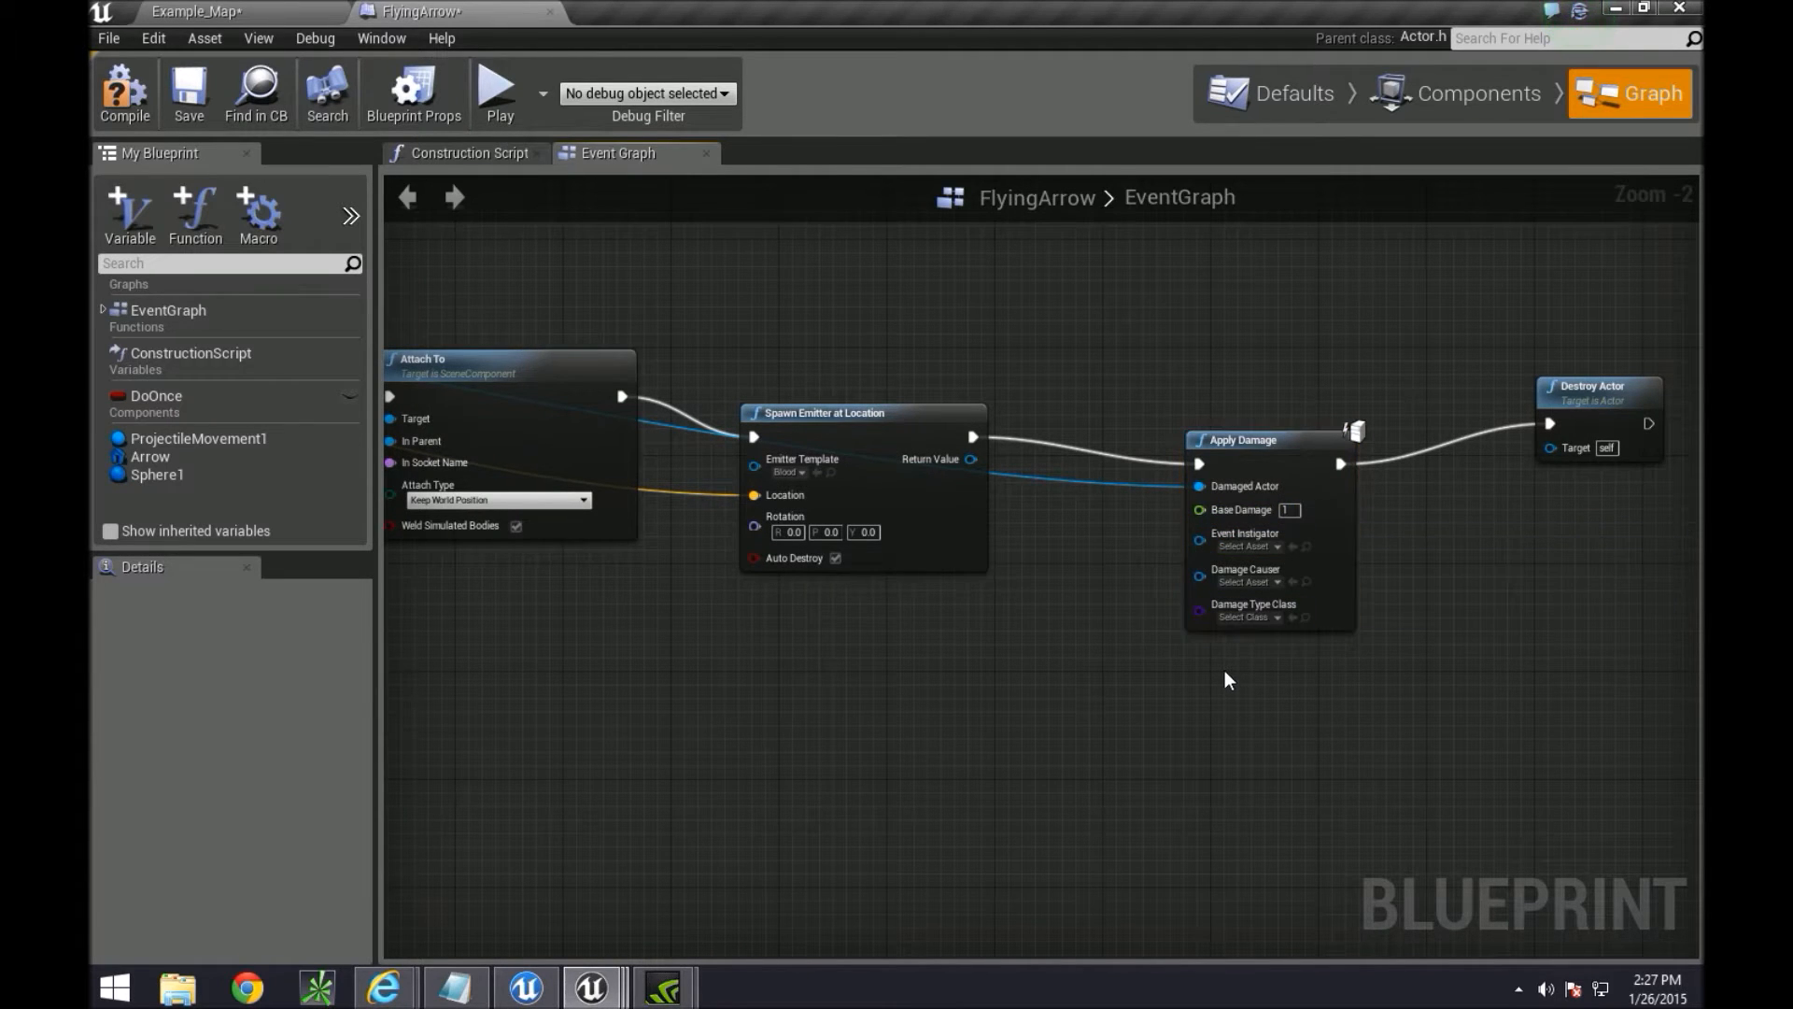
mouse_move(1224, 659)
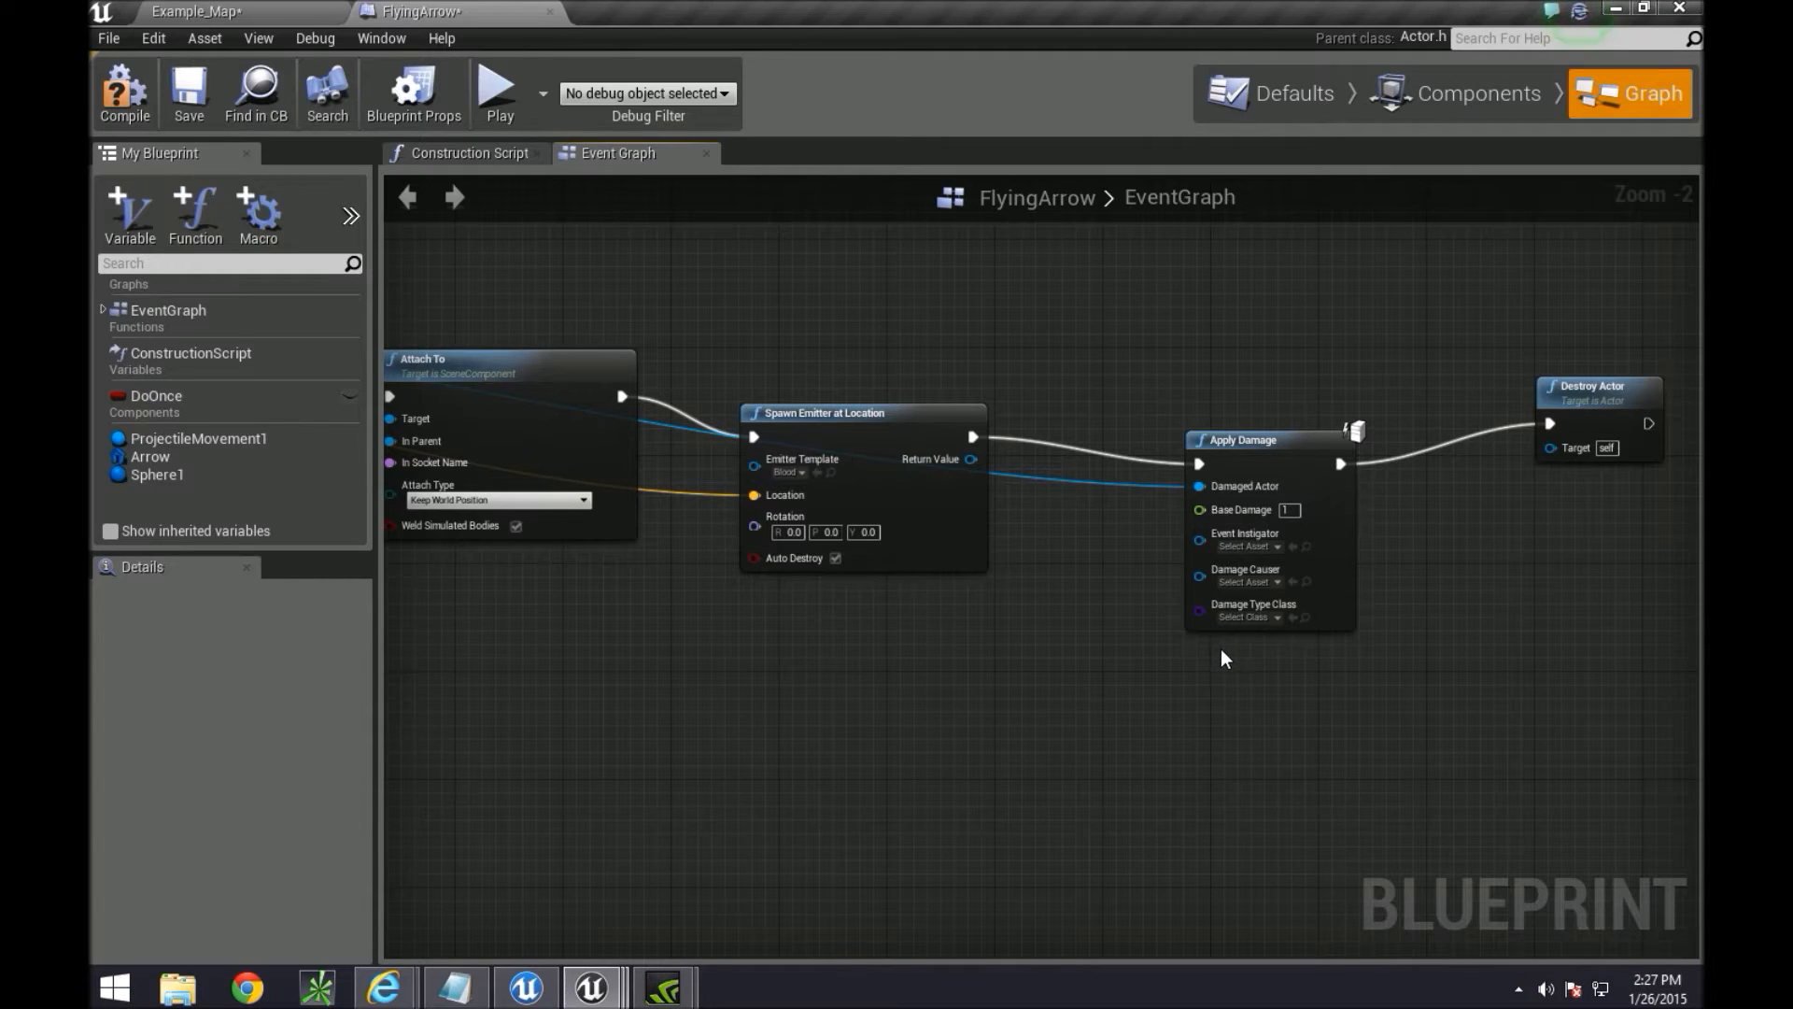
mouse_move(1116, 734)
text(self)
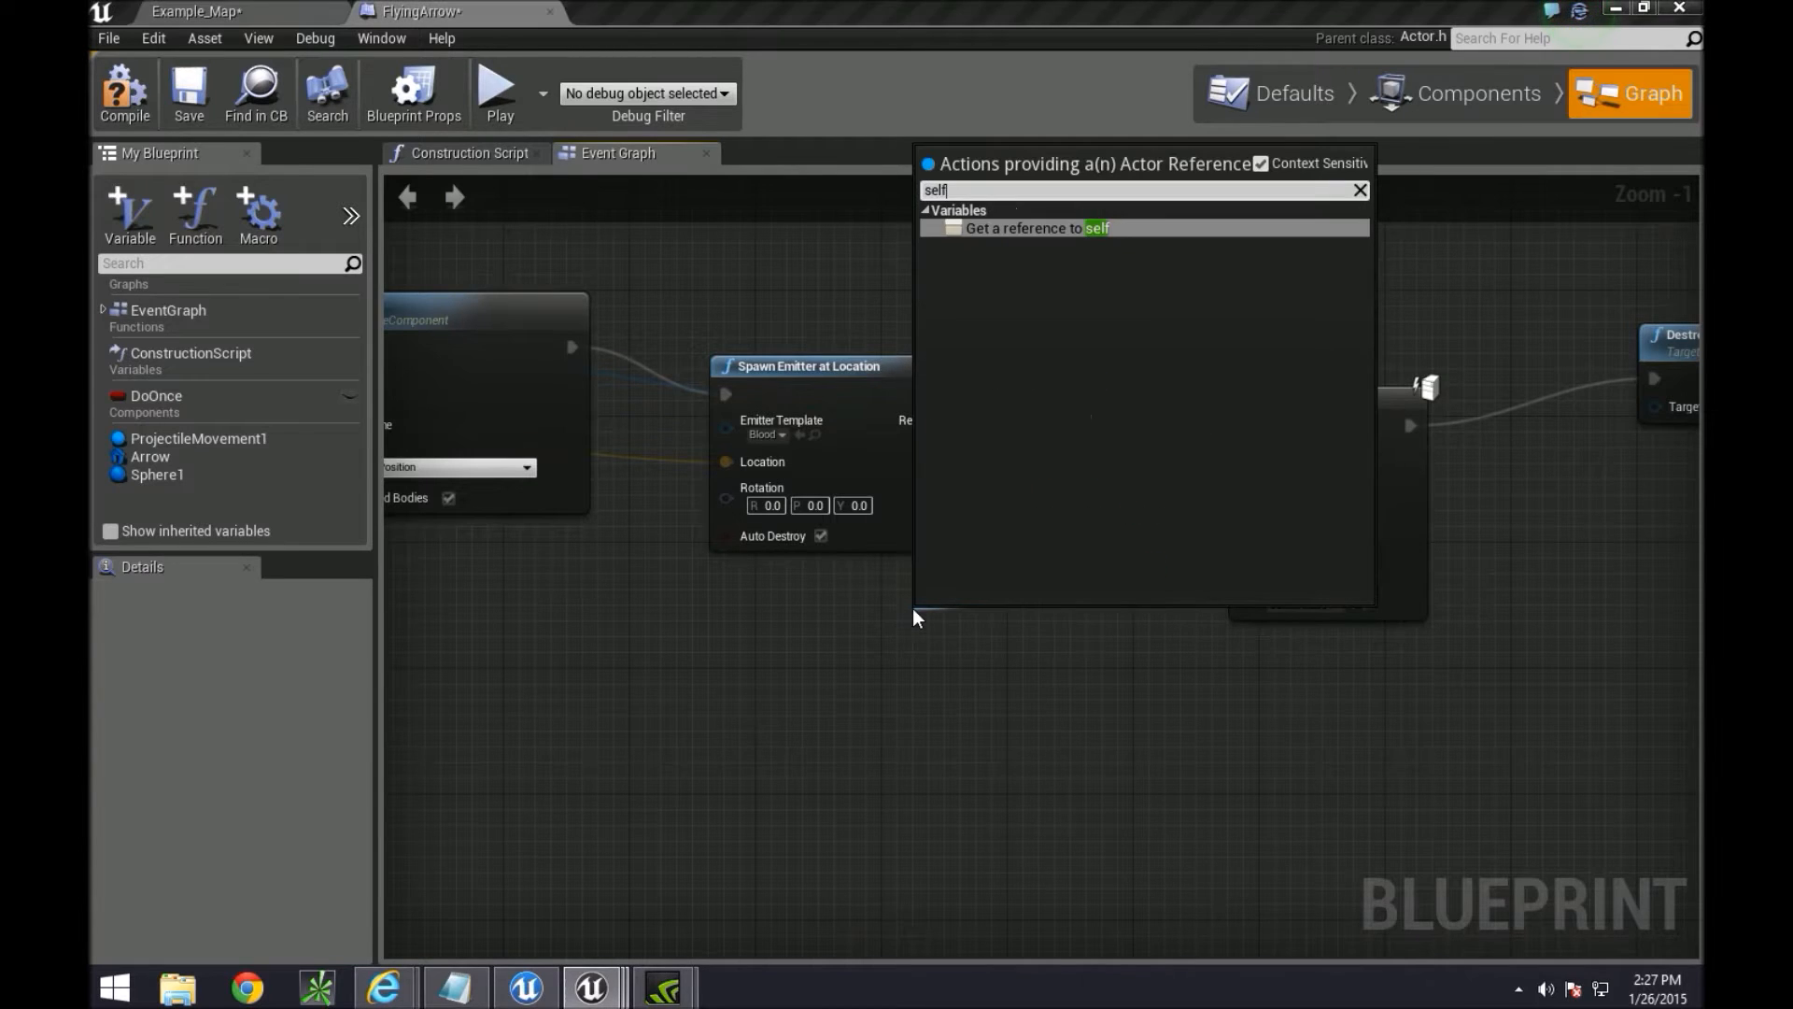
click(1033, 228)
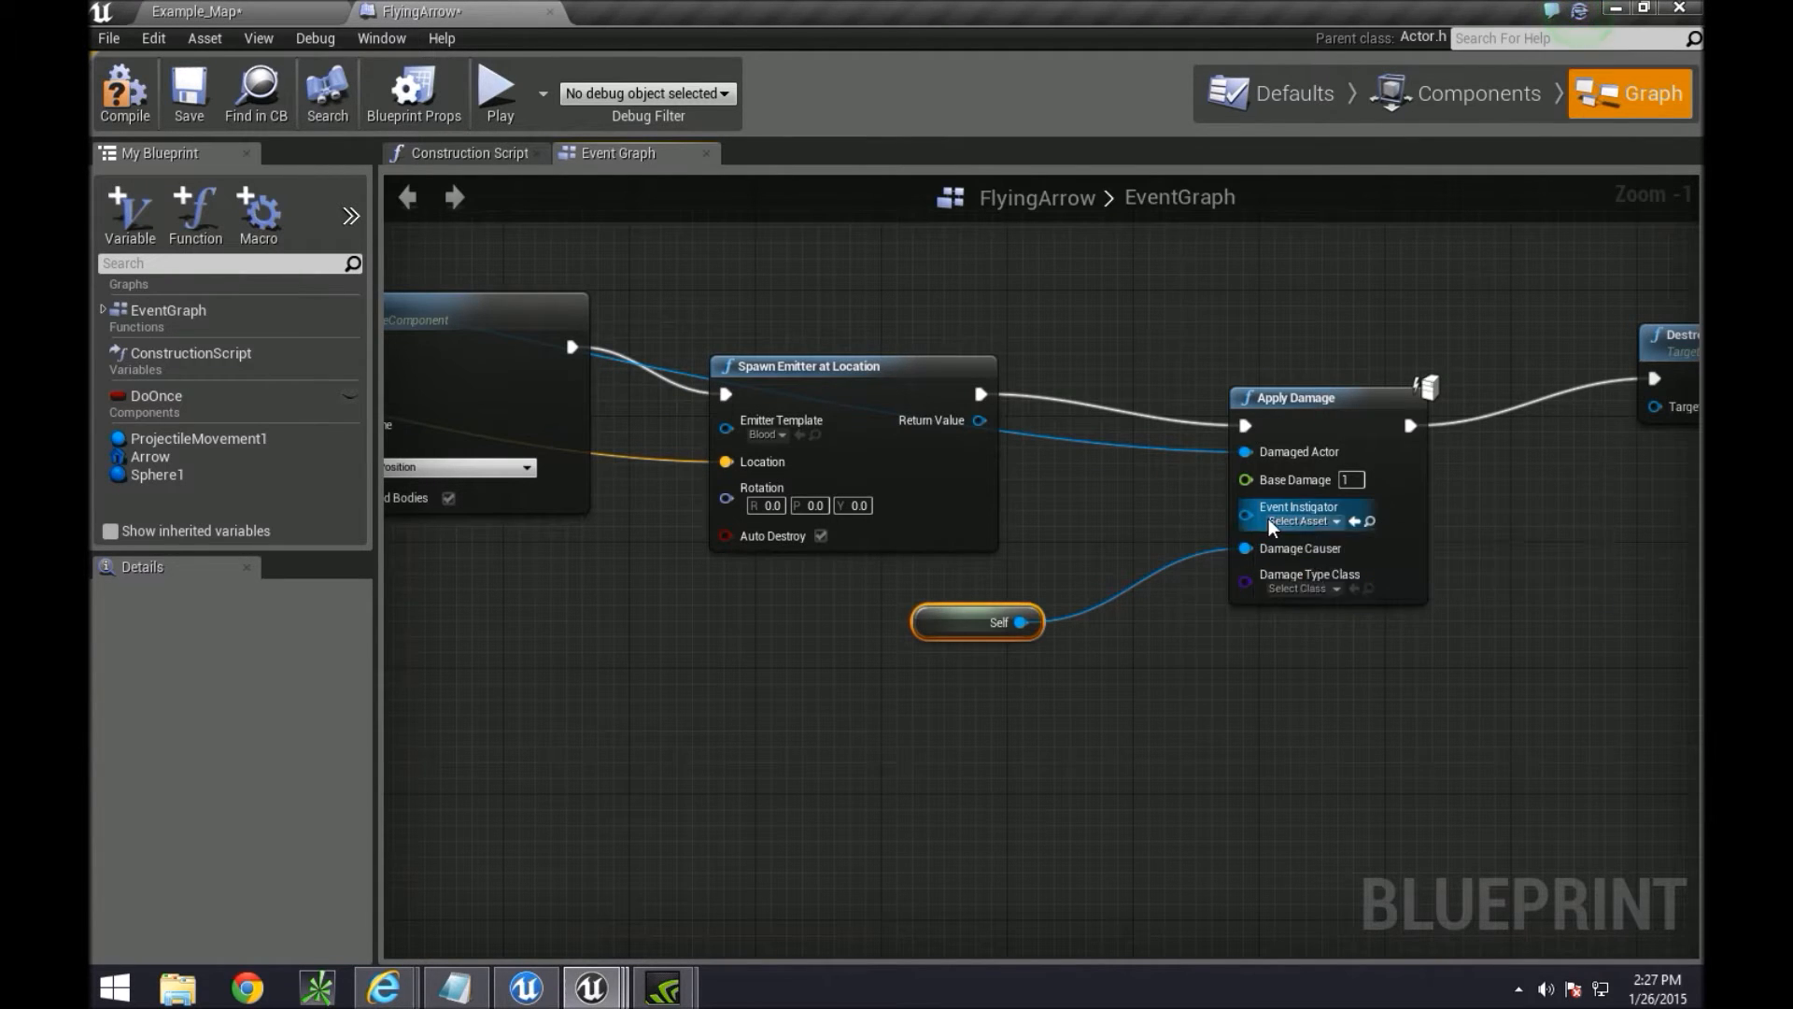
mouse_move(1297, 506)
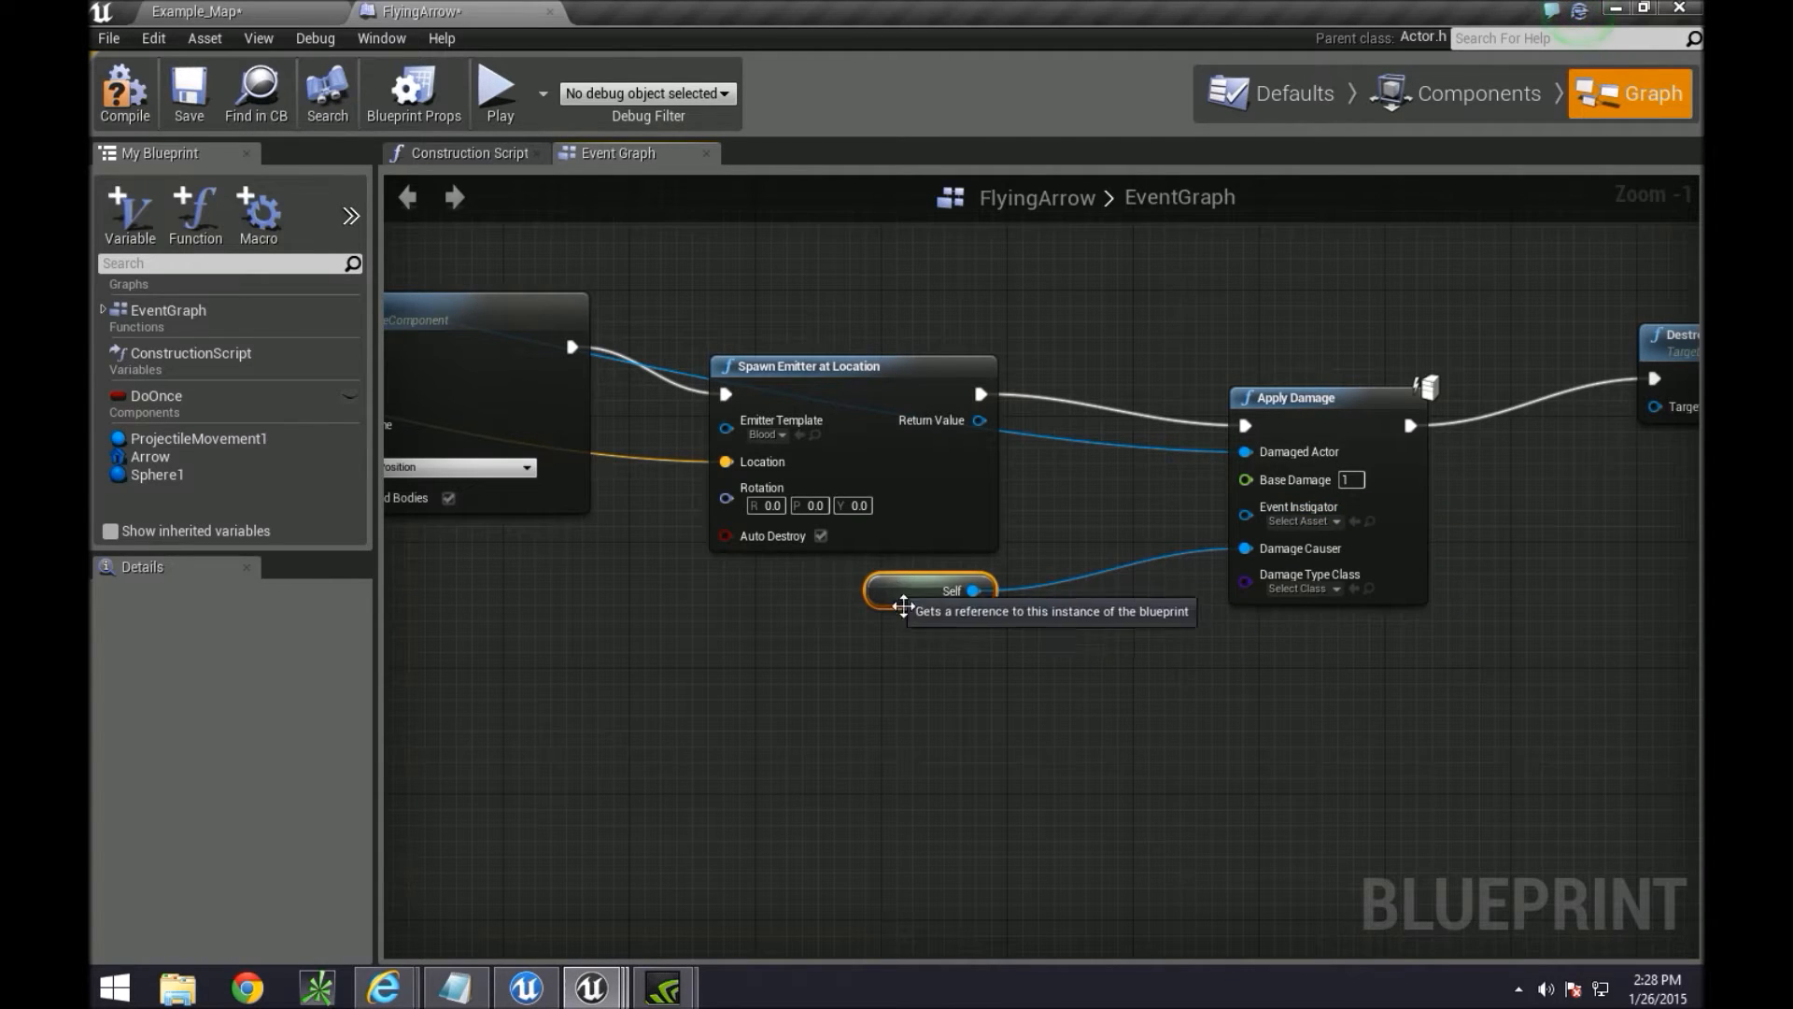
mouse_move(1042, 738)
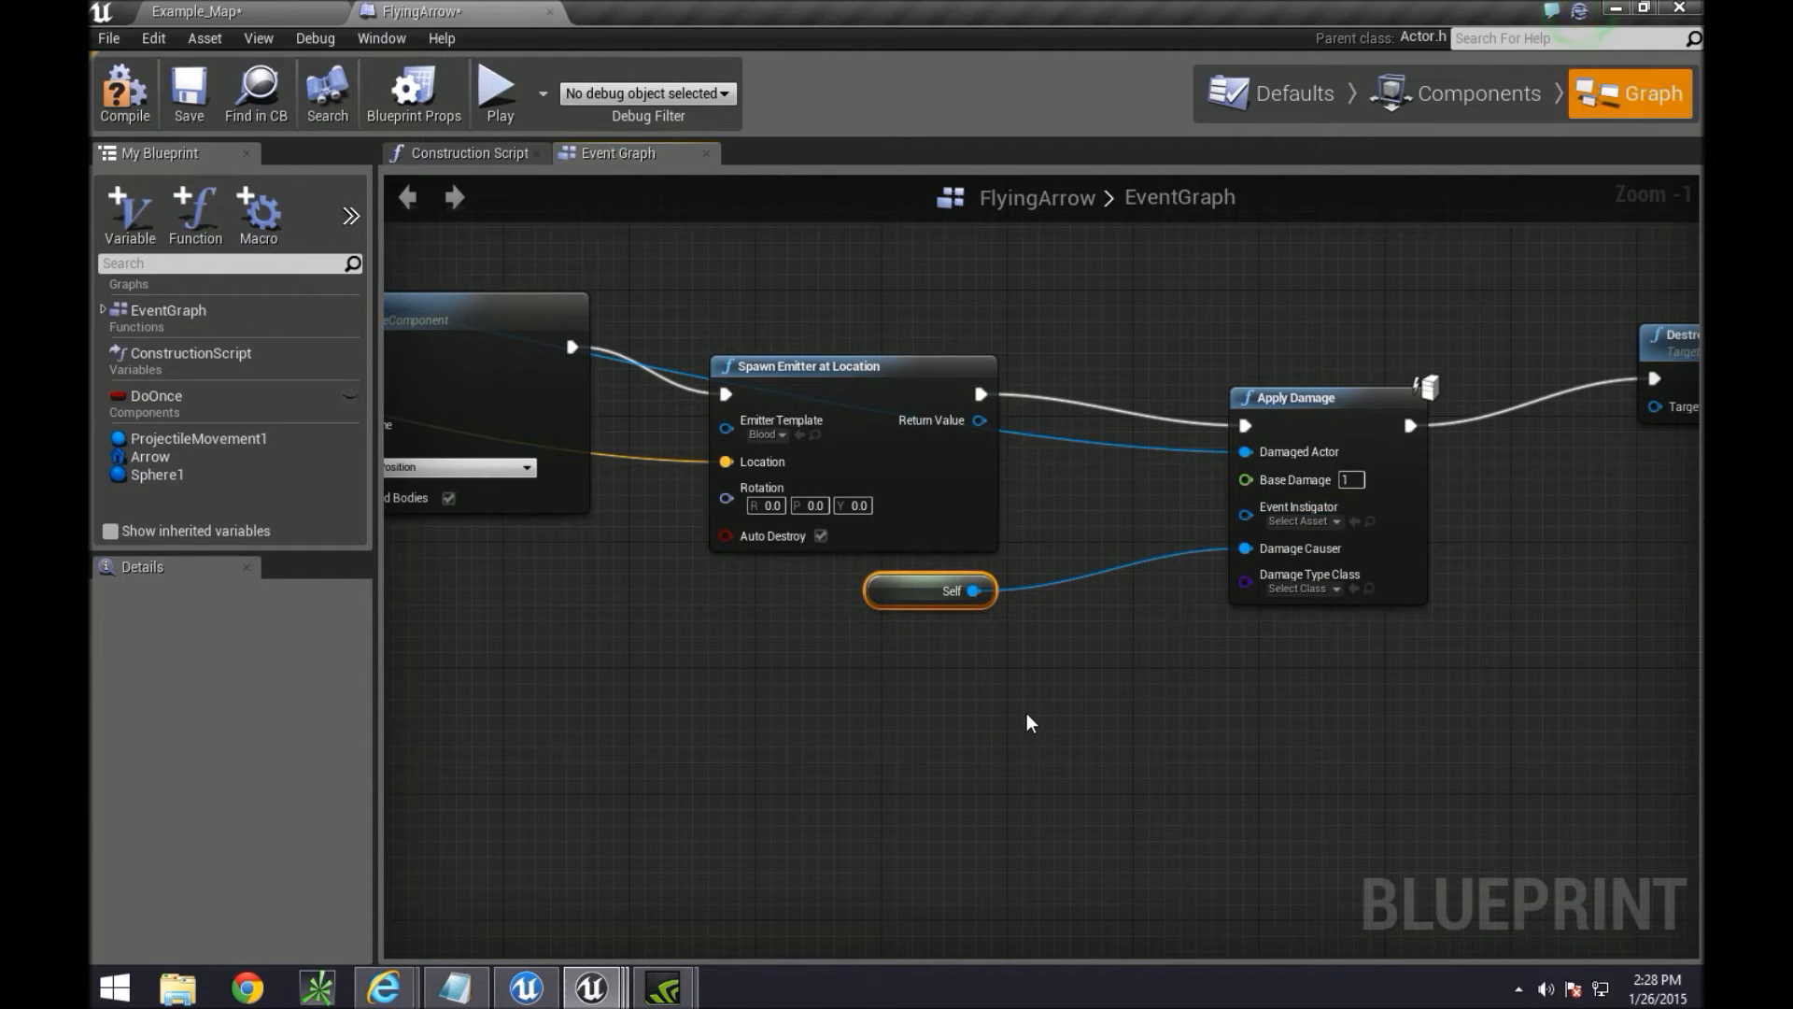
mouse_move(938, 677)
text(instig)
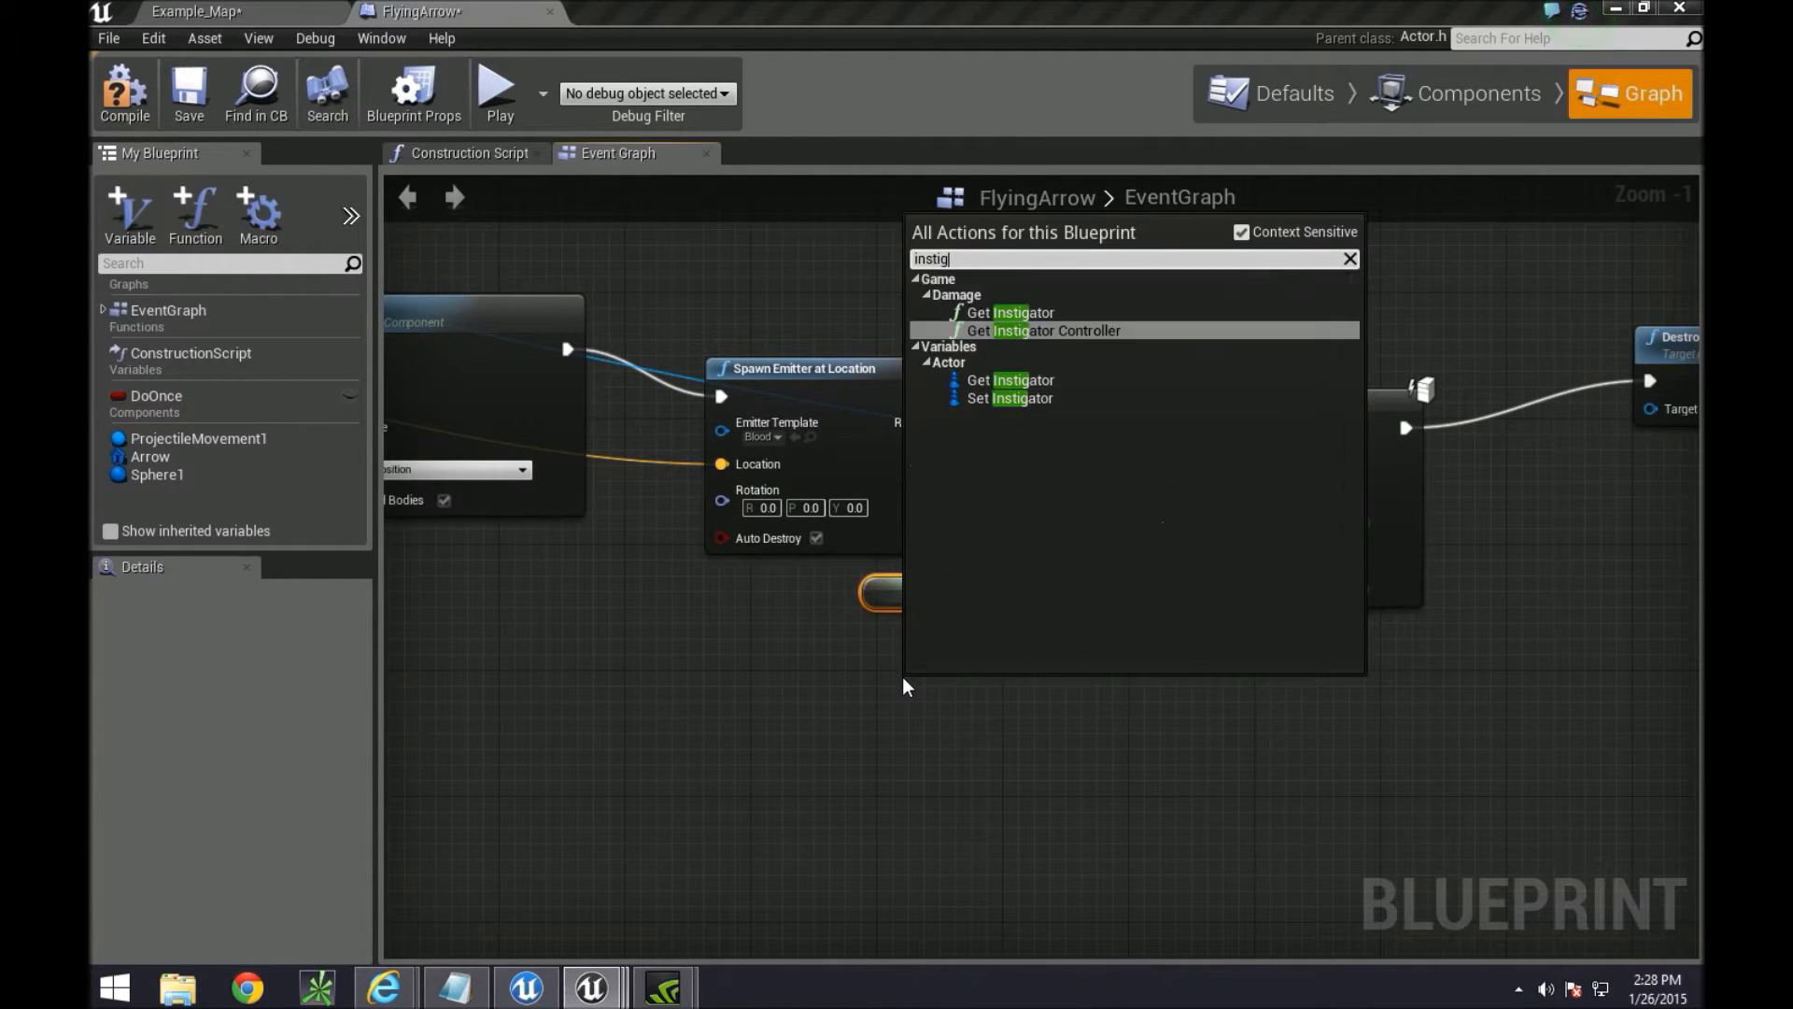
Feed the Instigator variable through Get Instigator Controller into Apply Damage's Event Instigator
click(1011, 379)
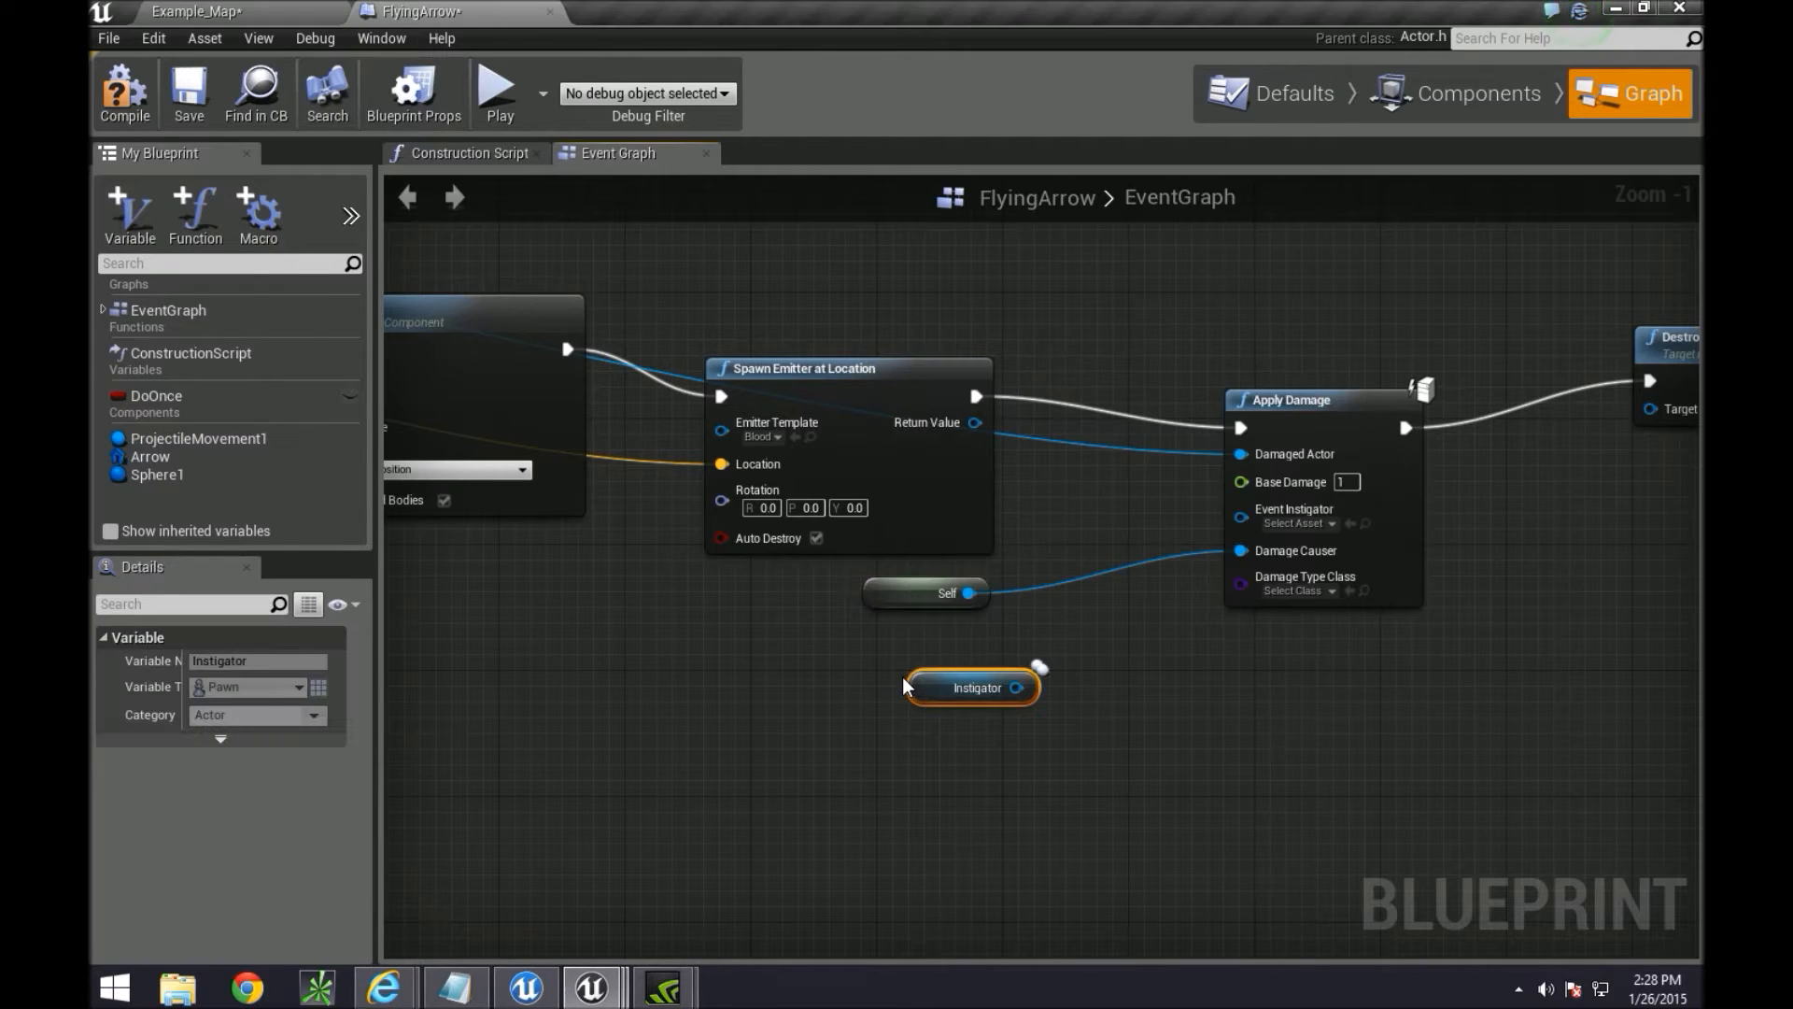
drag(975, 688, 912, 671)
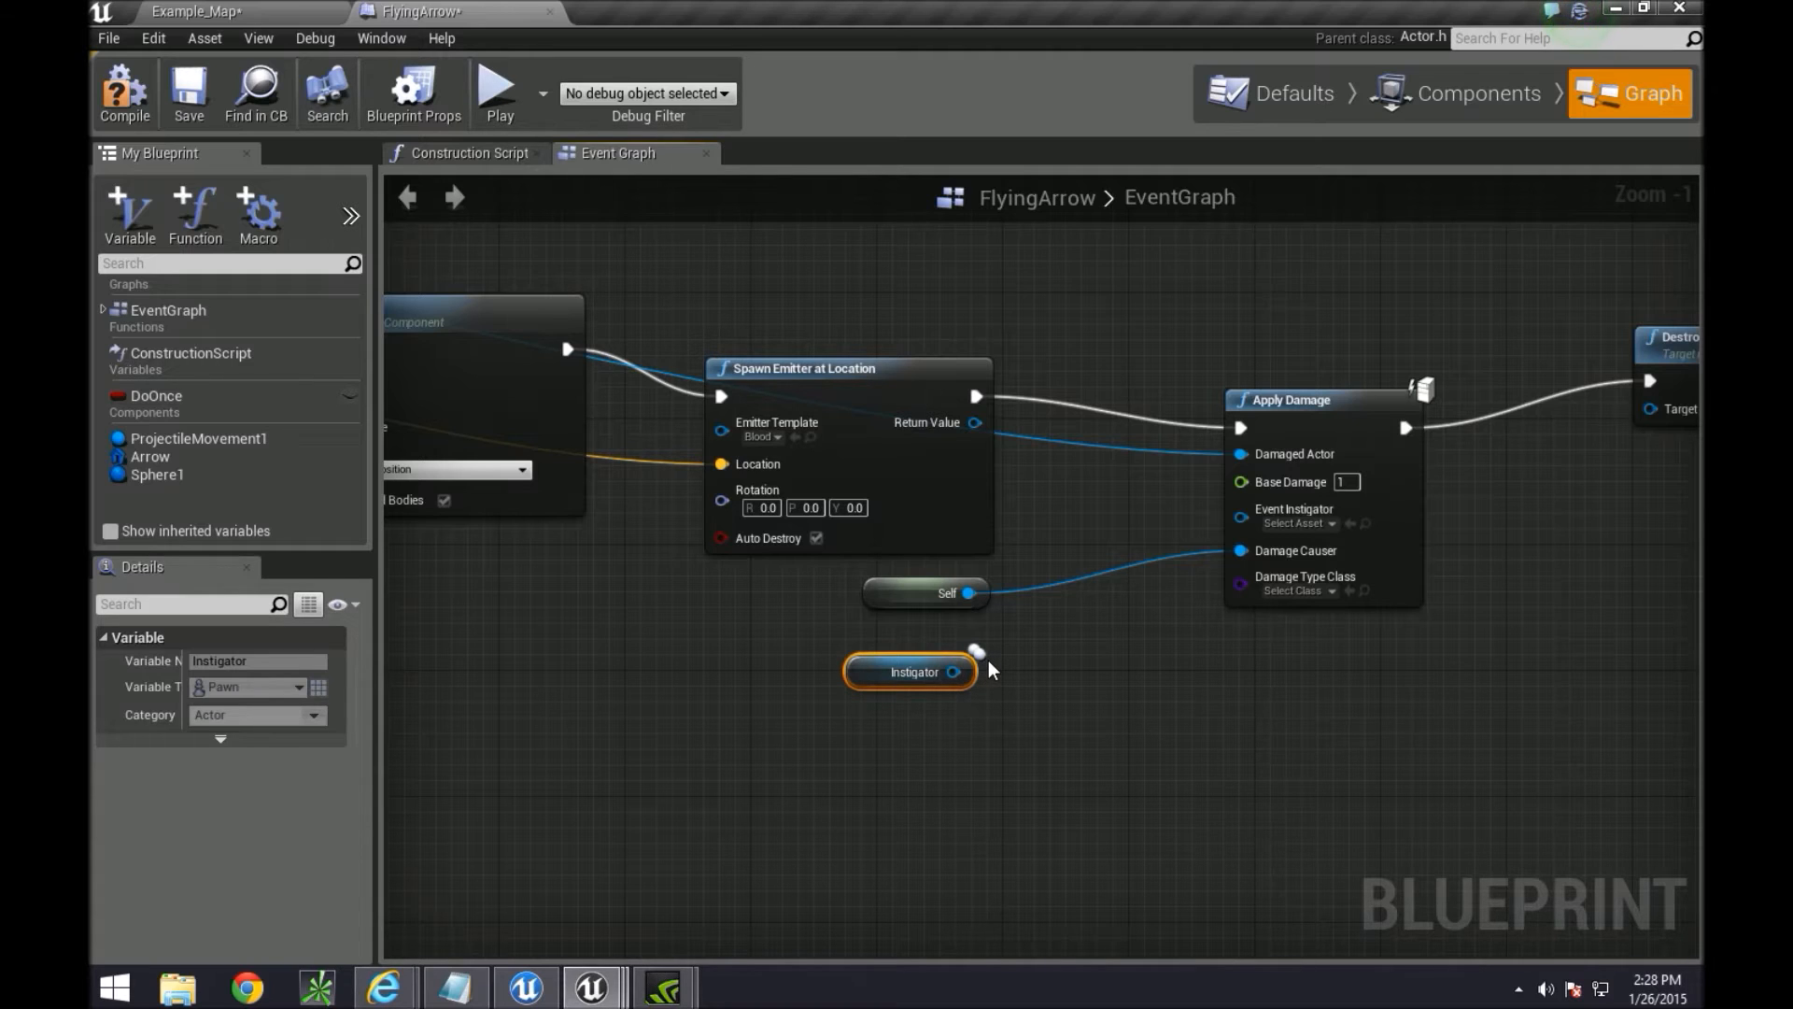
mouse_move(953, 670)
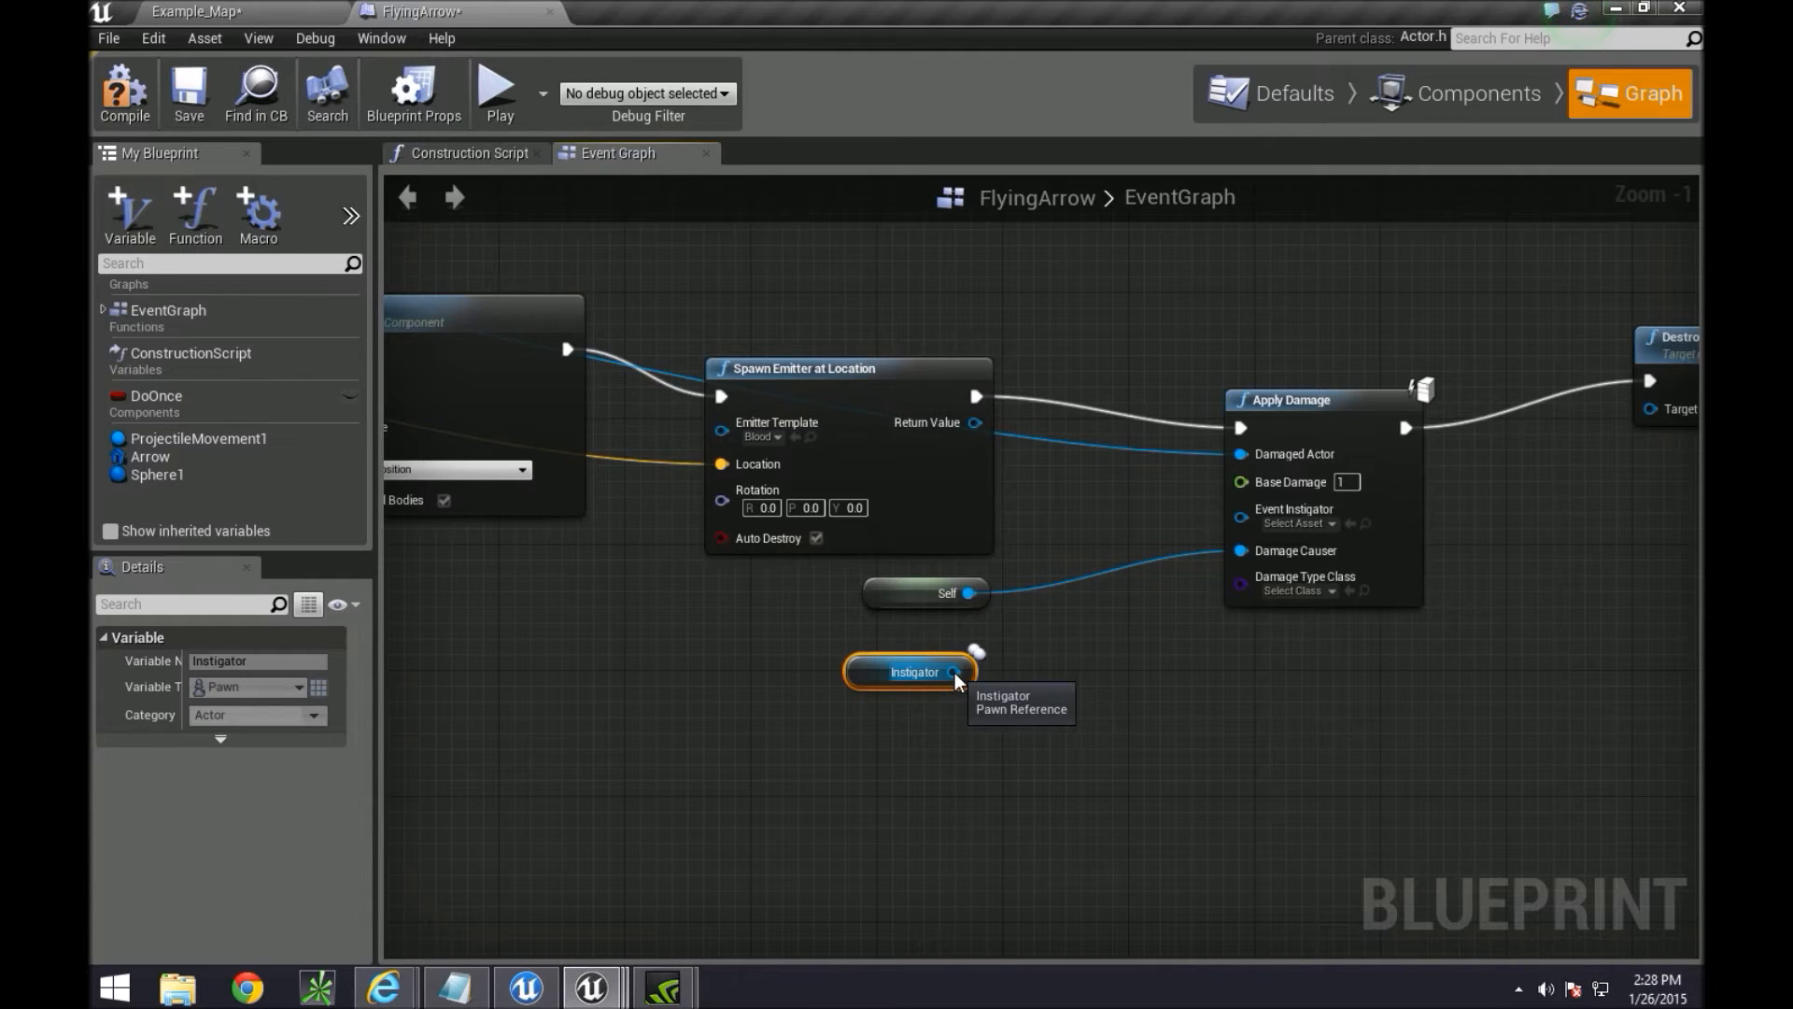
drag(955, 671, 1024, 661)
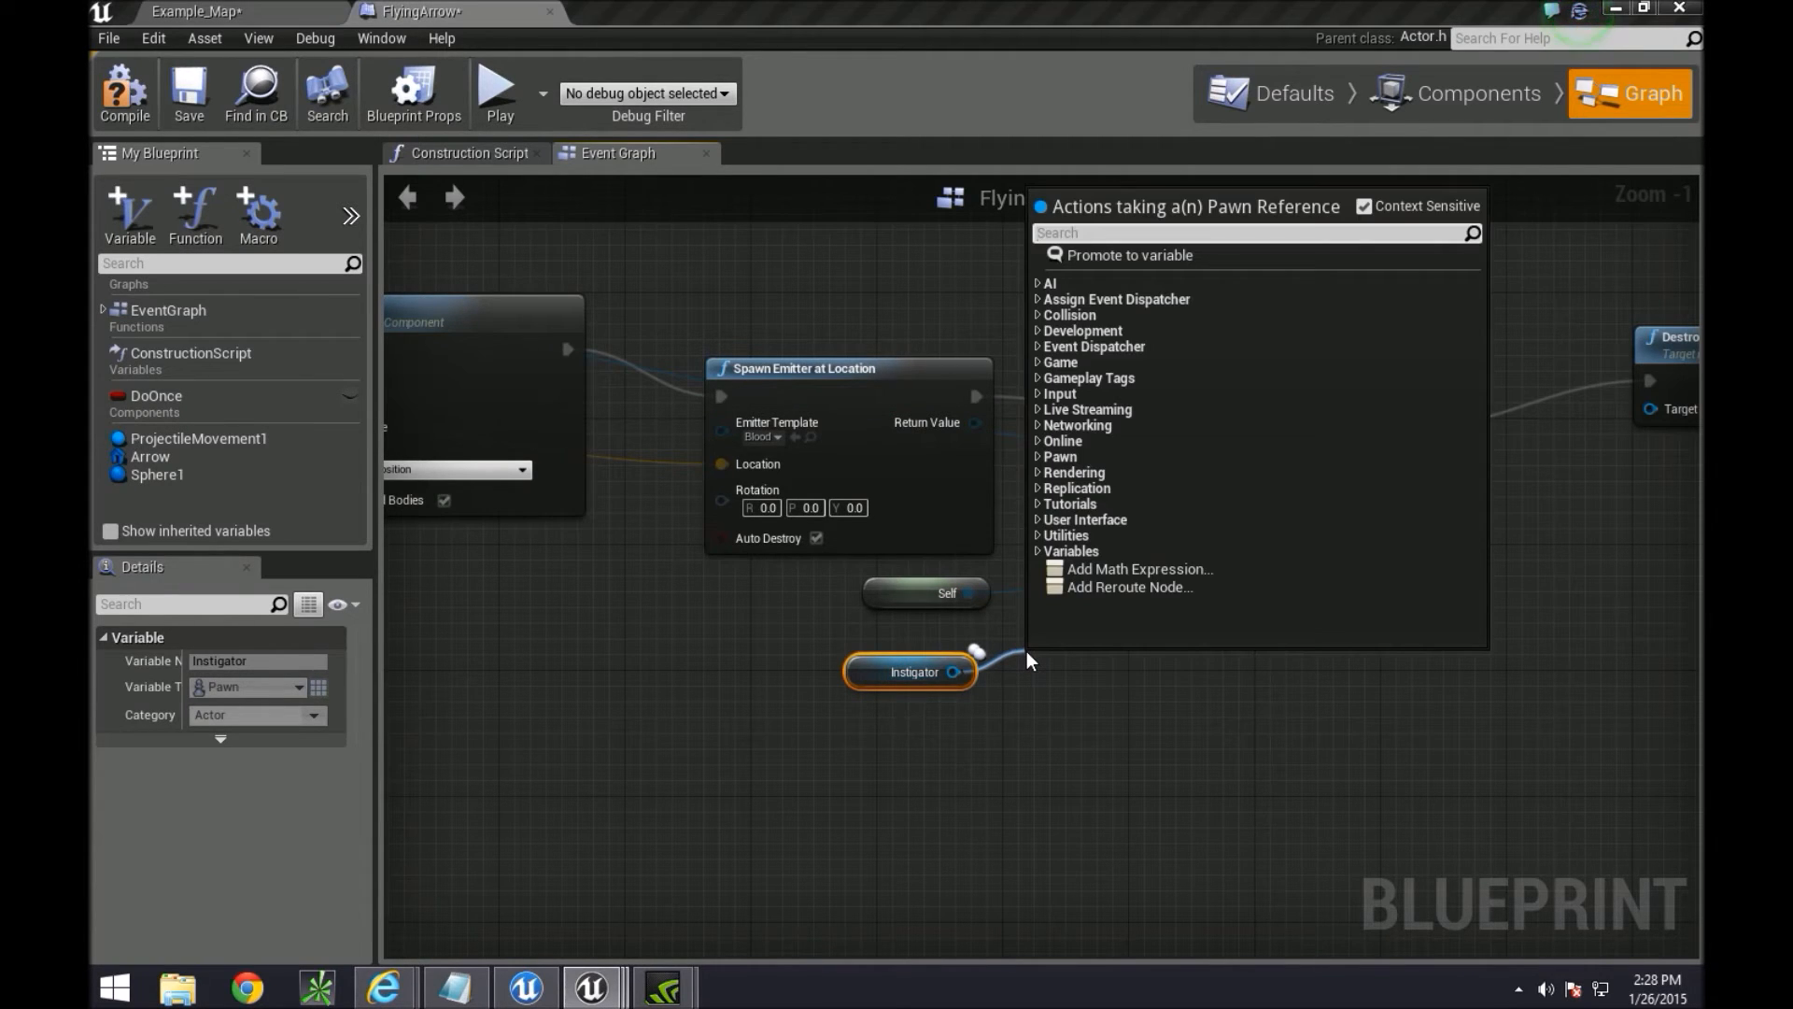
text(get con)
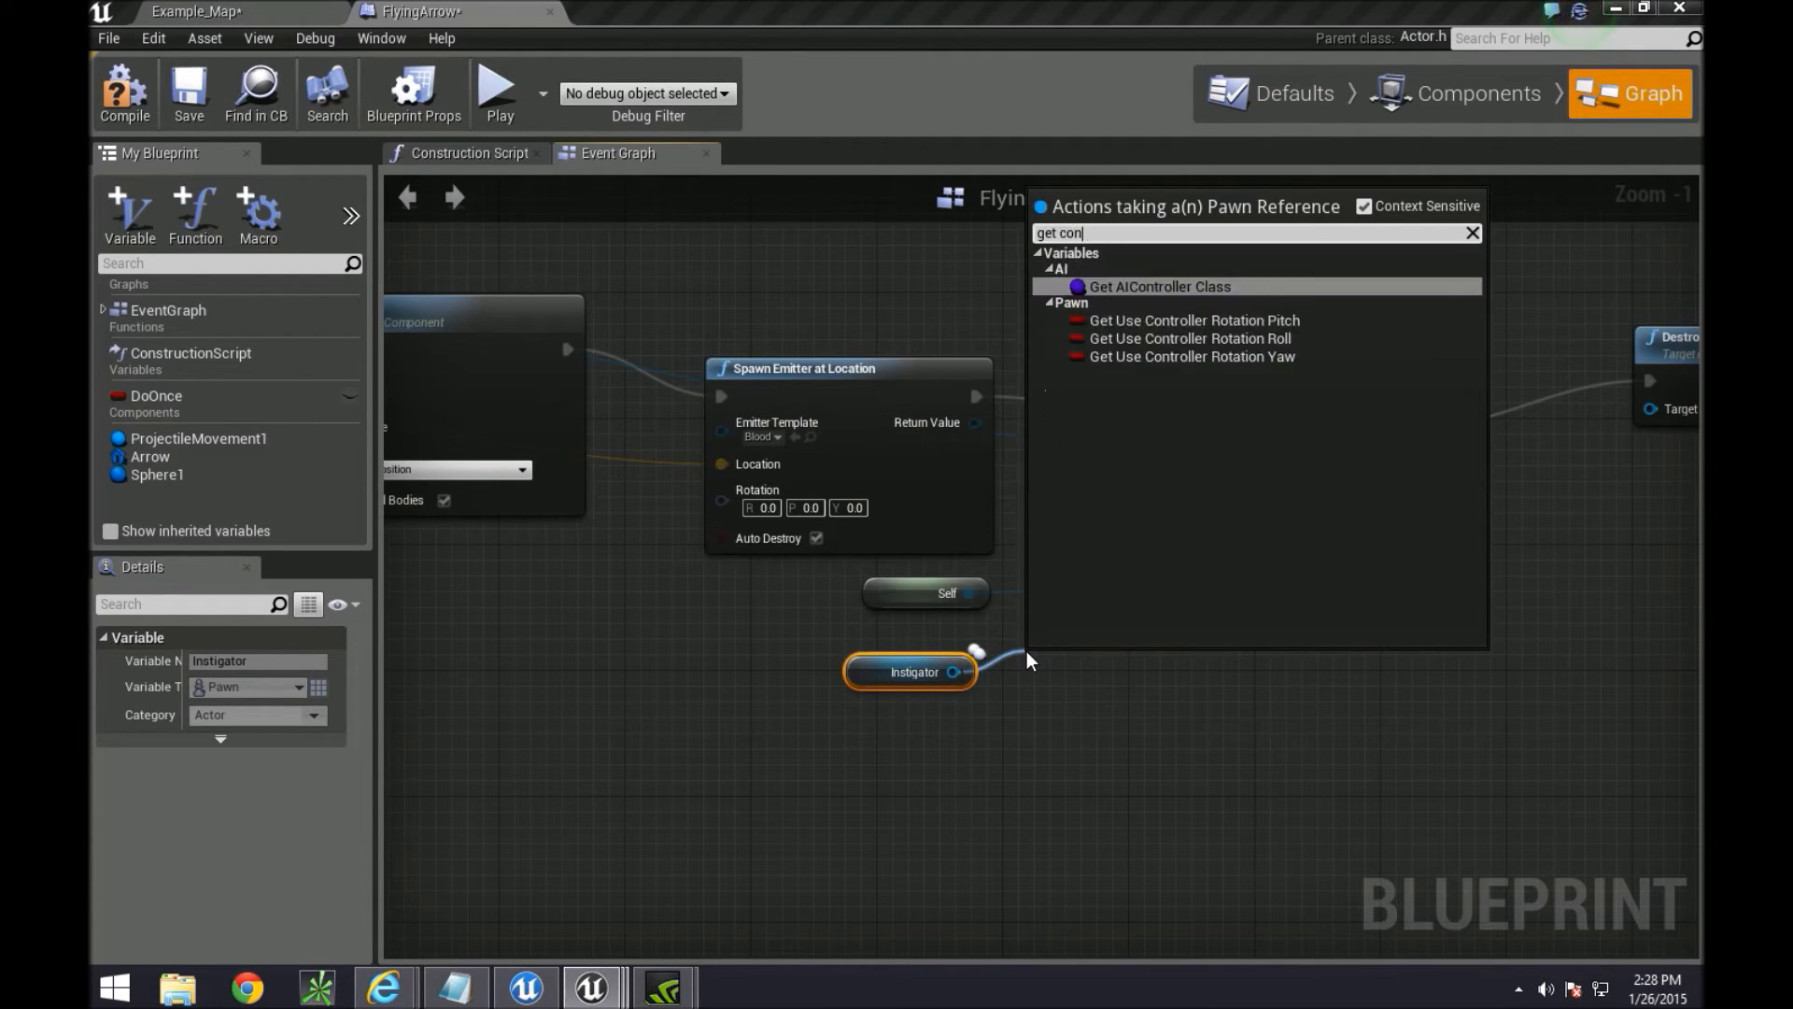
text(ge)
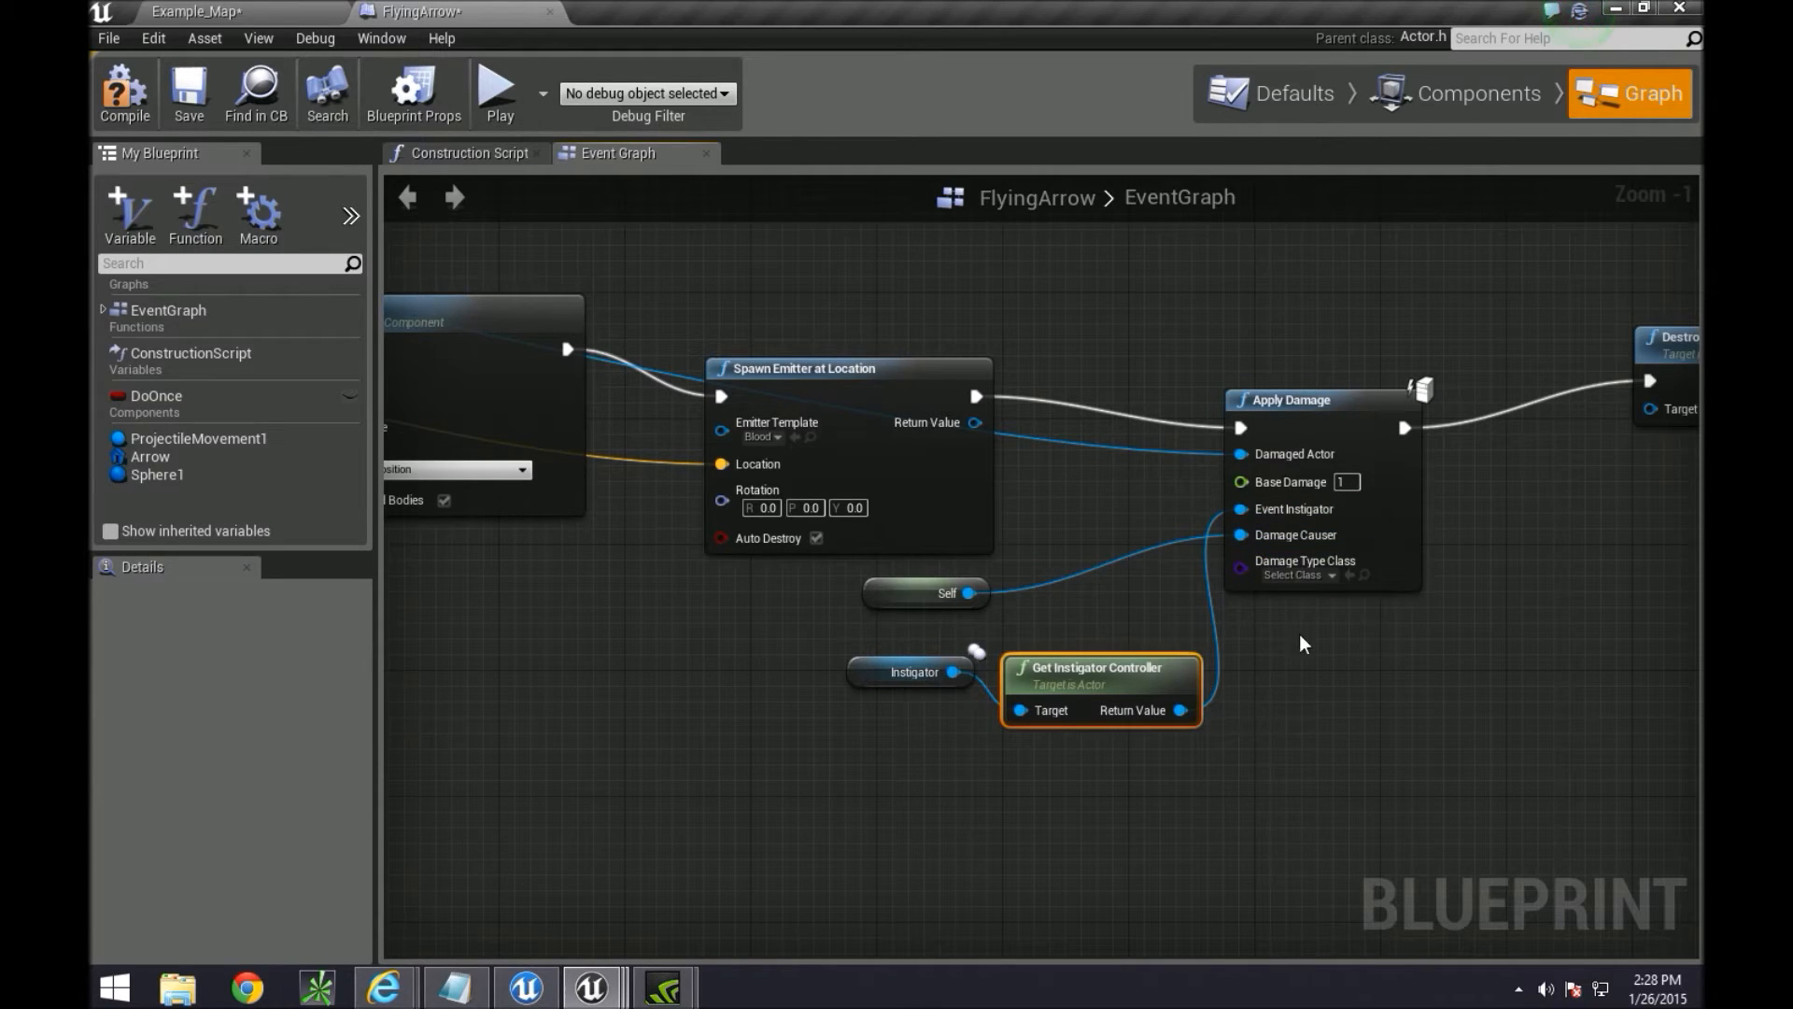
mouse_move(1291, 729)
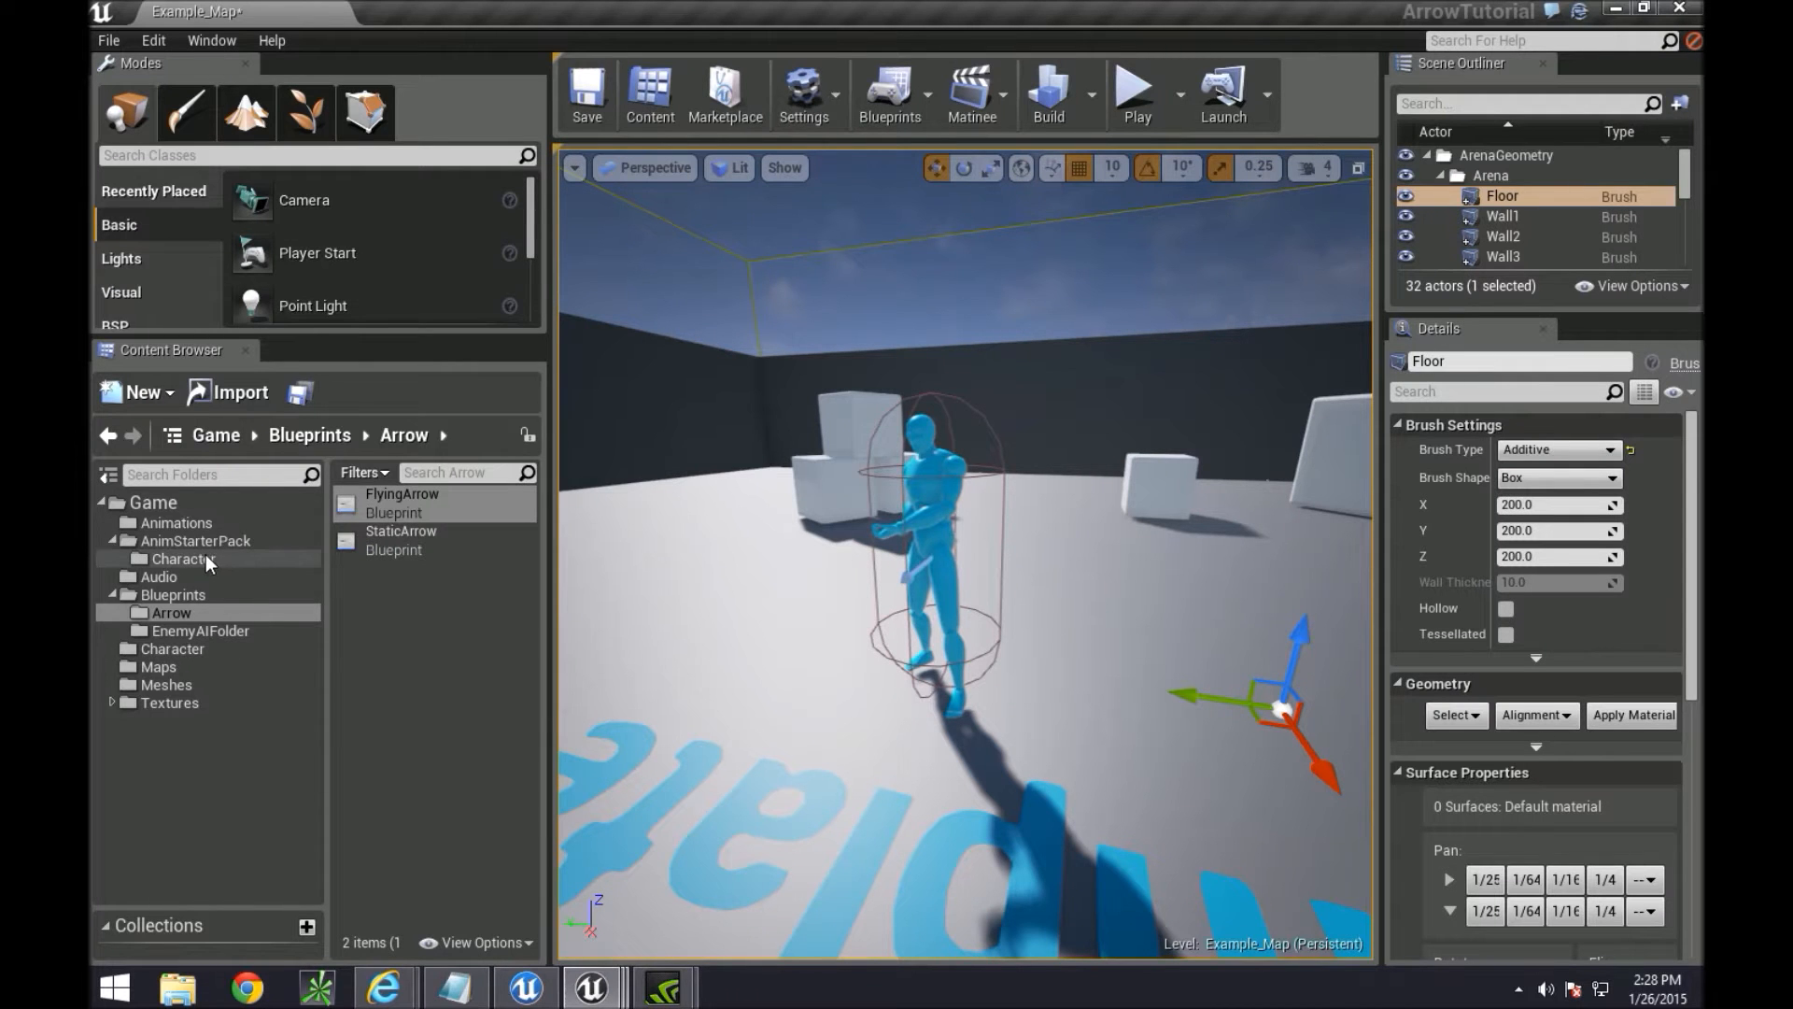
Open the ASP_Character Blueprint from the Character folder on its empty Event Graph
click(181, 558)
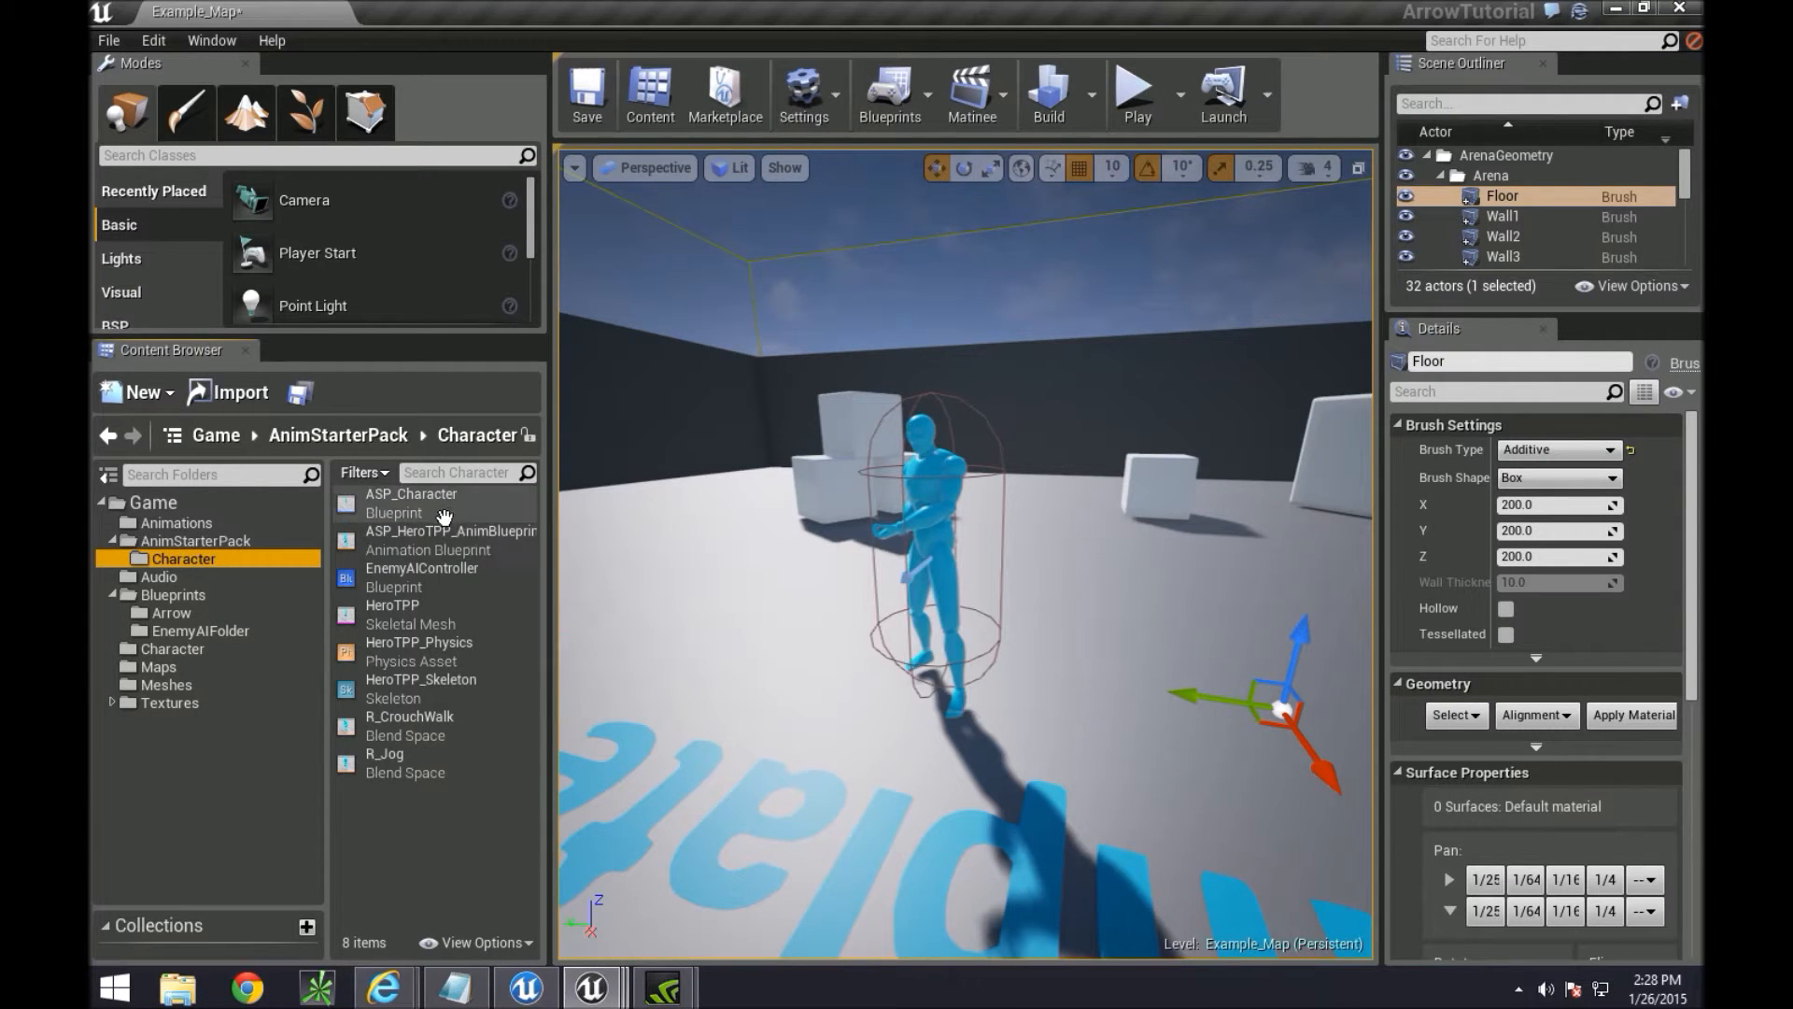
double_click(409, 494)
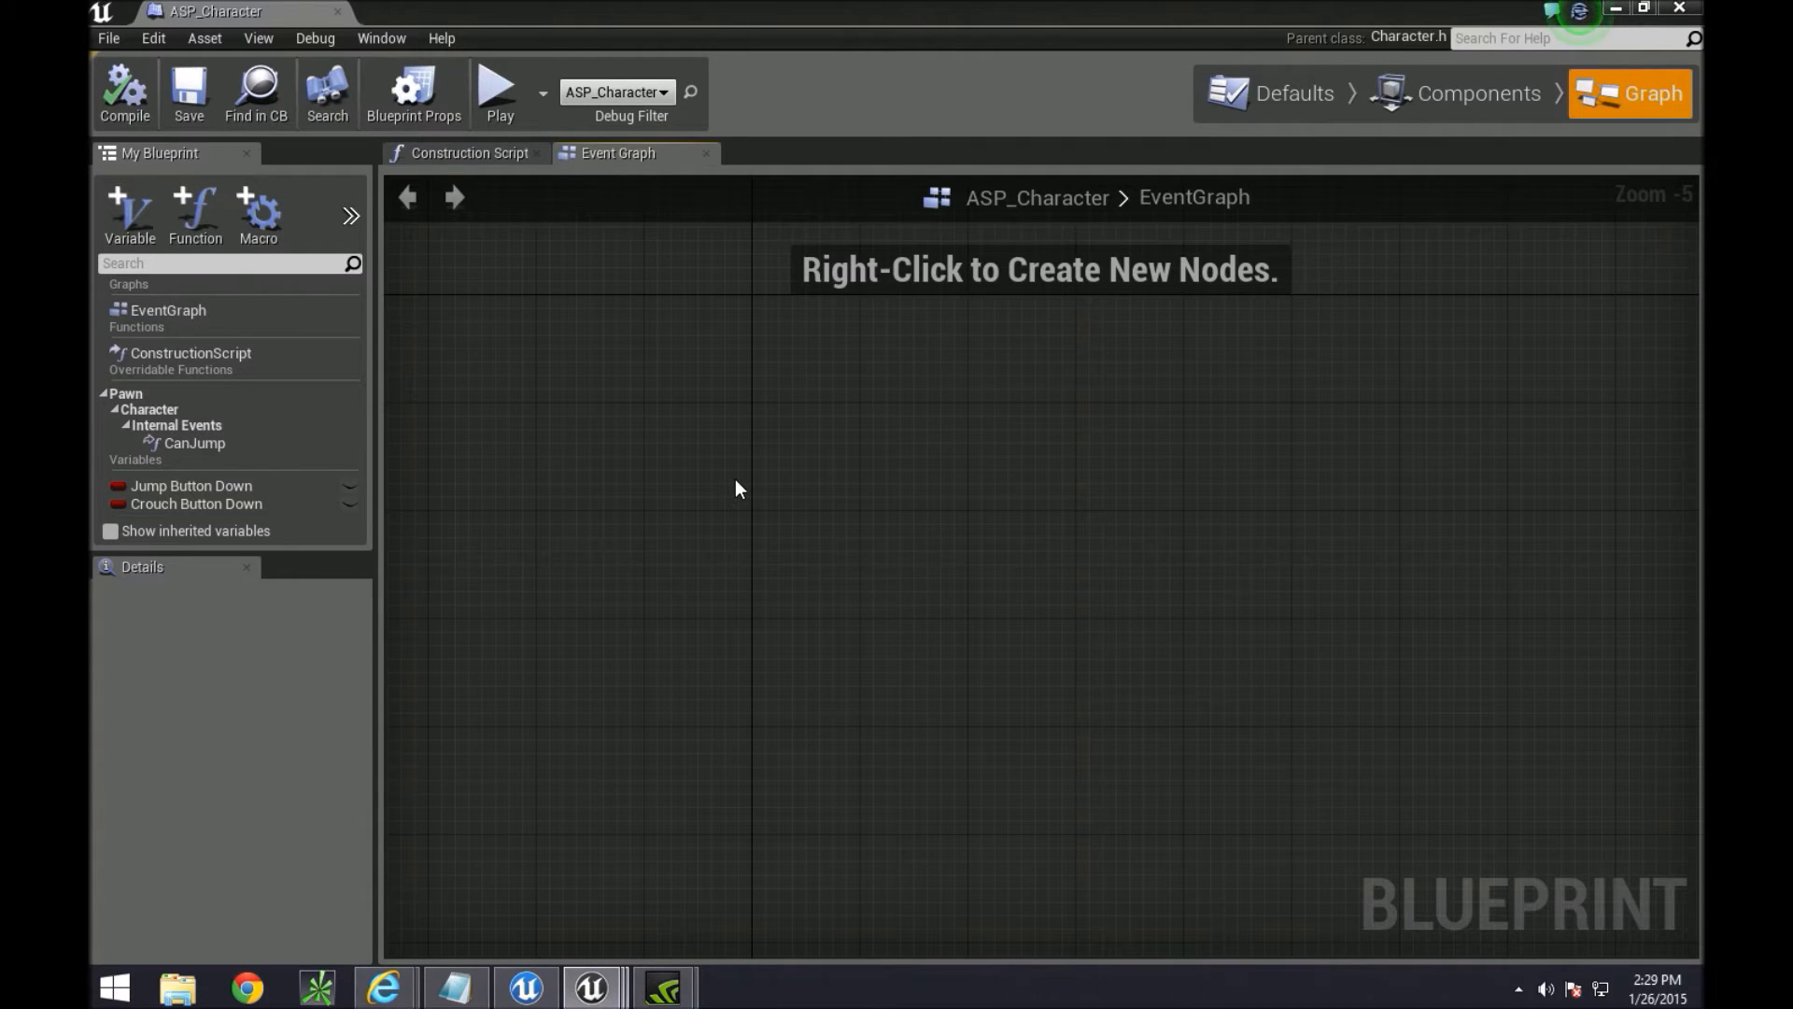
Add an Event Any Damage node to the ASP_Character Event Graph via the 'damage' search
right_click(738, 487)
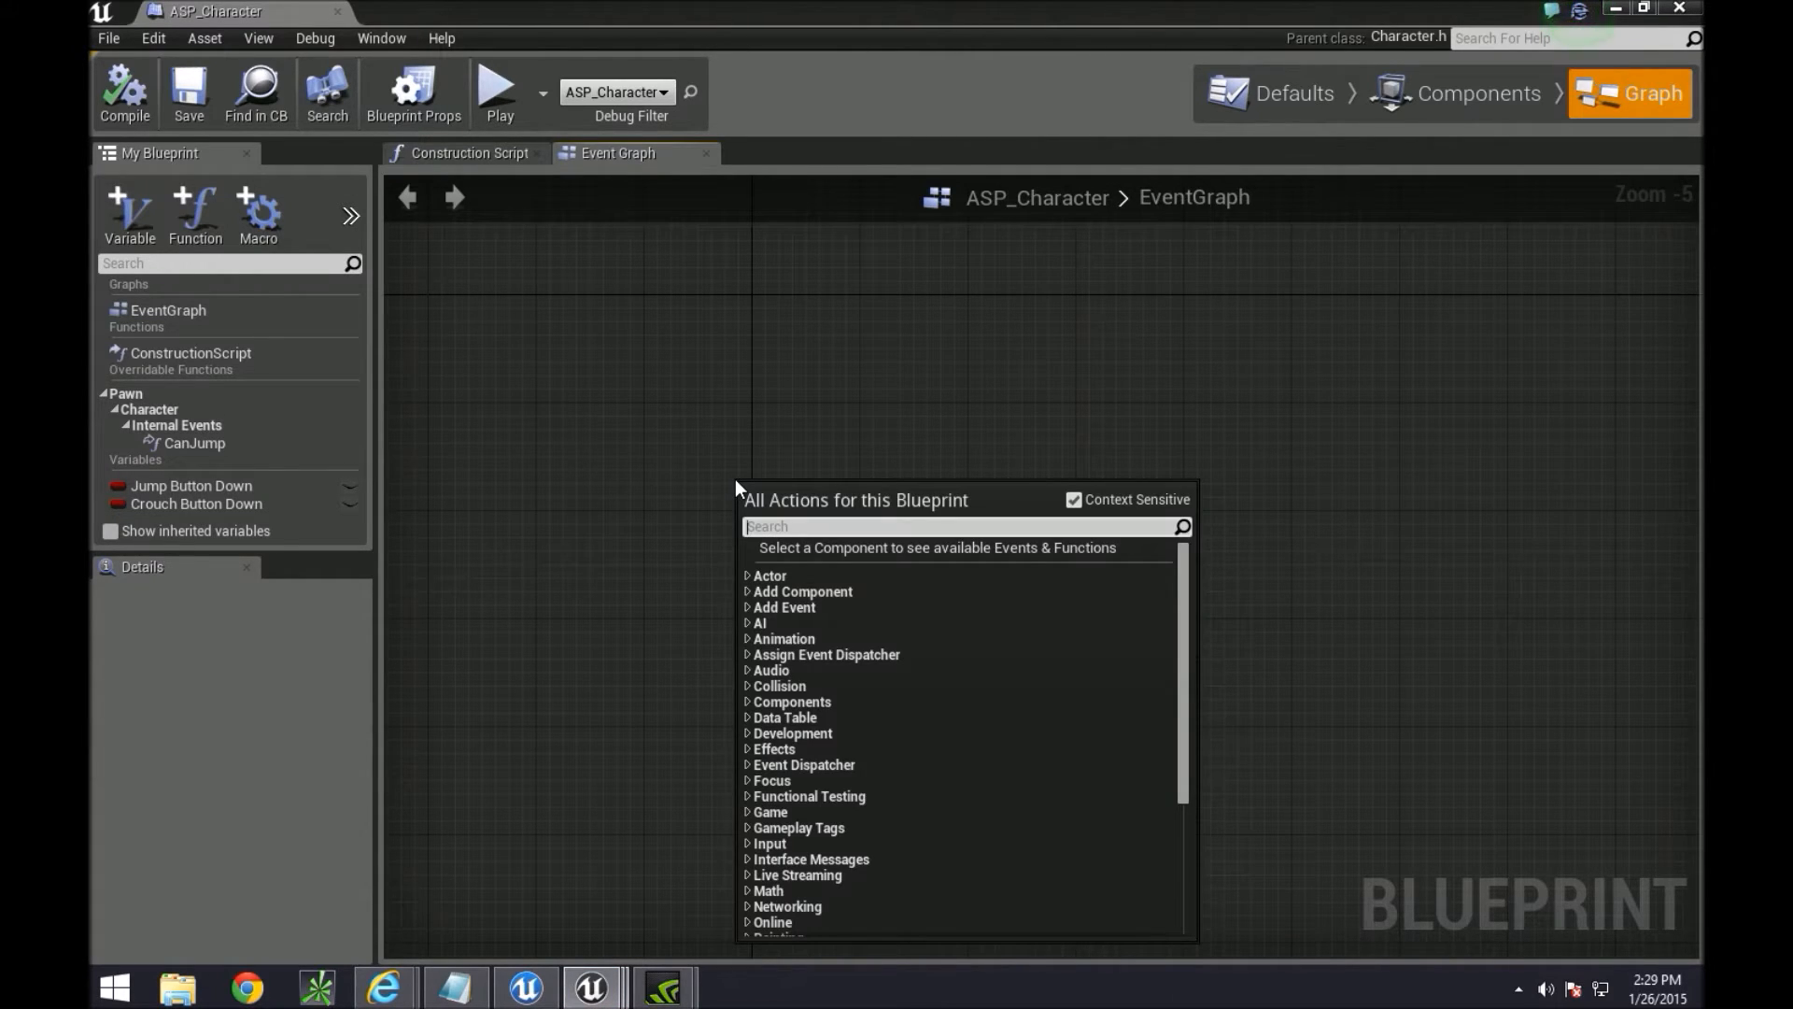
text(damage)
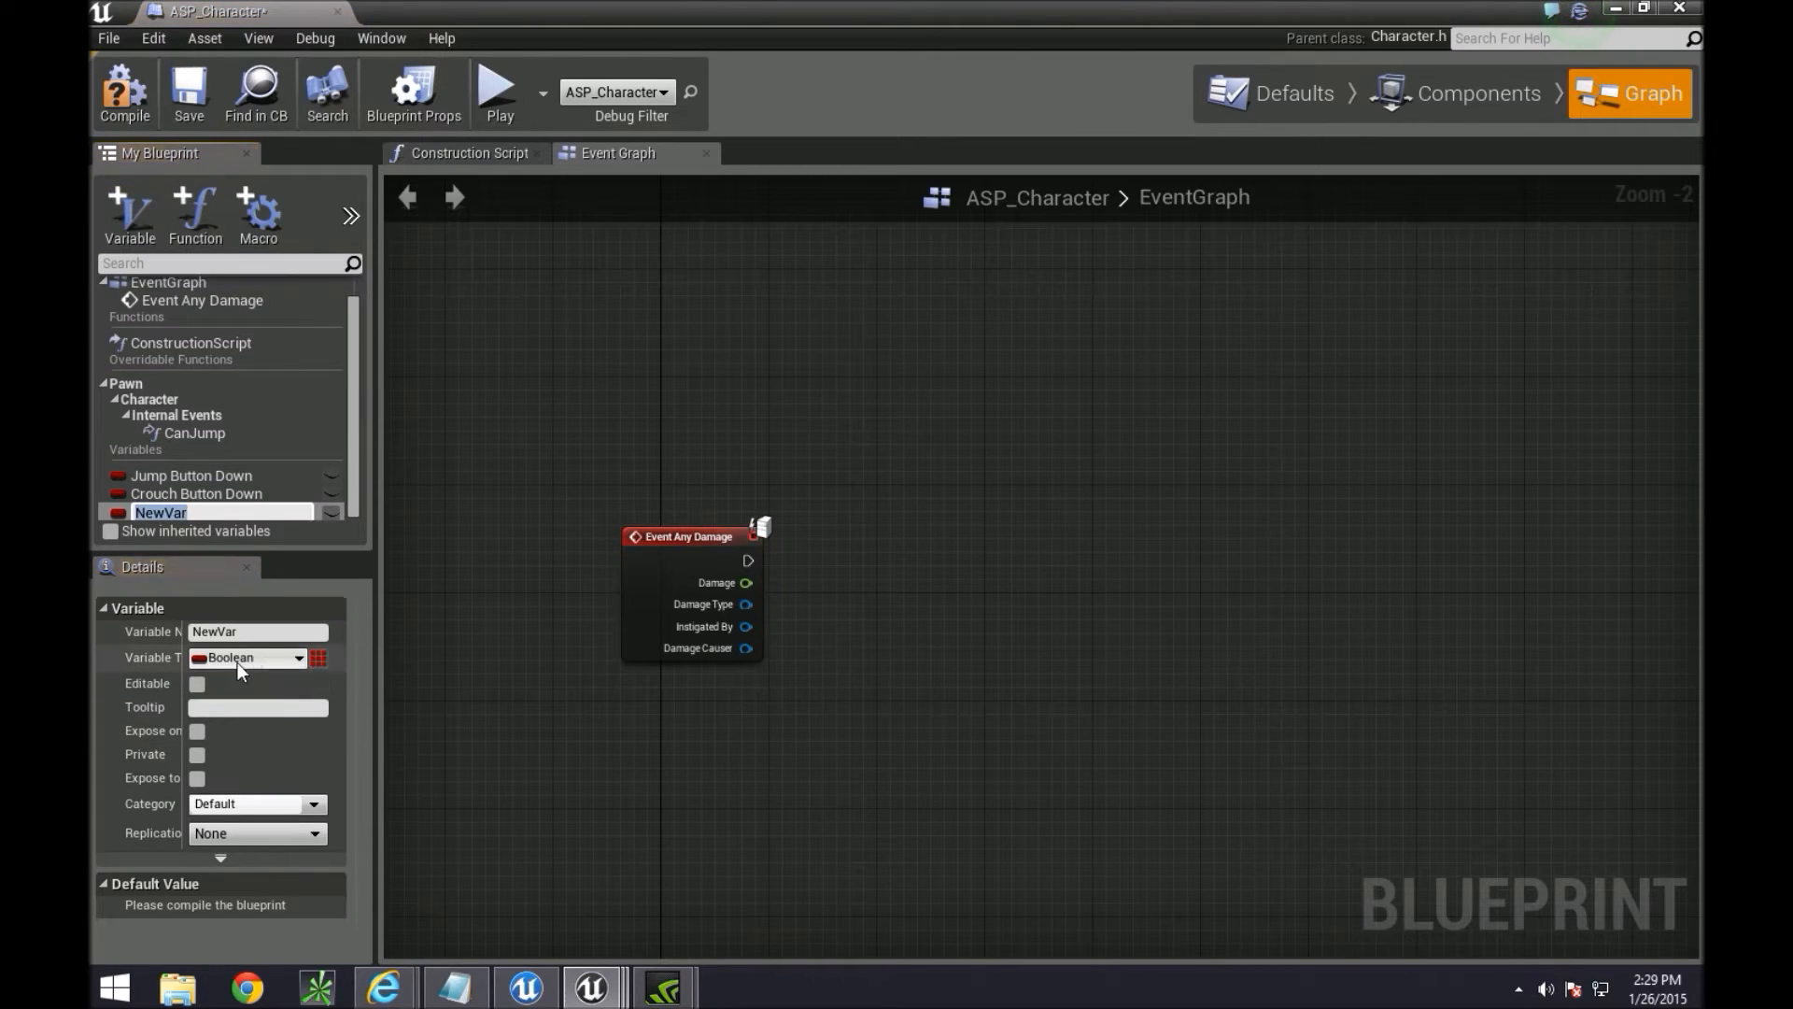
Name the new Boolean variable ThreatNoted and mark it public and editable
click(258, 632)
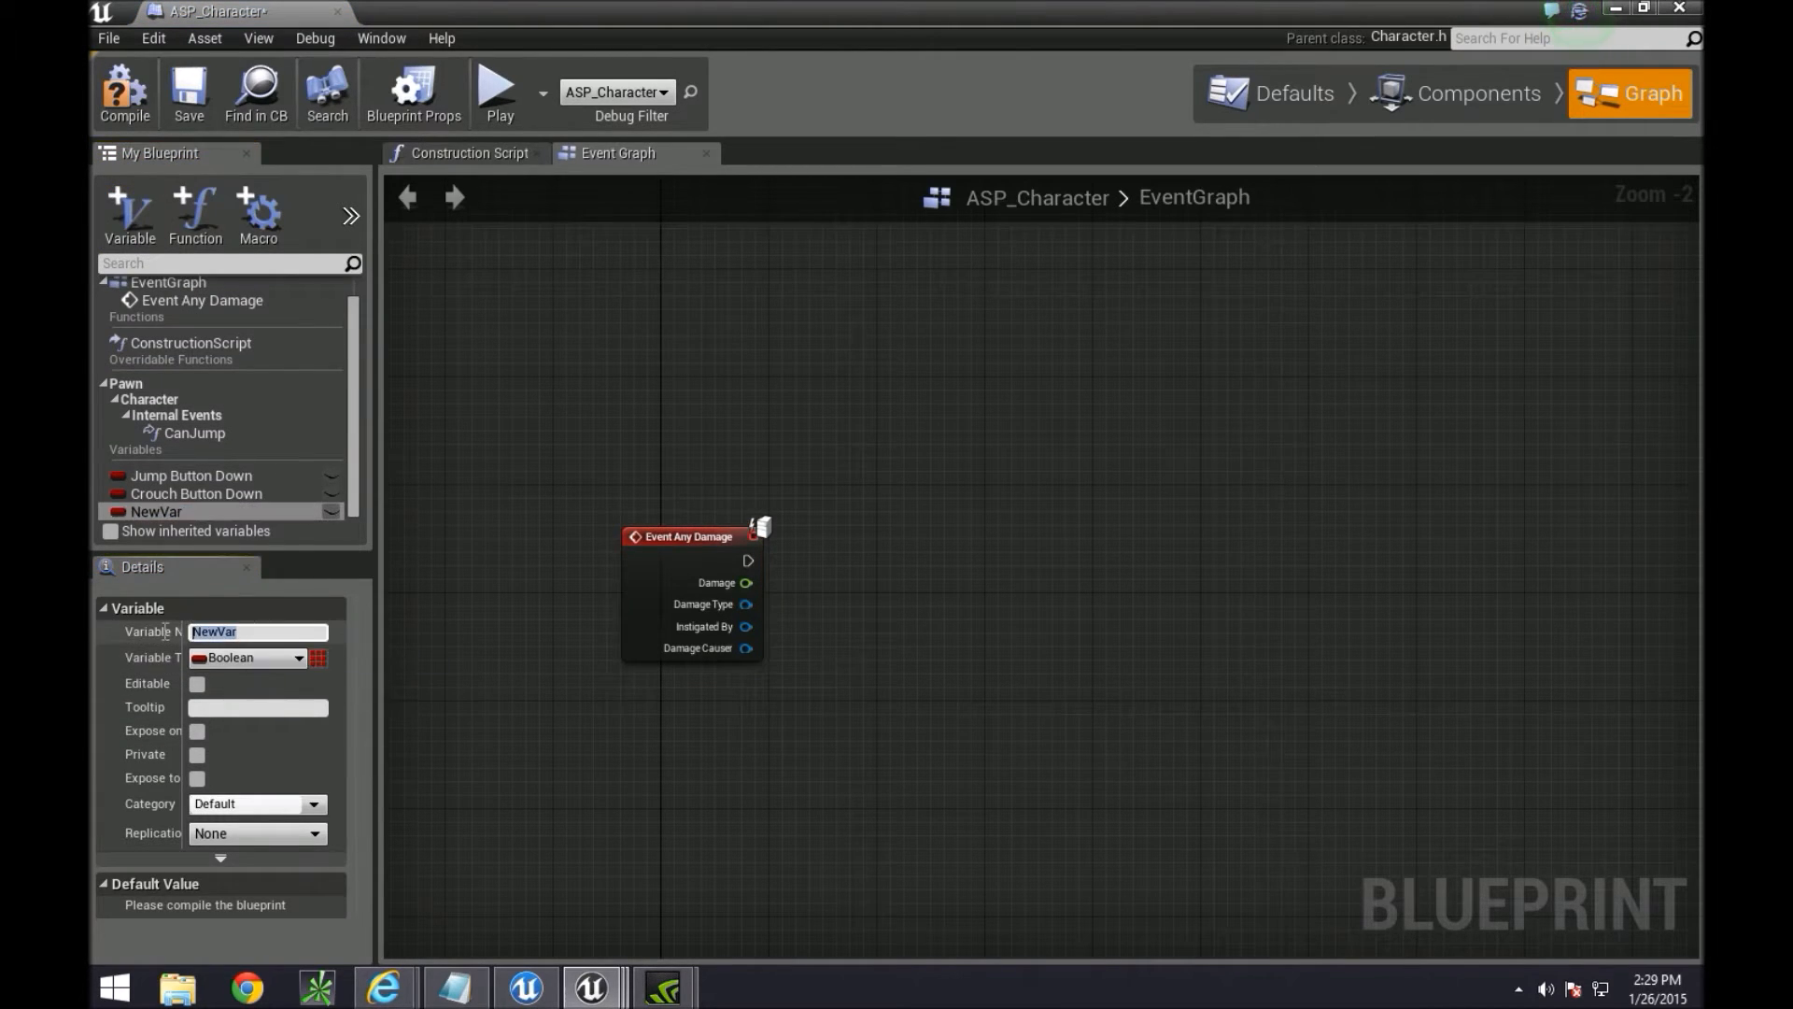
text(ThreatNoted)
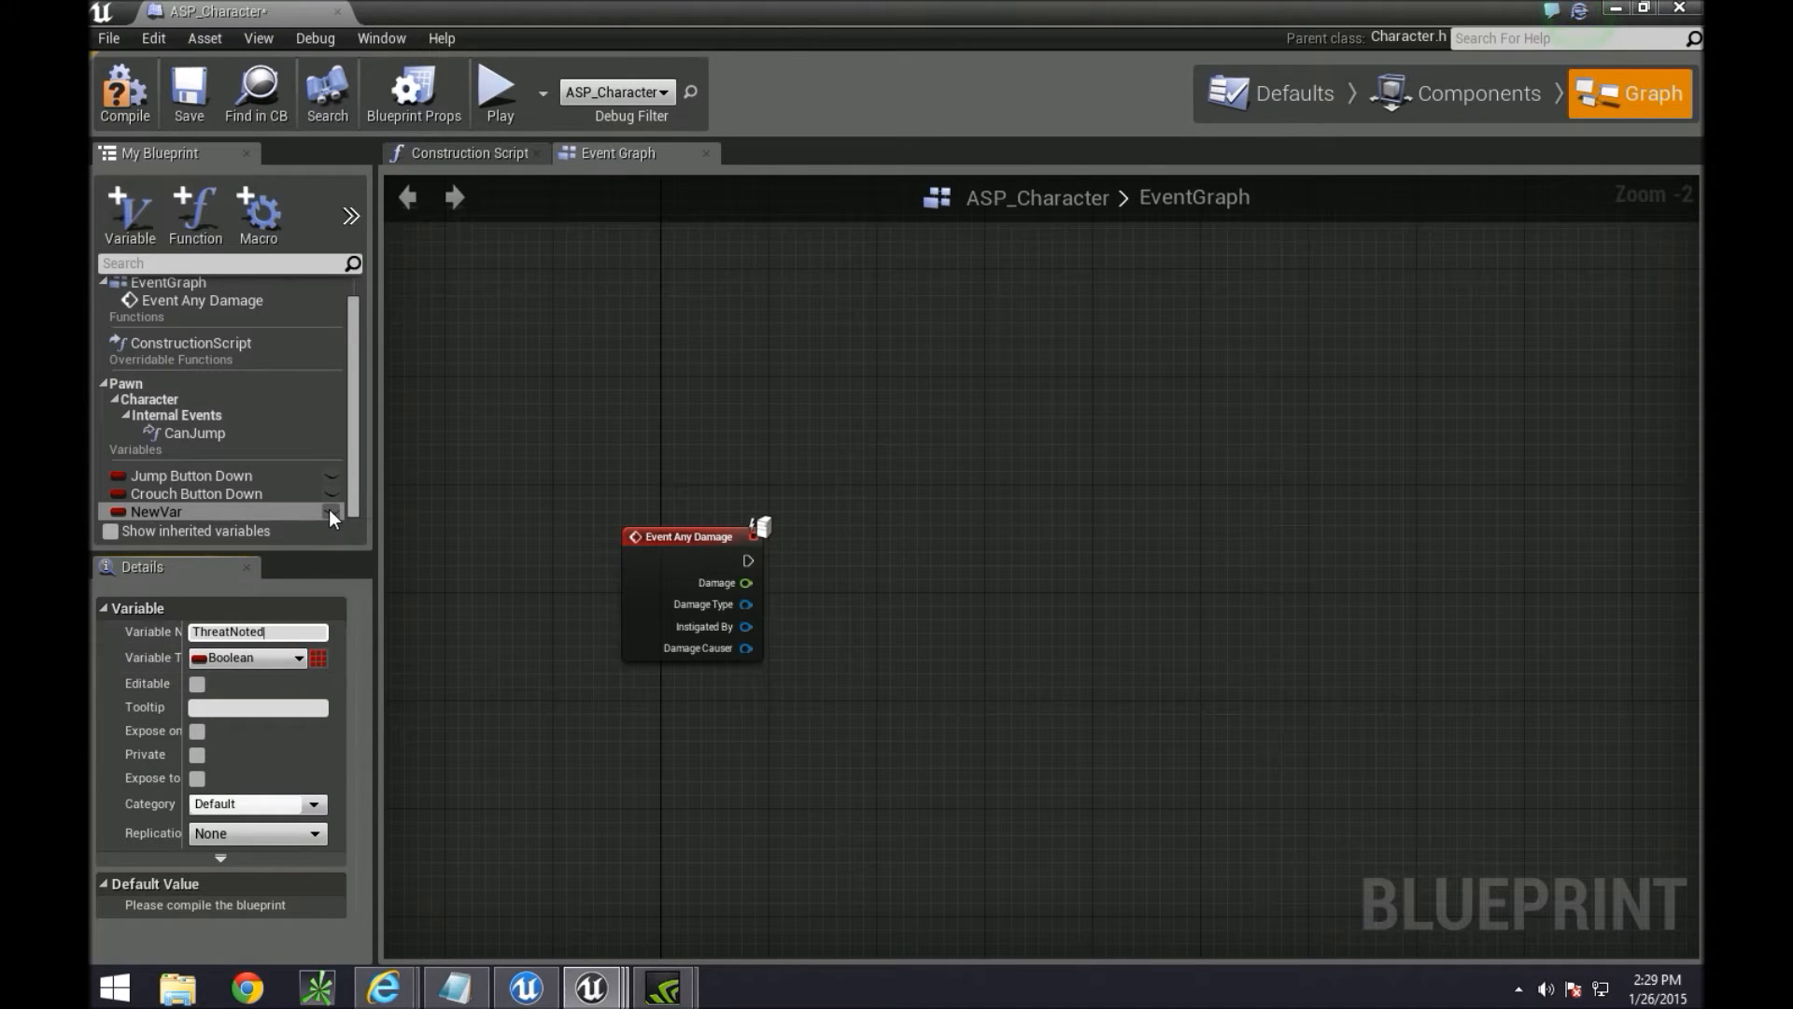
click(196, 684)
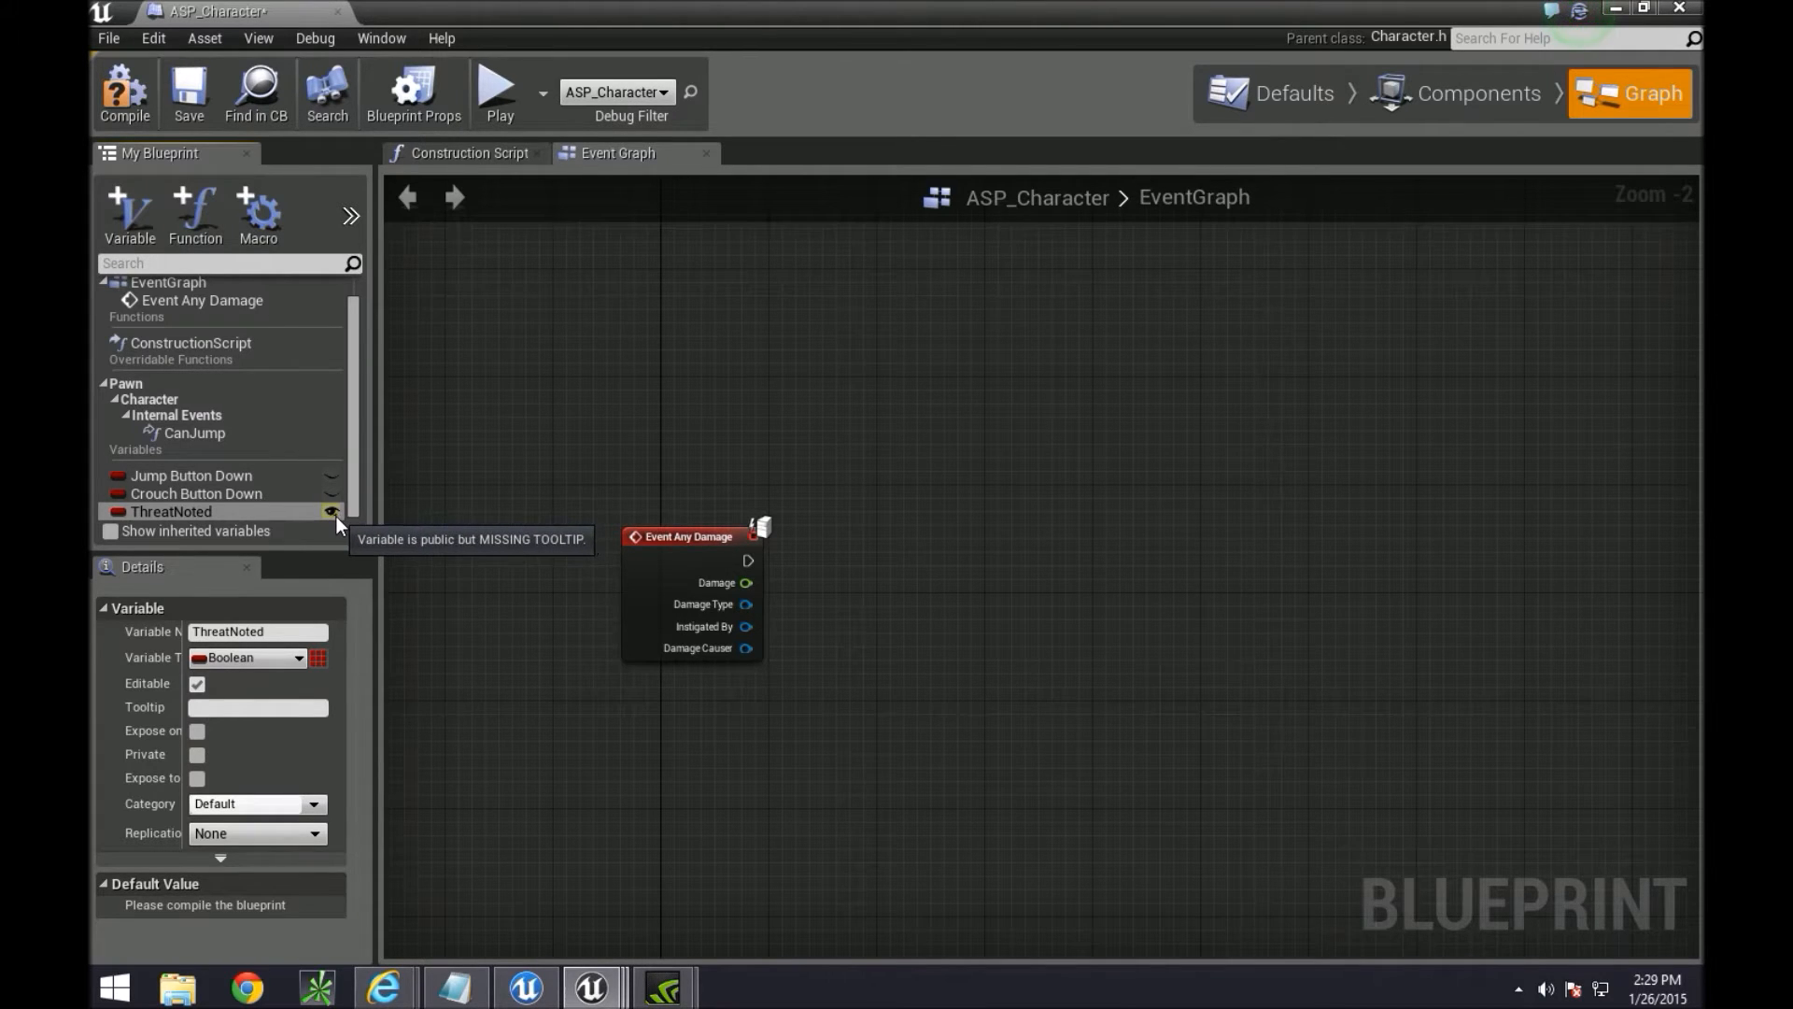
mouse_move(963, 640)
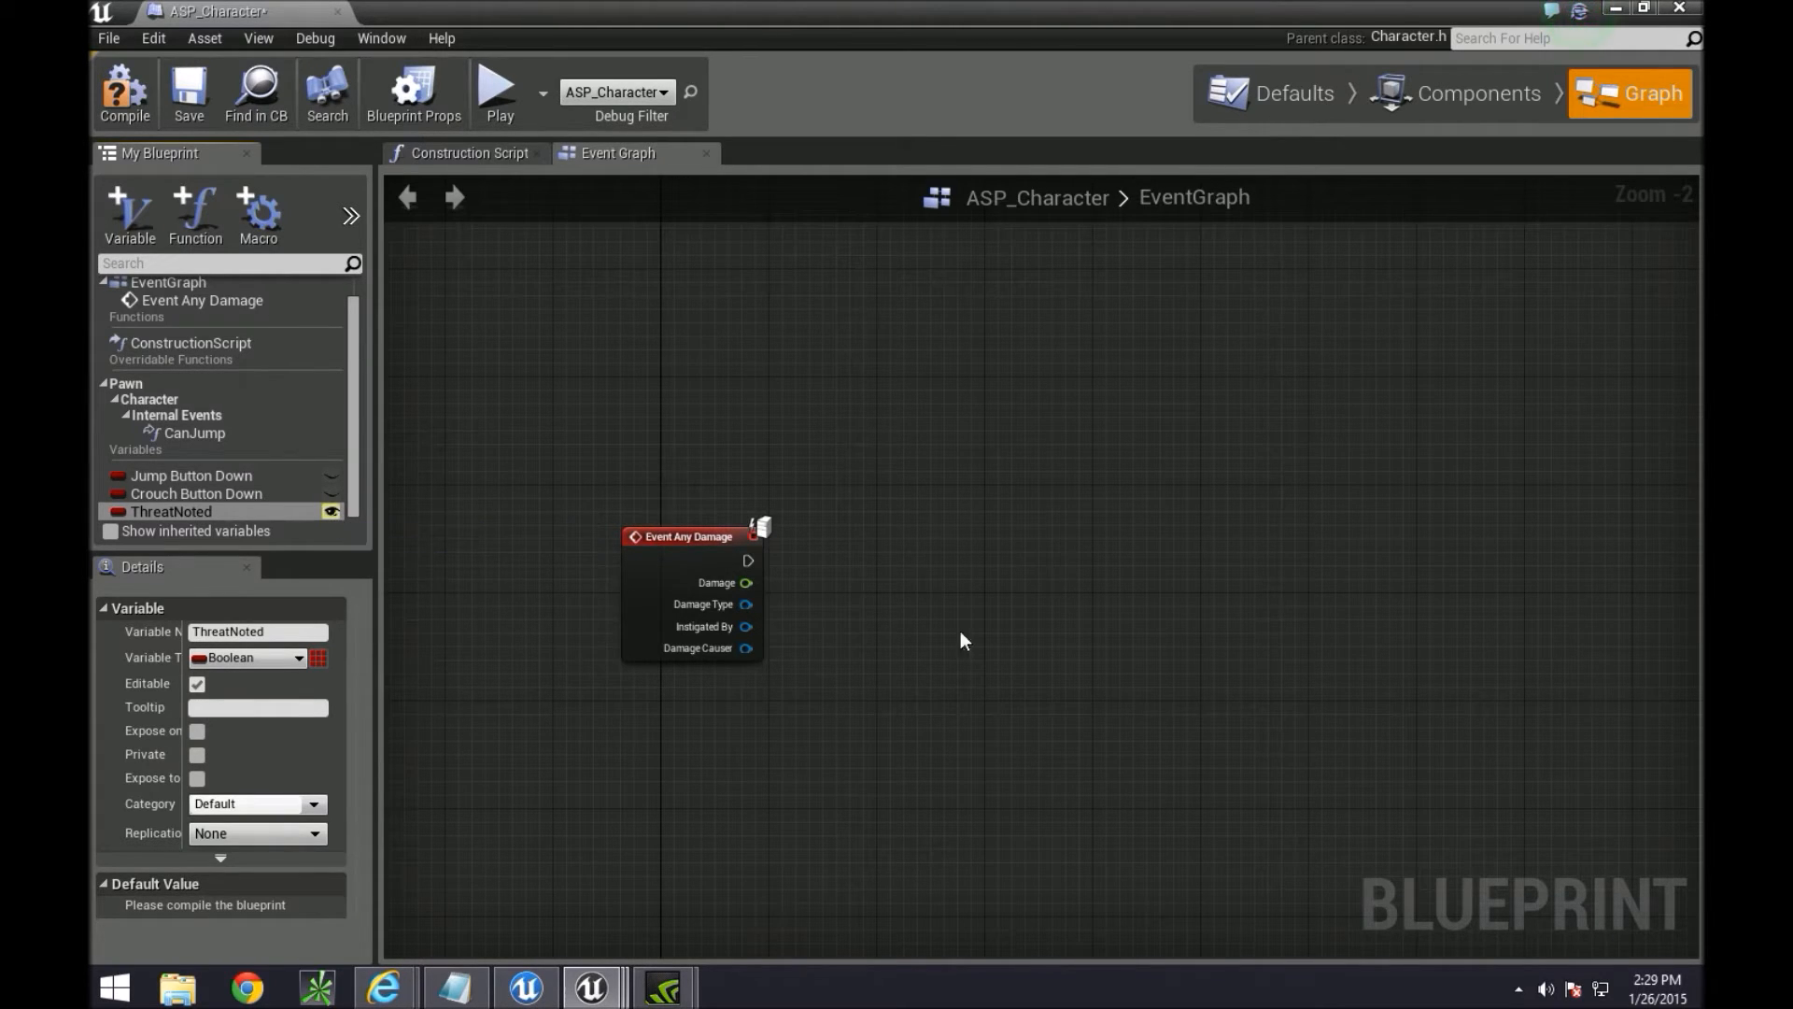
mouse_move(333, 512)
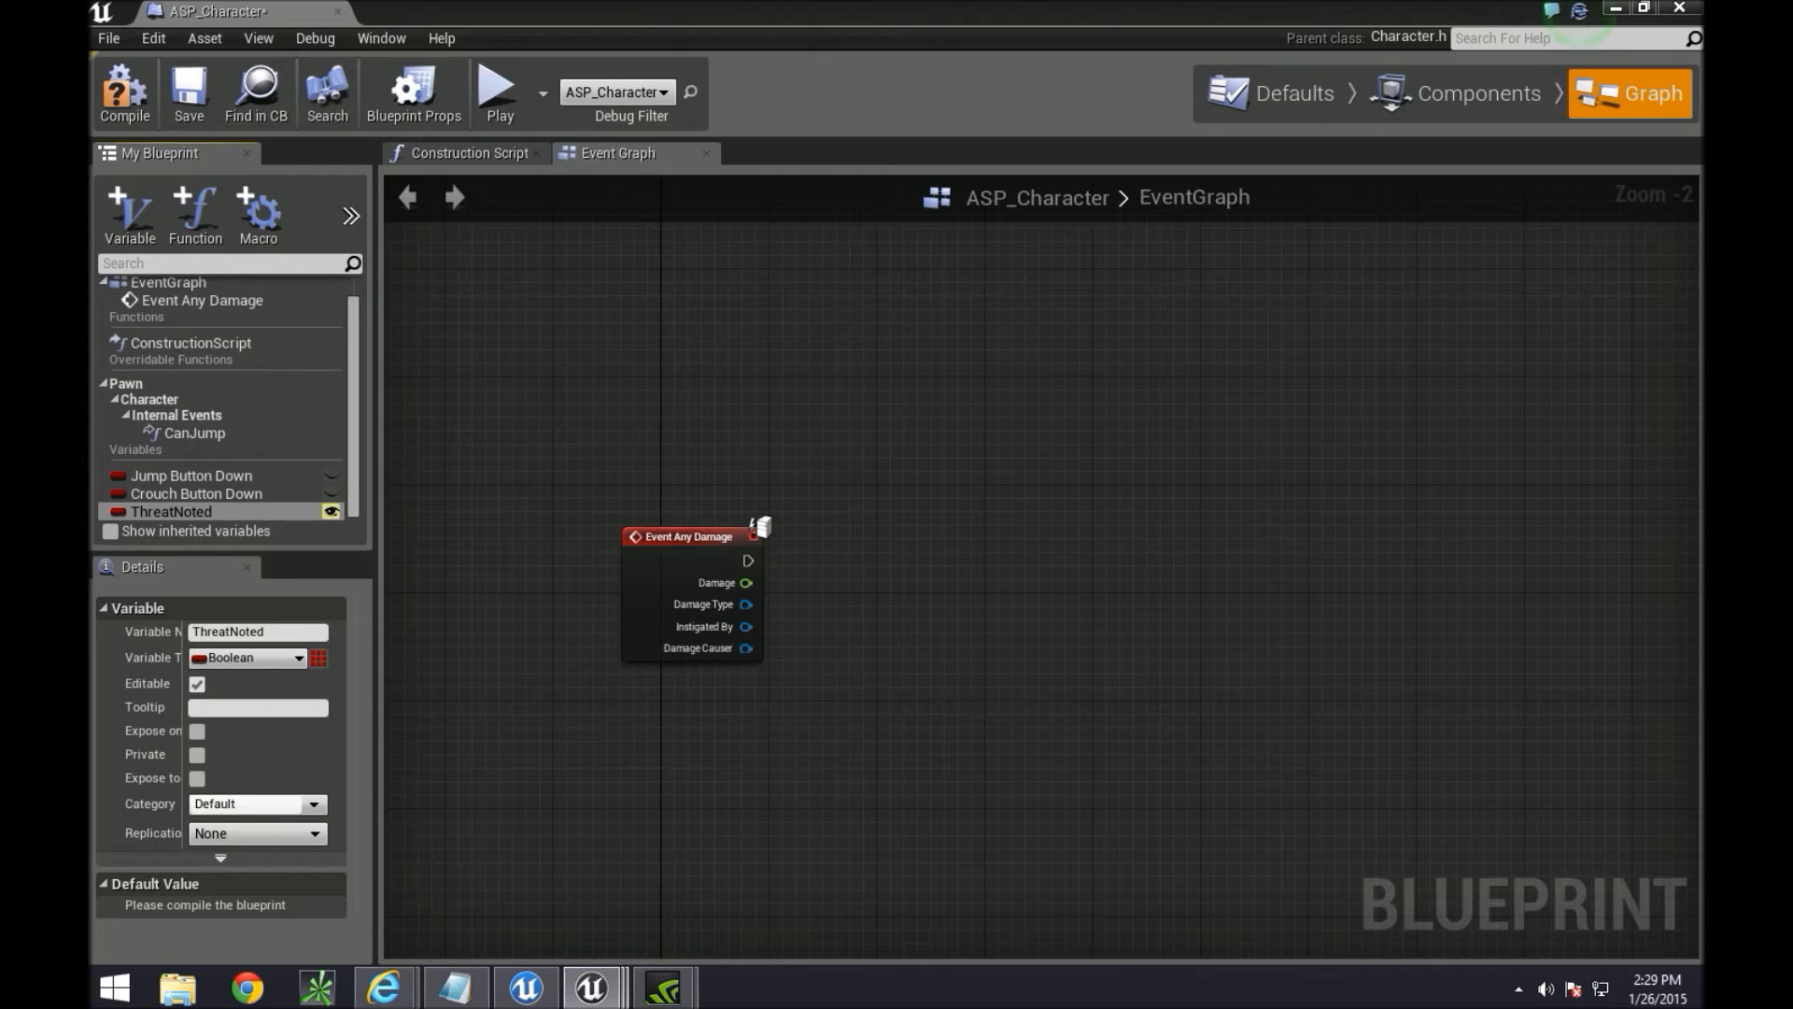
mouse_move(448, 525)
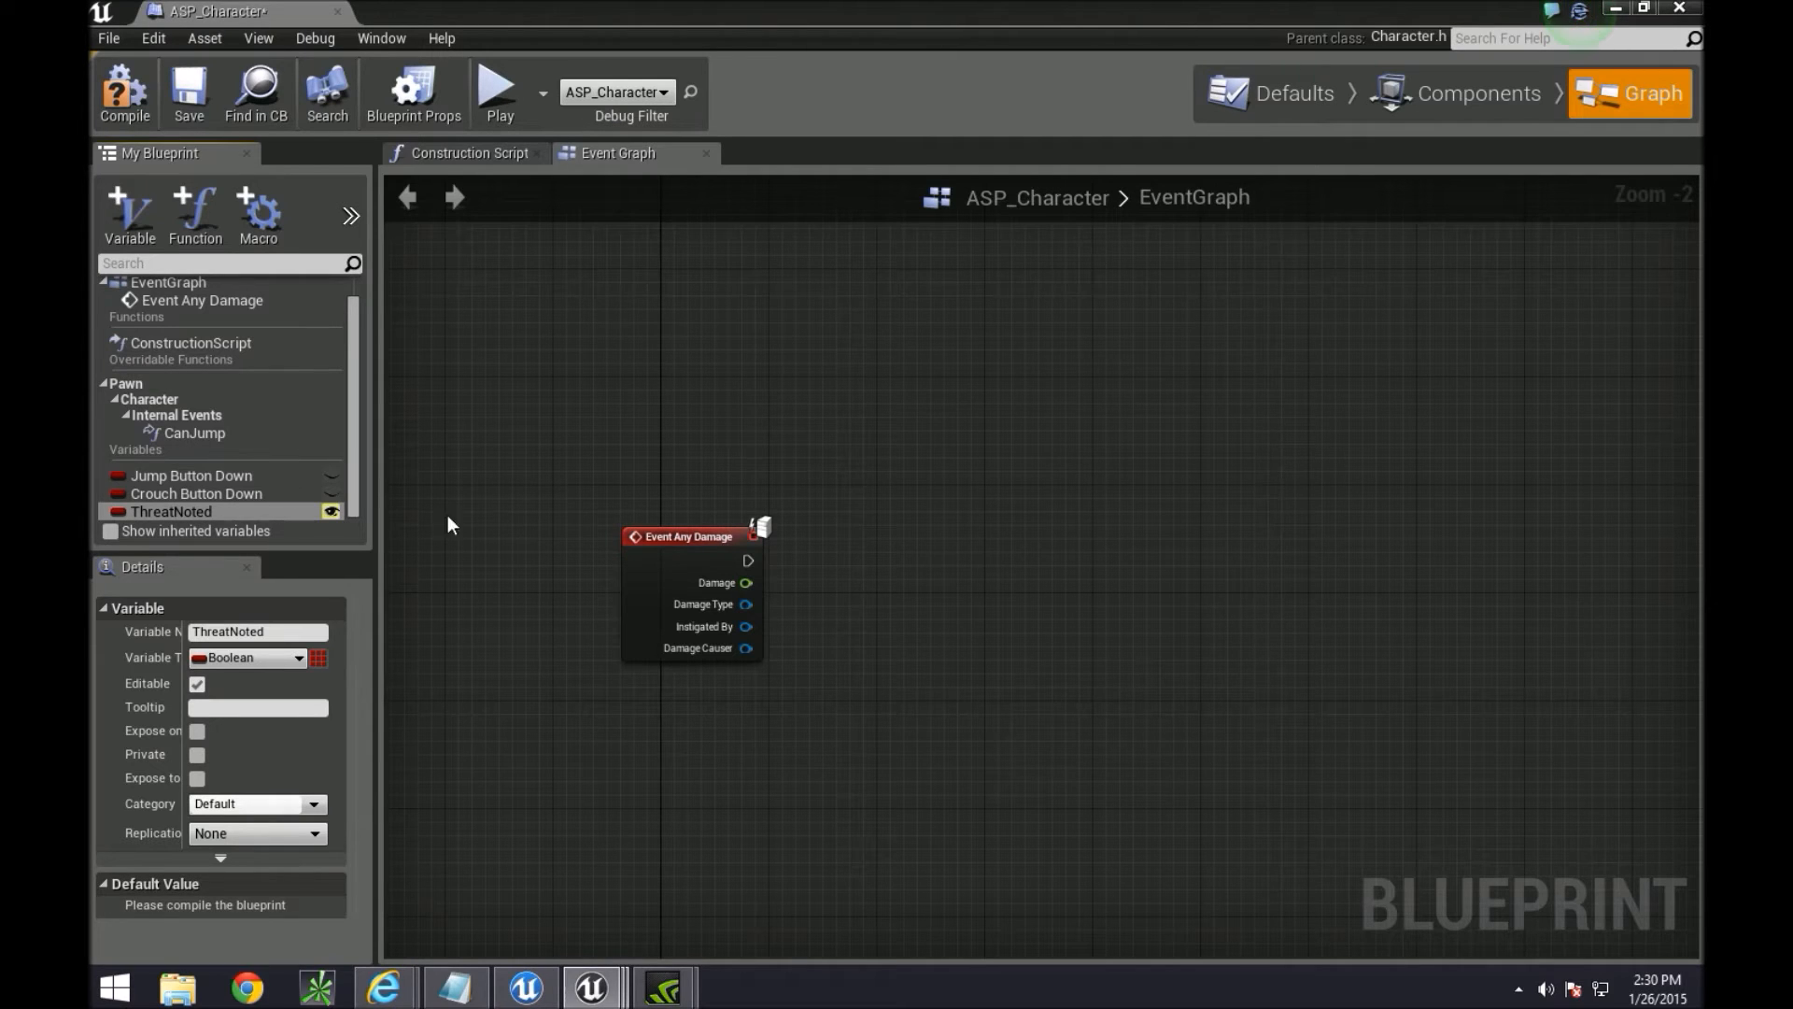
Add a Controller-type variable named InstigatedObj and make it editable
click(129, 209)
text(controller)
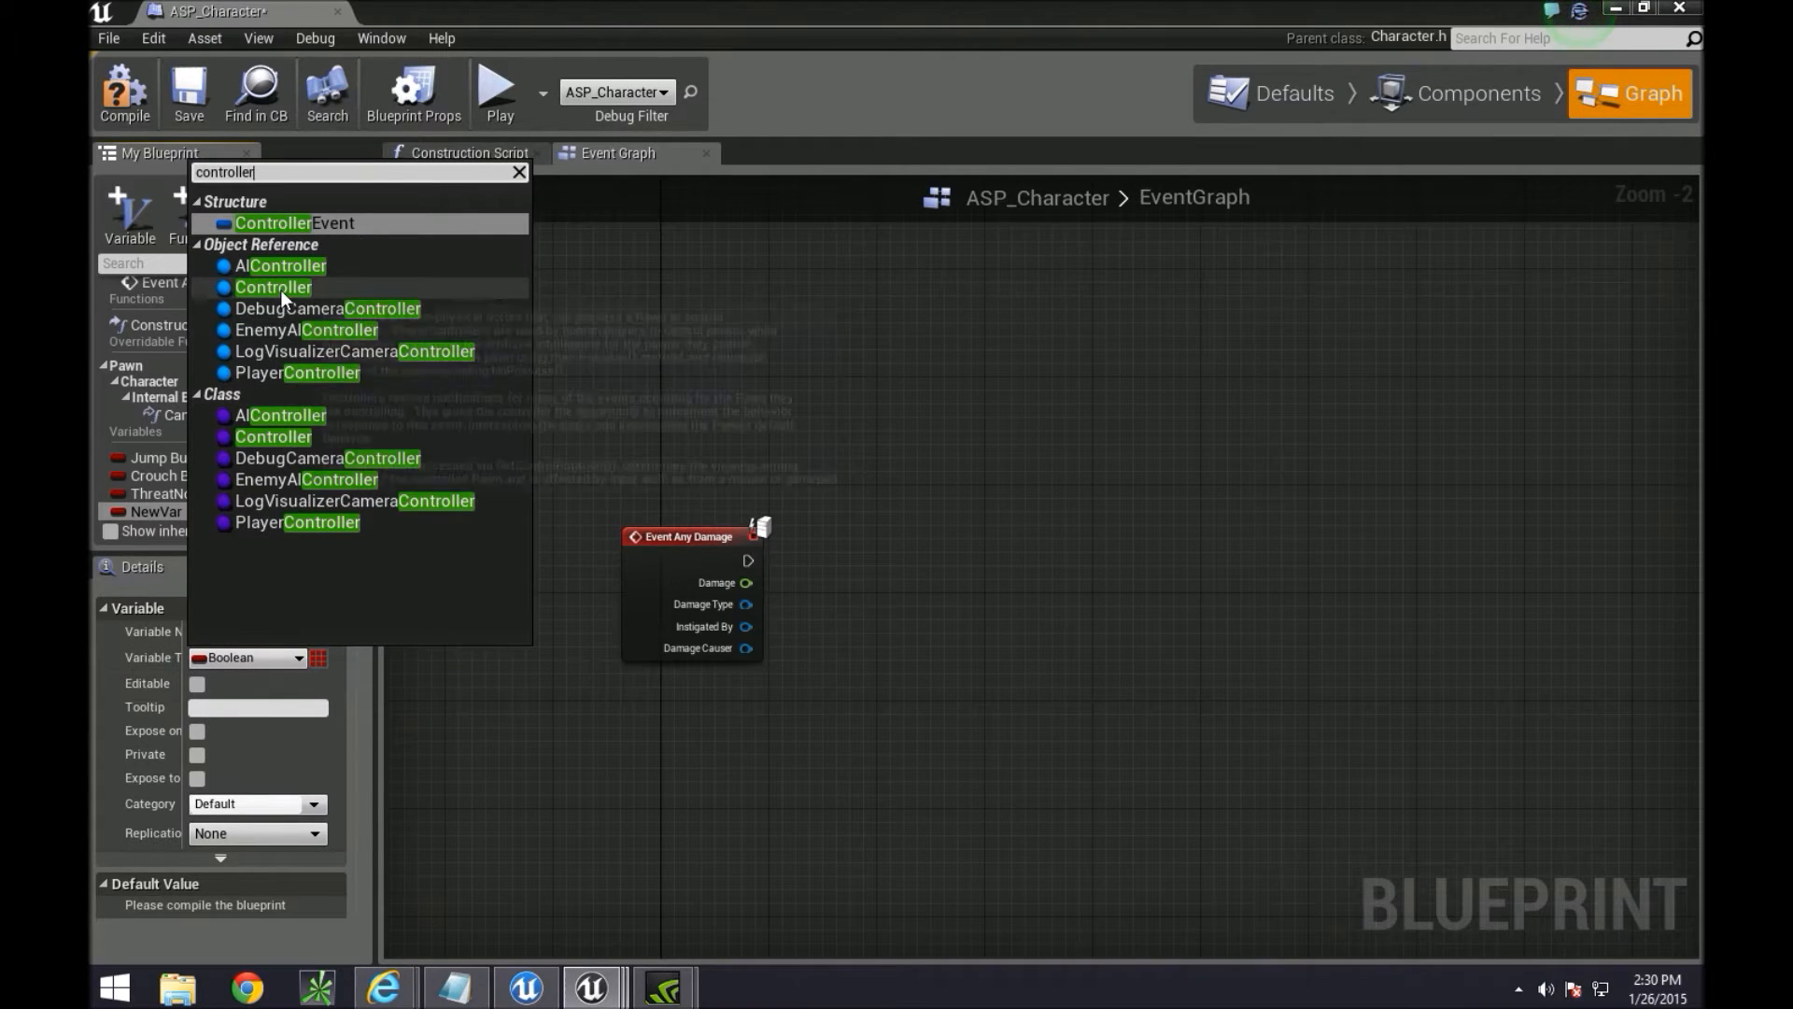
click(273, 287)
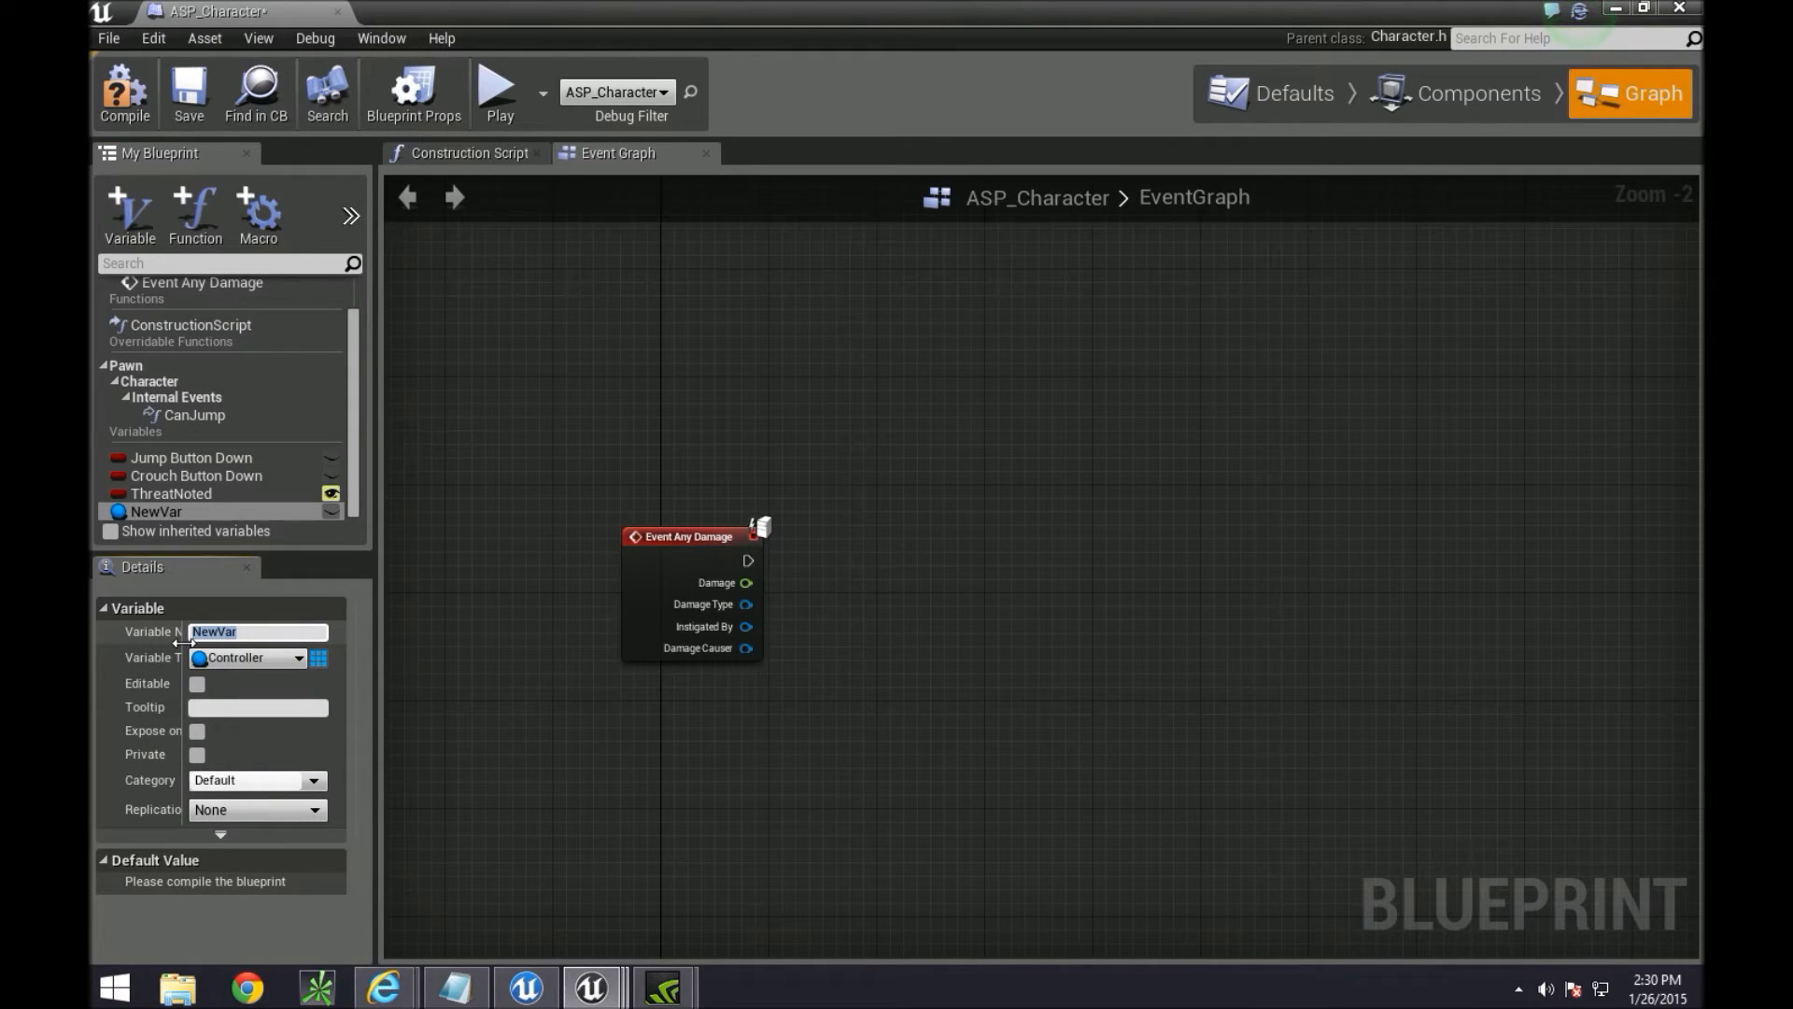
text(Insti)
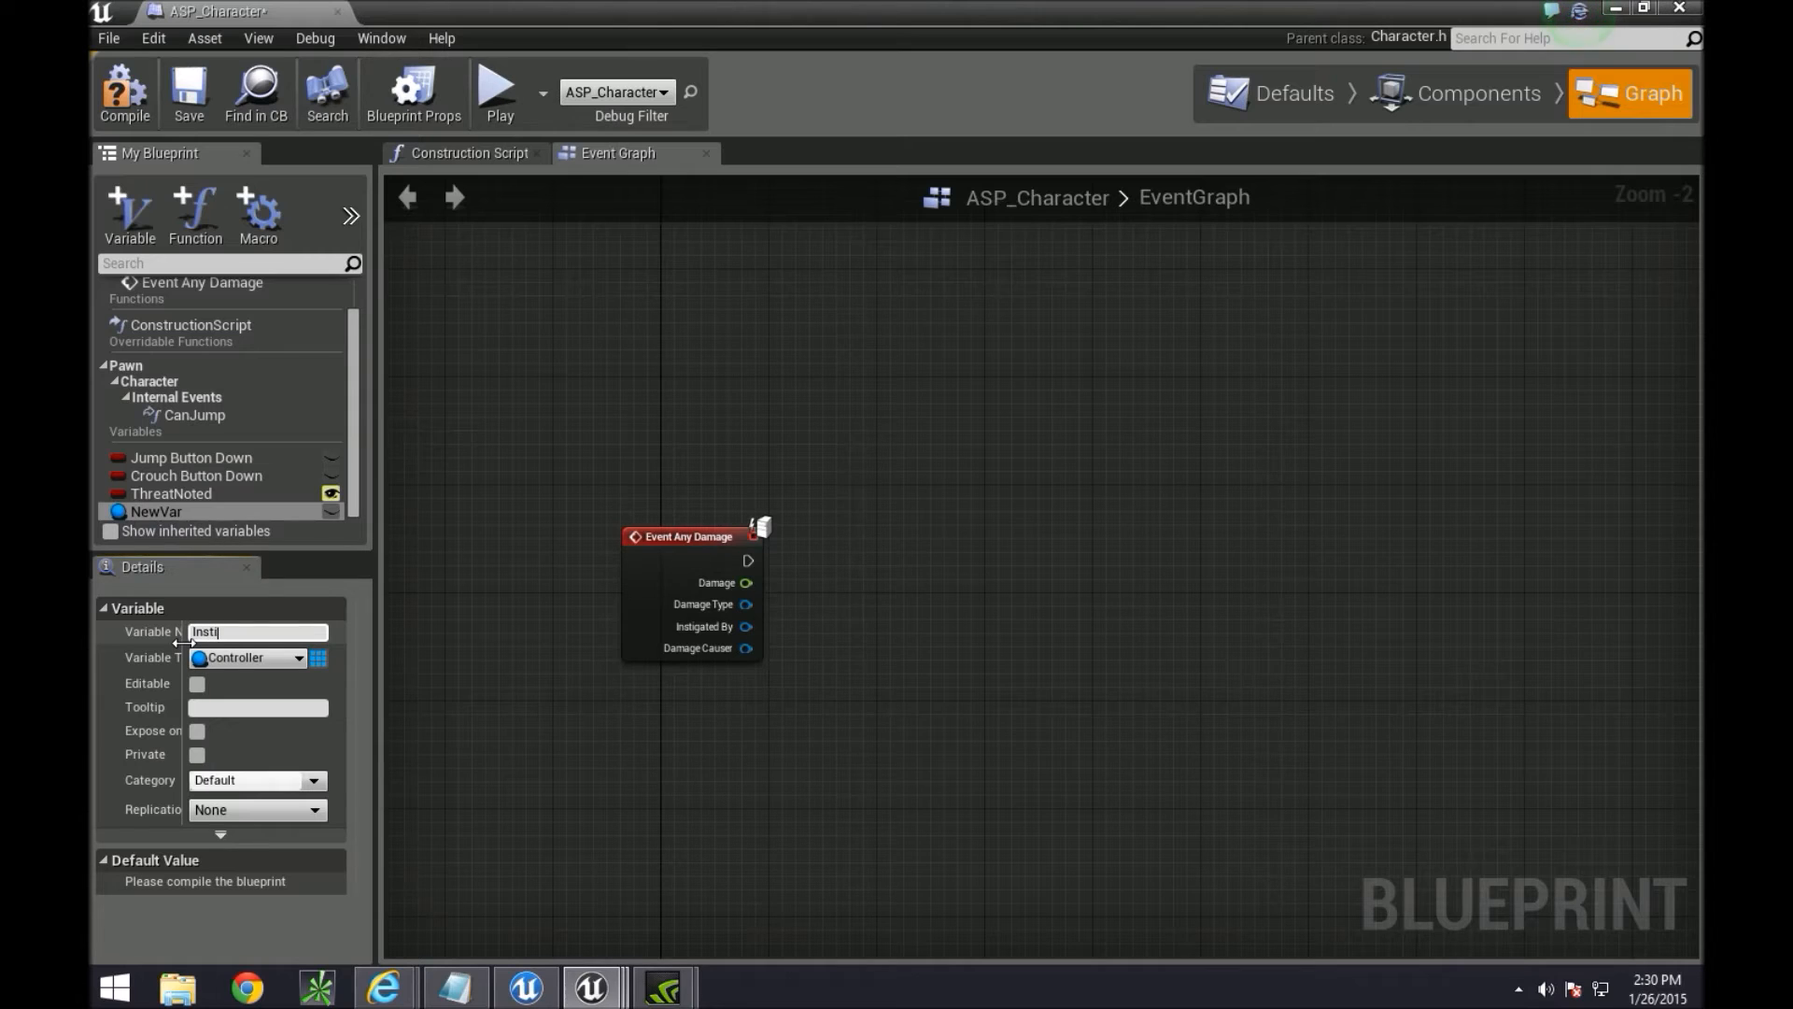
text(InstigatedObj)
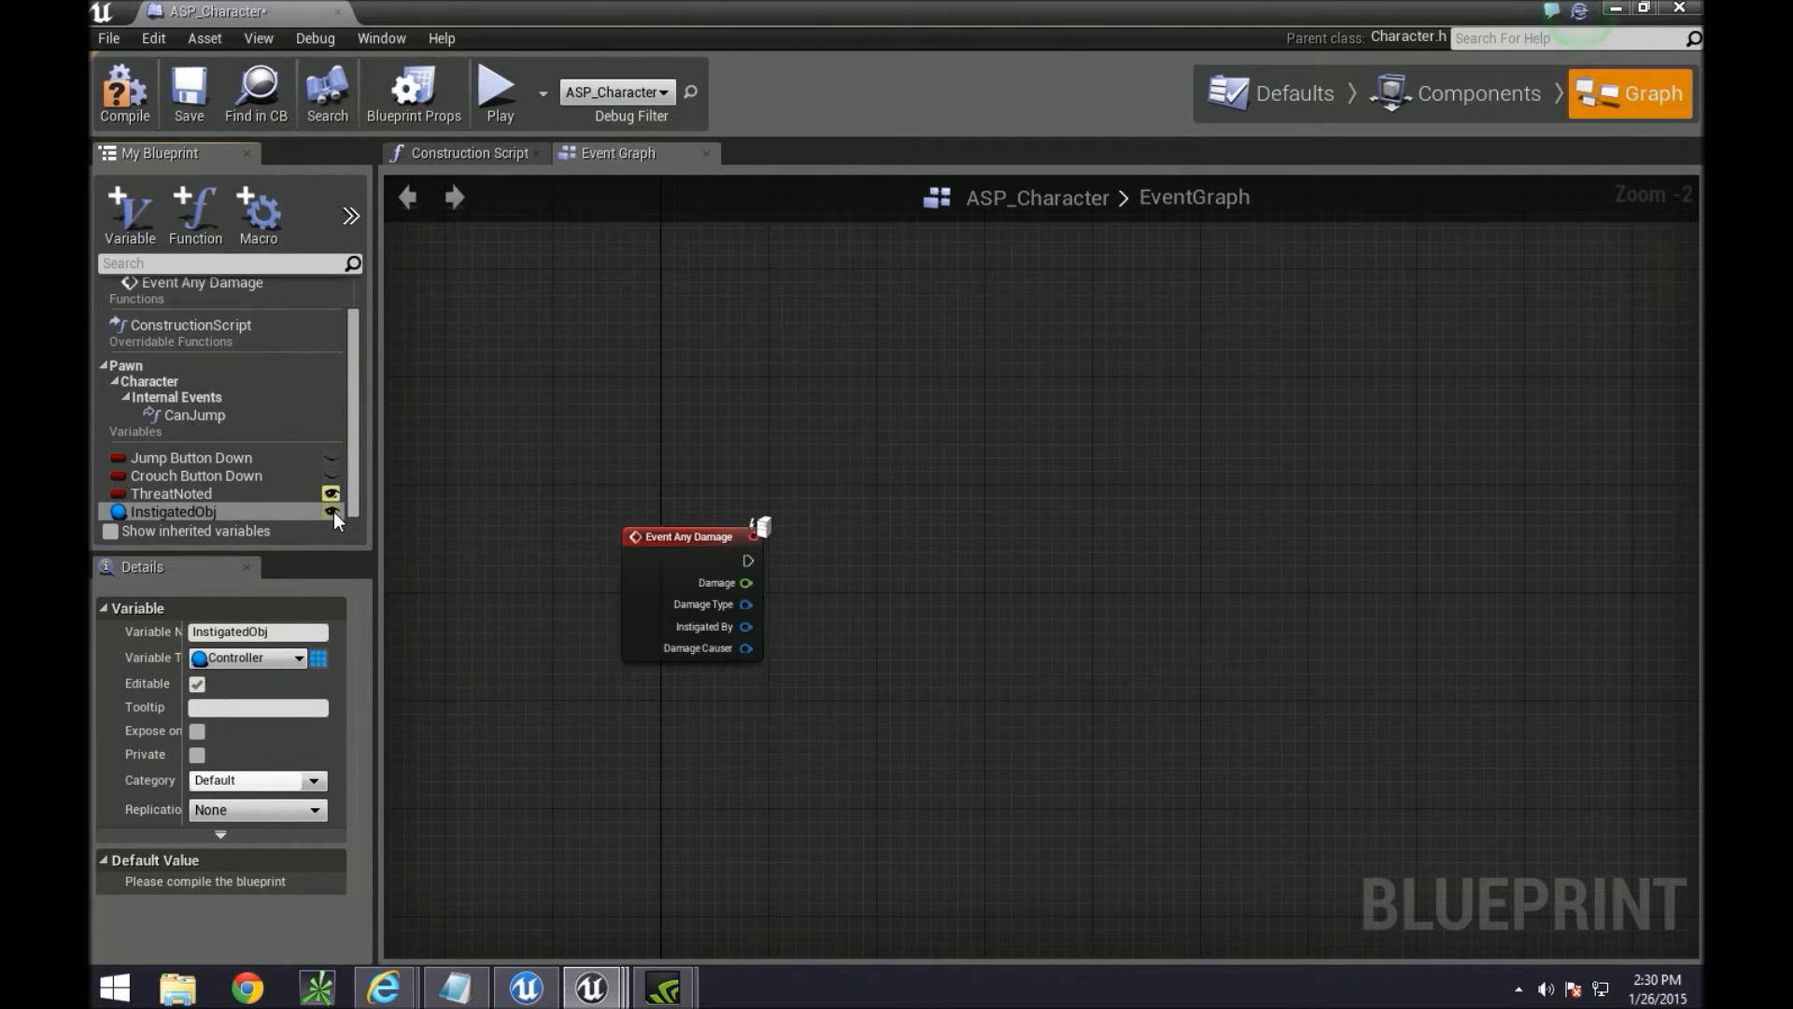
mouse_move(261, 502)
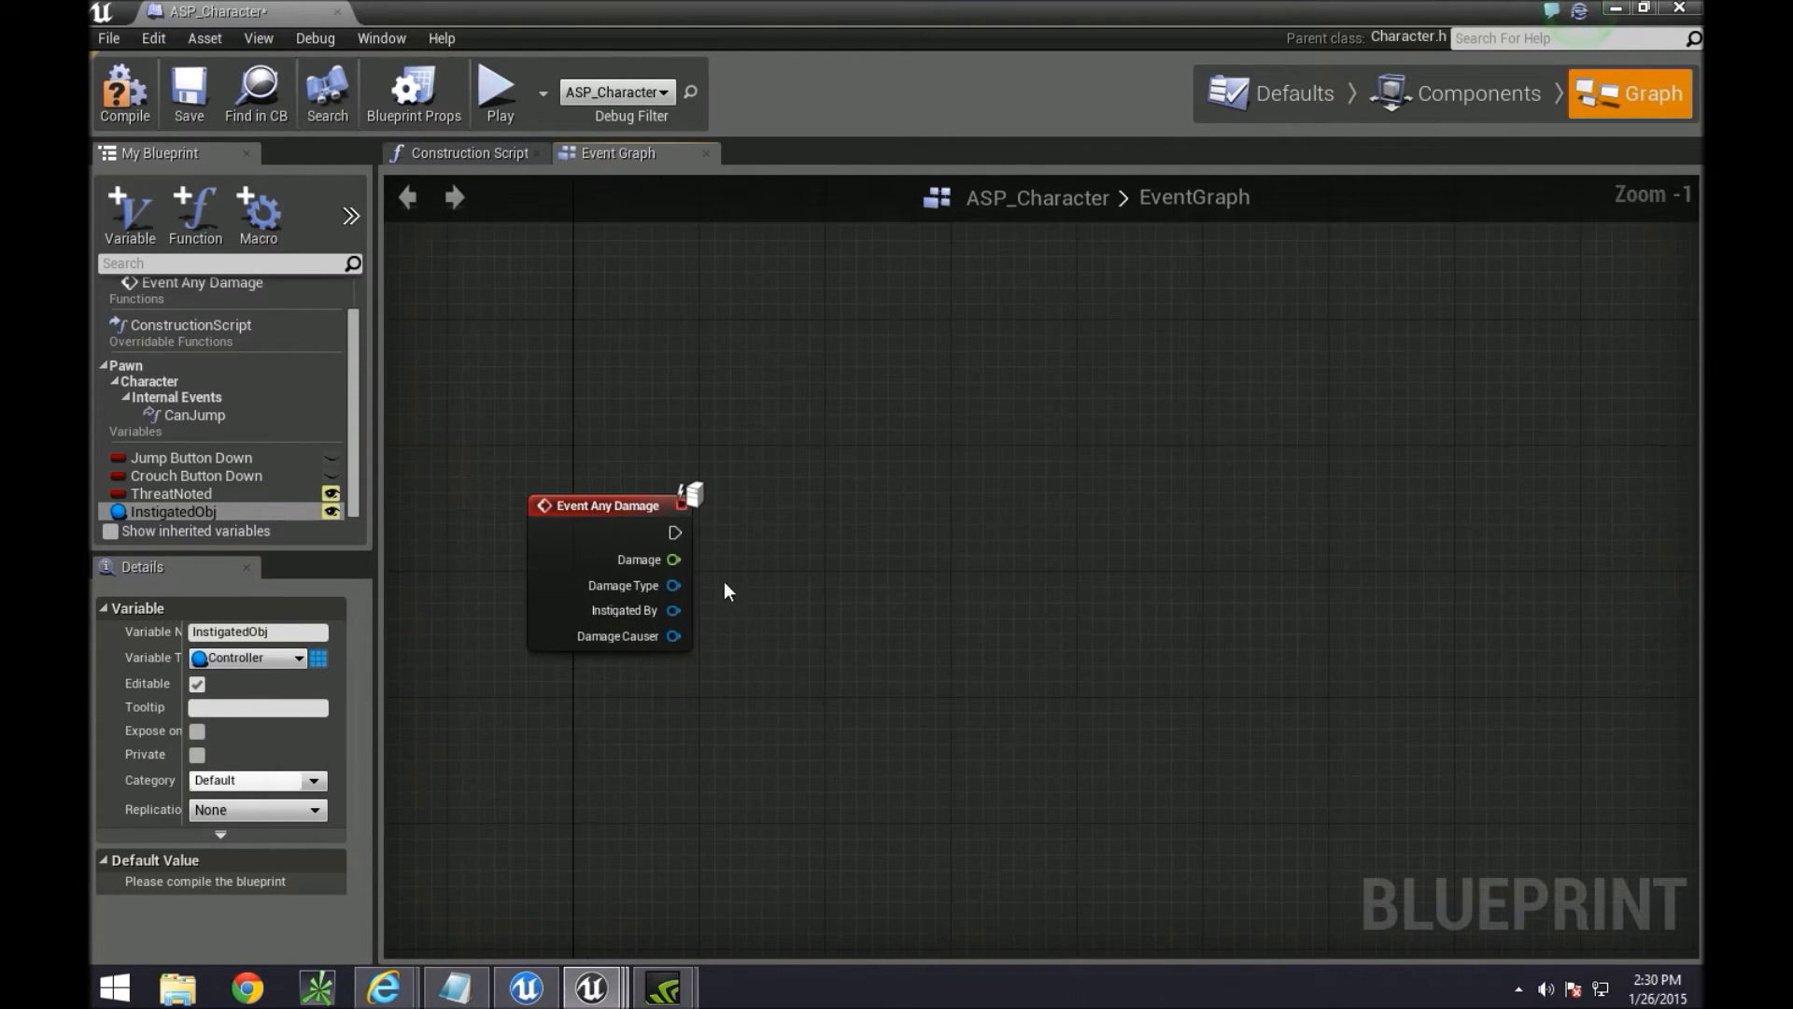
mouse_move(716, 566)
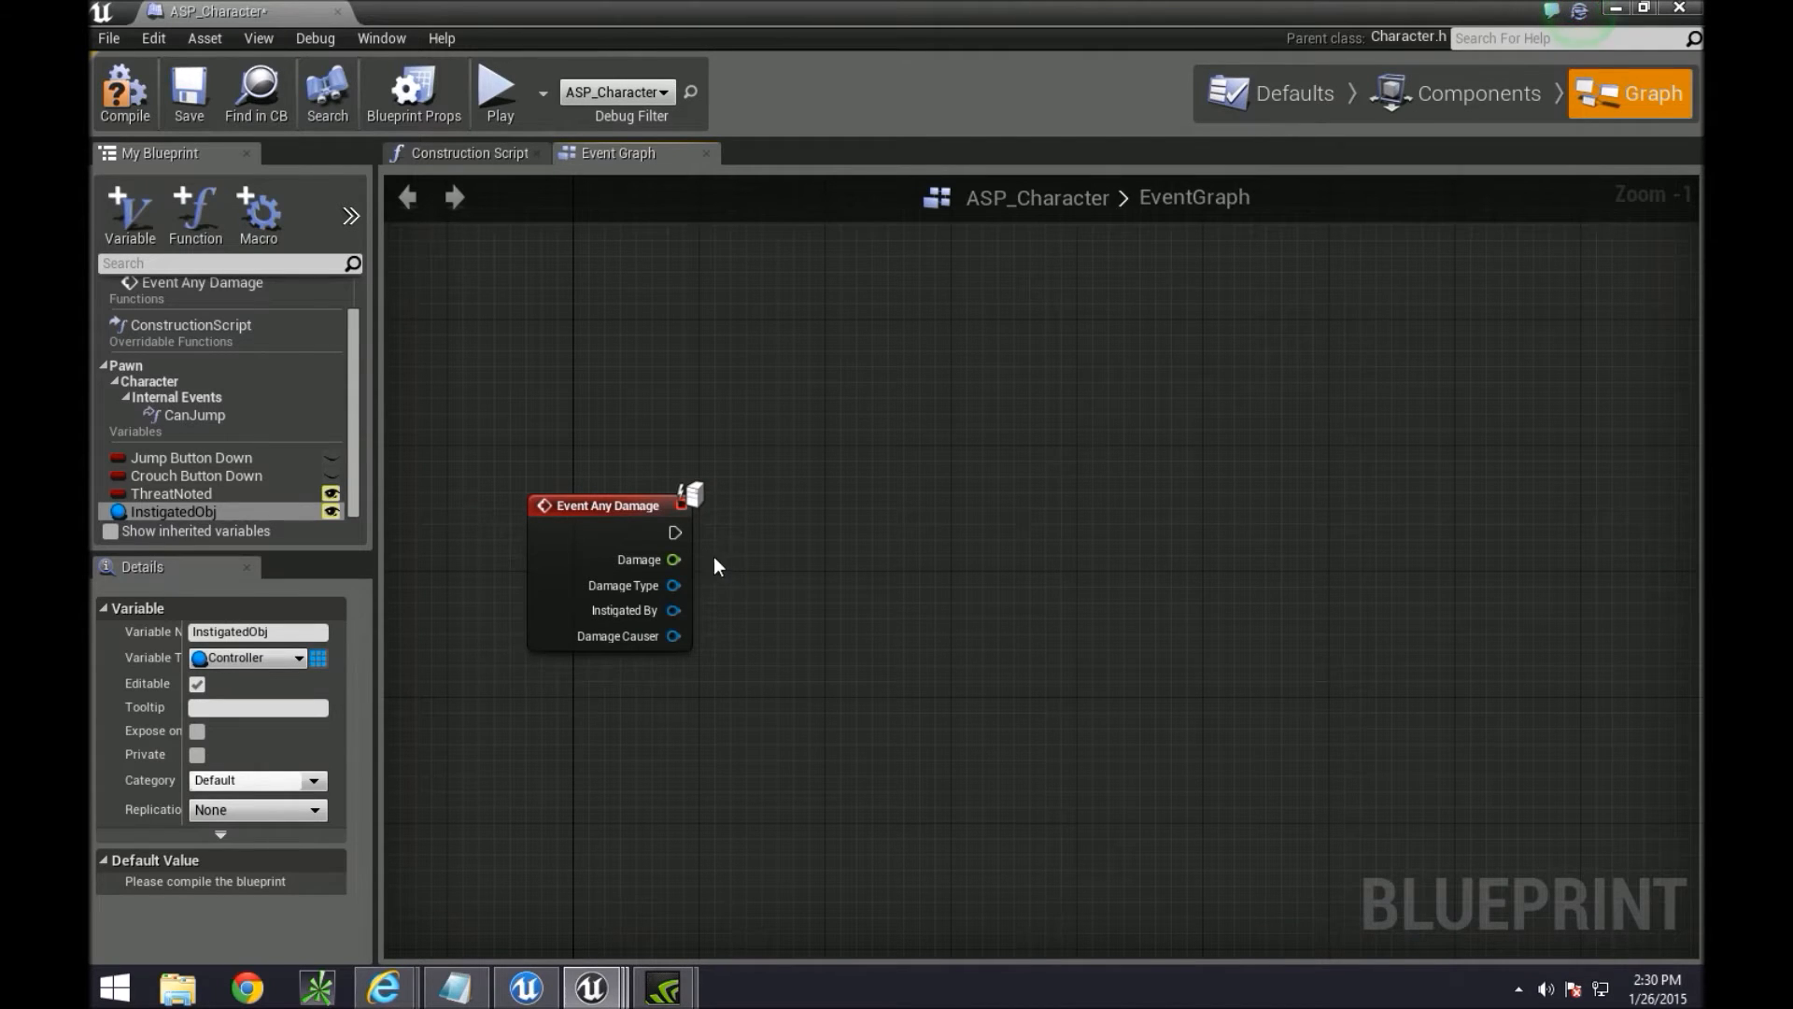
mouse_move(217, 497)
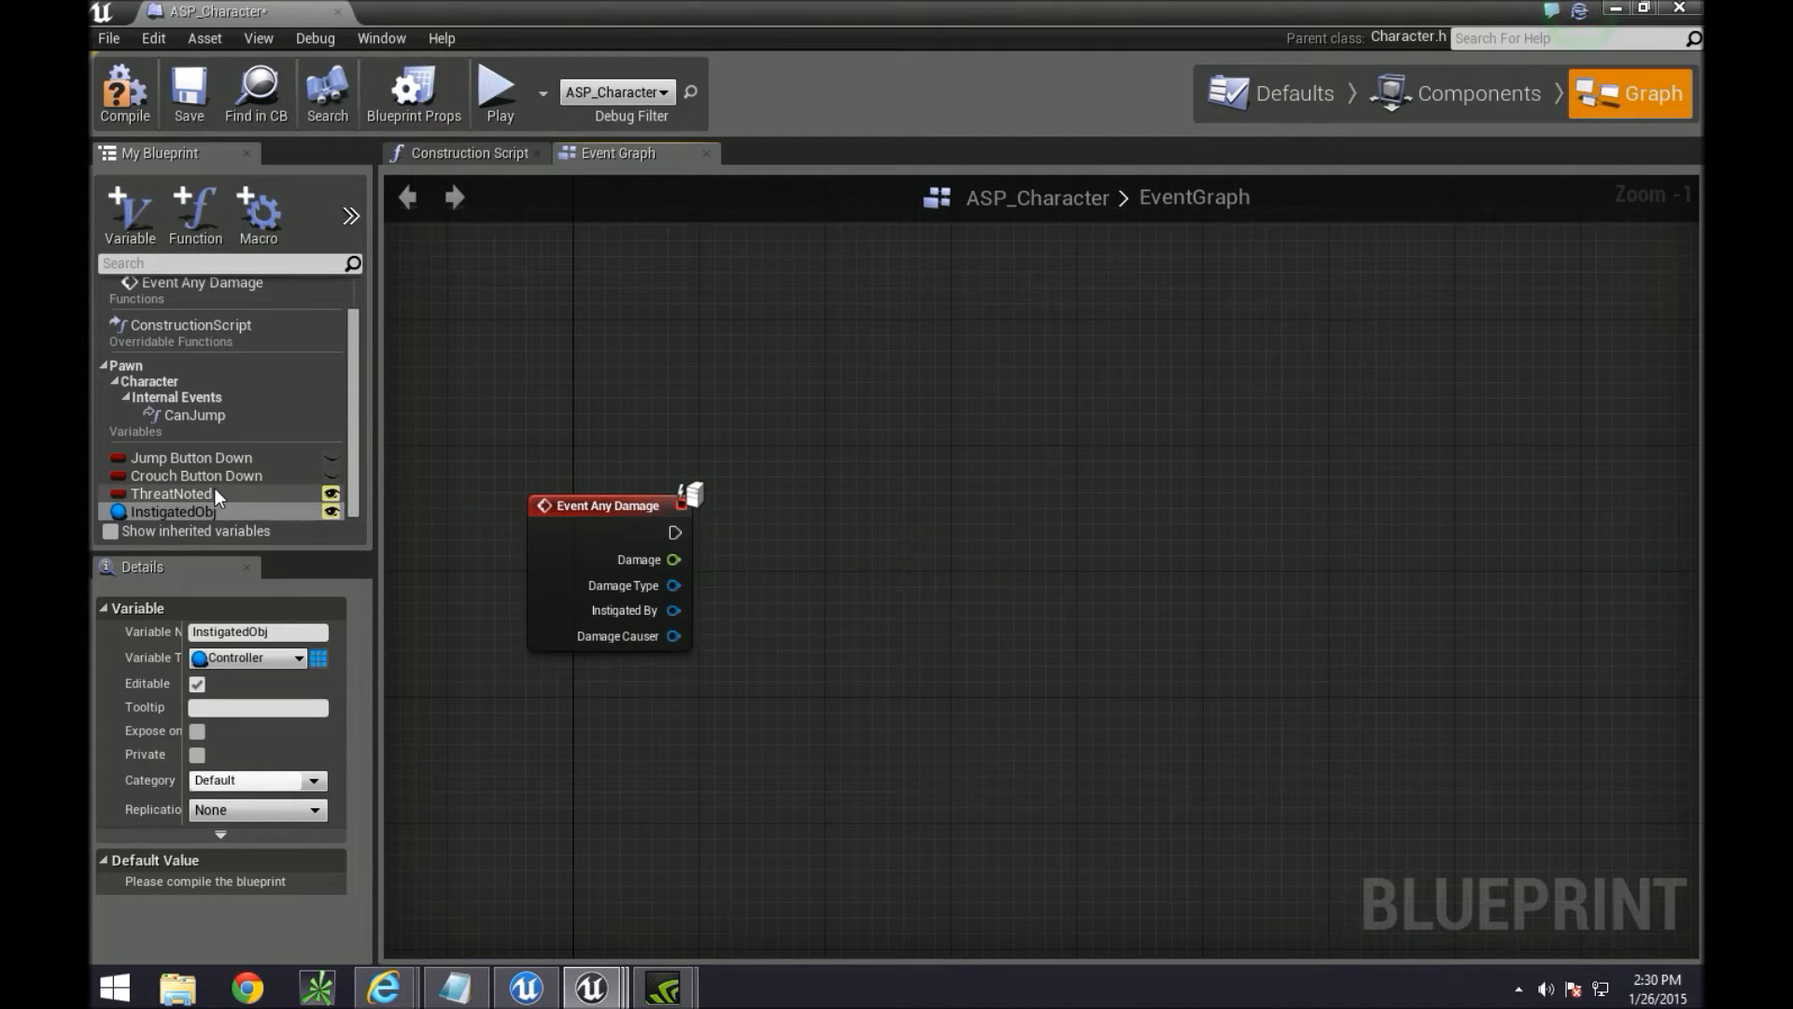
Chain Set ThreatNoted (true) then Set InstigatedObj from Event Any Damage, fed by Instigated By
drag(172, 494, 868, 538)
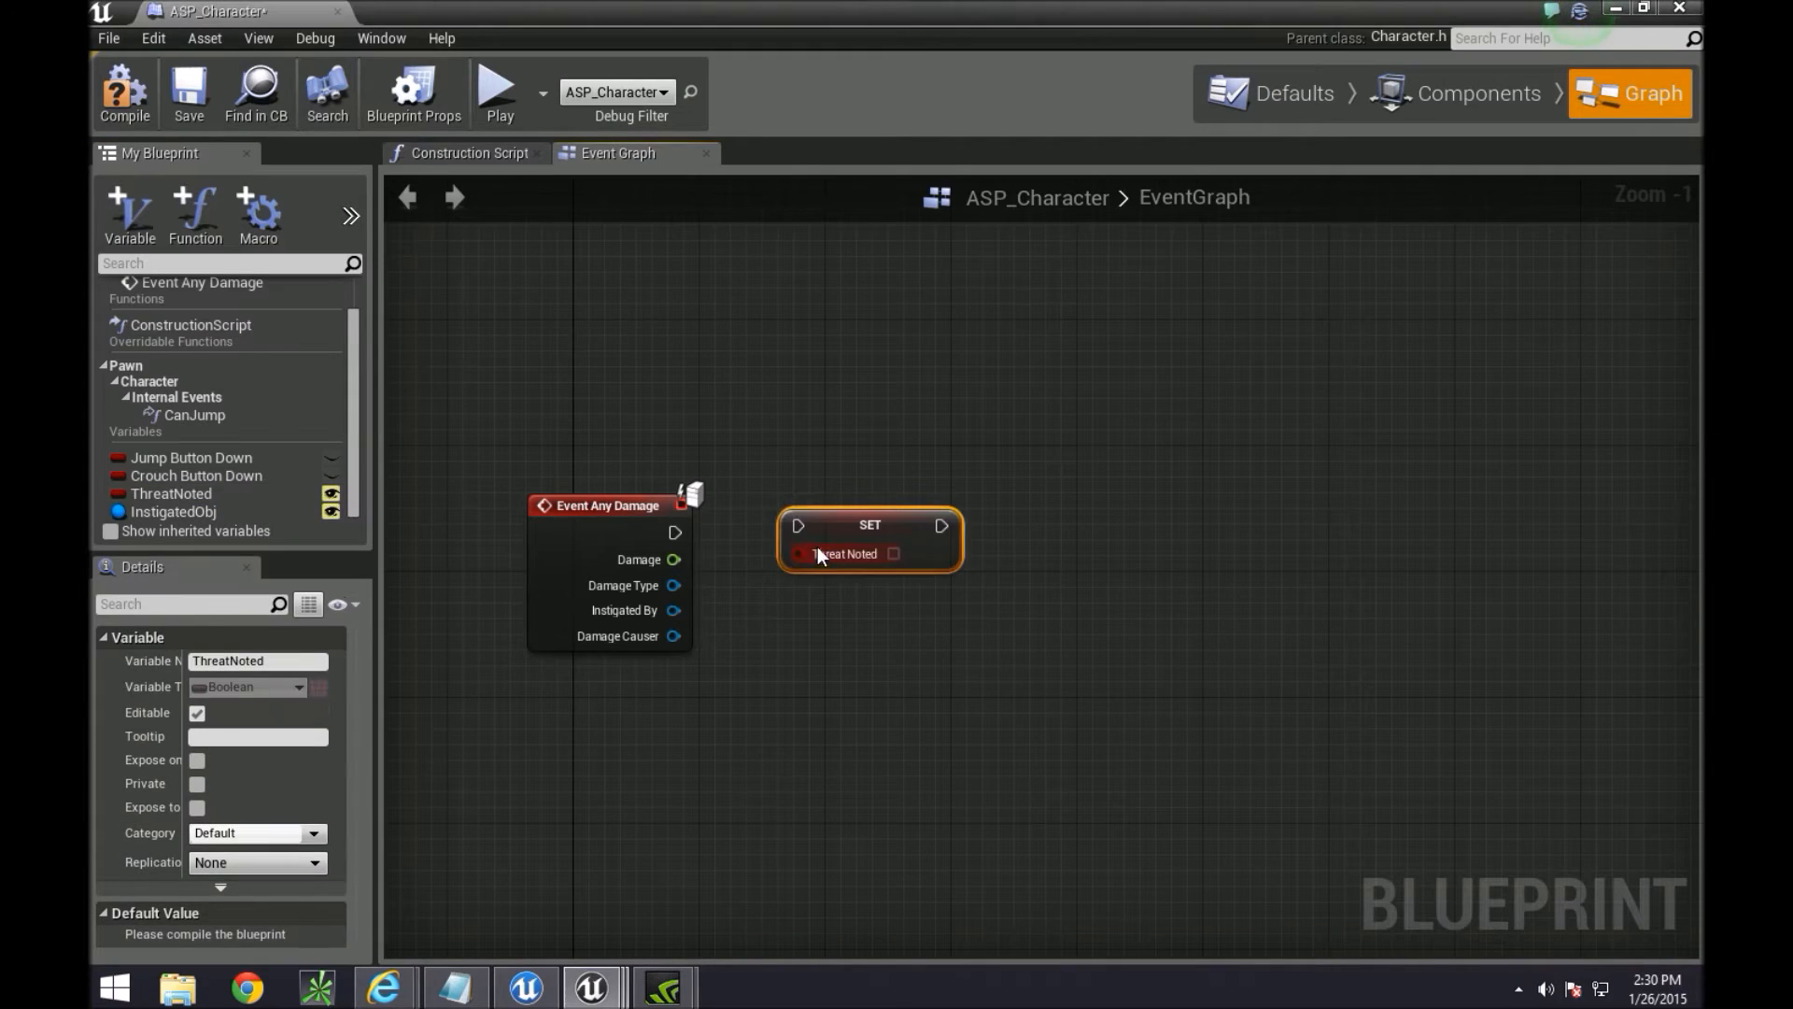
drag(676, 533, 802, 494)
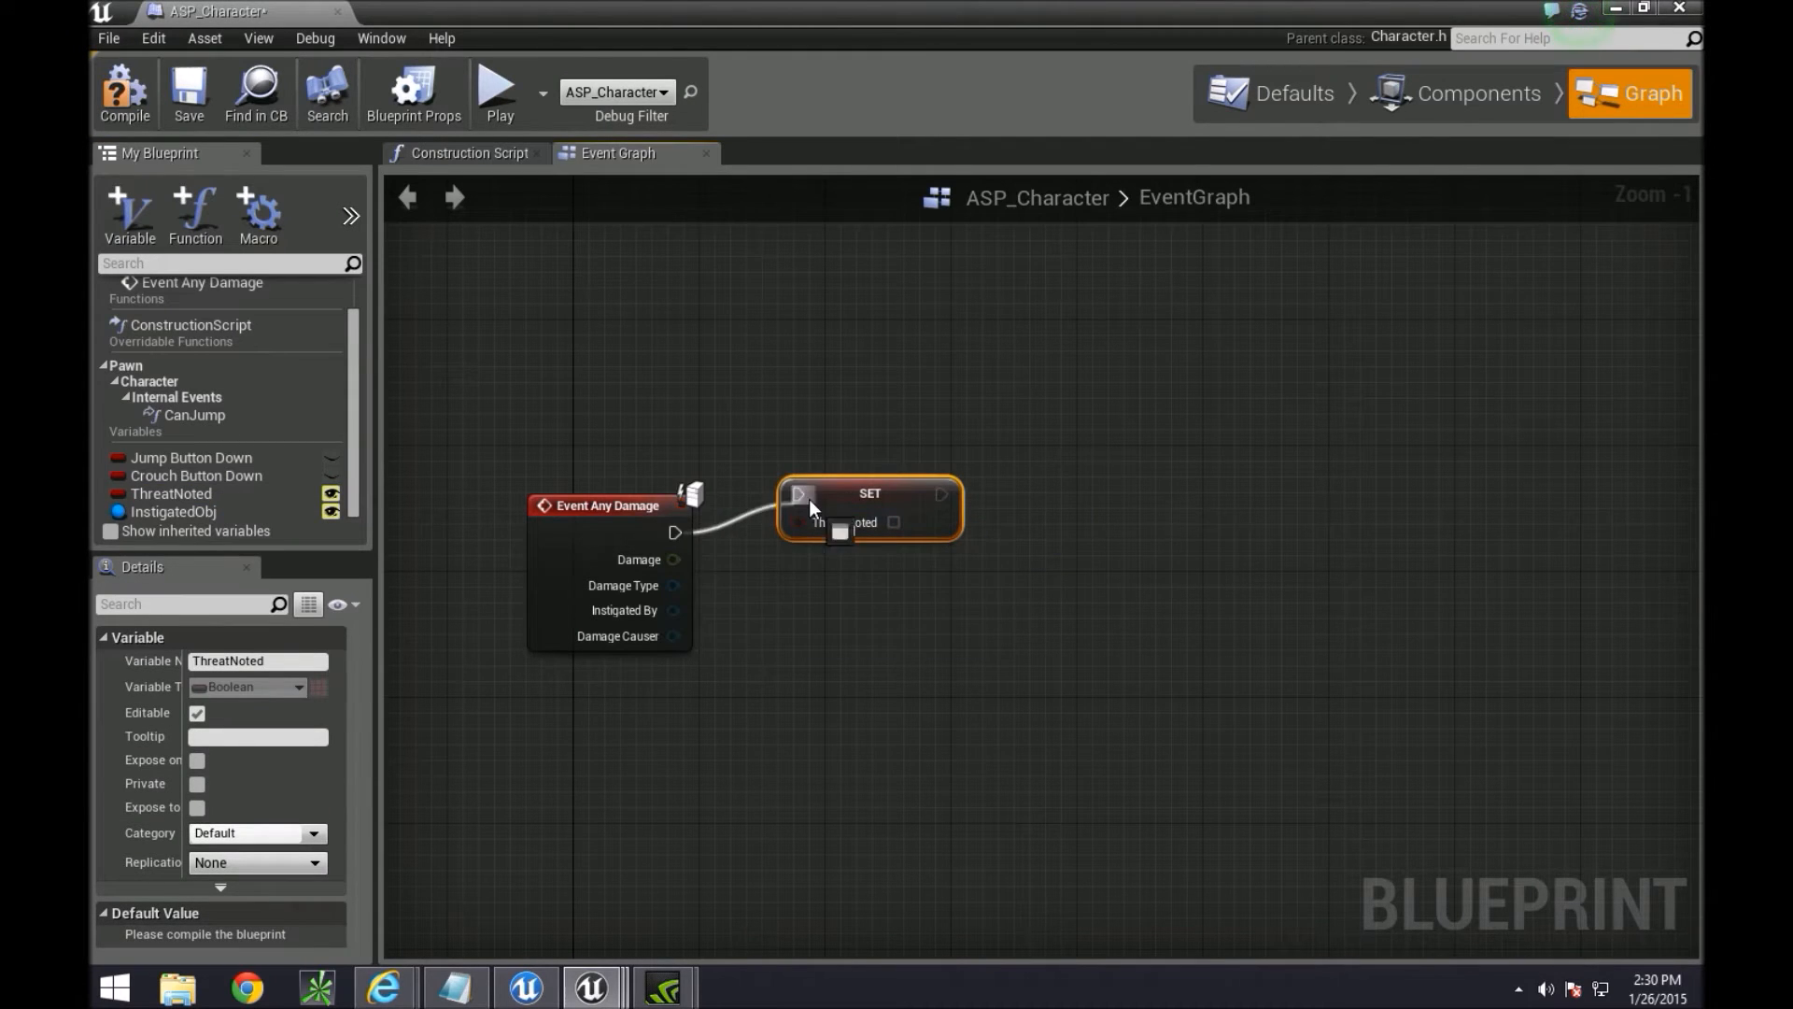
click(893, 523)
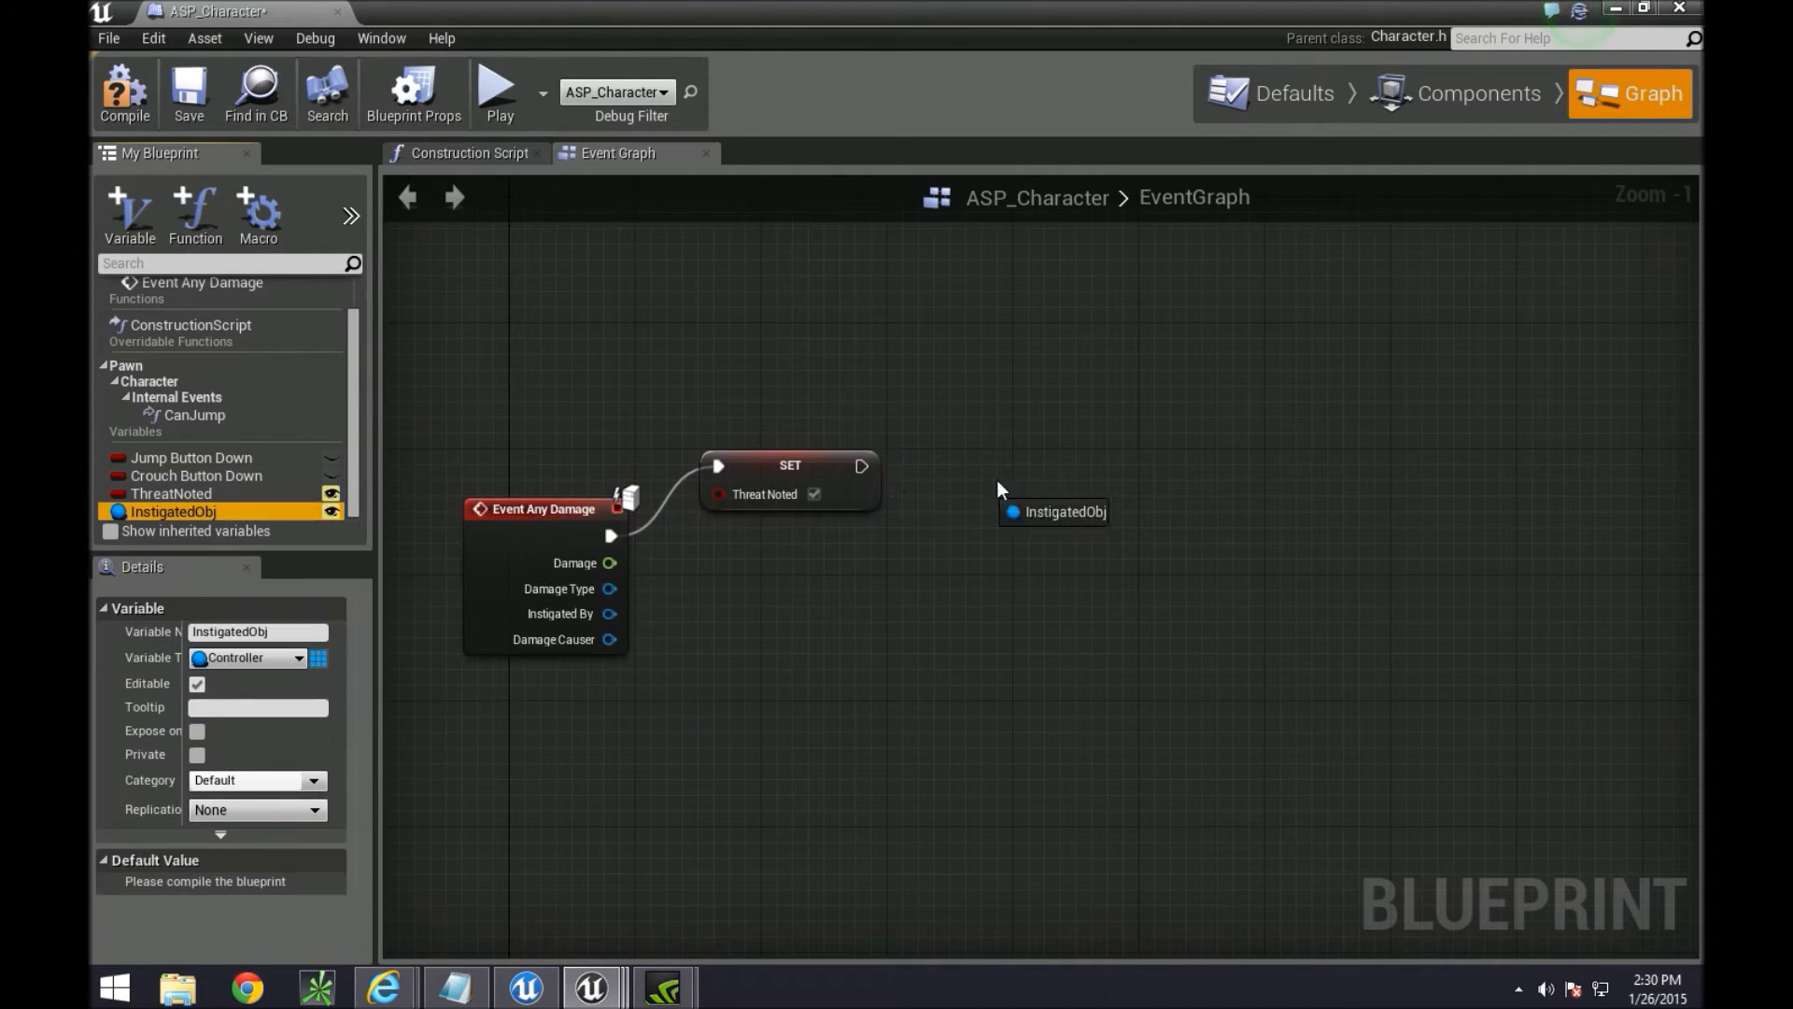
drag(1051, 512, 1115, 515)
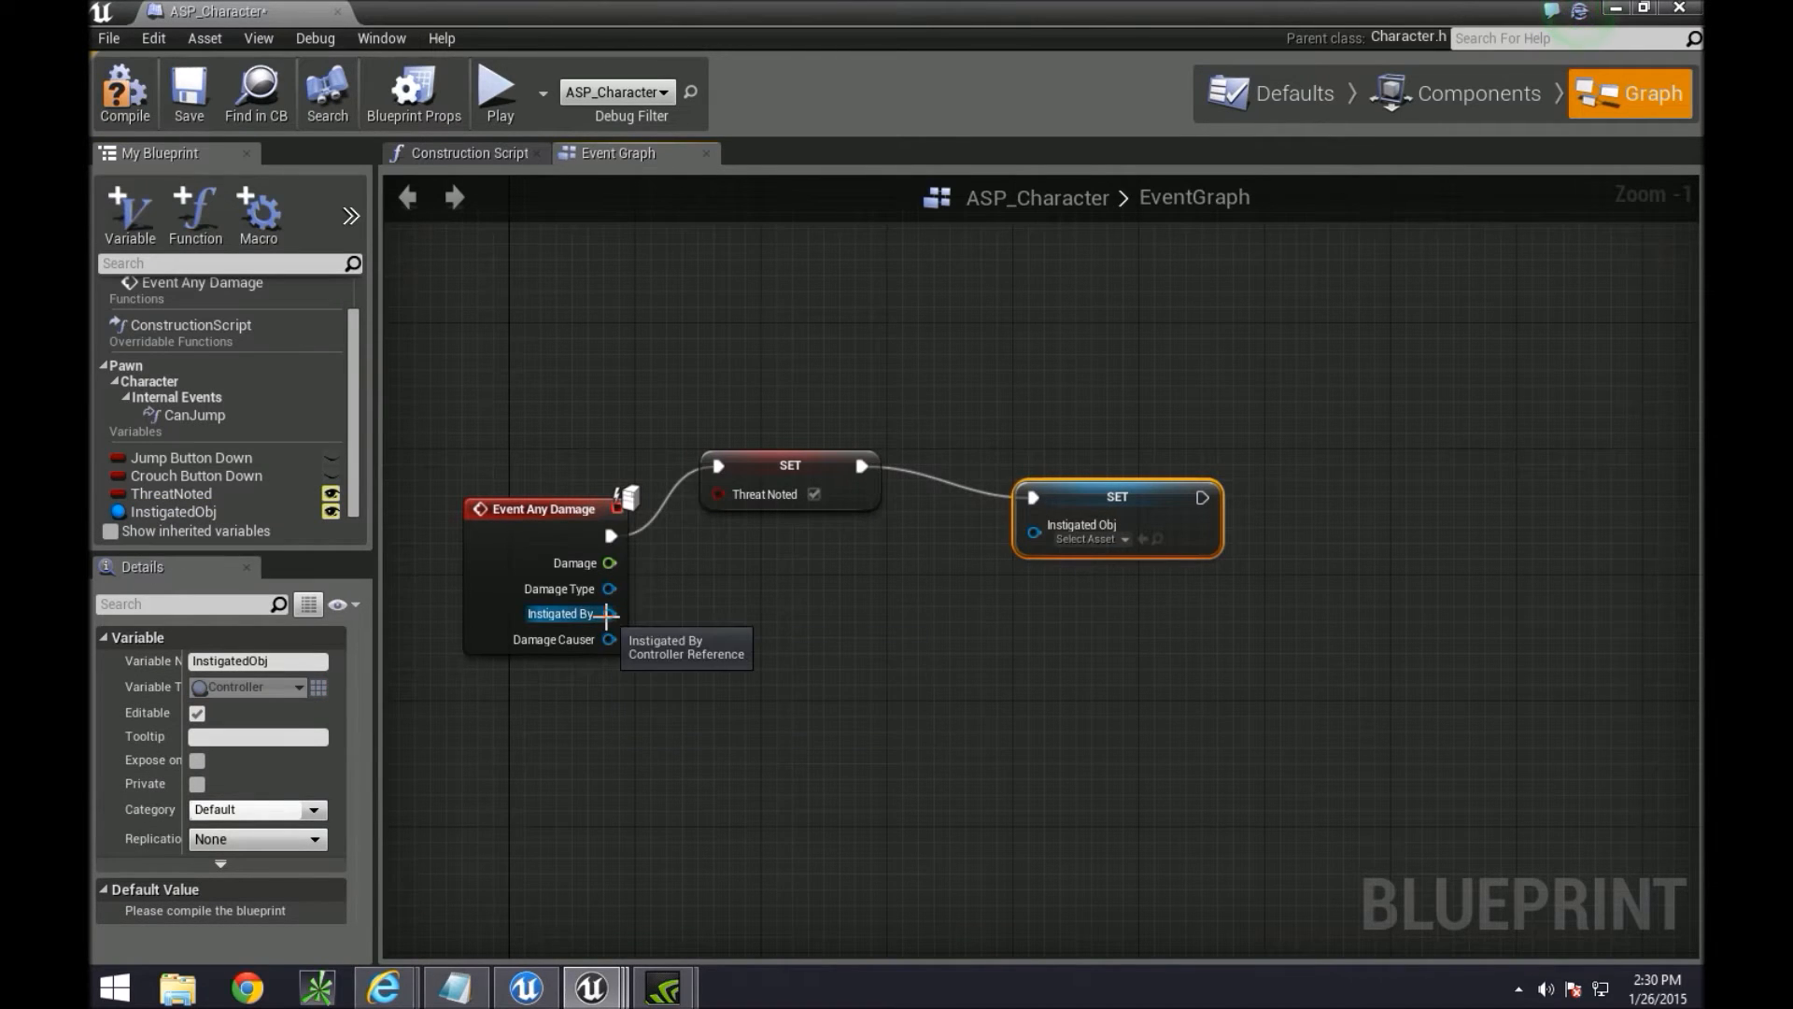
drag(609, 613, 1033, 538)
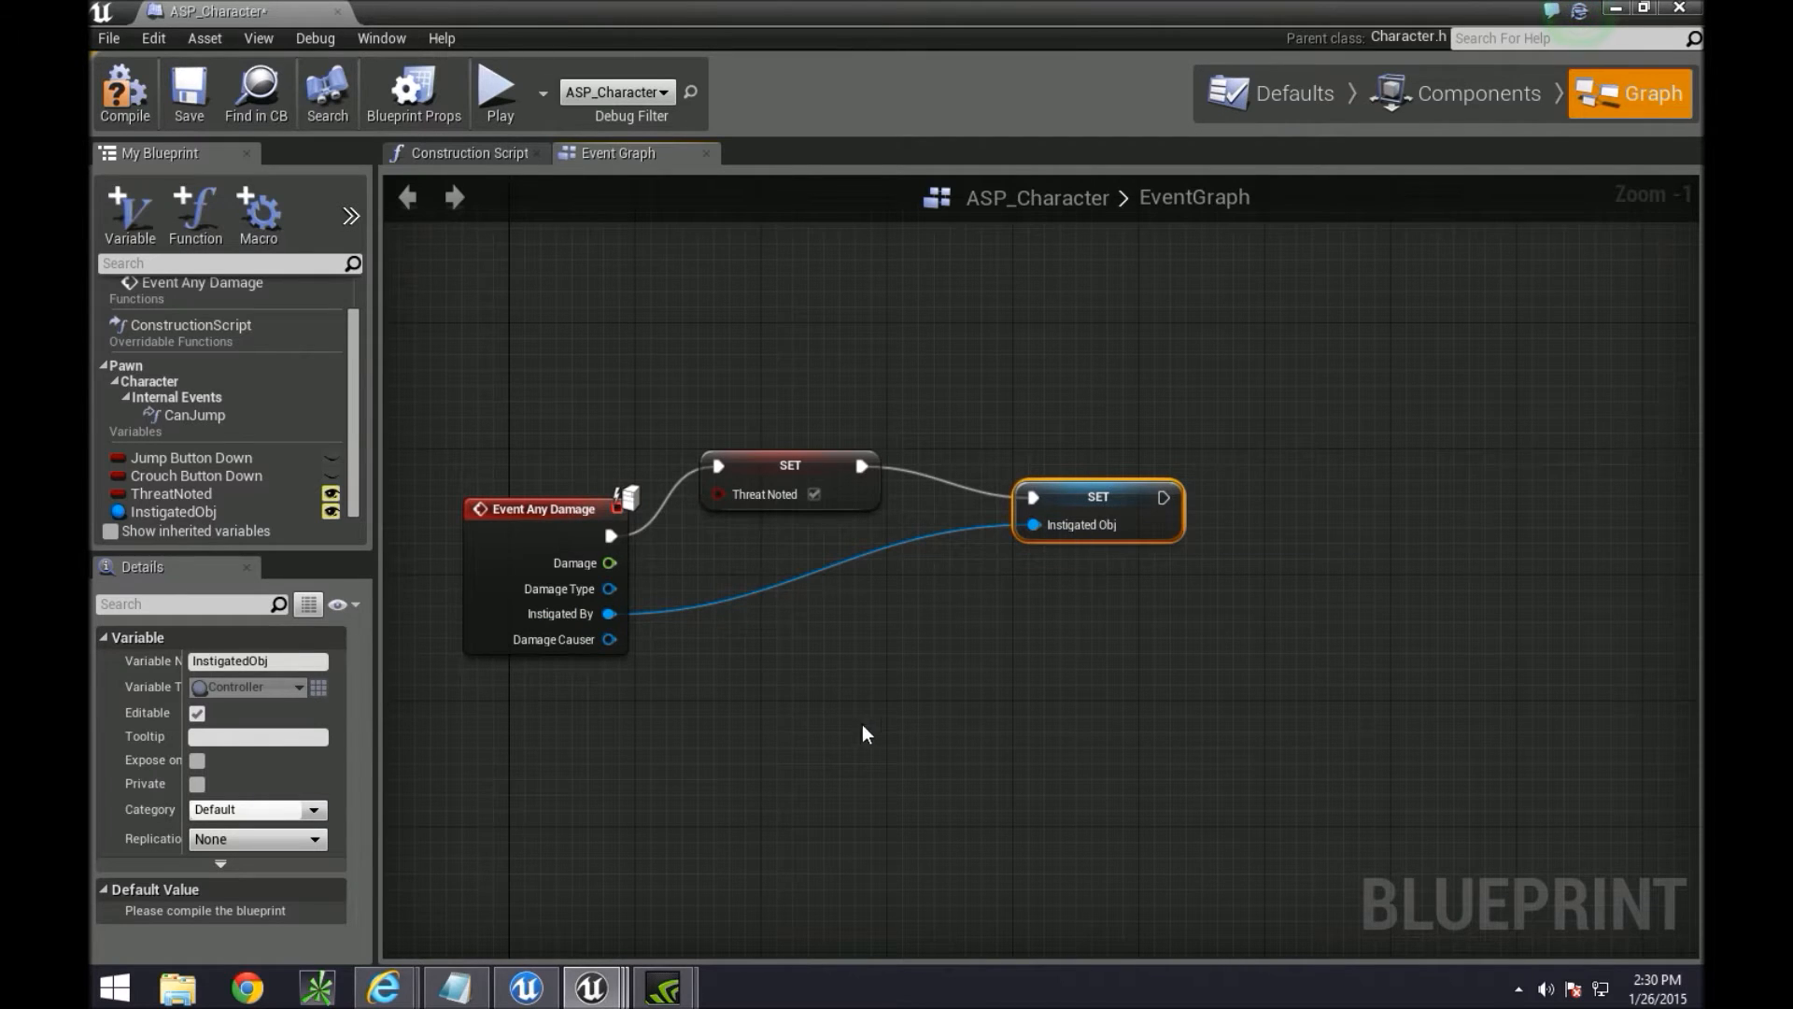
mouse_move(889, 752)
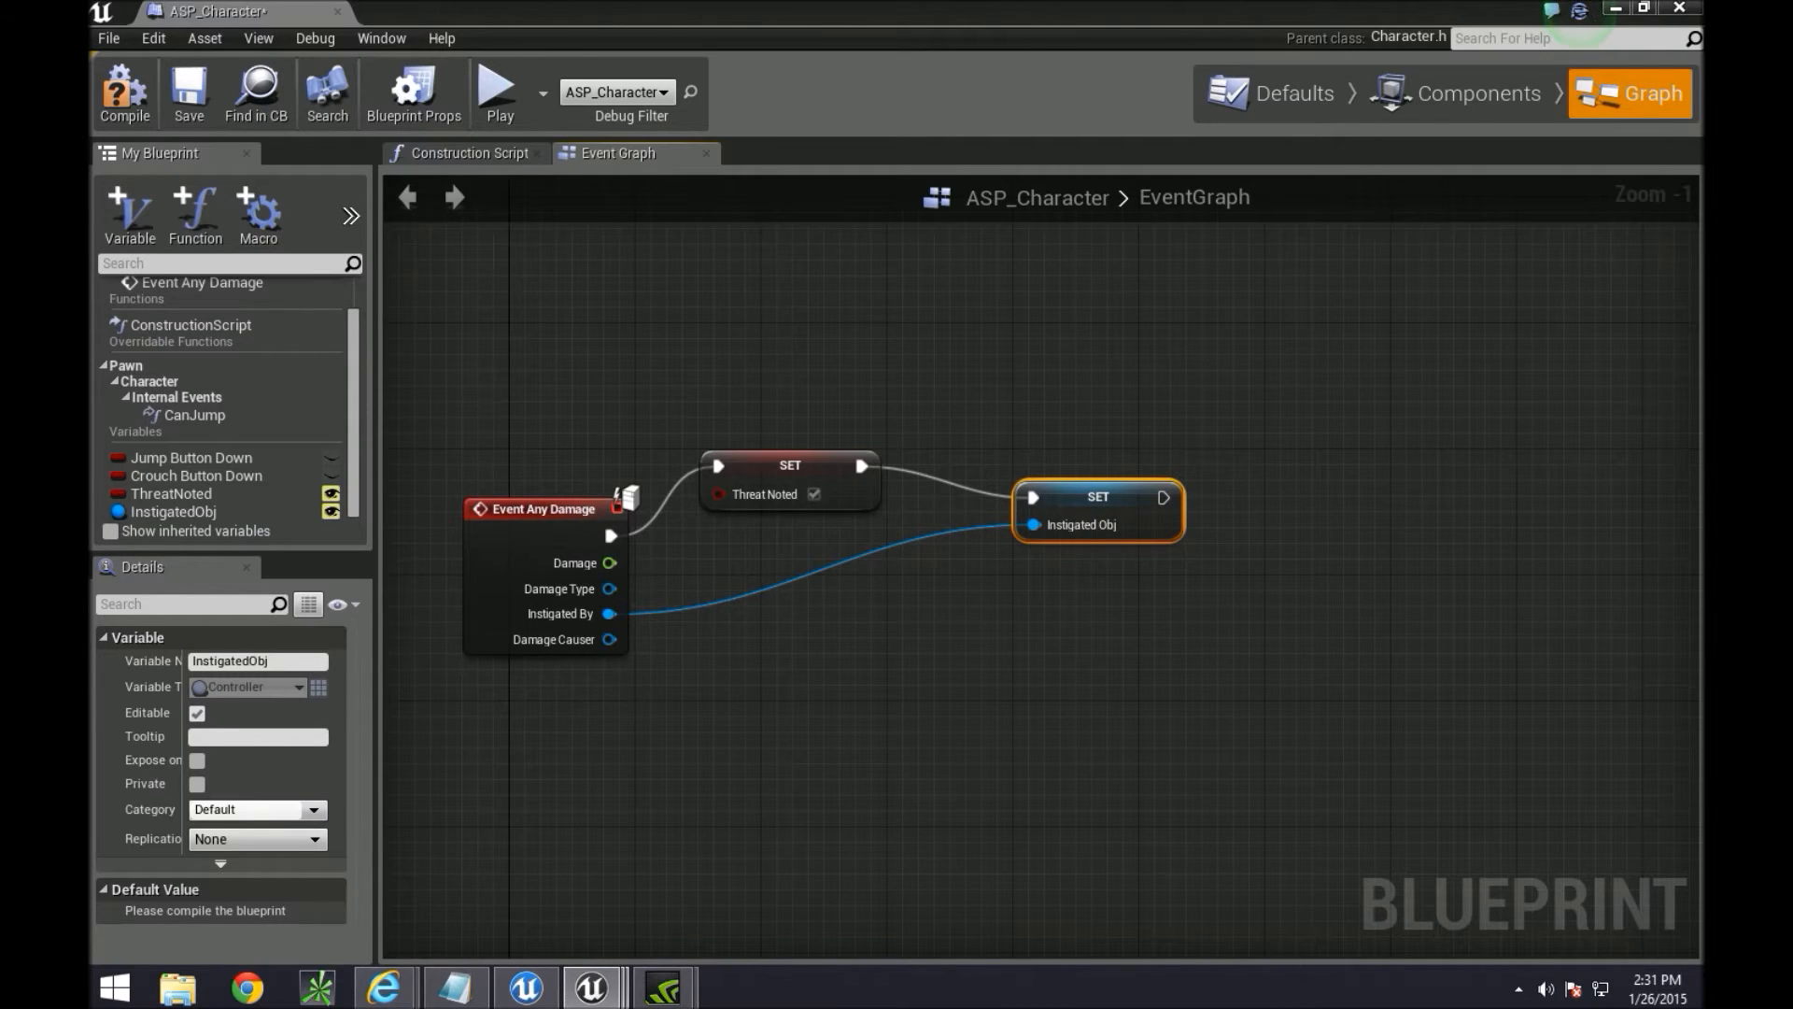
mouse_move(1124, 659)
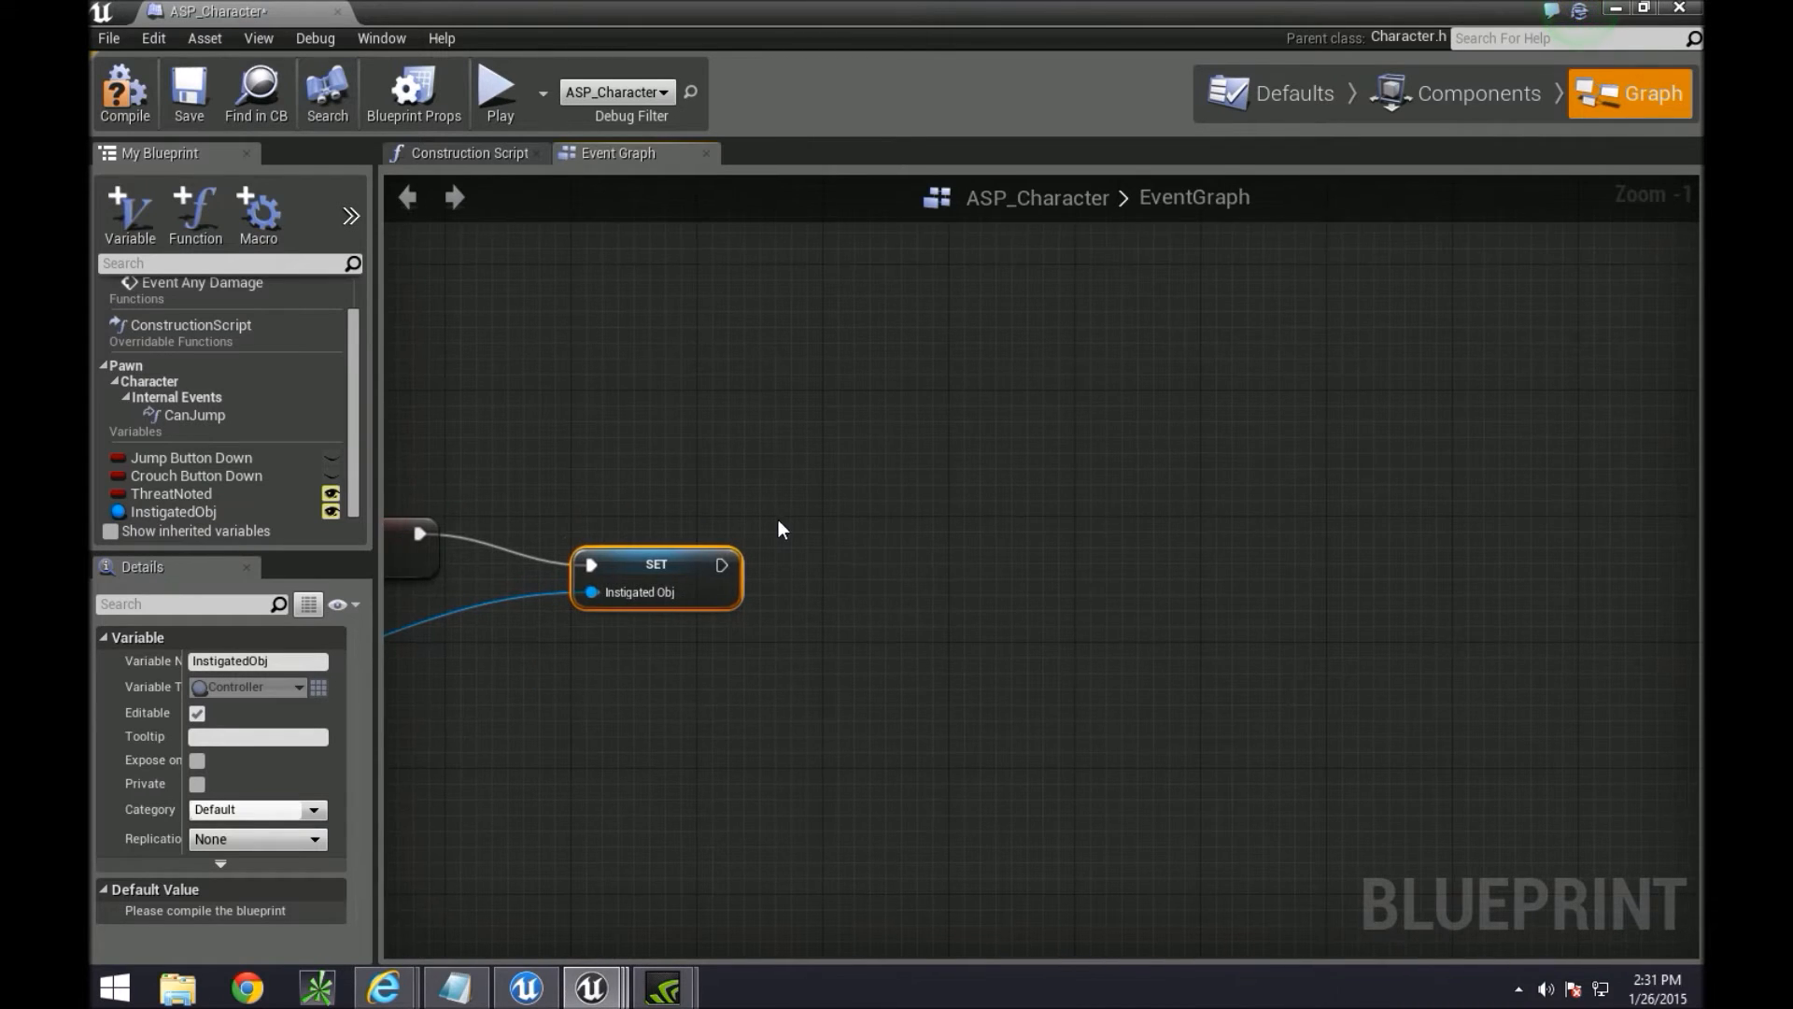
mouse_move(721, 555)
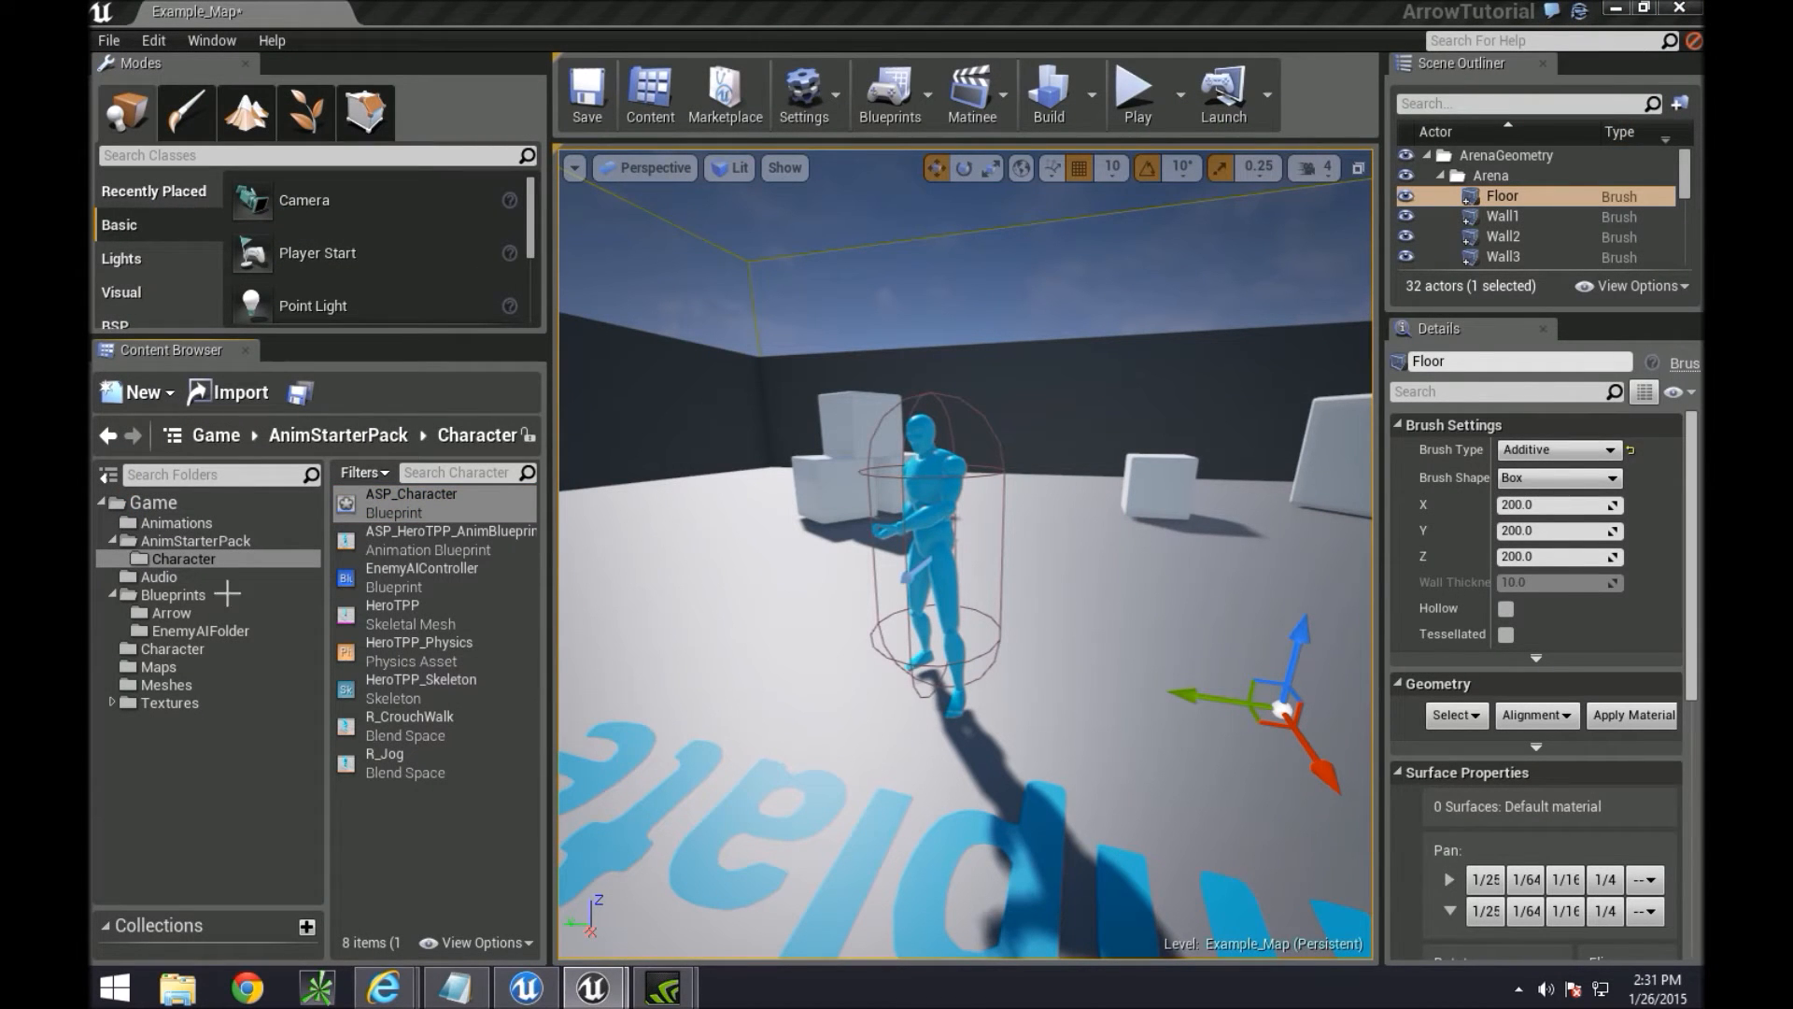
Open EnemyBehaviorTree from Blueprints > EnemyAIFolder, showing only its ROOT node
click(172, 613)
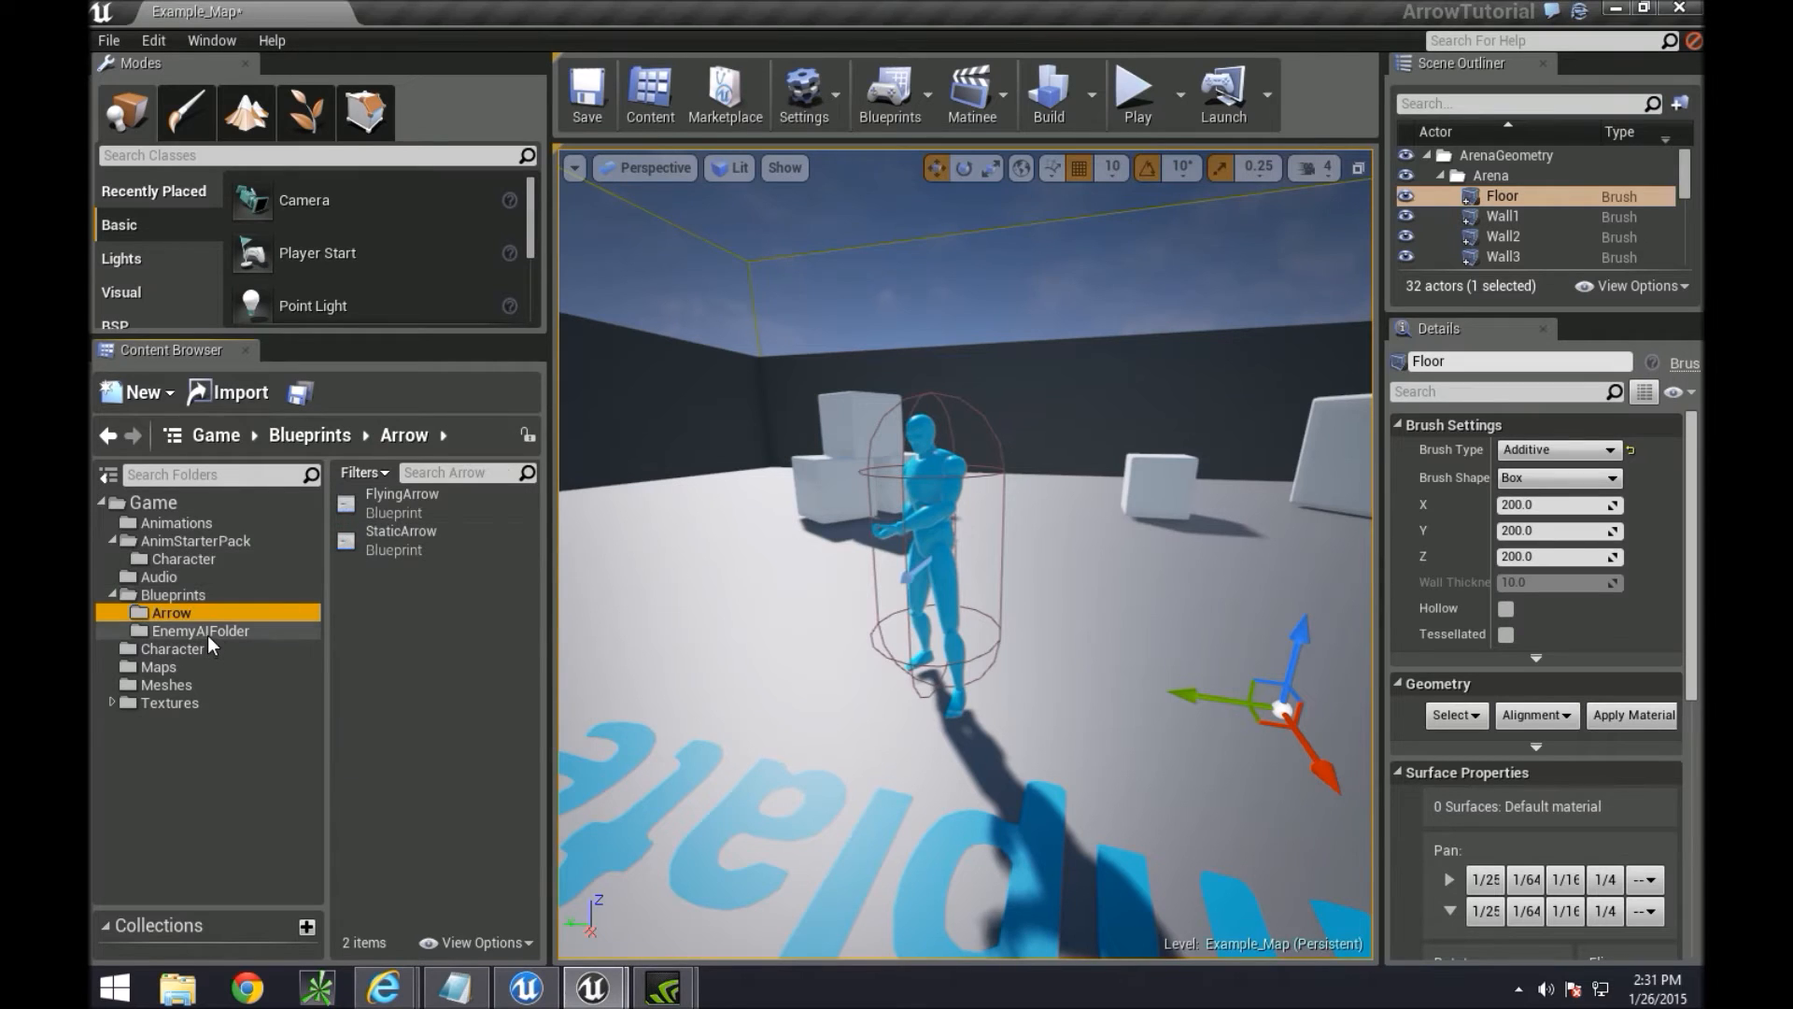
click(172, 594)
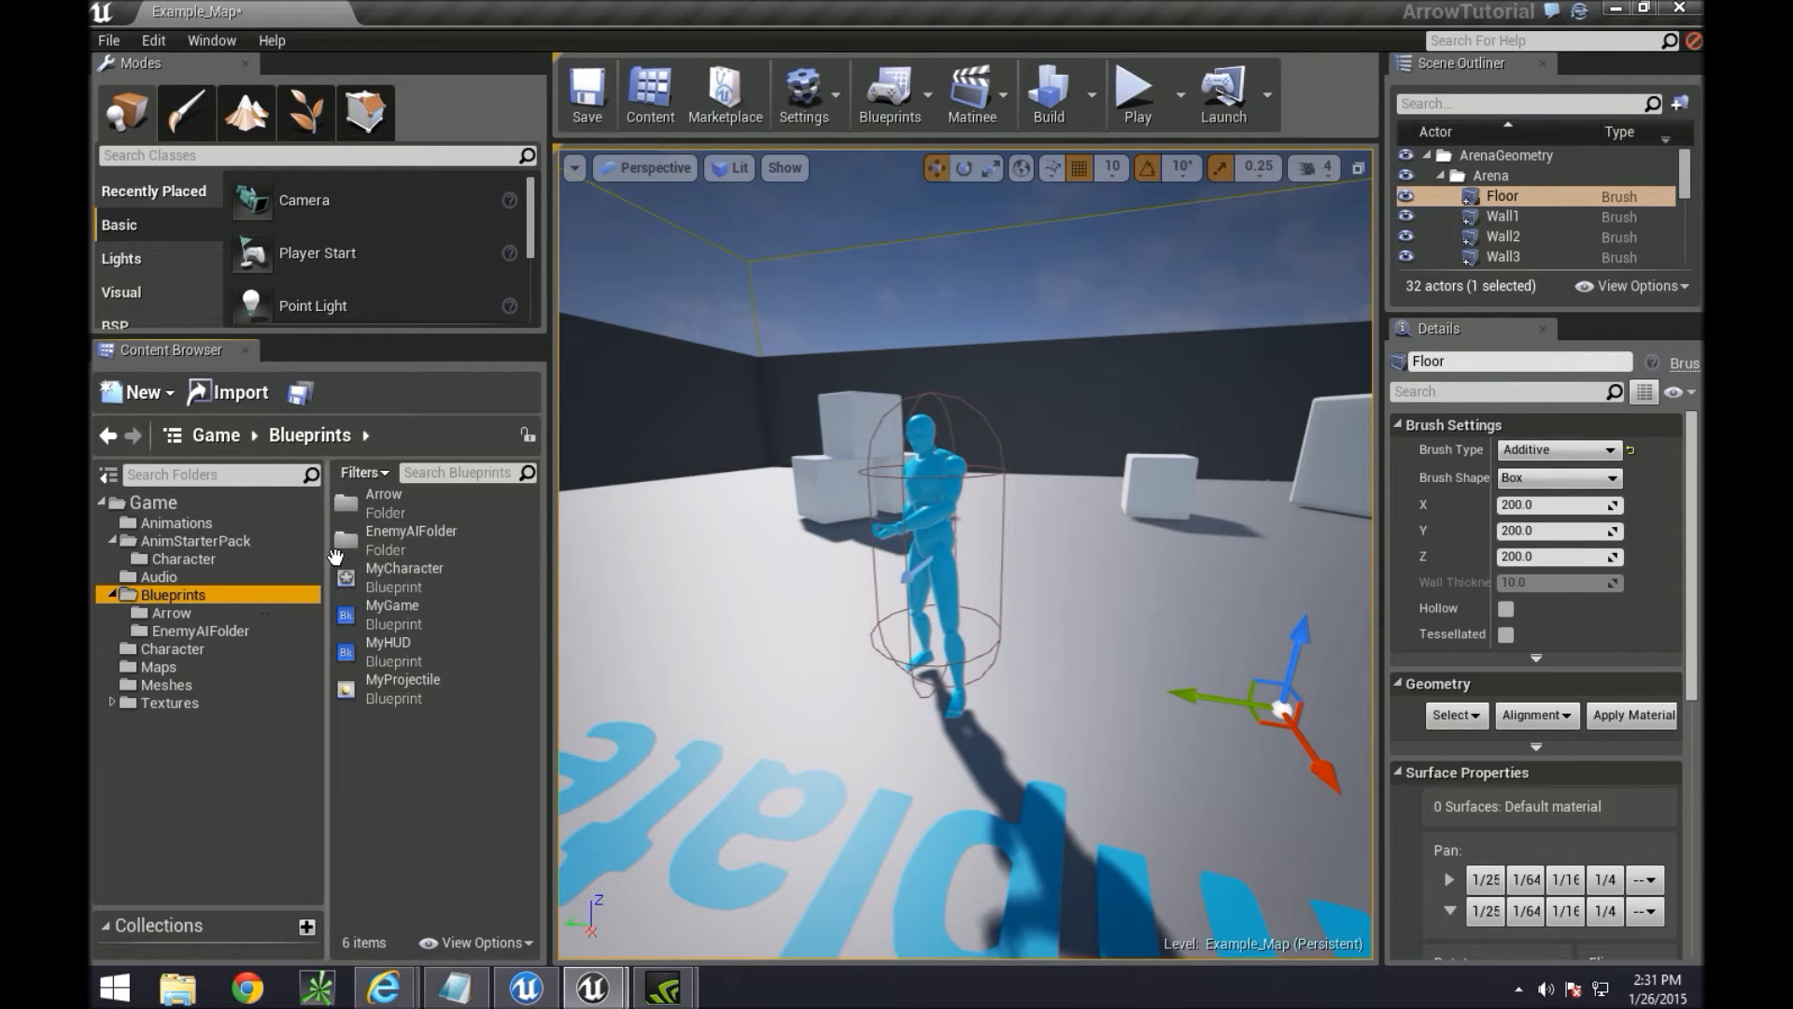
double_click(411, 538)
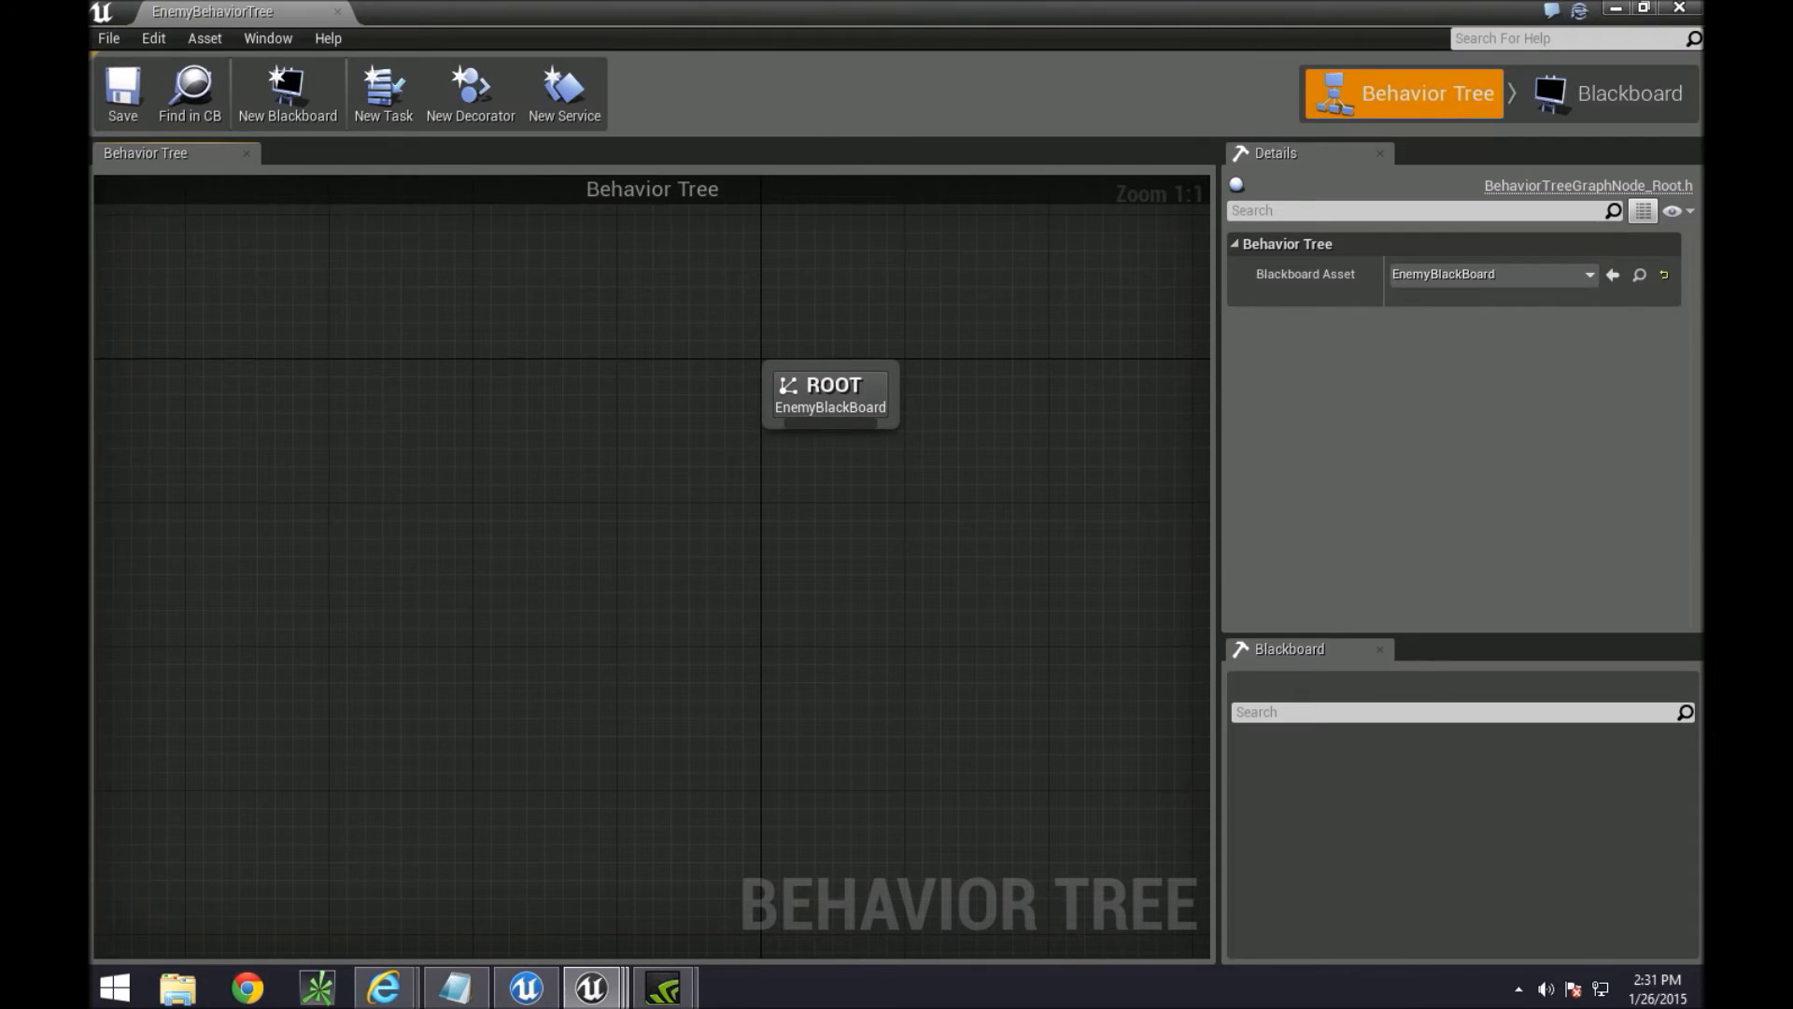
Pull a new child connection out of ROOT to bring up the Composites node list
drag(830, 394, 747, 358)
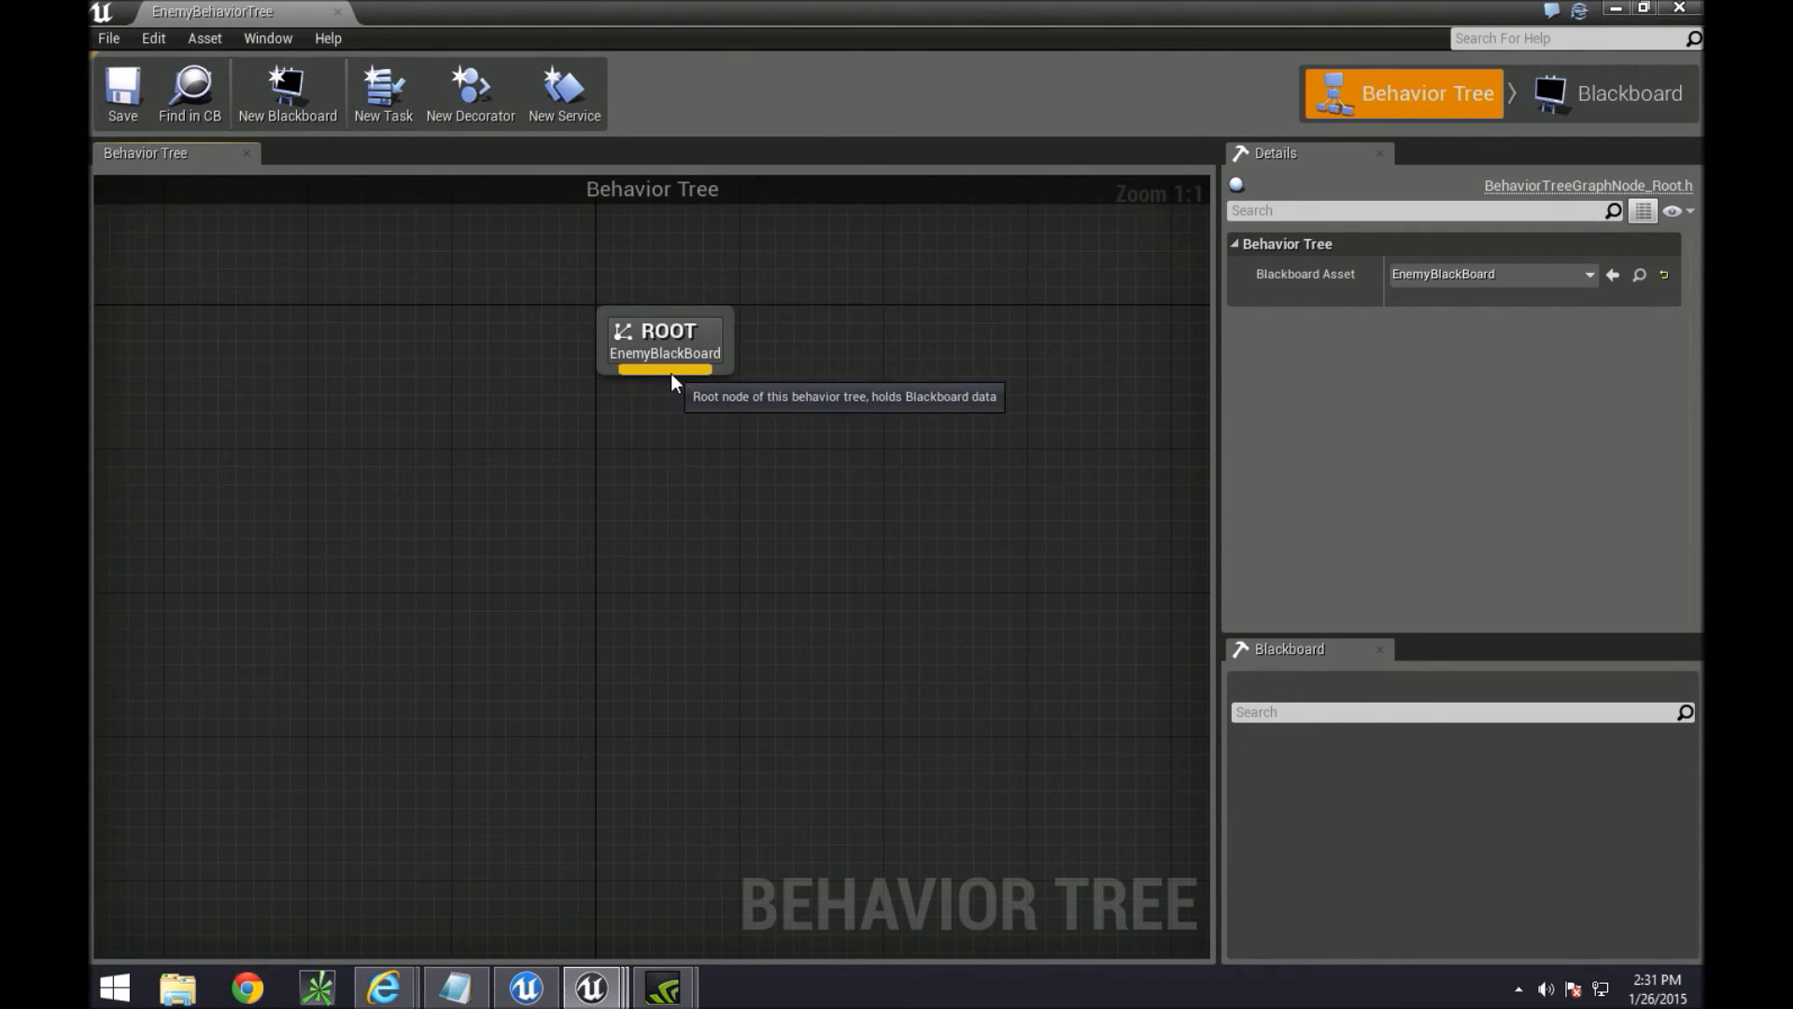
mouse_move(706, 492)
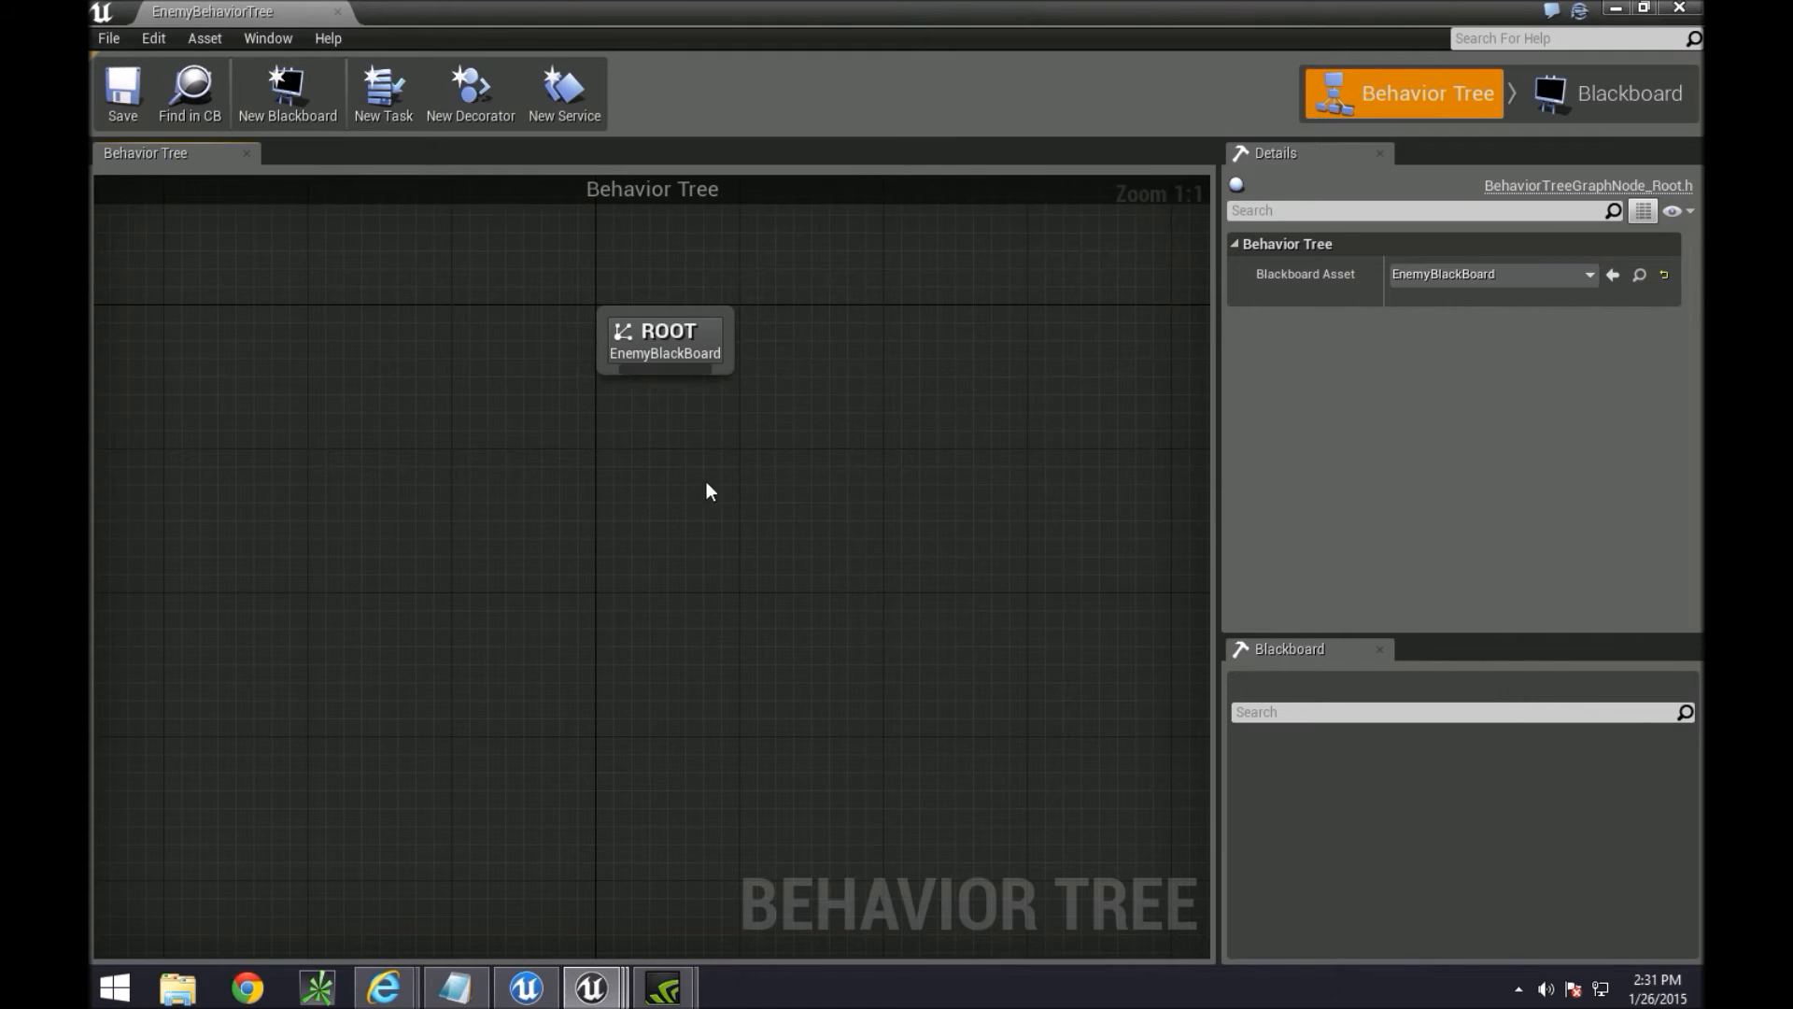
mouse_move(658, 263)
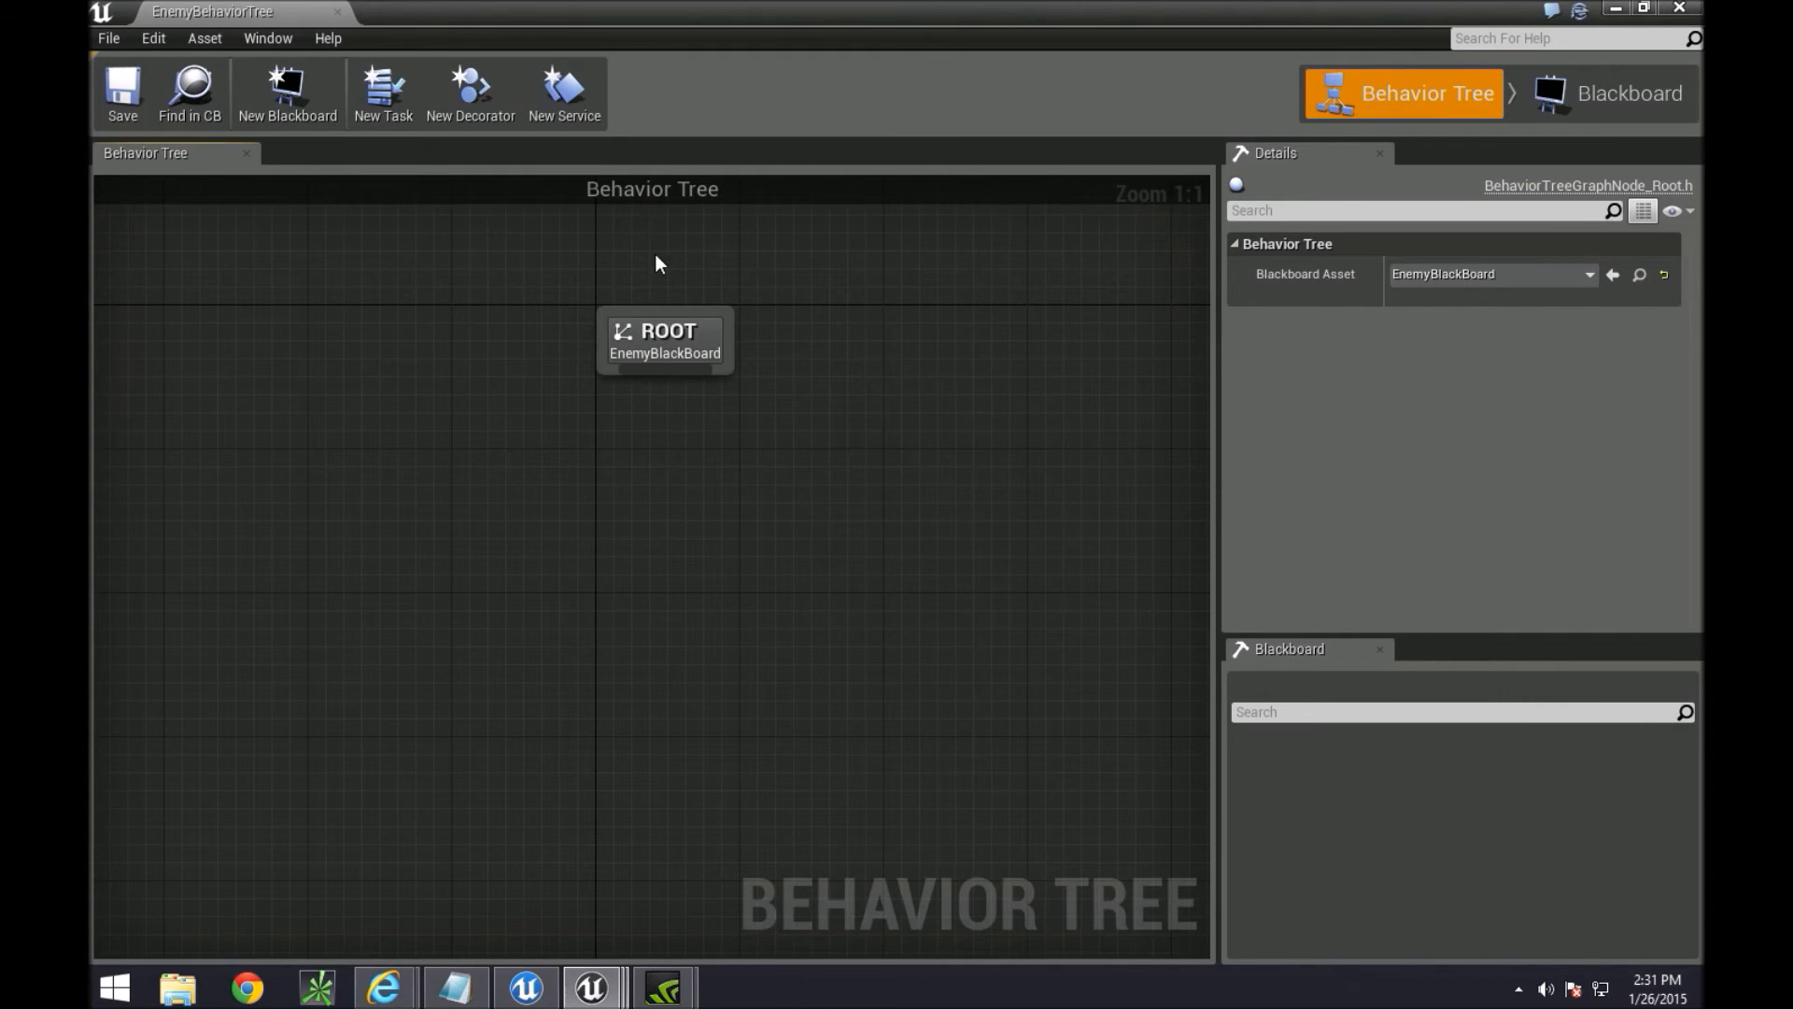
mouse_move(644, 846)
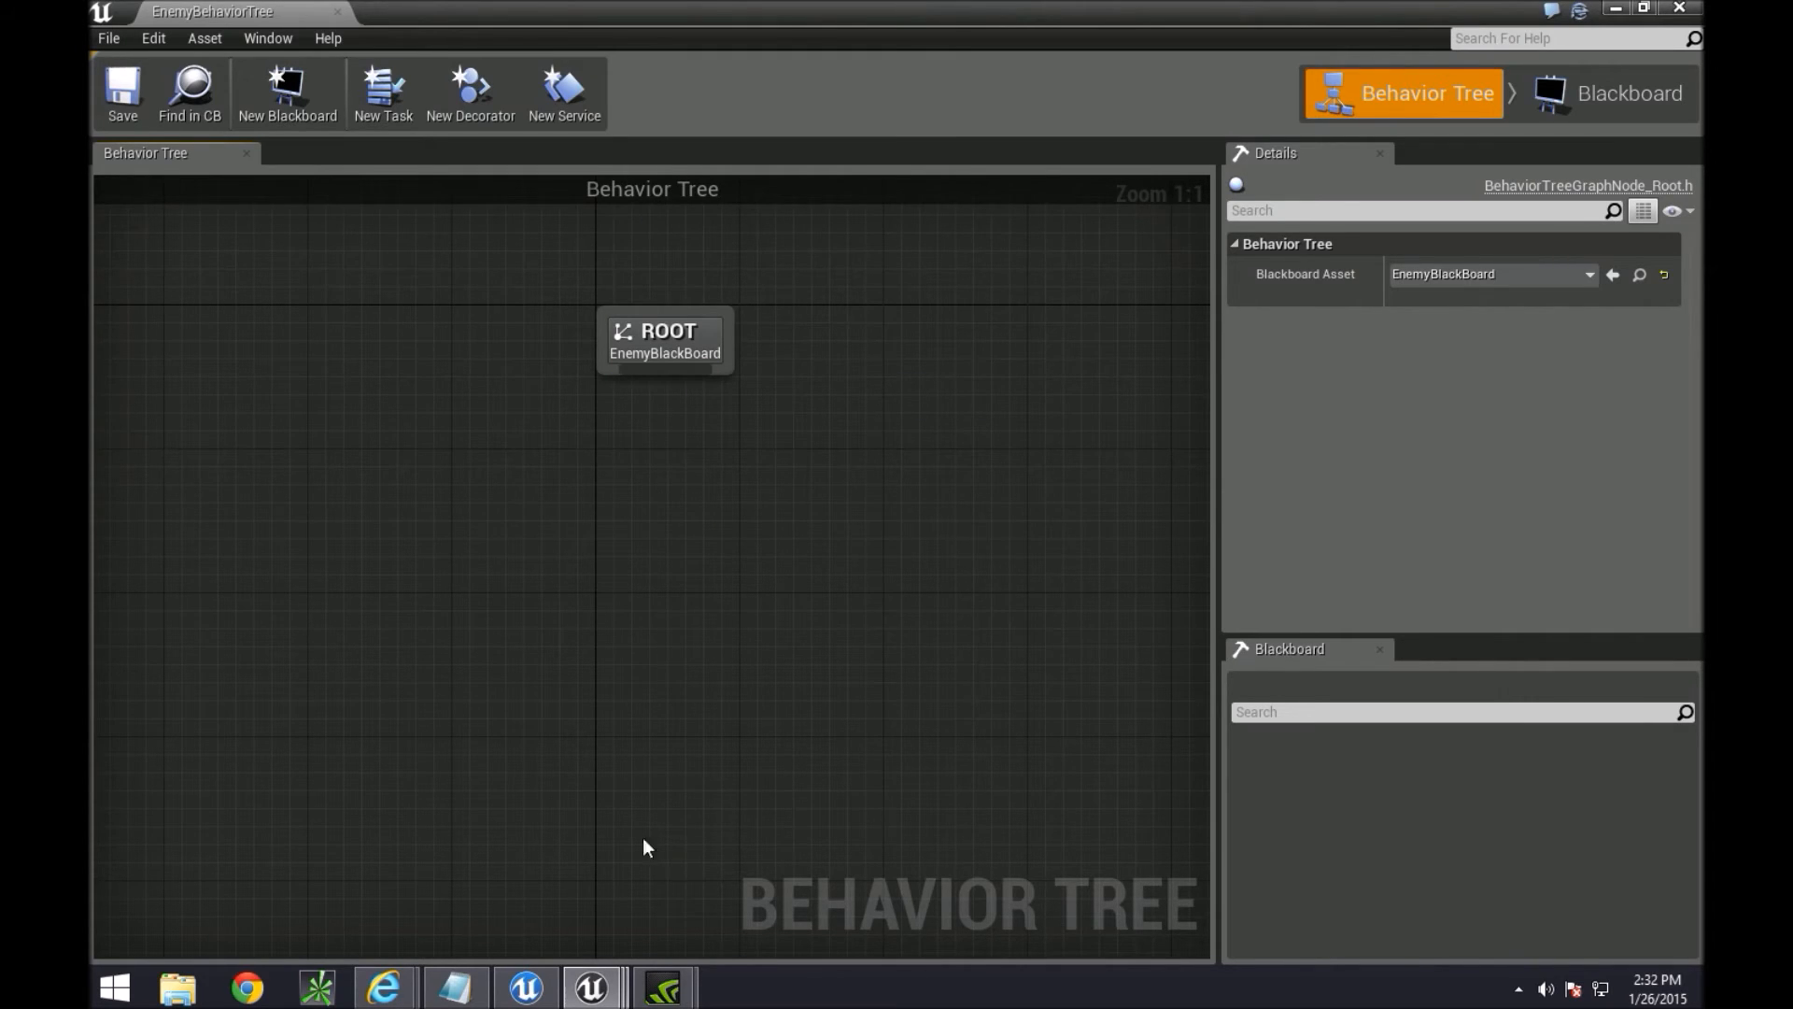
mouse_move(1076, 597)
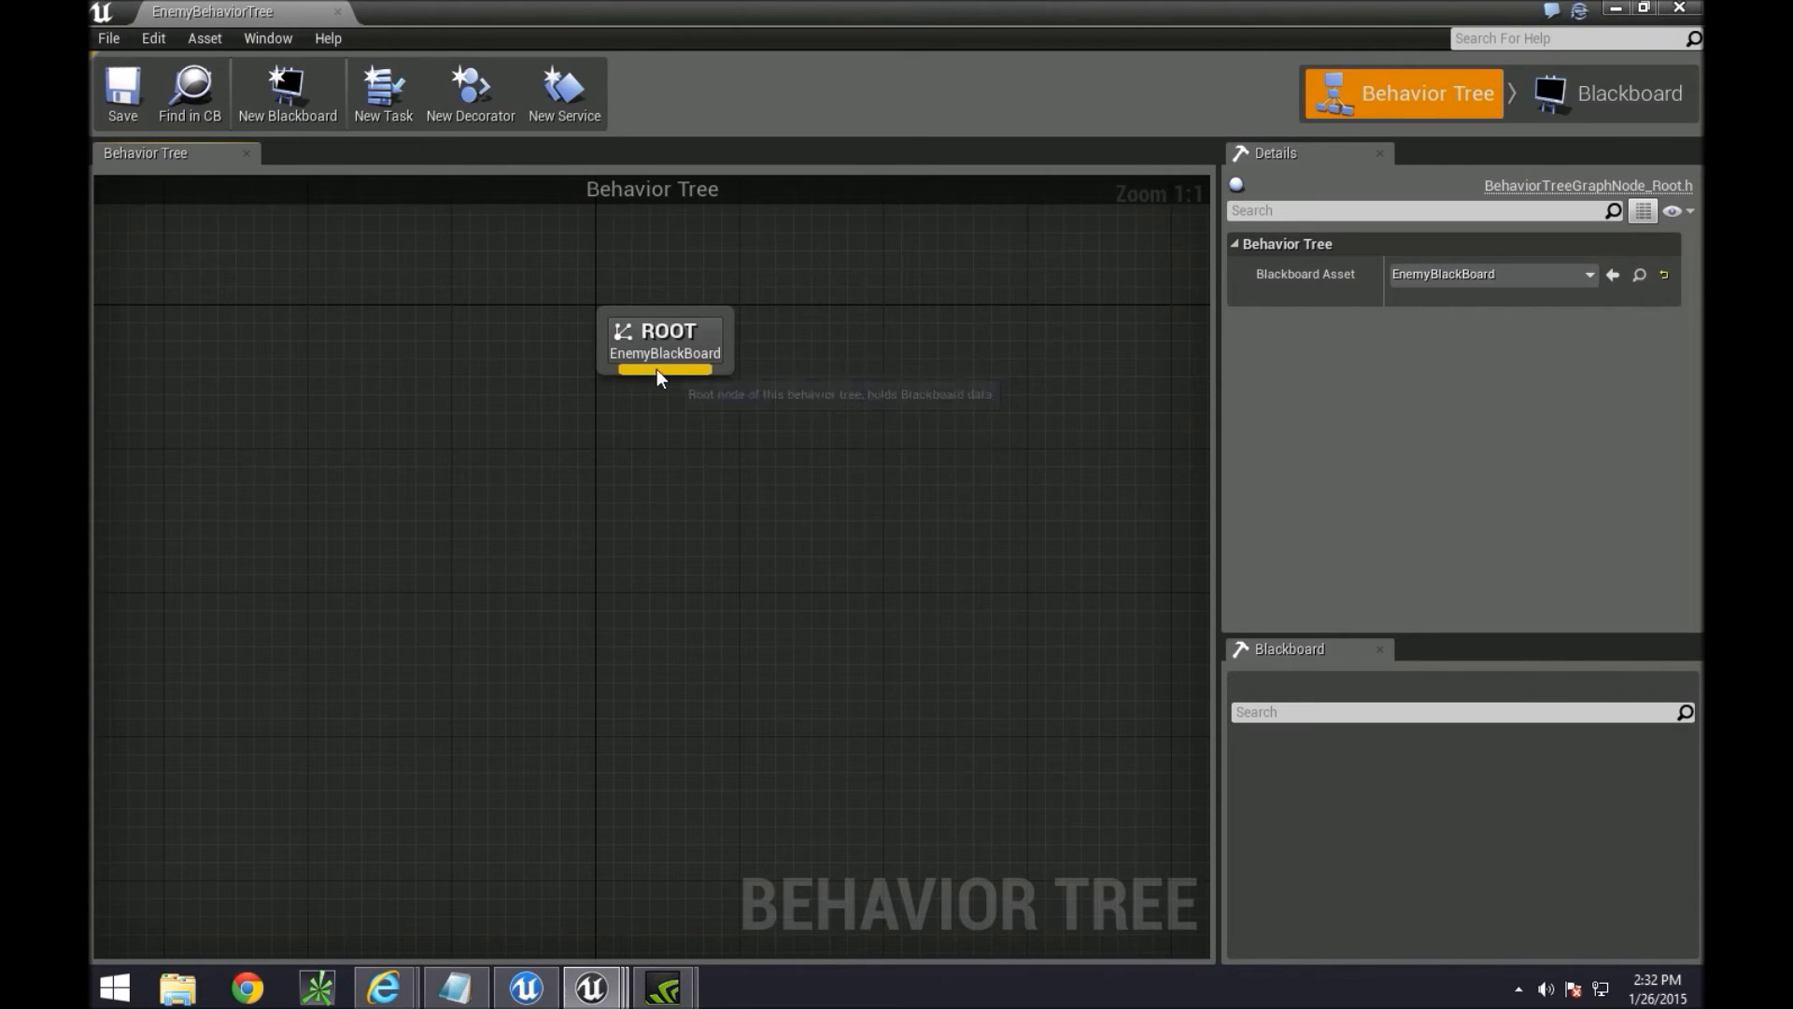
drag(667, 368, 675, 544)
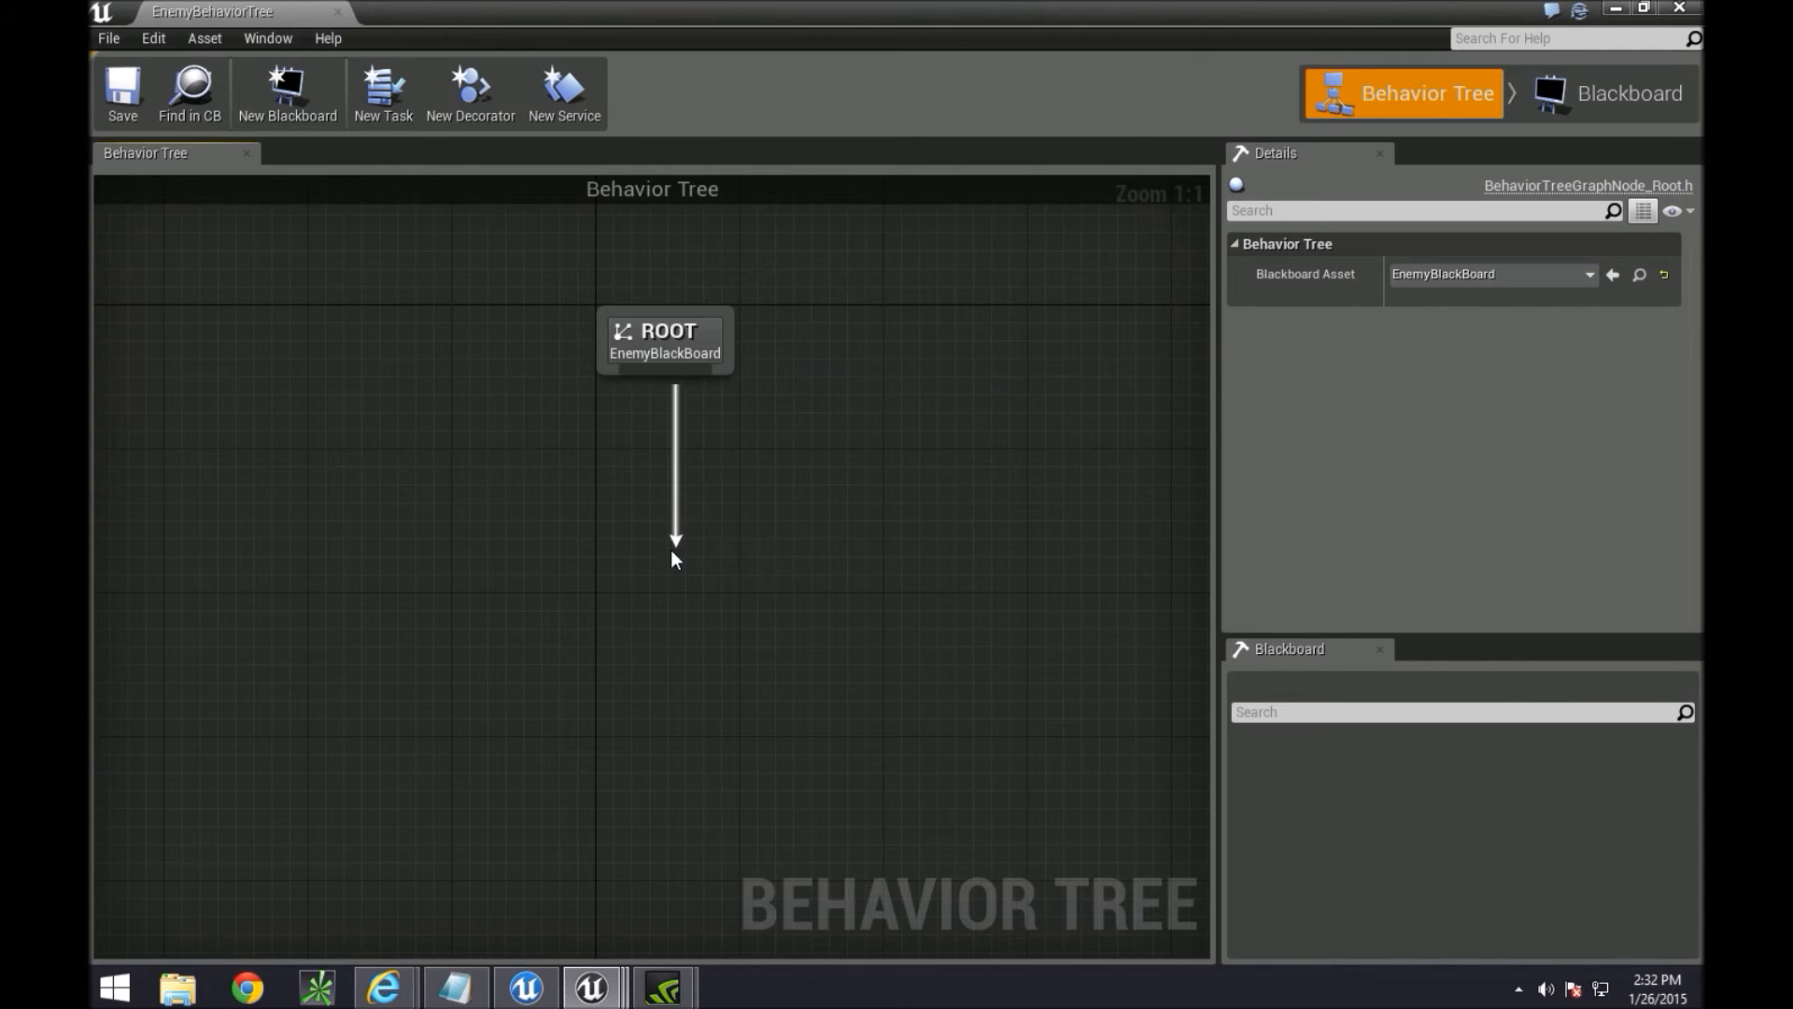
click(674, 540)
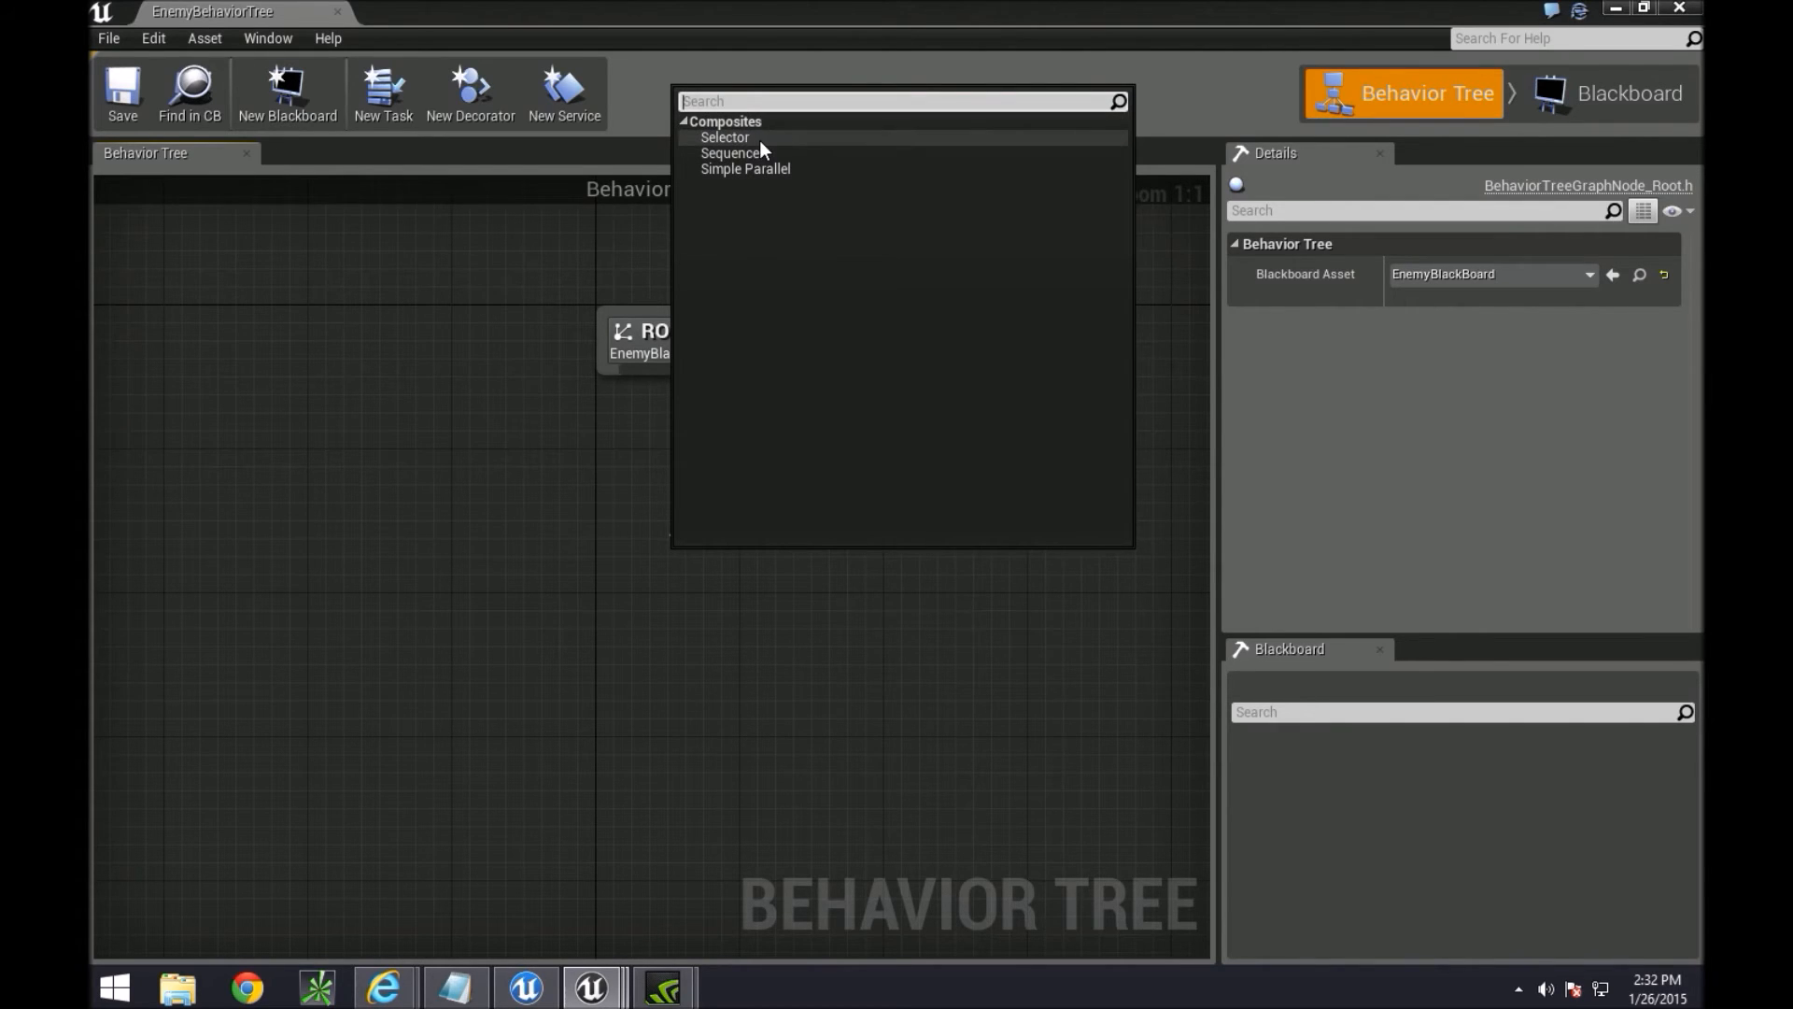
mouse_move(794, 172)
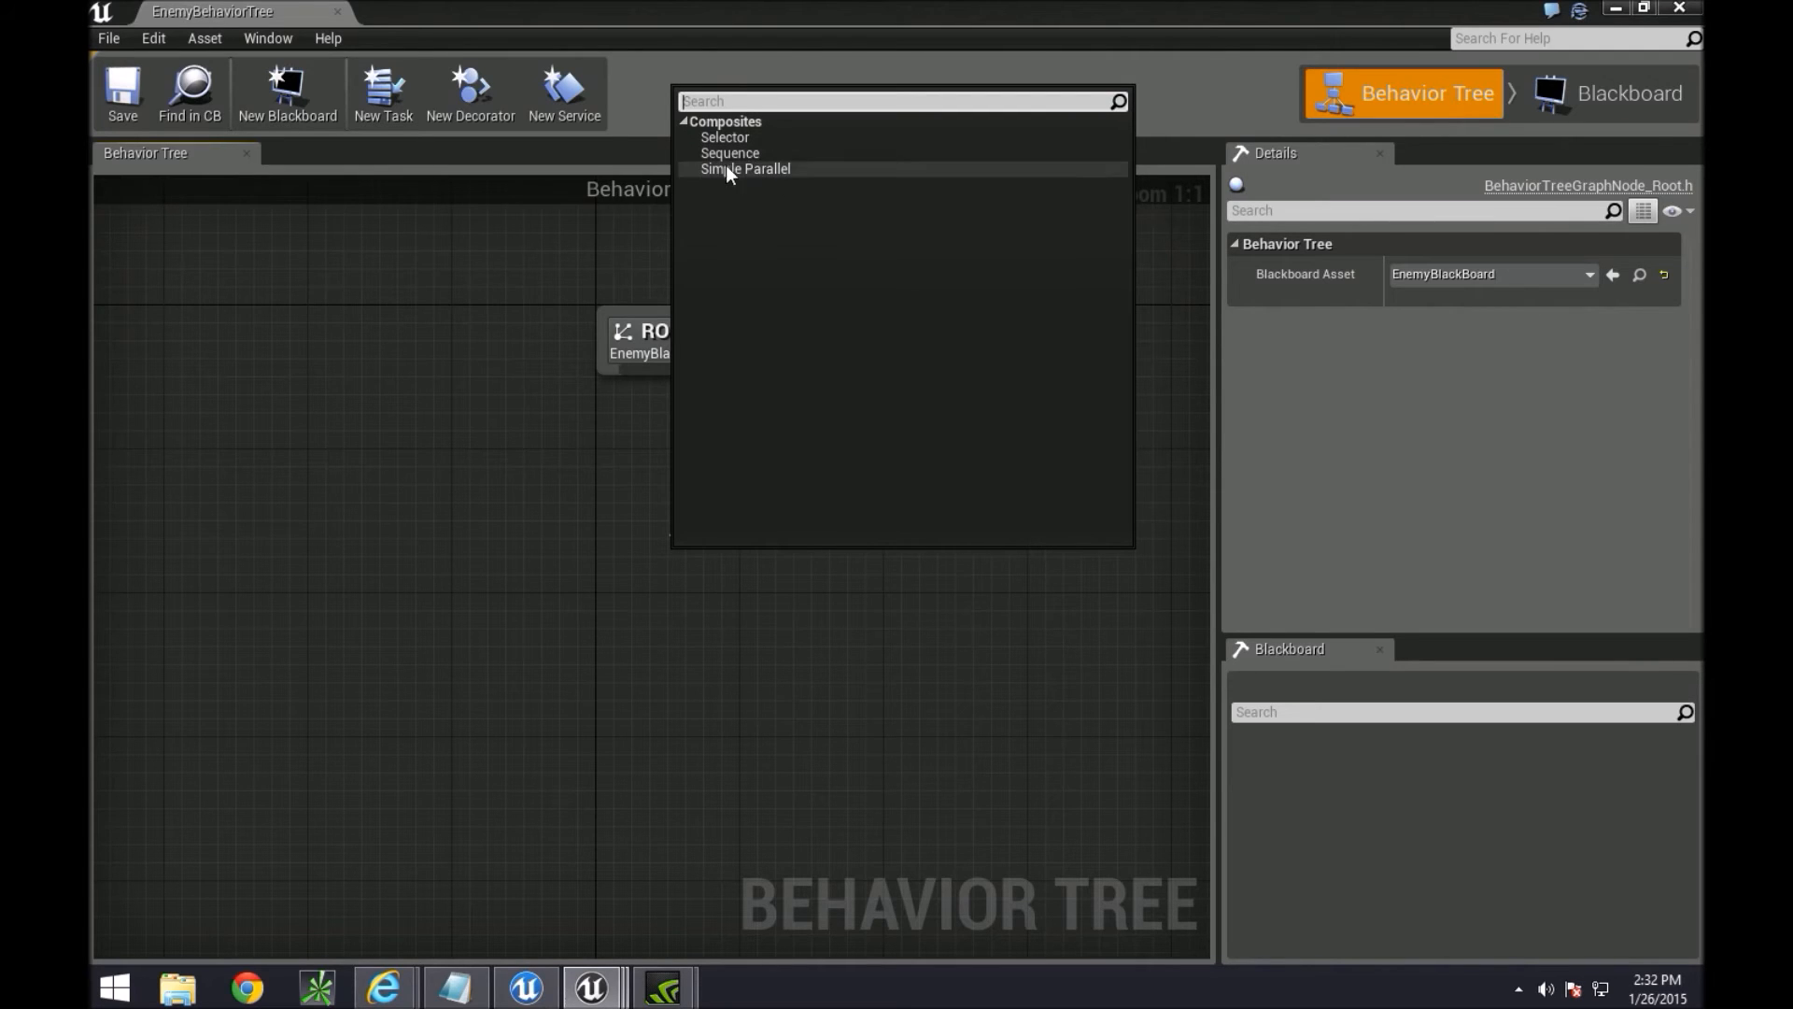
Add a Selector composite beneath ROOT and tidy its position in the graph
click(724, 137)
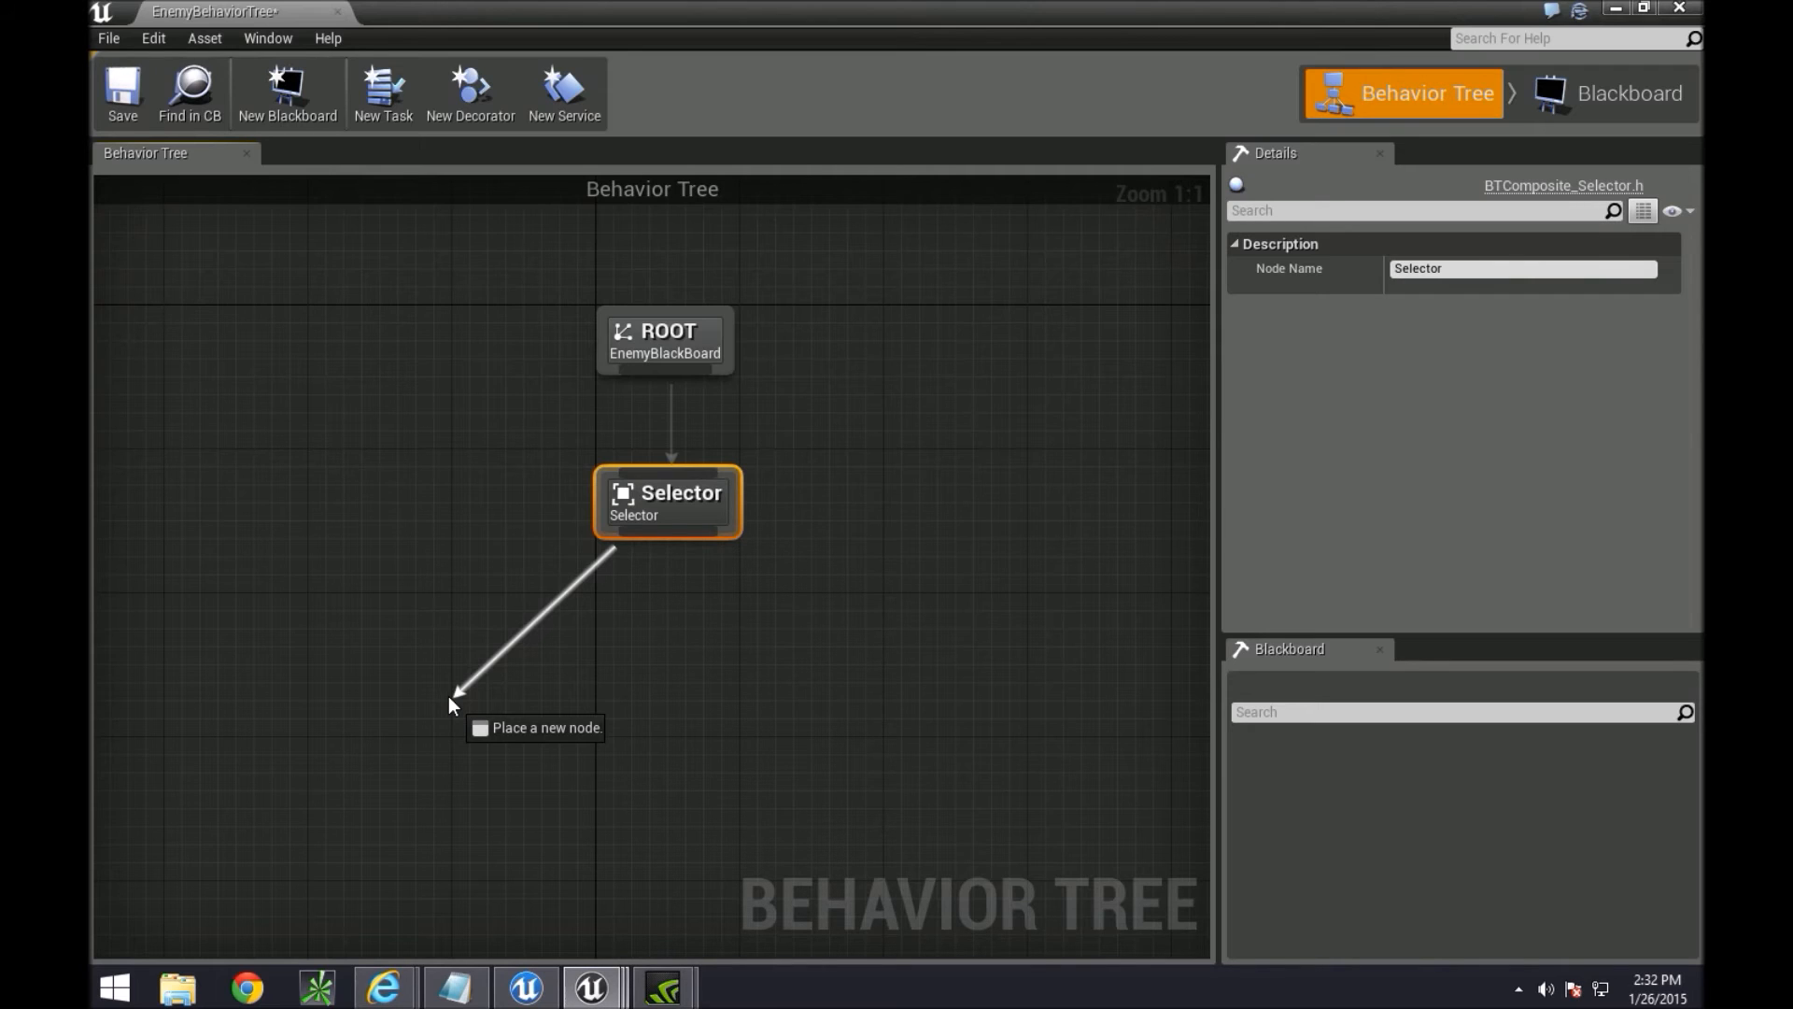
drag(452, 704, 861, 759)
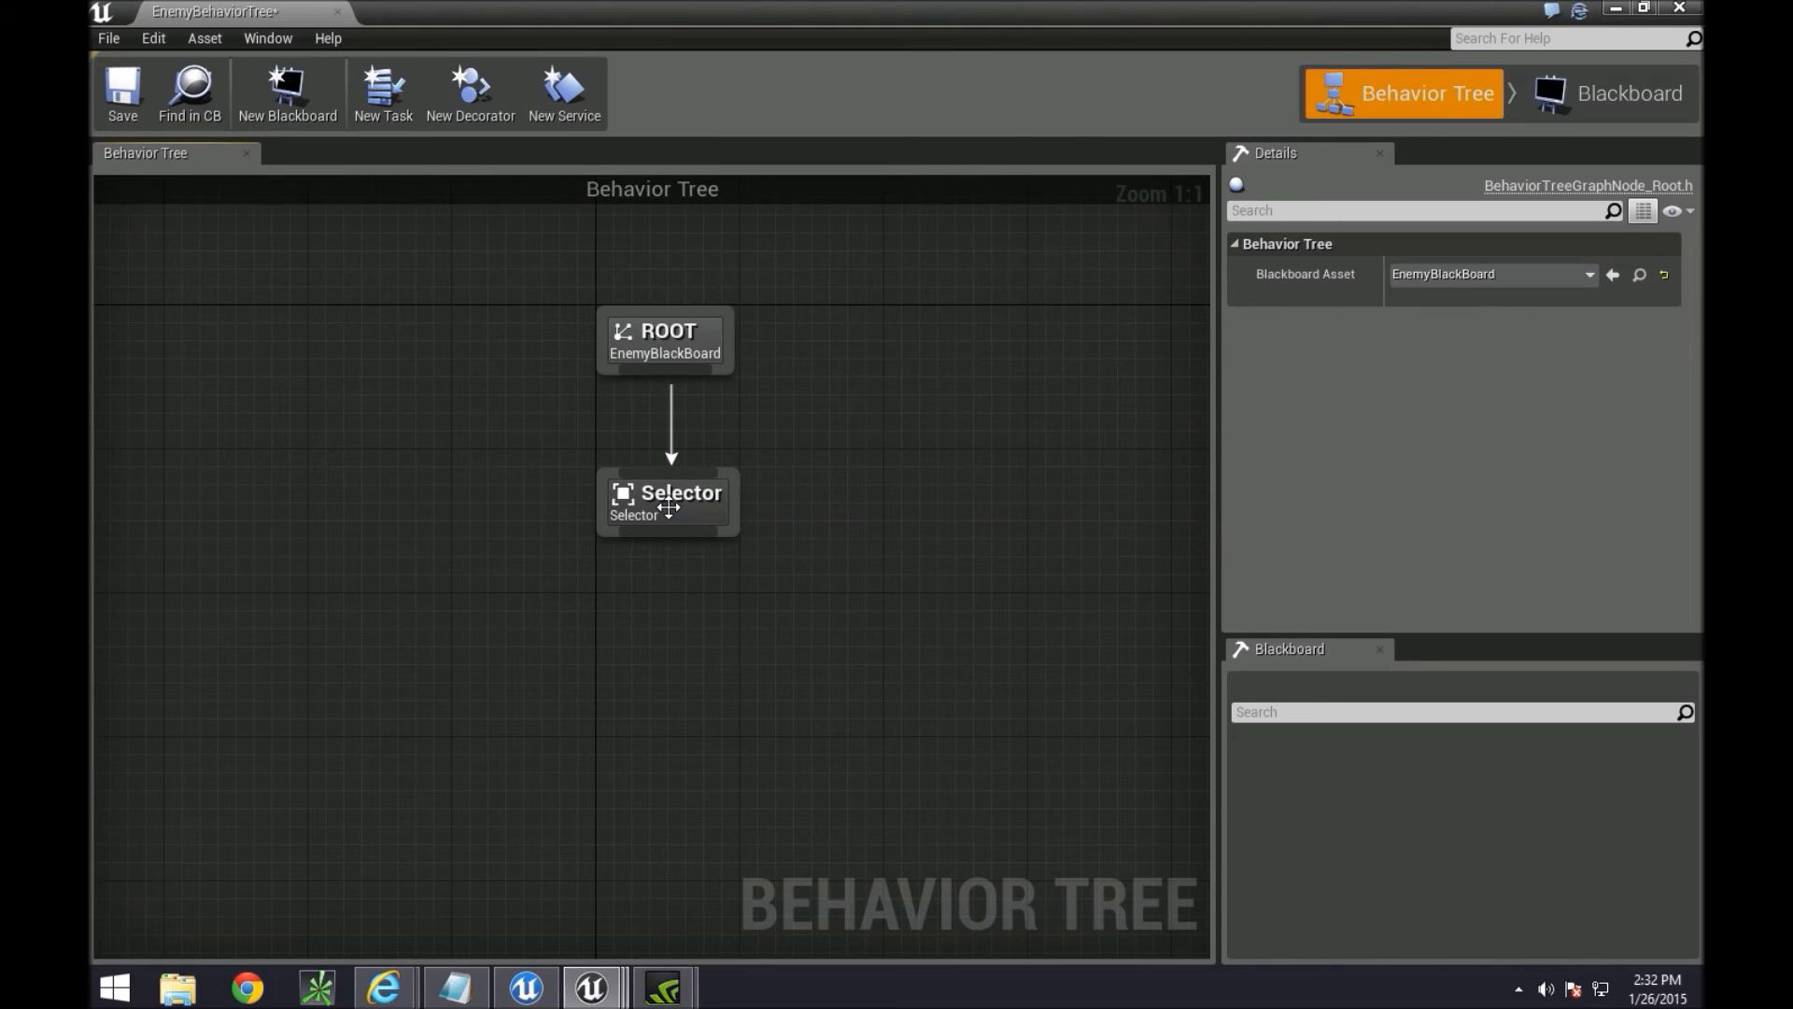
mouse_move(671, 515)
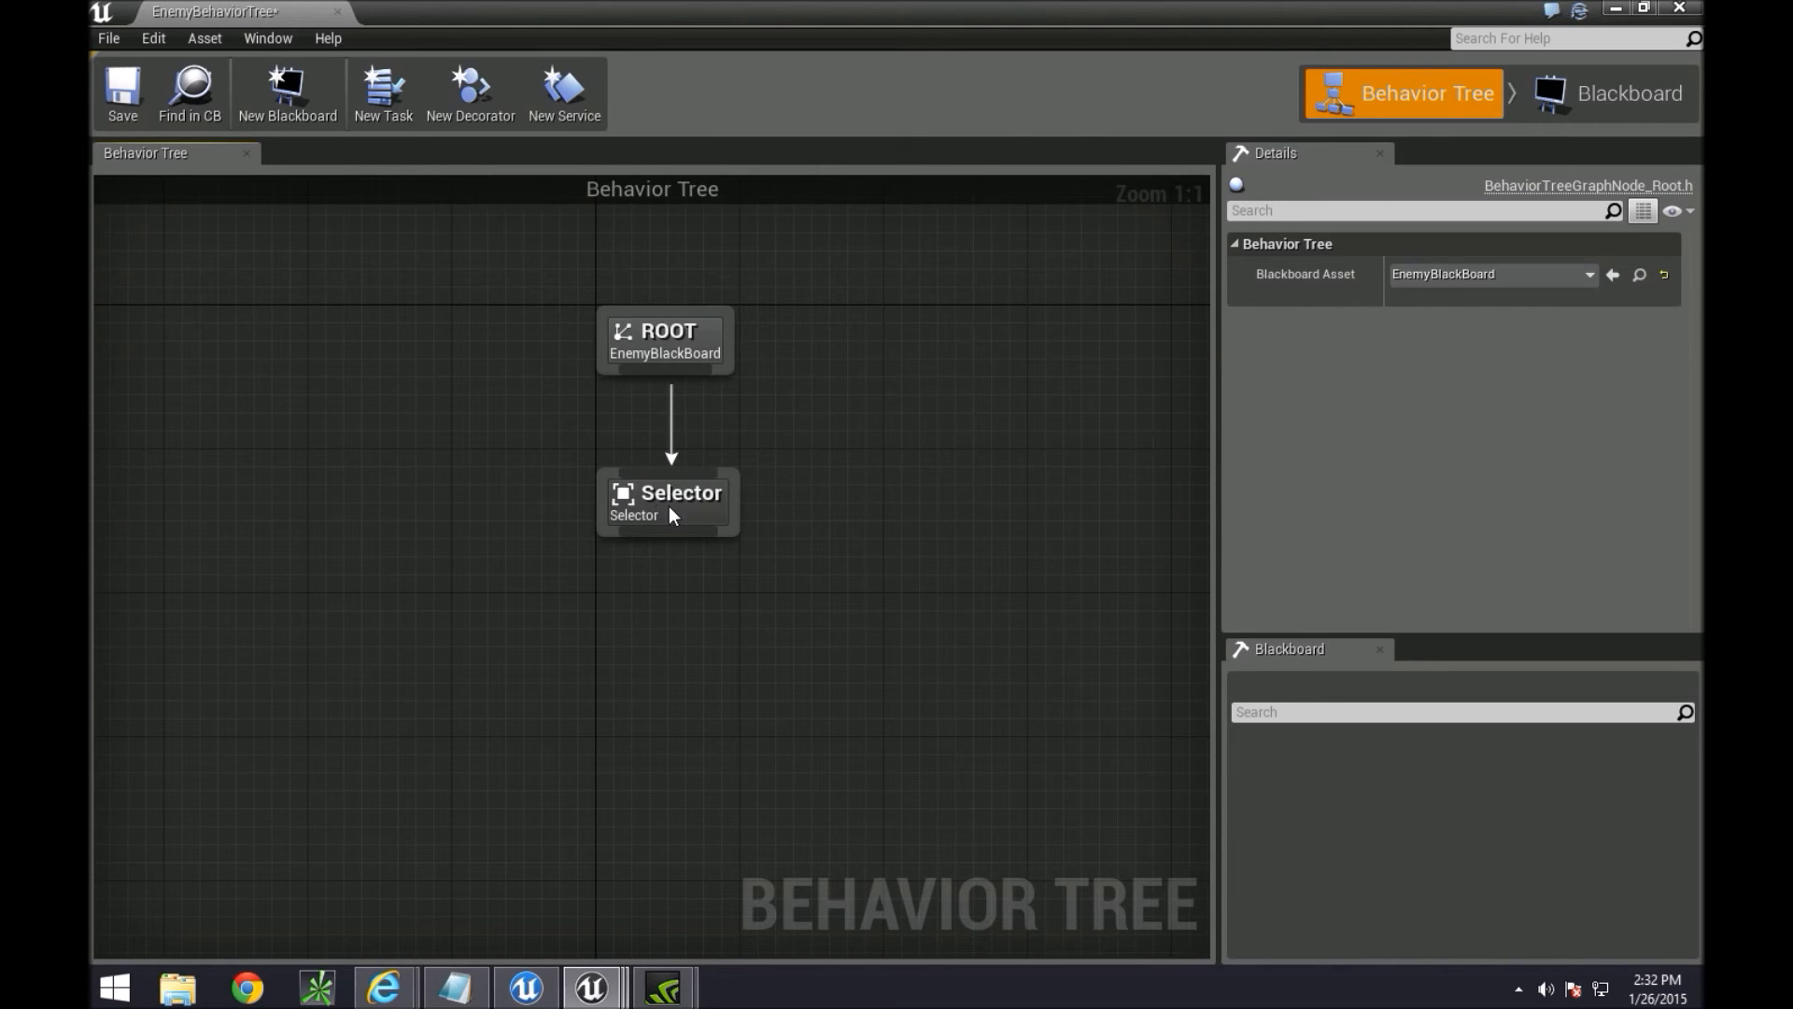
click(667, 500)
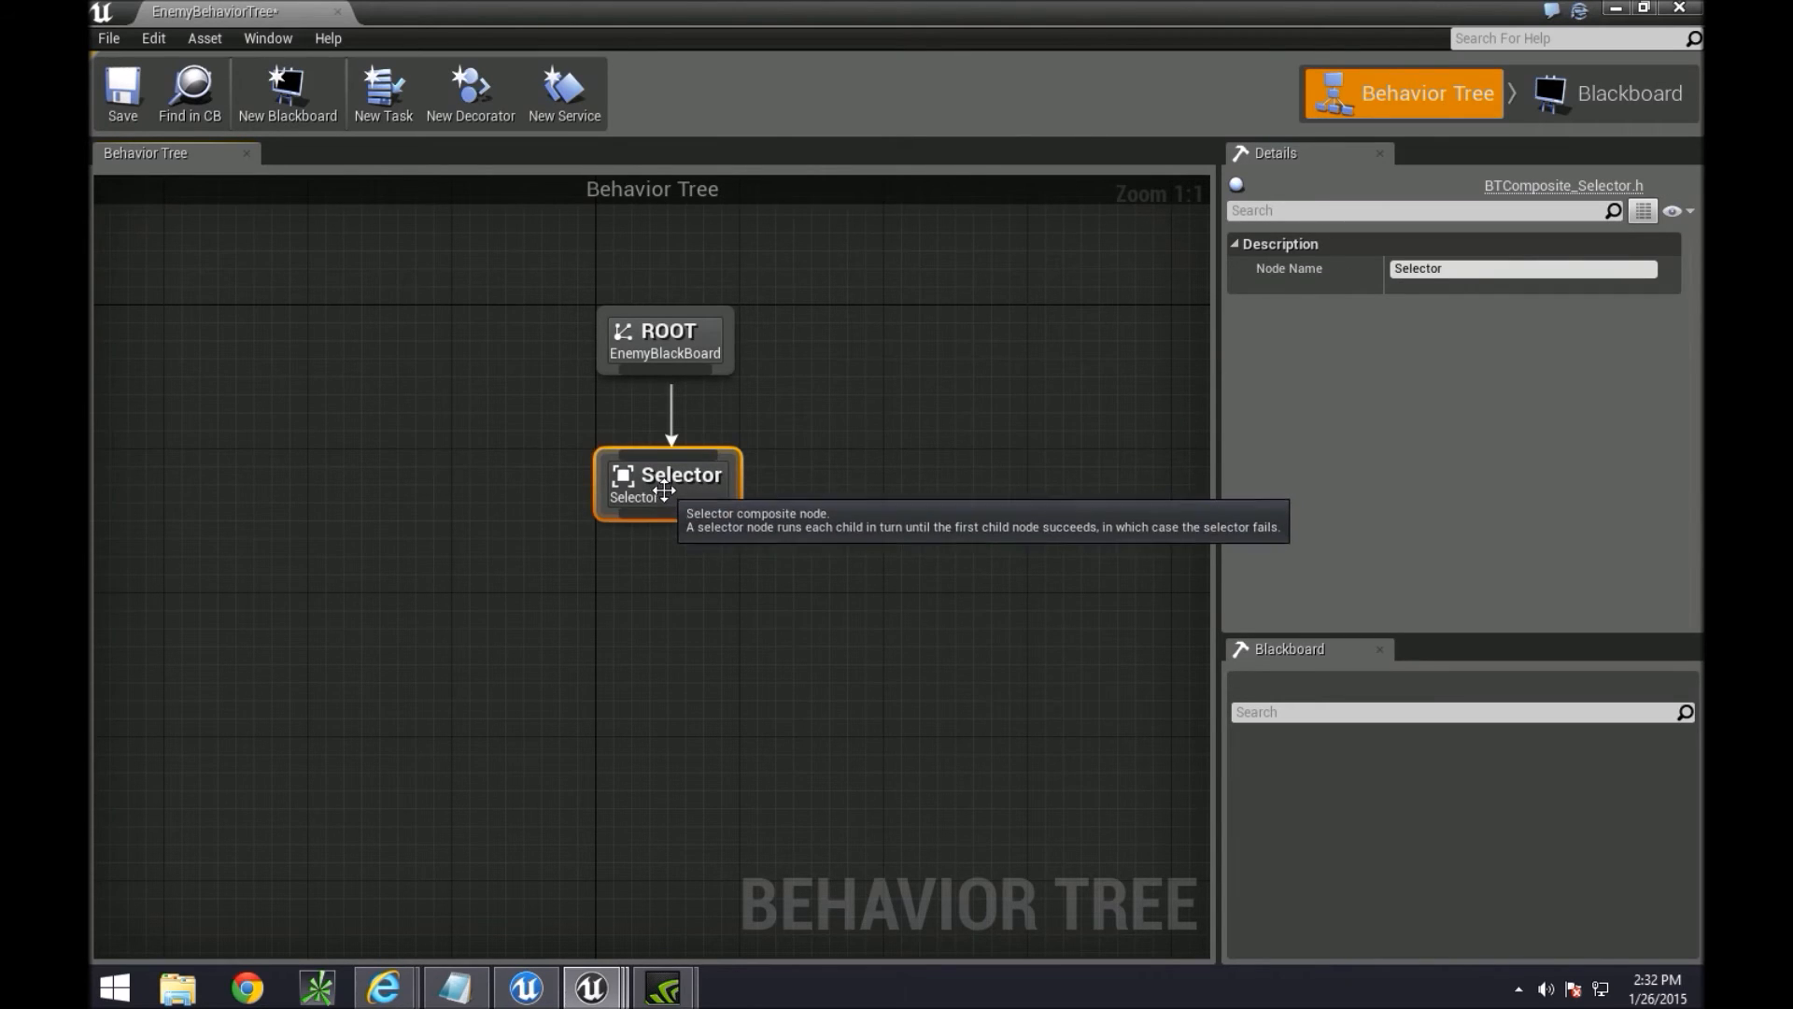
mouse_move(431, 691)
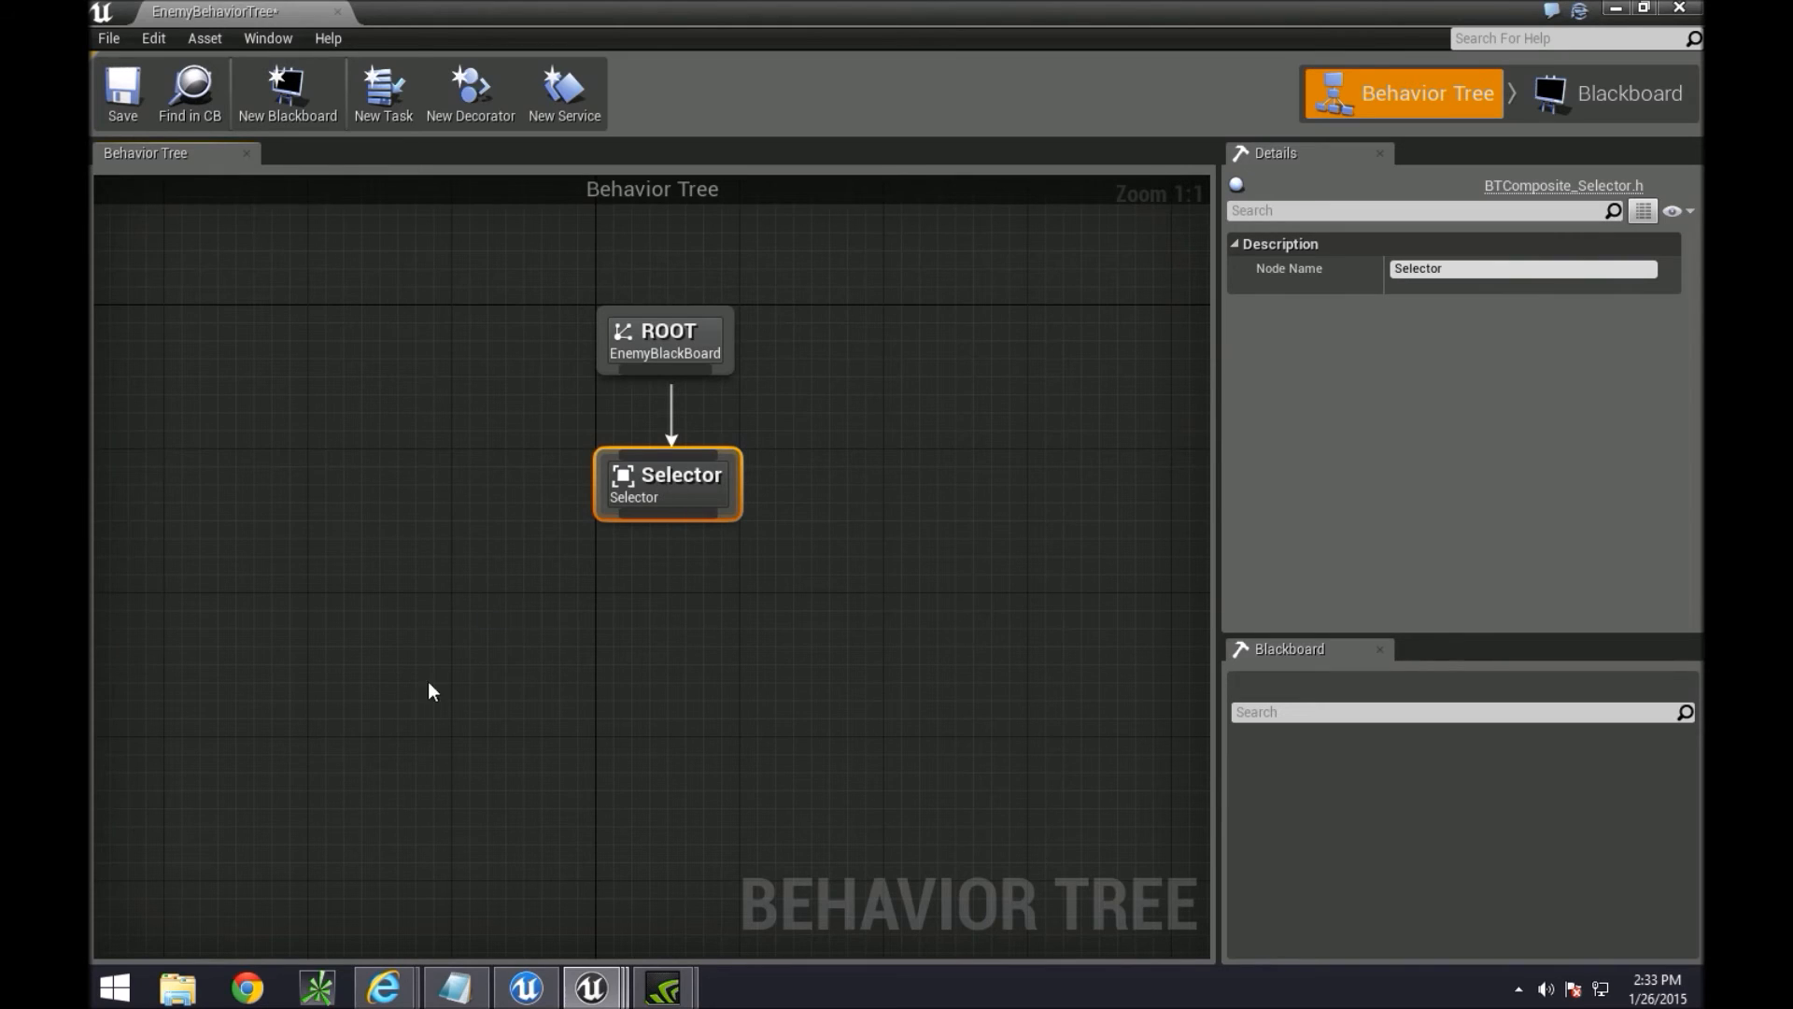
mouse_move(992, 844)
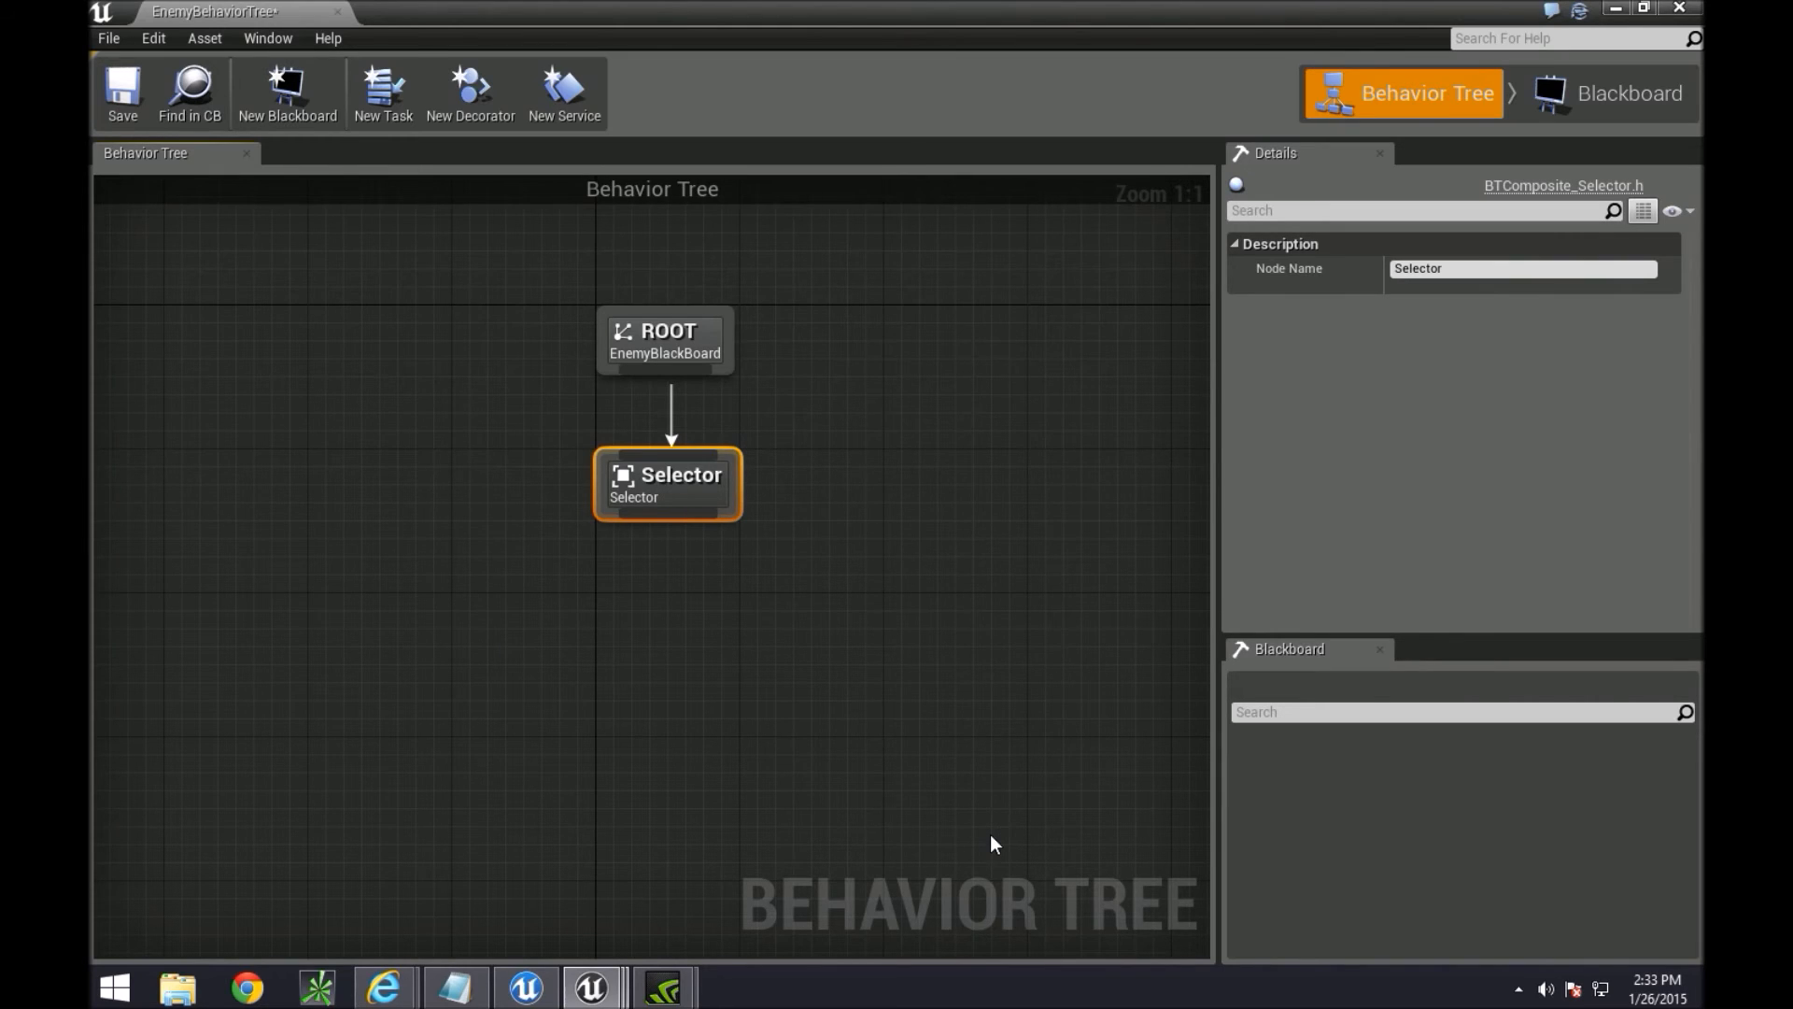
click(665, 340)
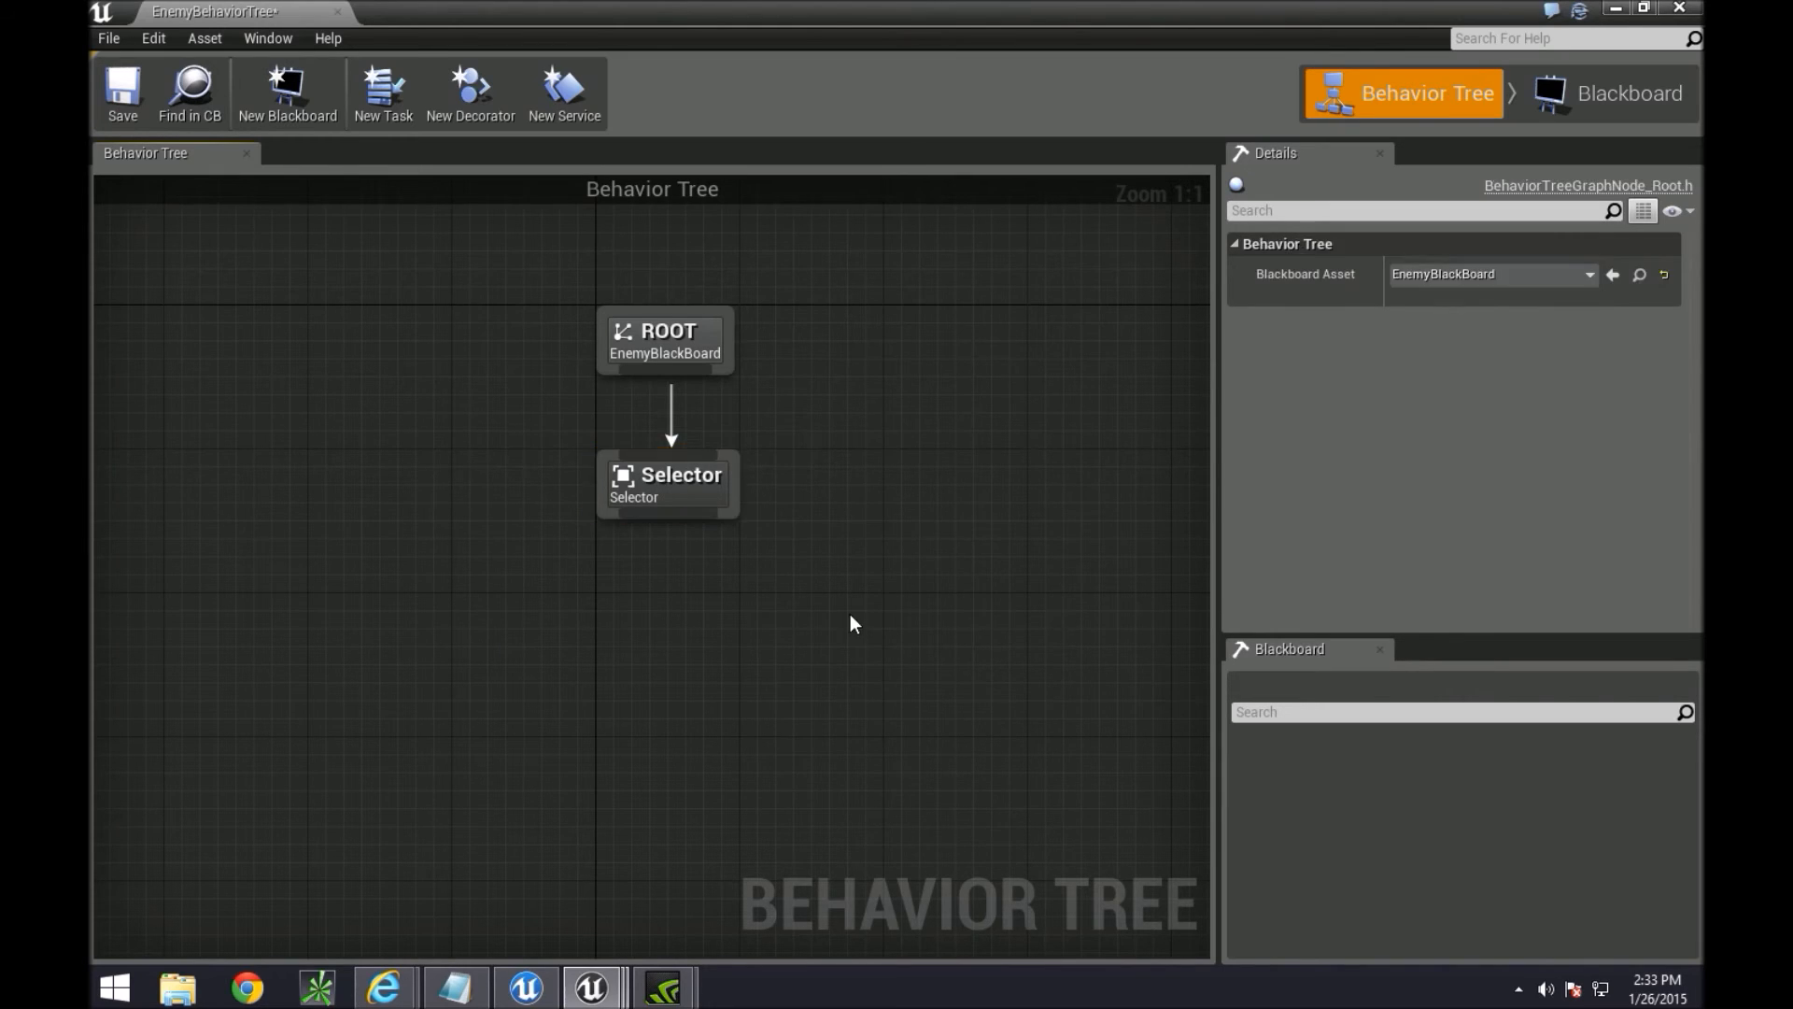
mouse_move(710, 533)
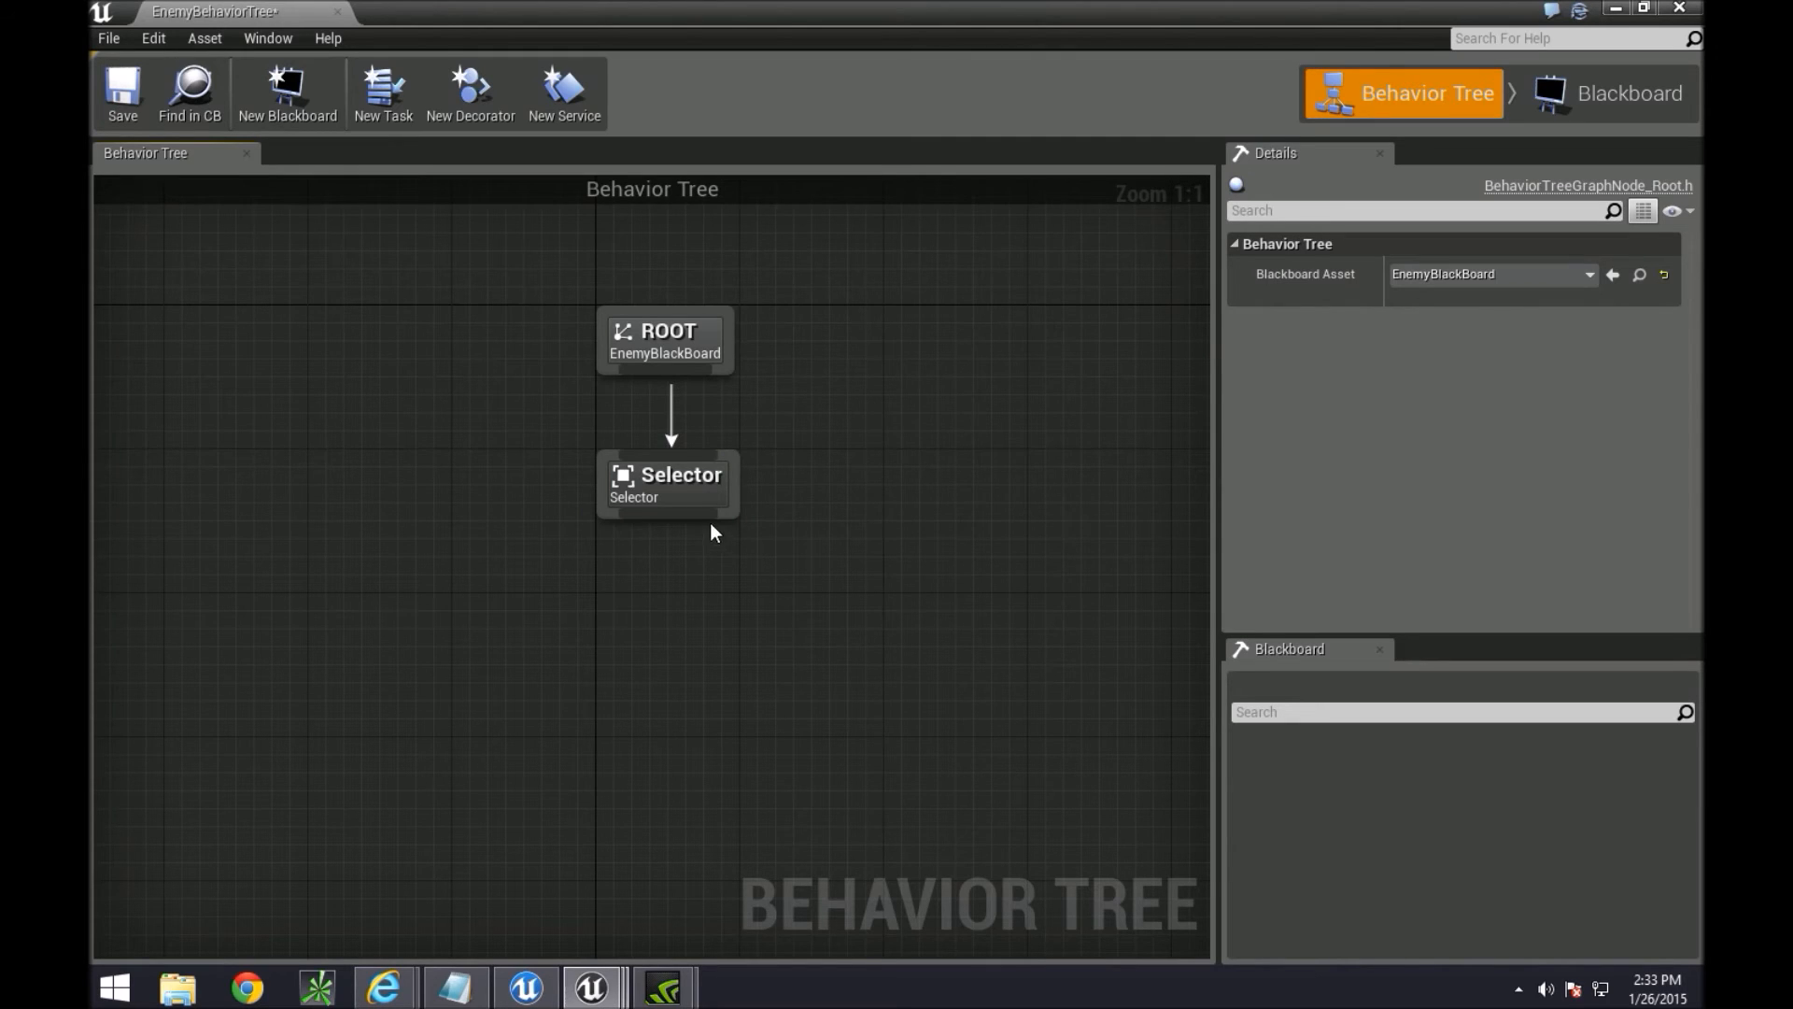
Add a Sequence composite branching off the Selector and reposition the graph view
click(669, 480)
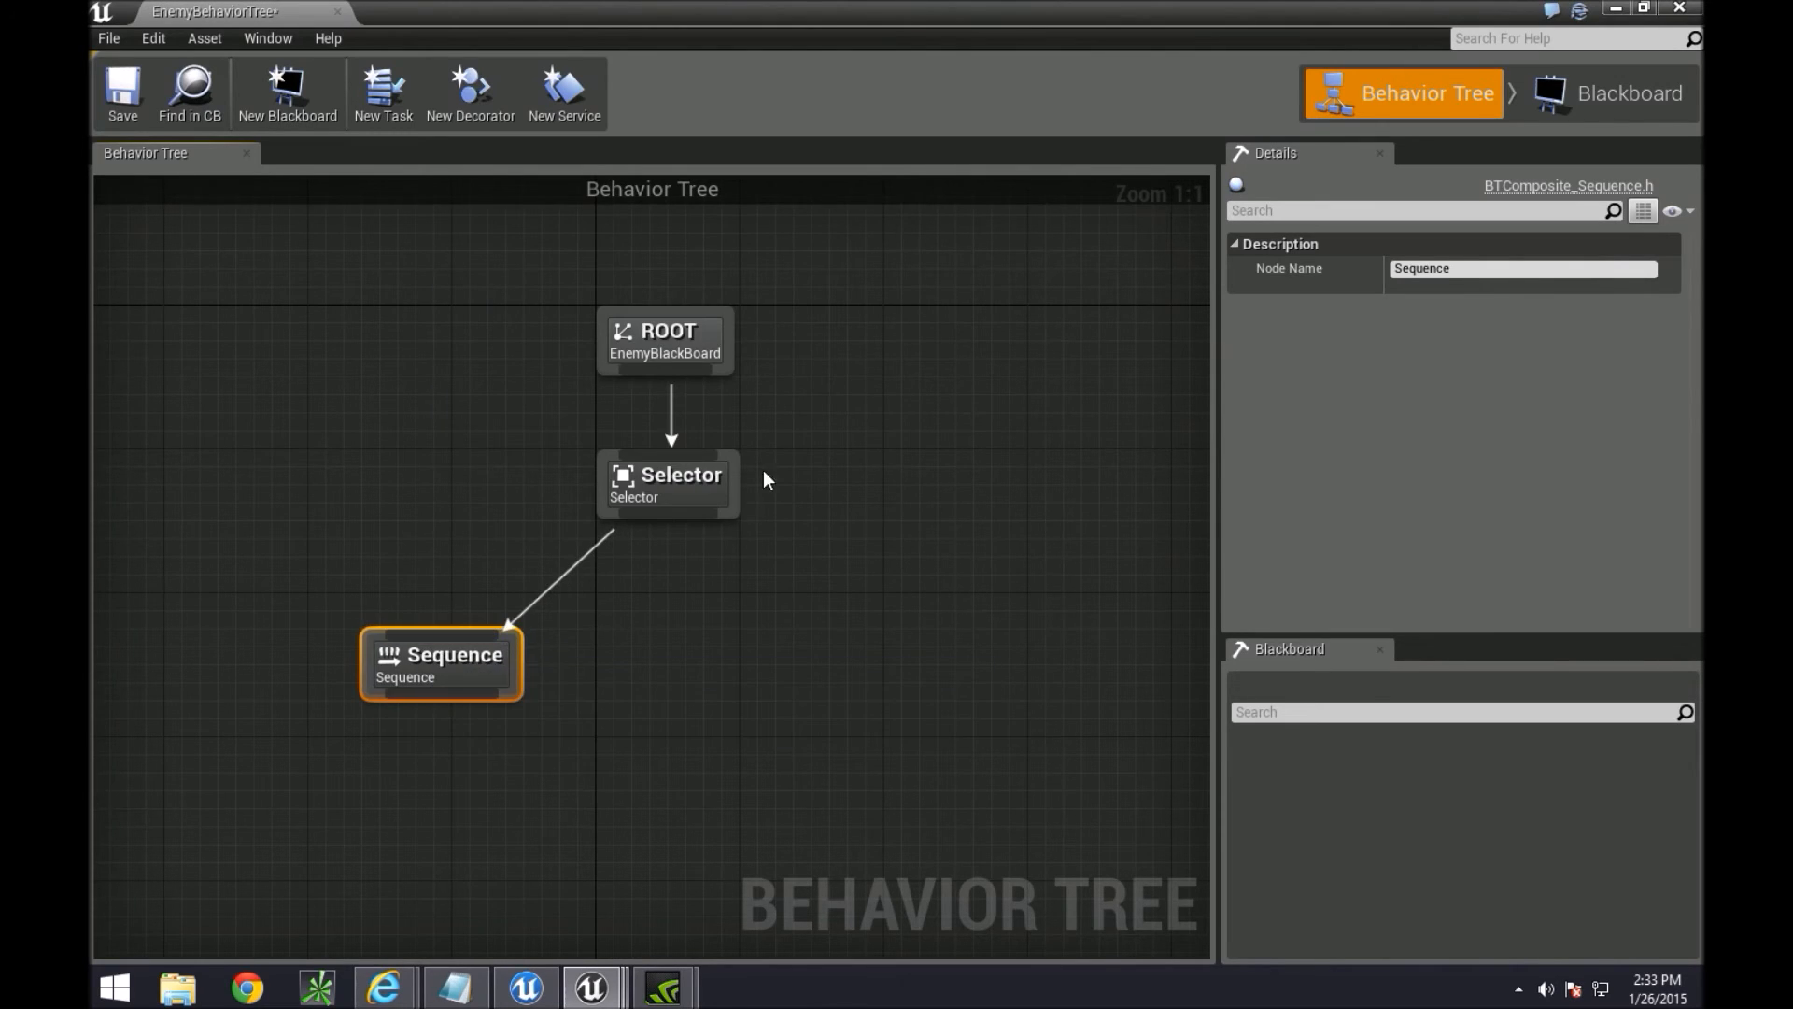
drag(766, 480, 796, 652)
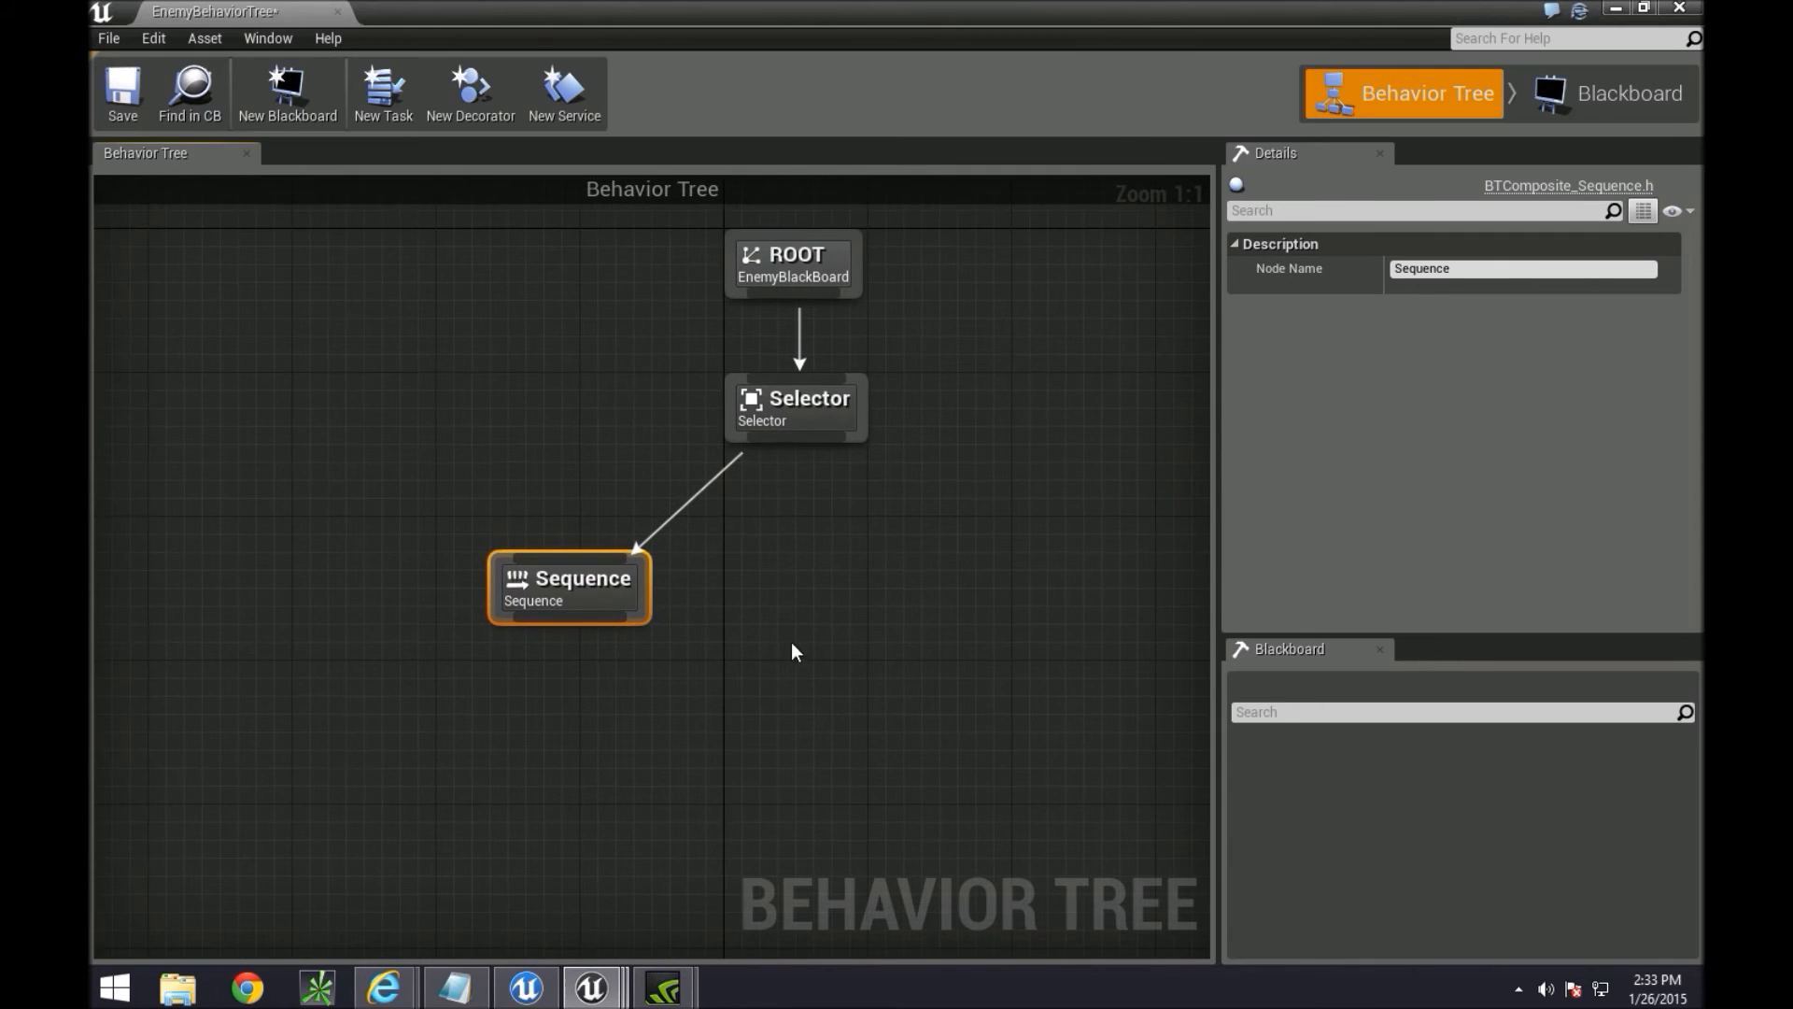
mouse_move(533, 620)
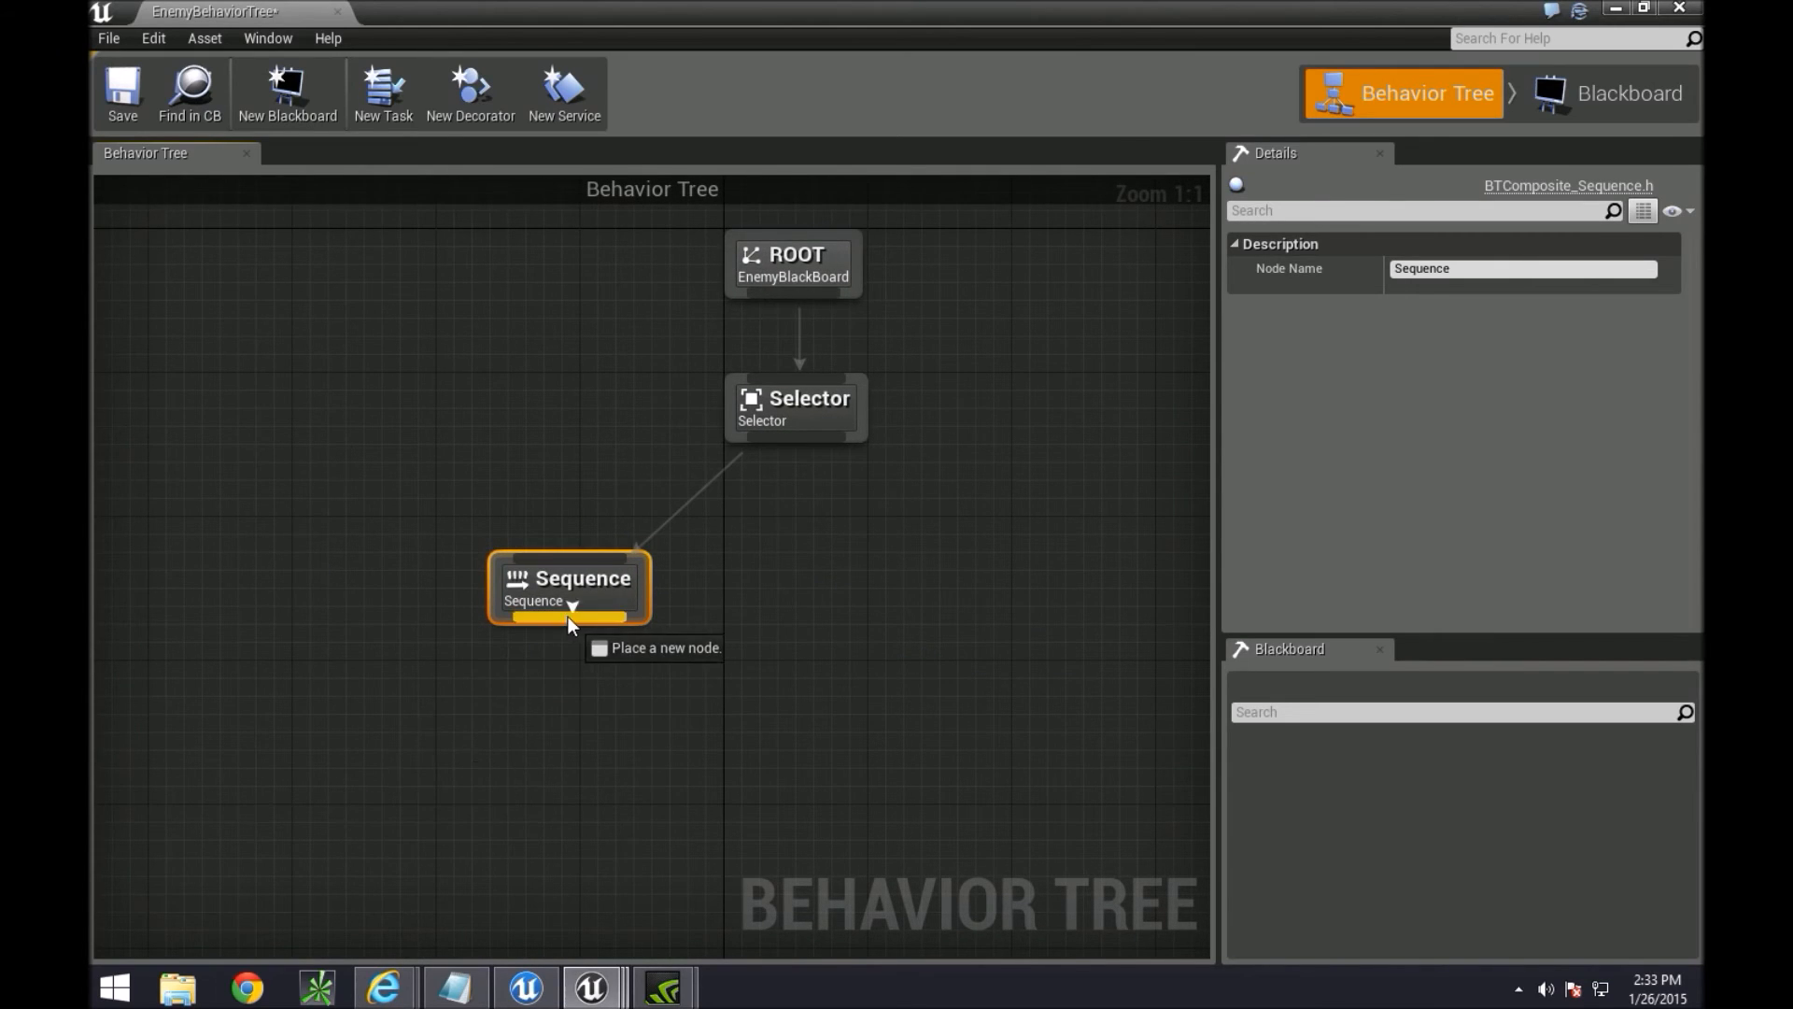
drag(568, 618, 620, 789)
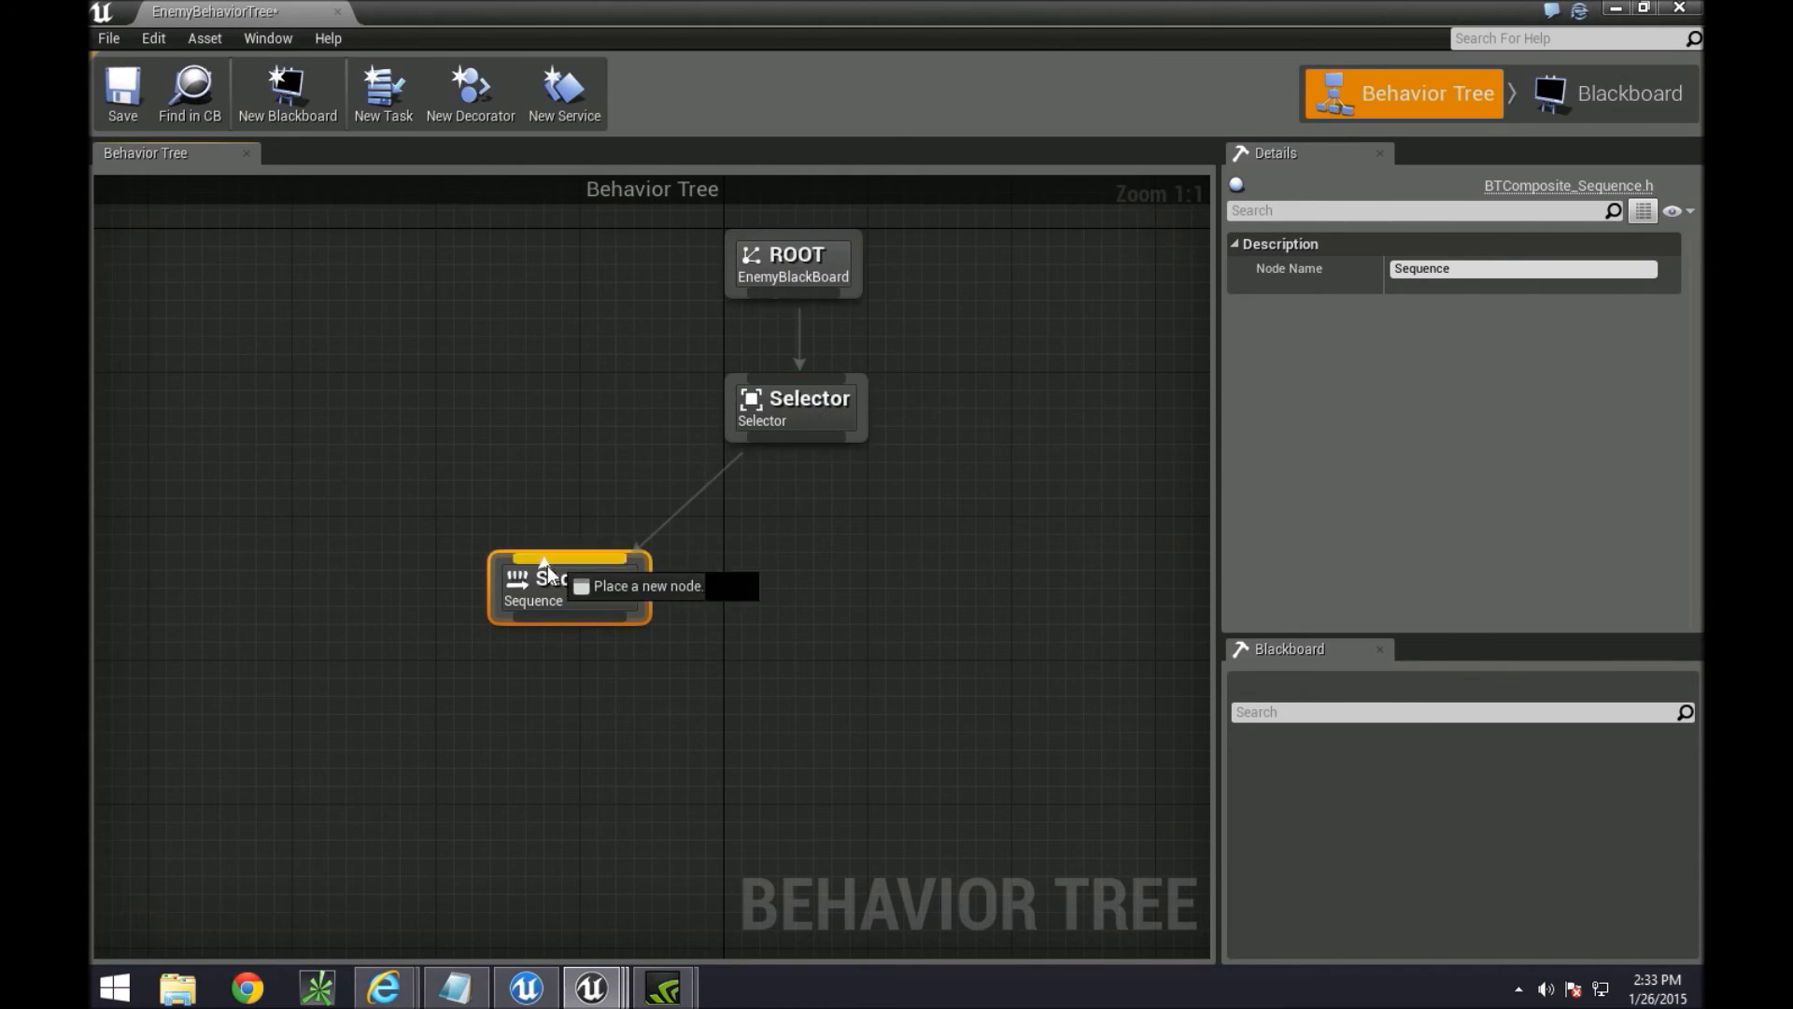
drag(568, 561, 491, 755)
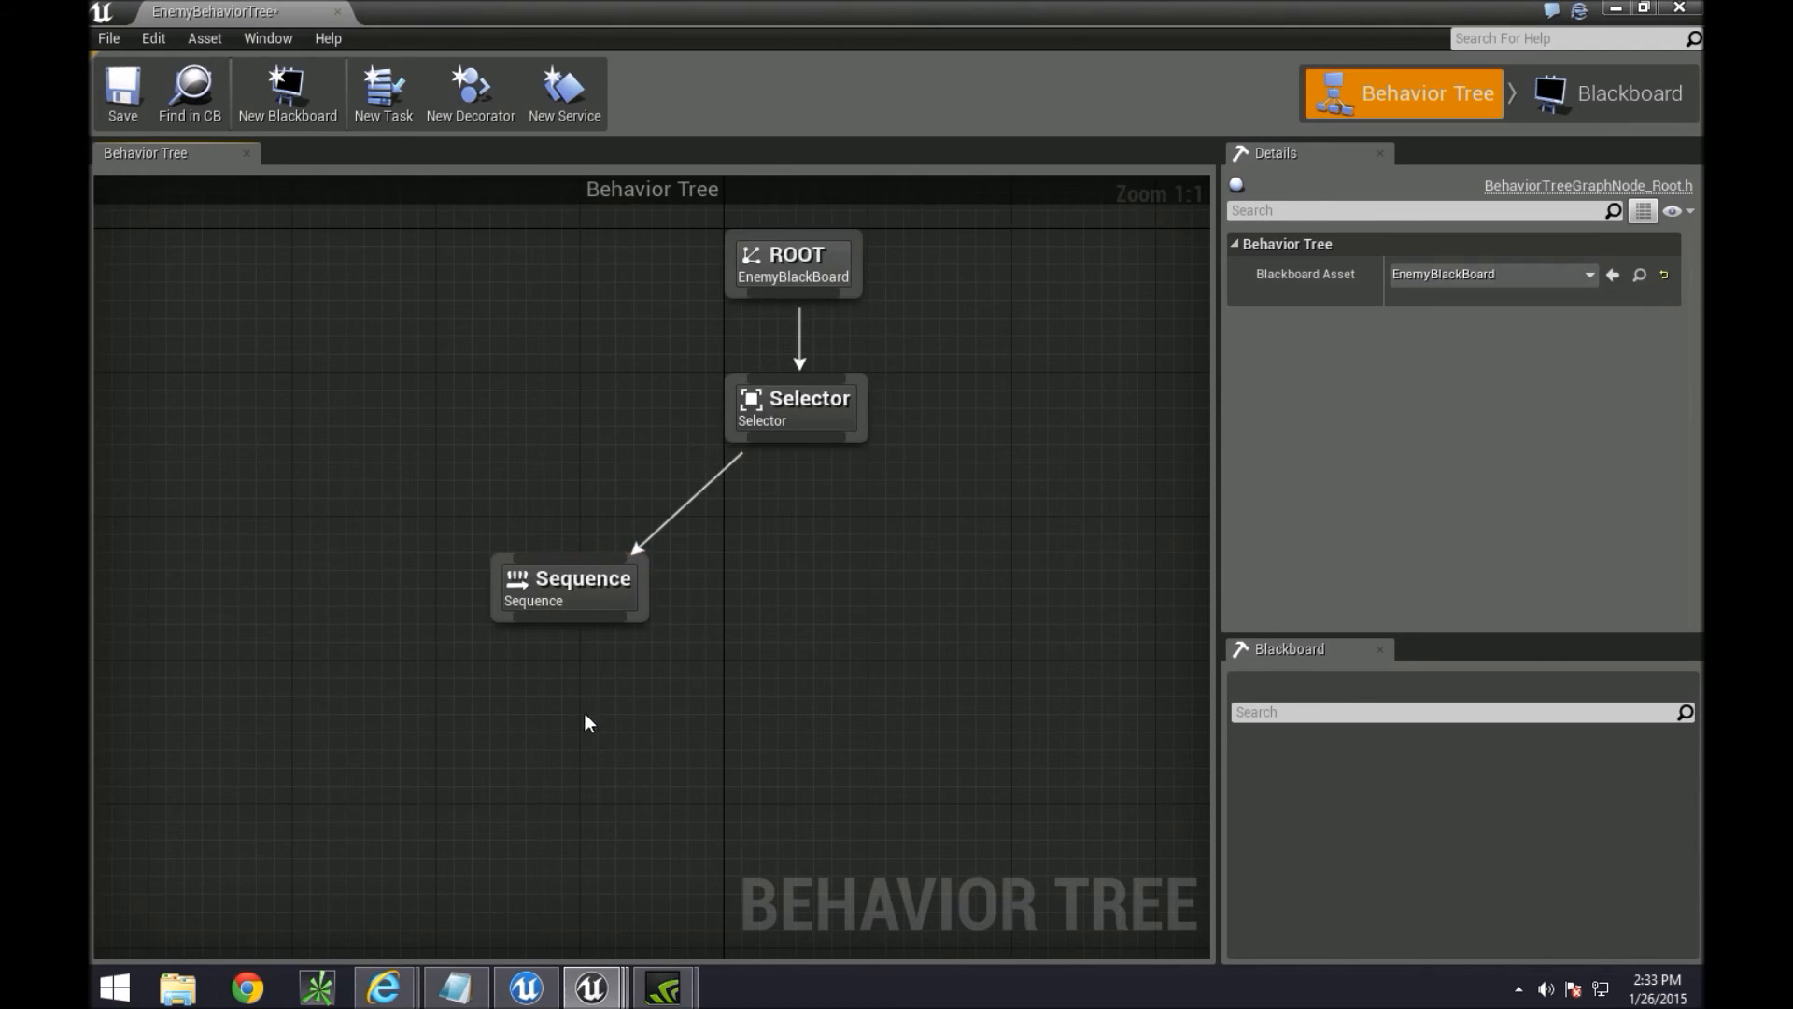
drag(585, 721, 751, 660)
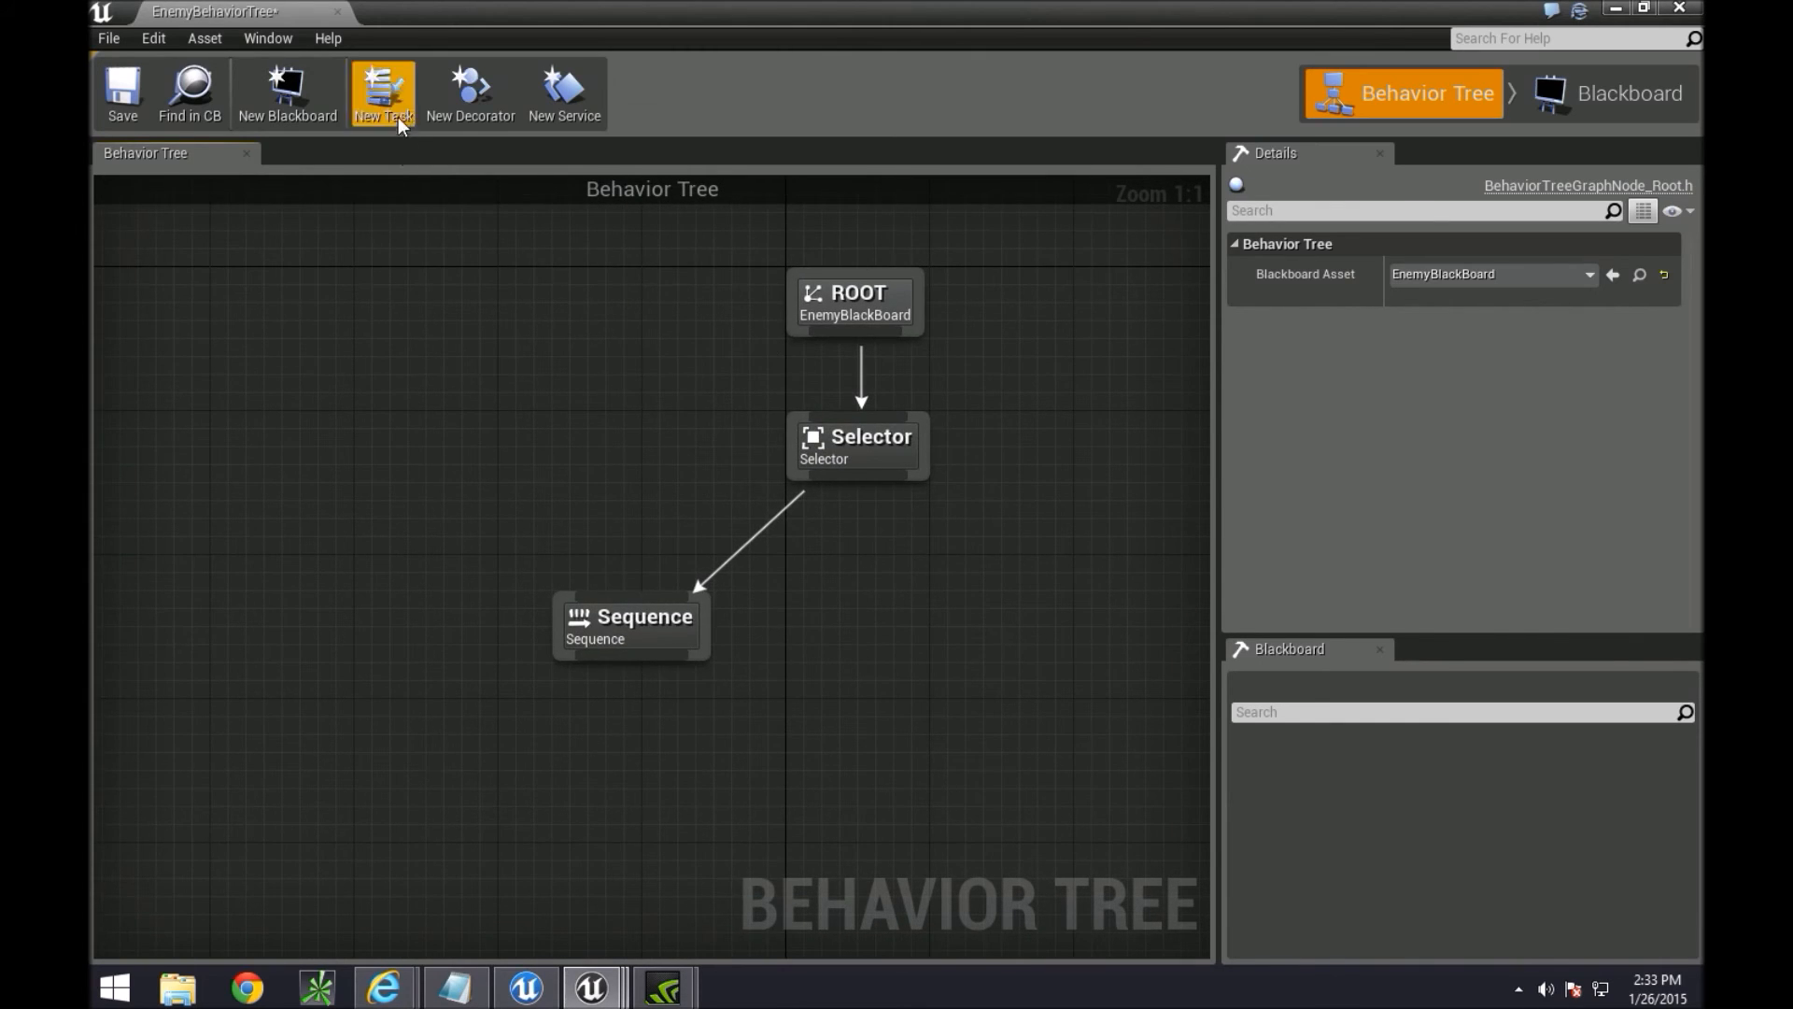
mouse_move(381, 94)
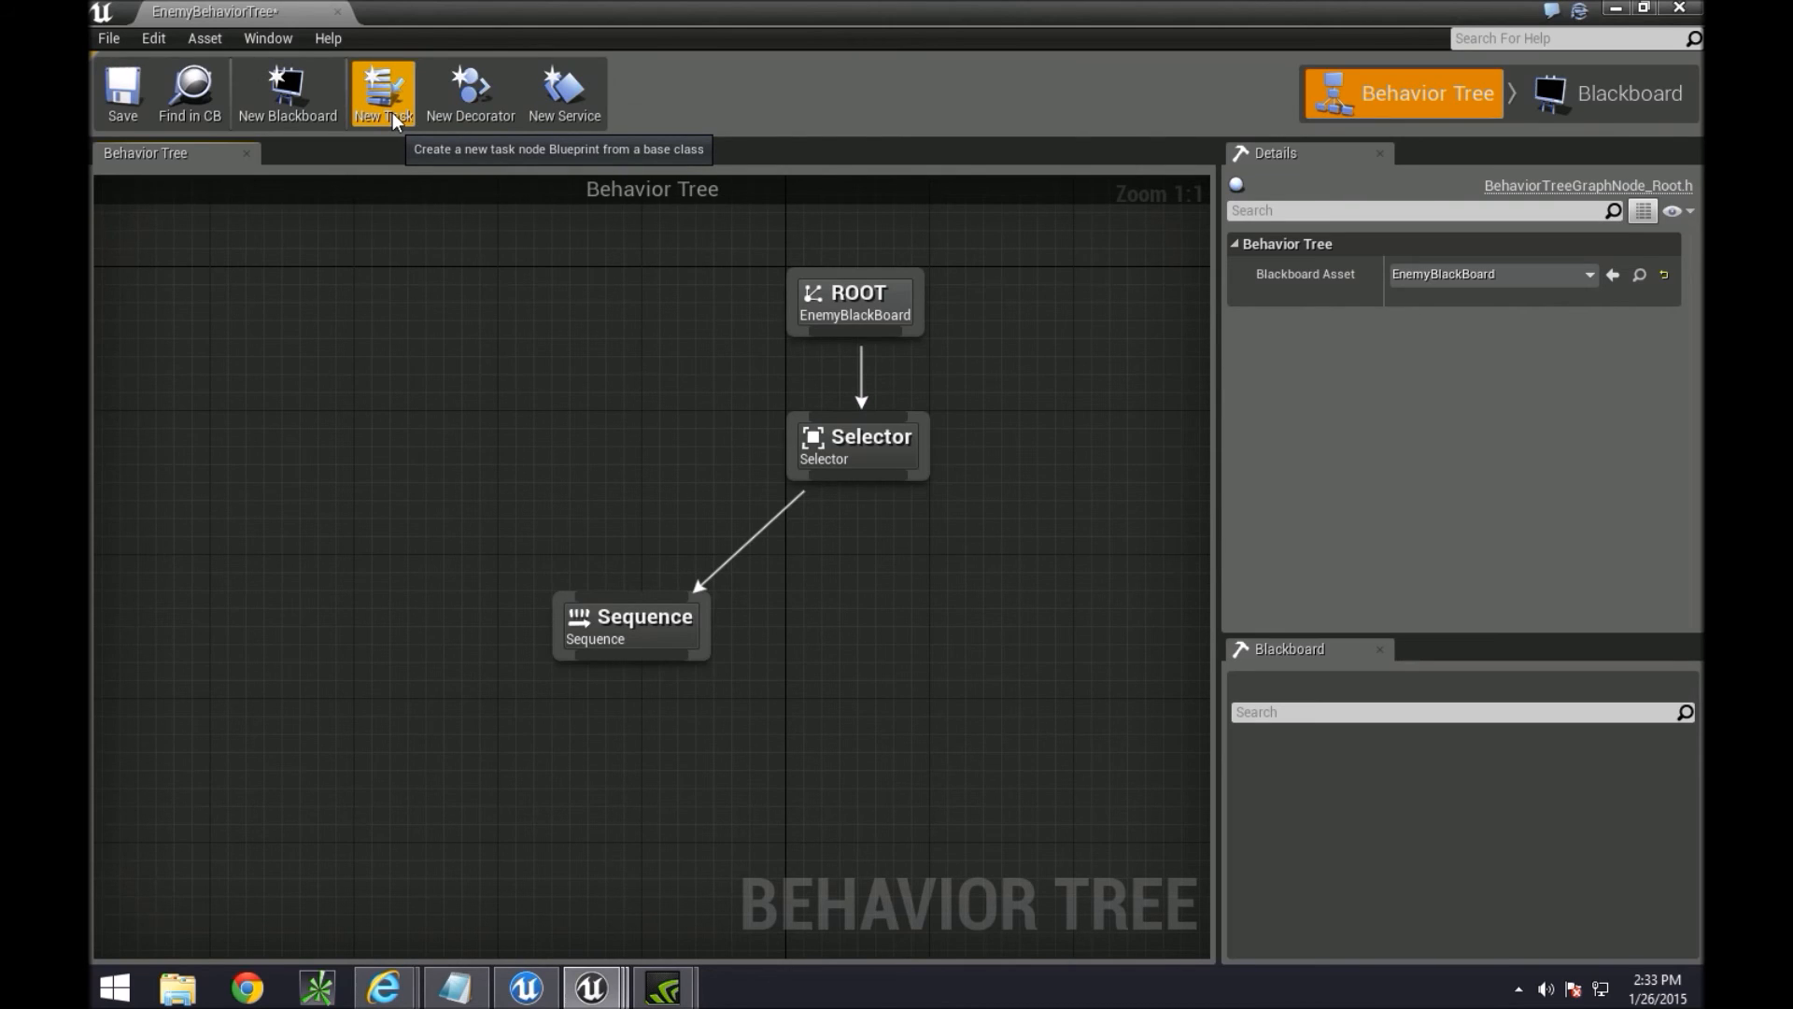
mouse_move(400, 678)
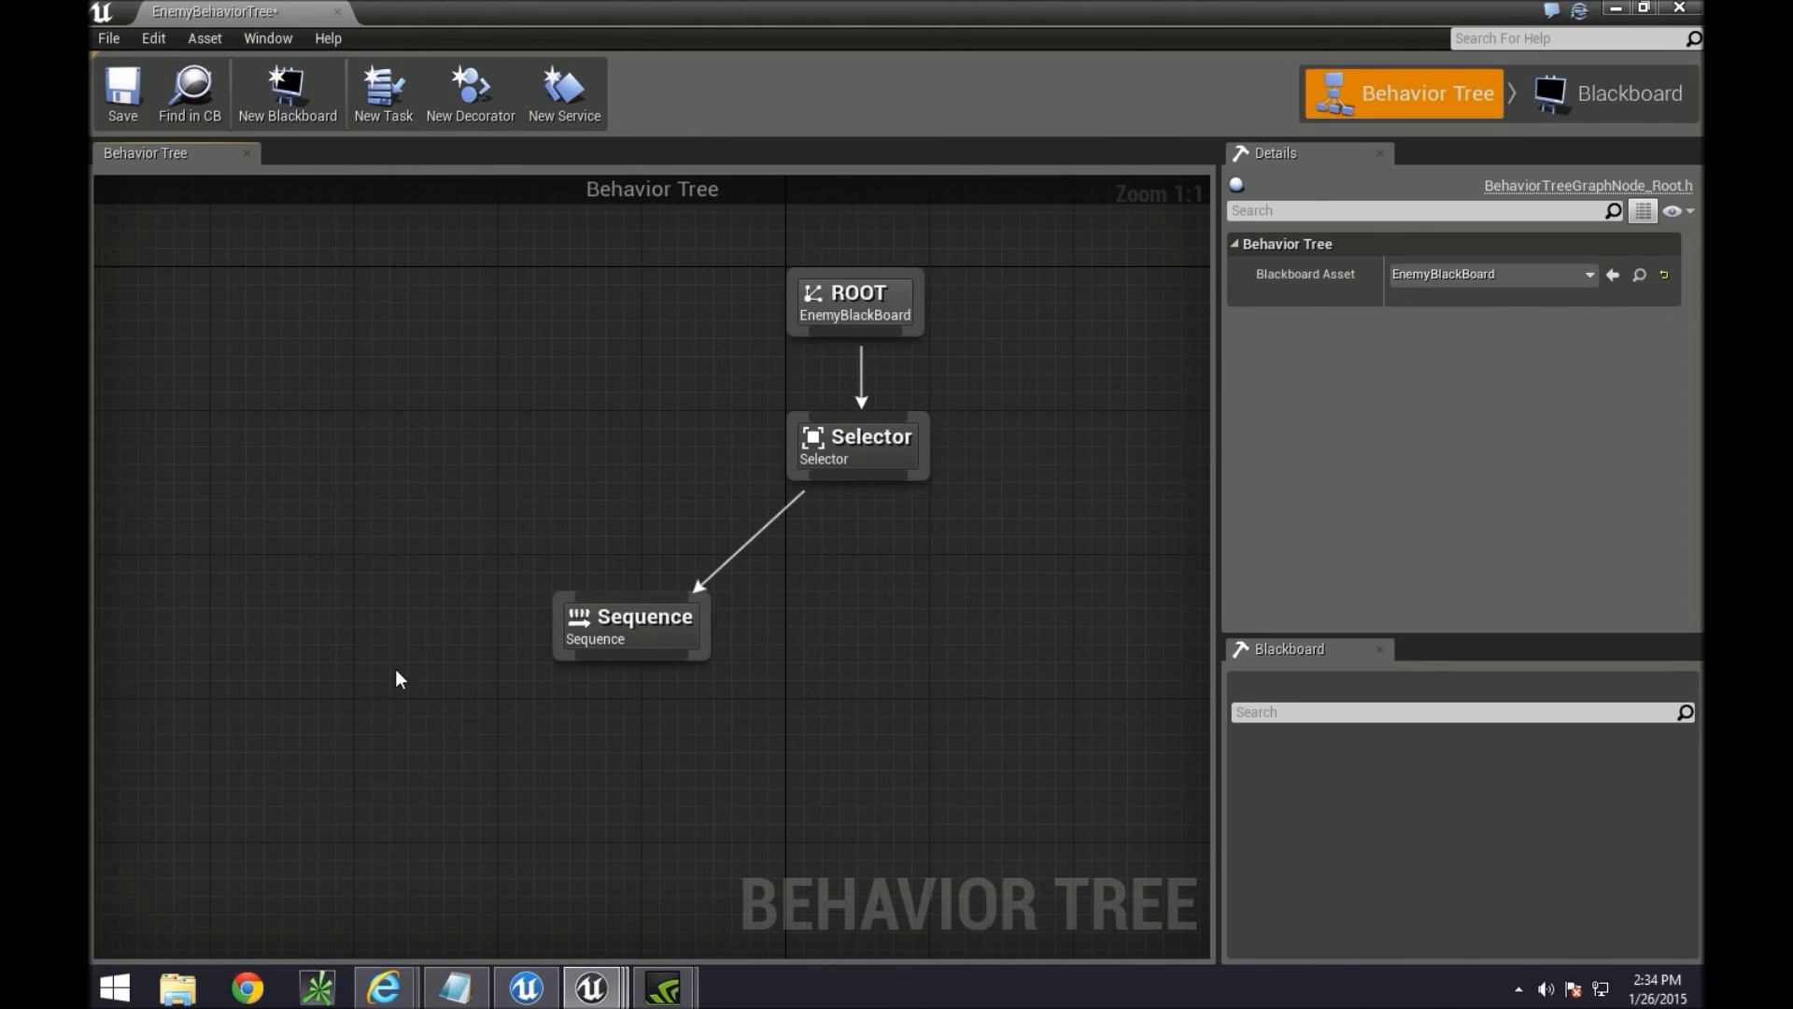
mouse_move(434, 796)
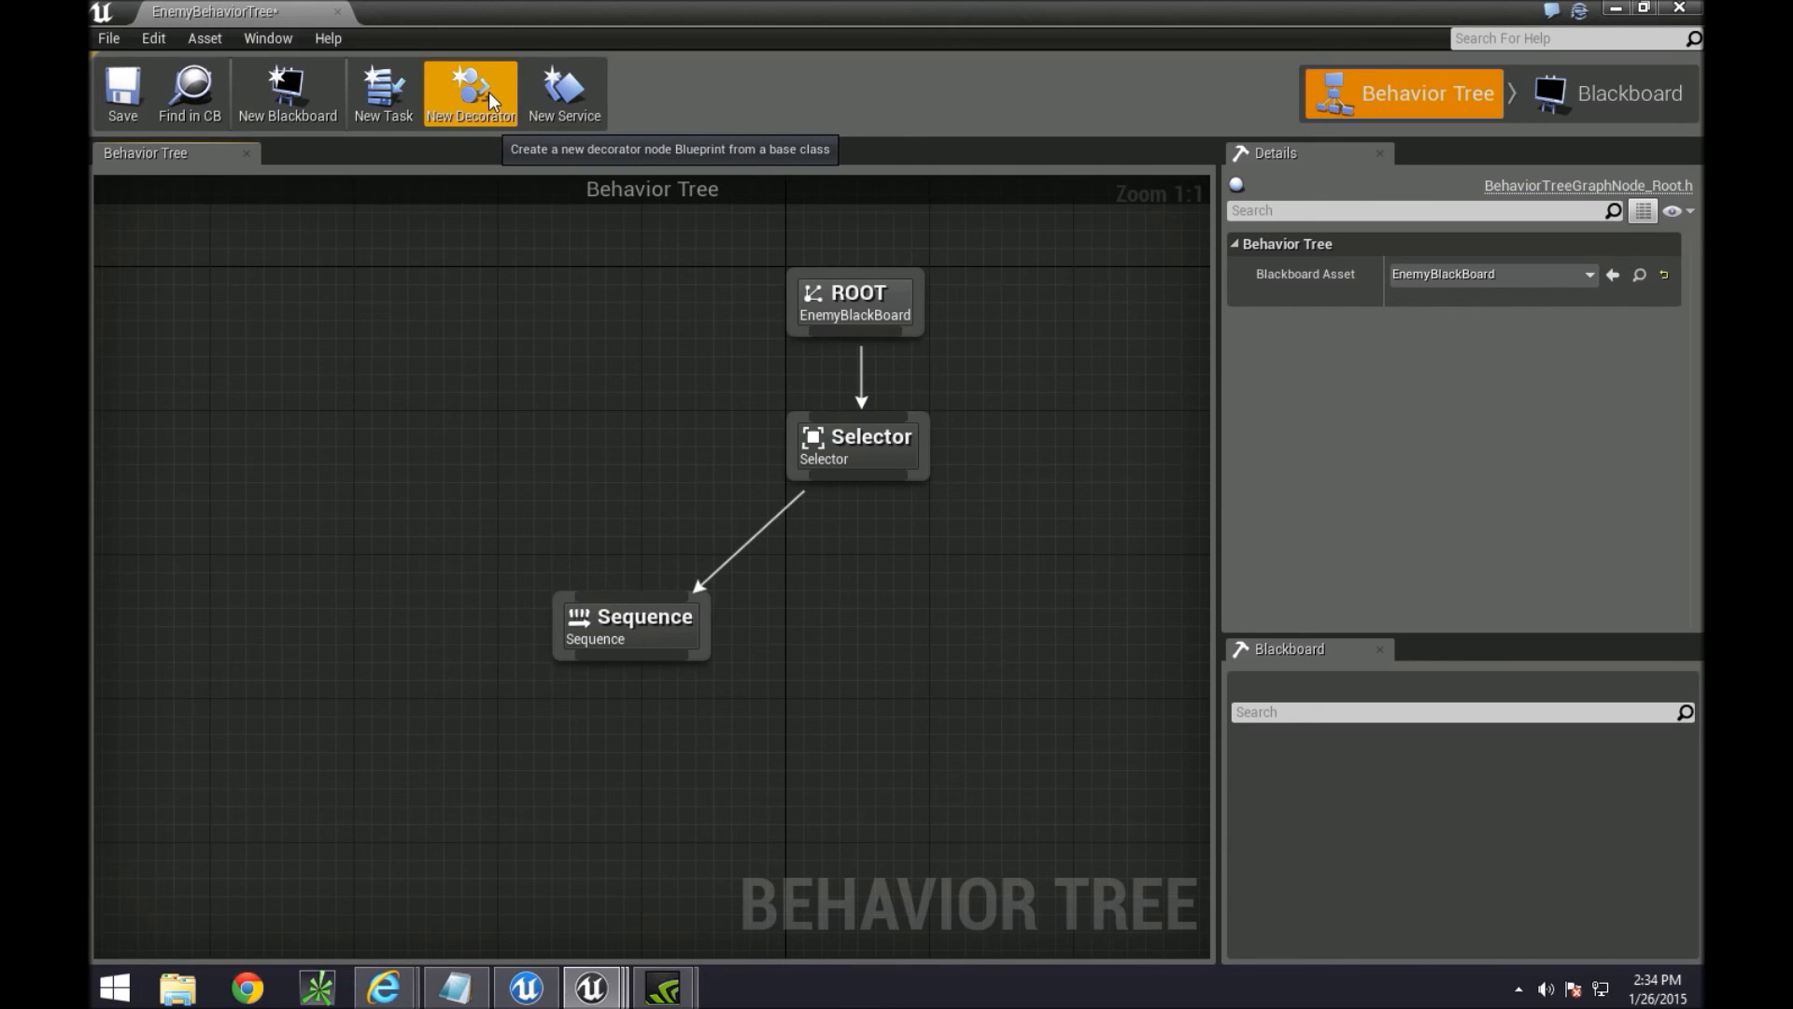
mouse_move(562, 93)
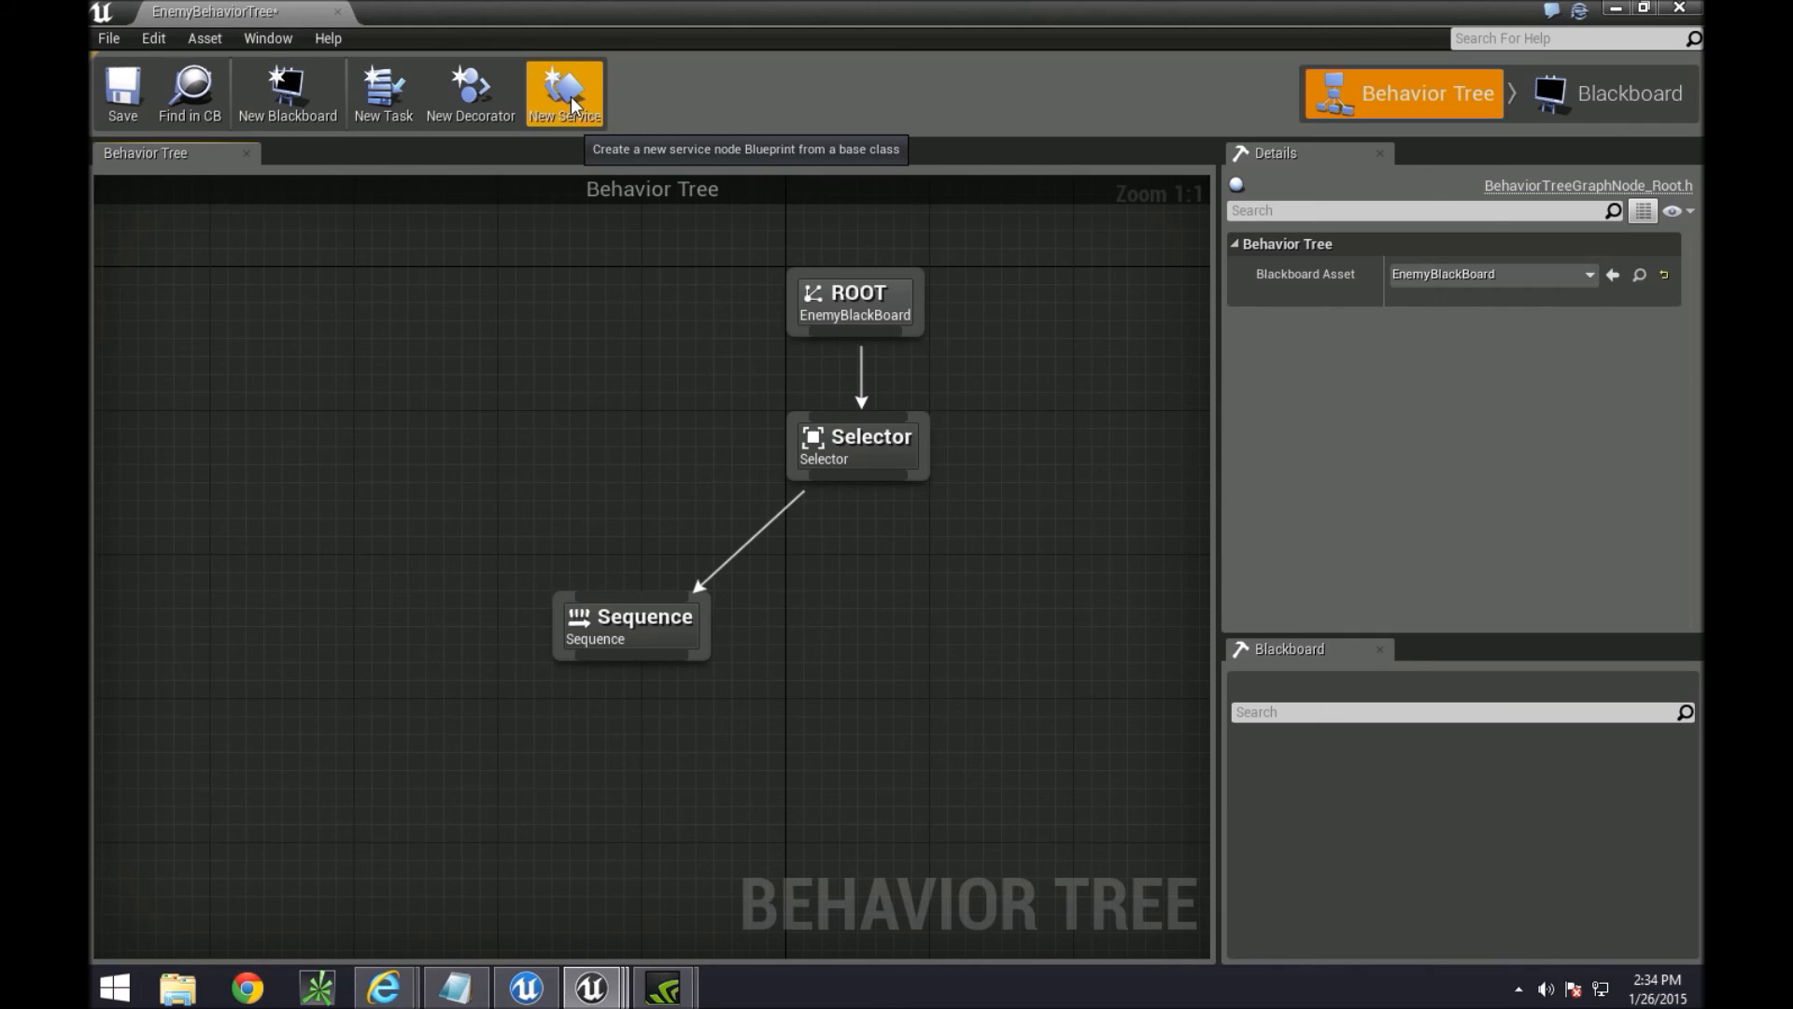
mouse_move(500, 94)
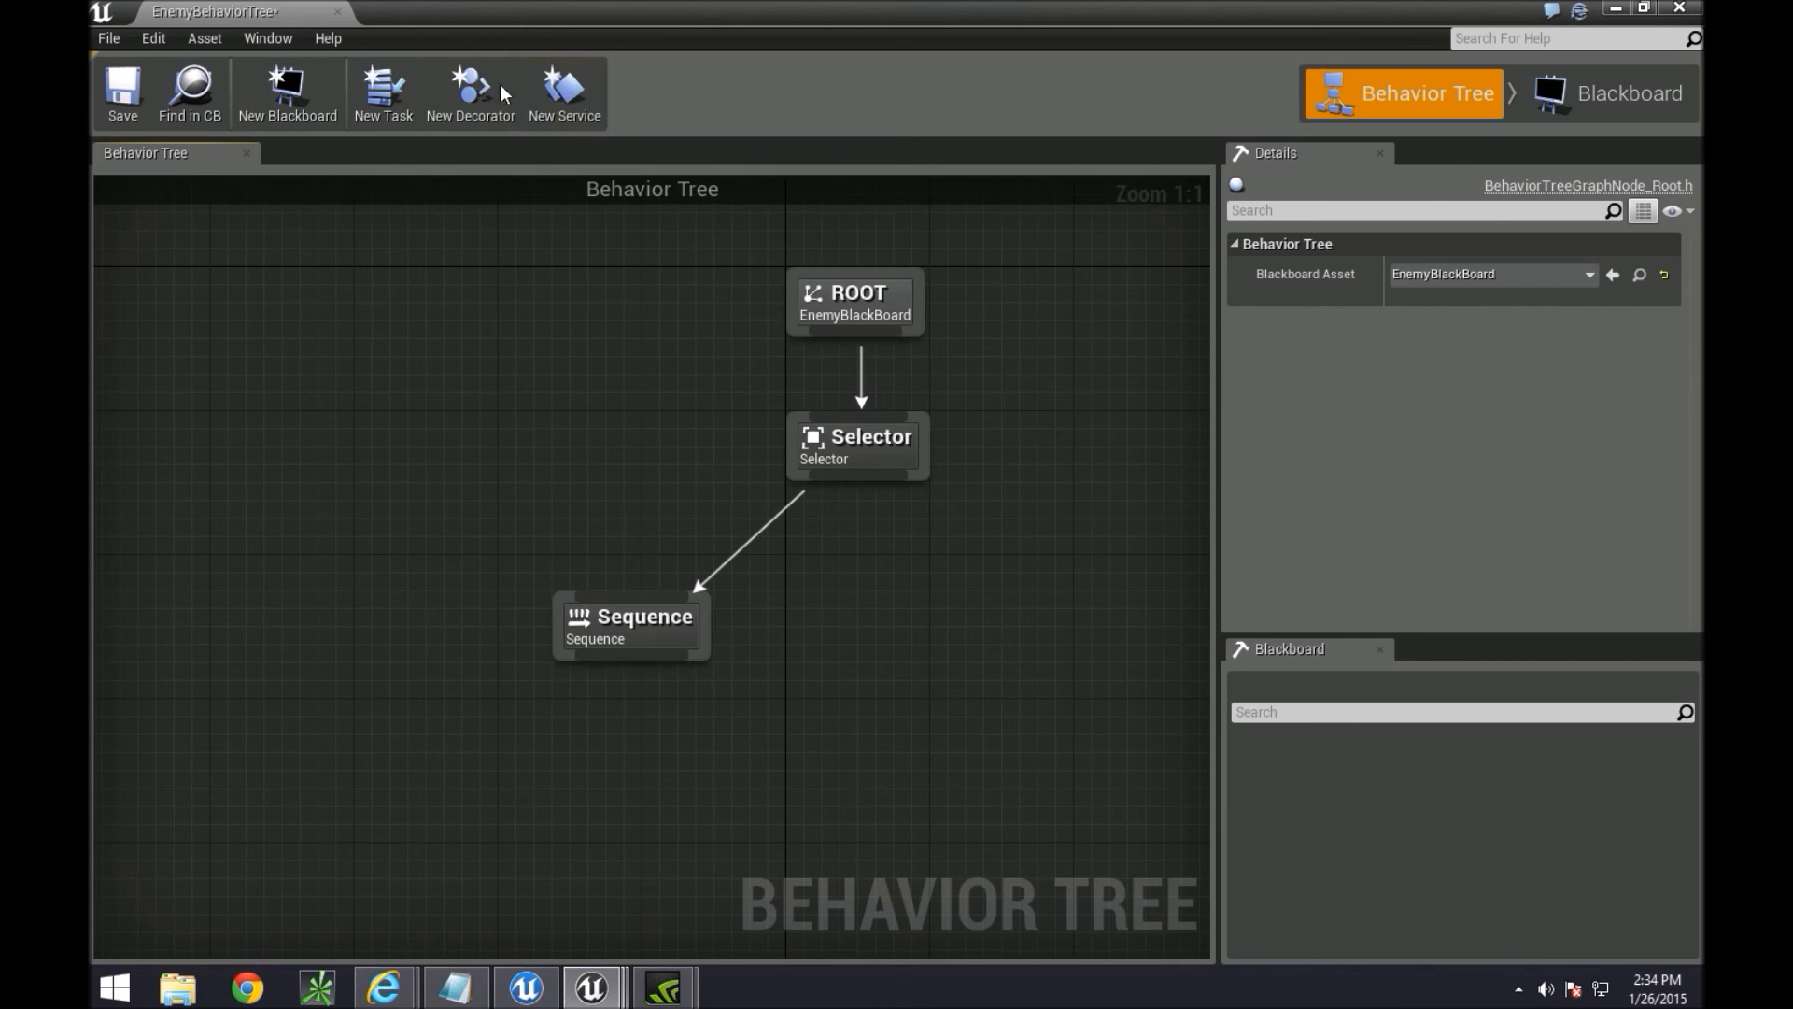
mouse_move(392, 159)
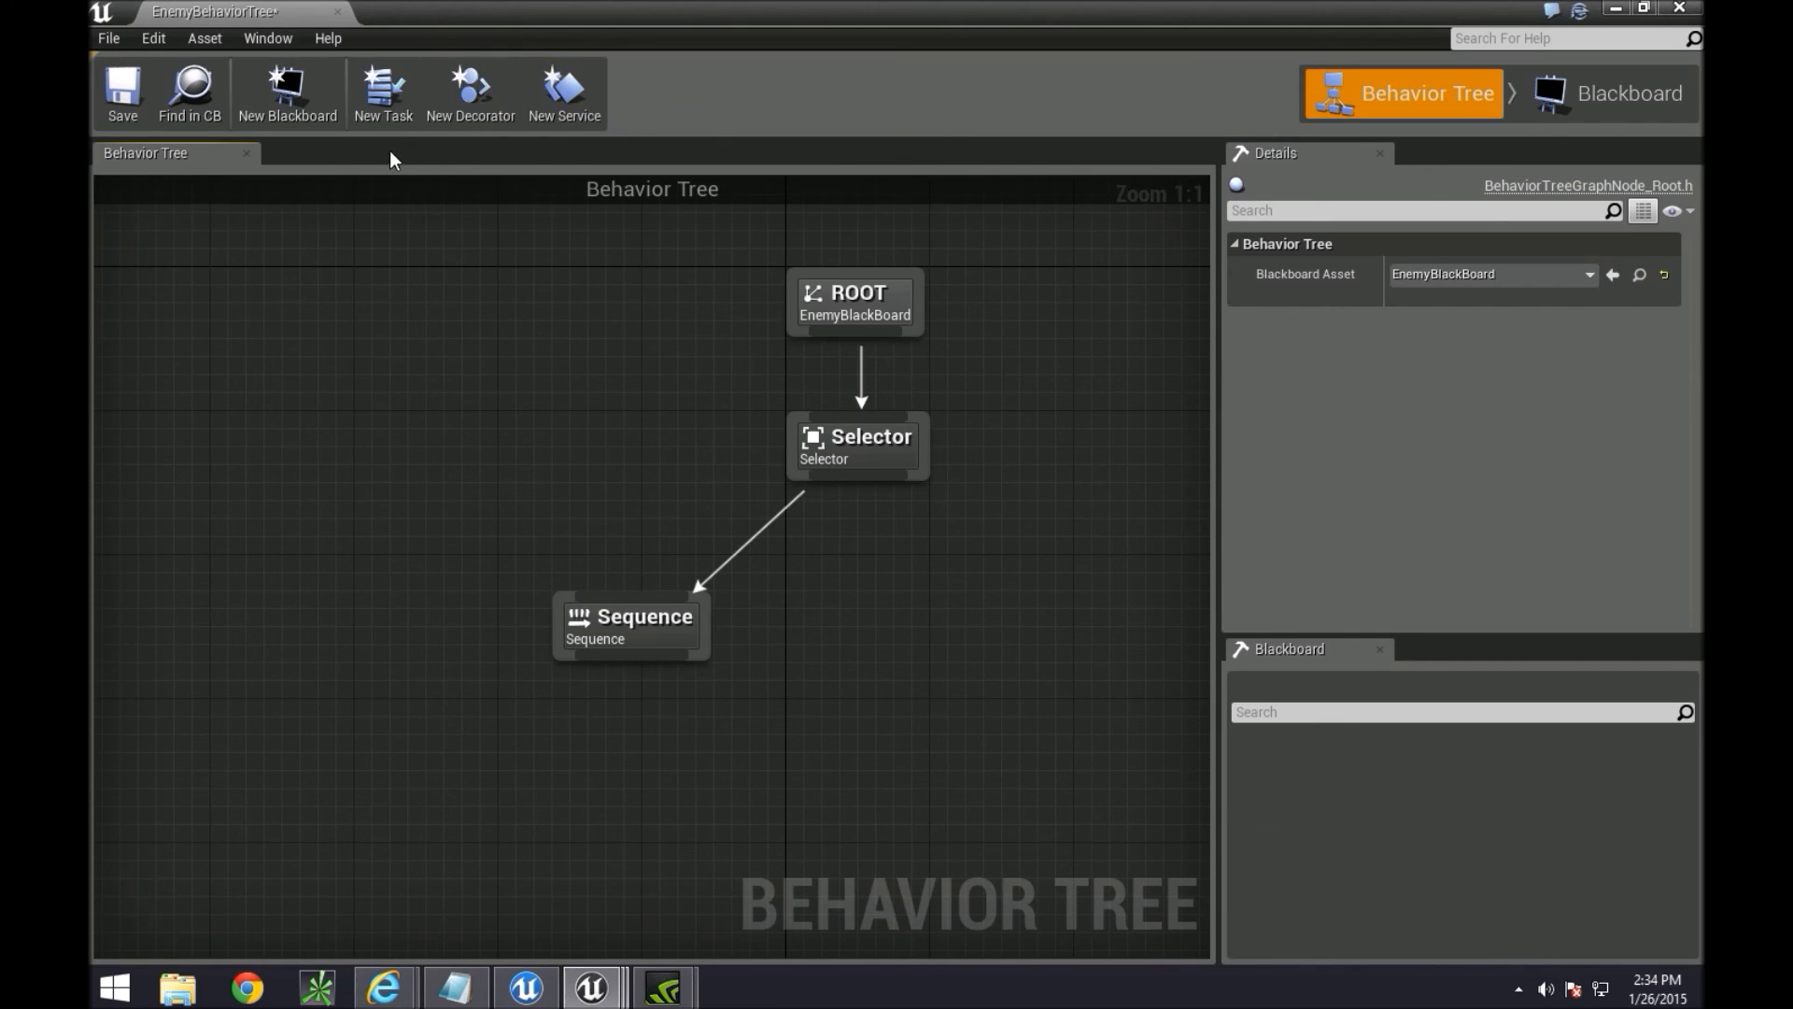
mouse_move(469, 93)
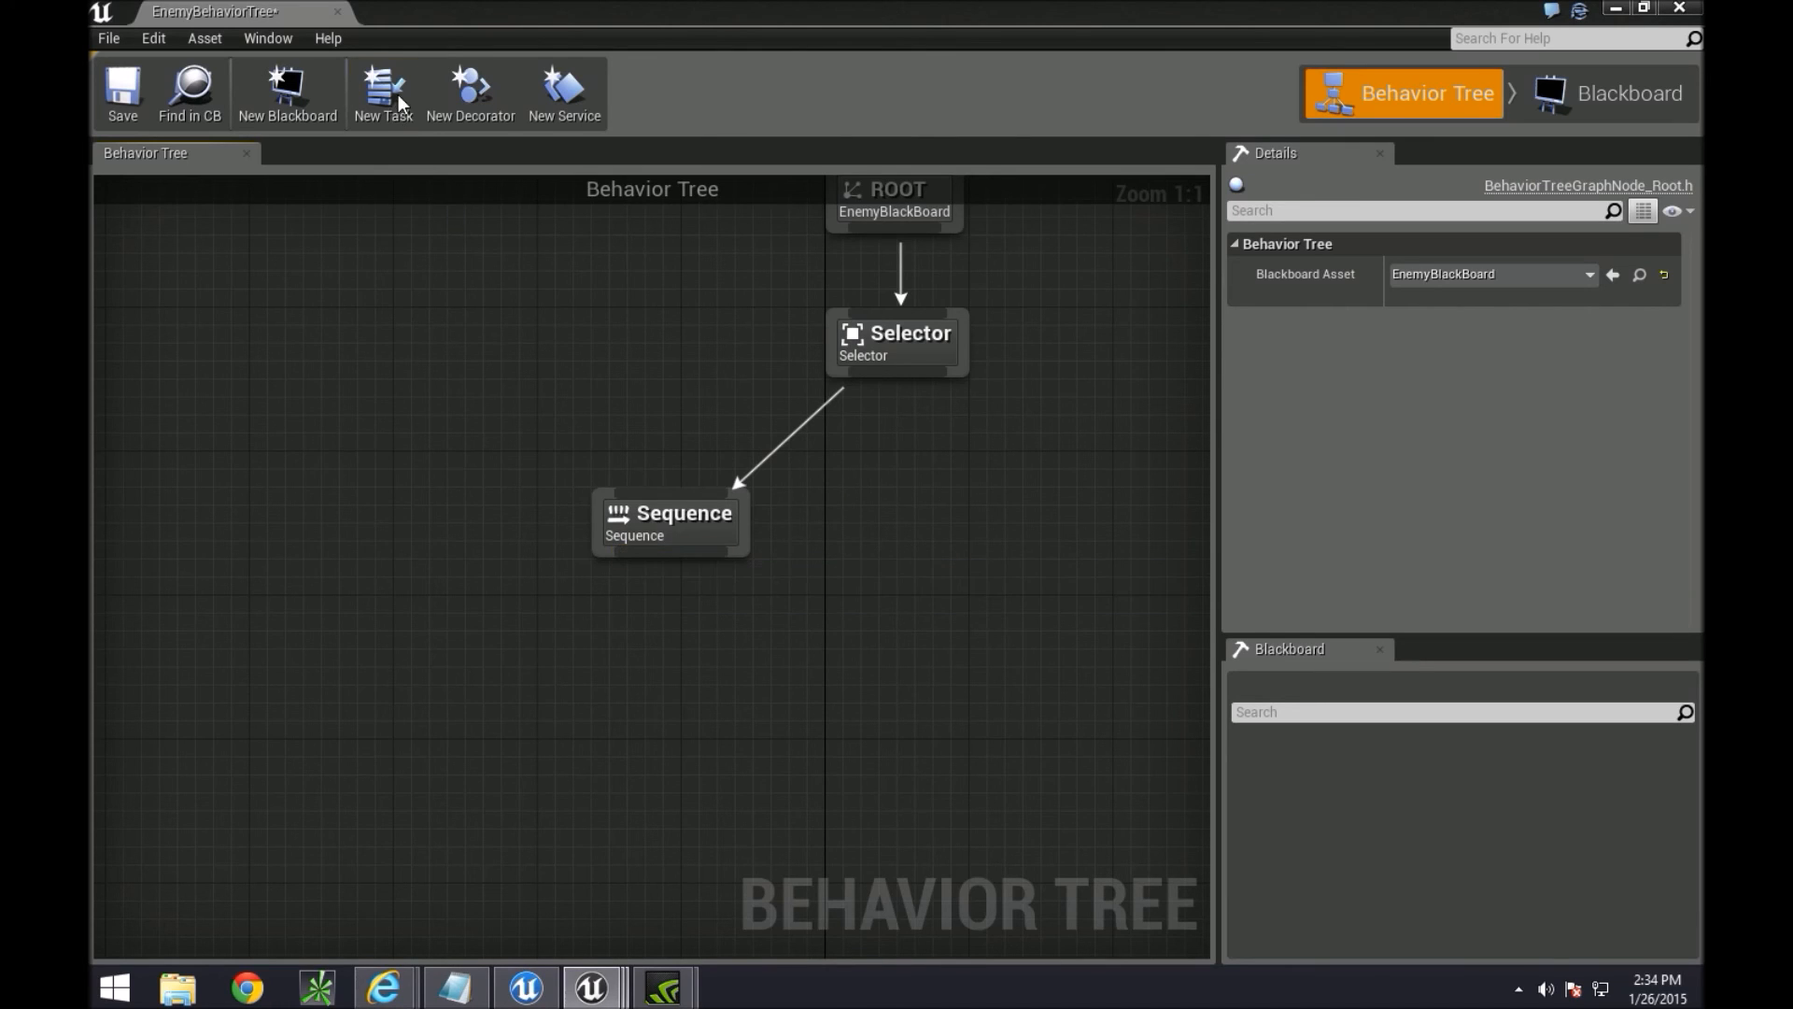
mouse_move(383, 93)
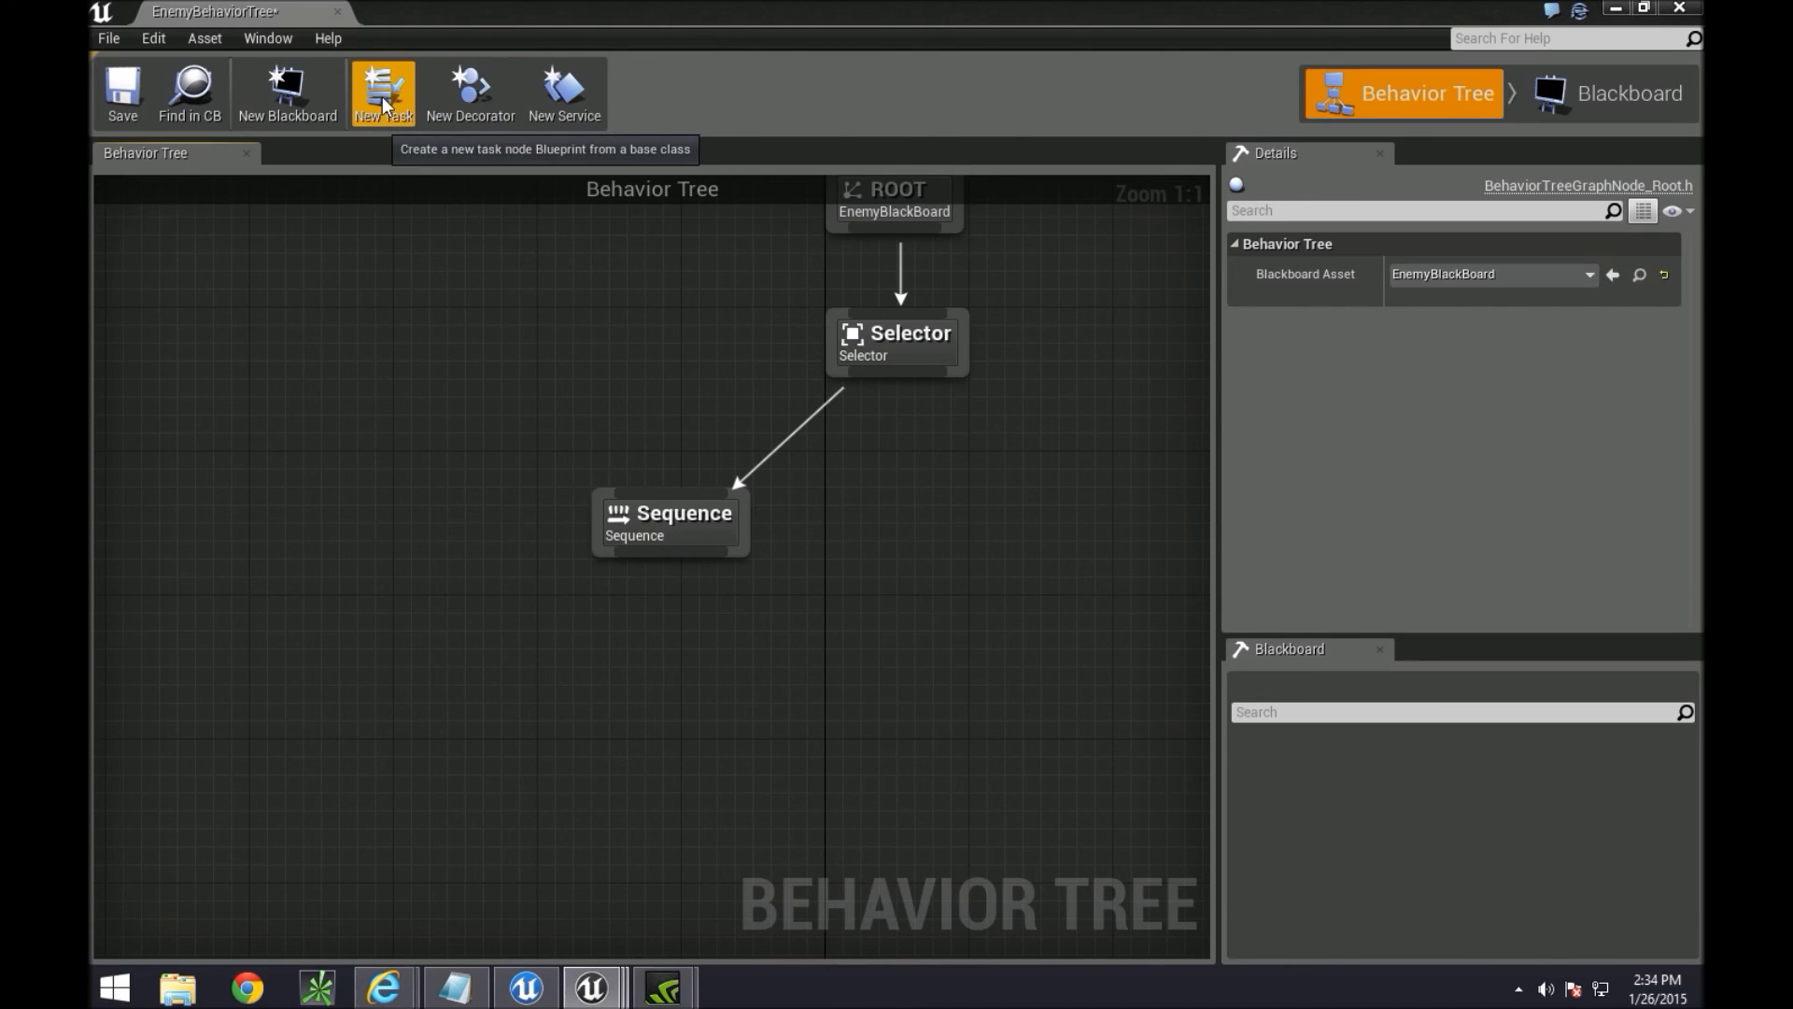
Create a BTTask_BlueprintBase task and move it into a new Tasks folder in EnemyAIFolder
click(381, 94)
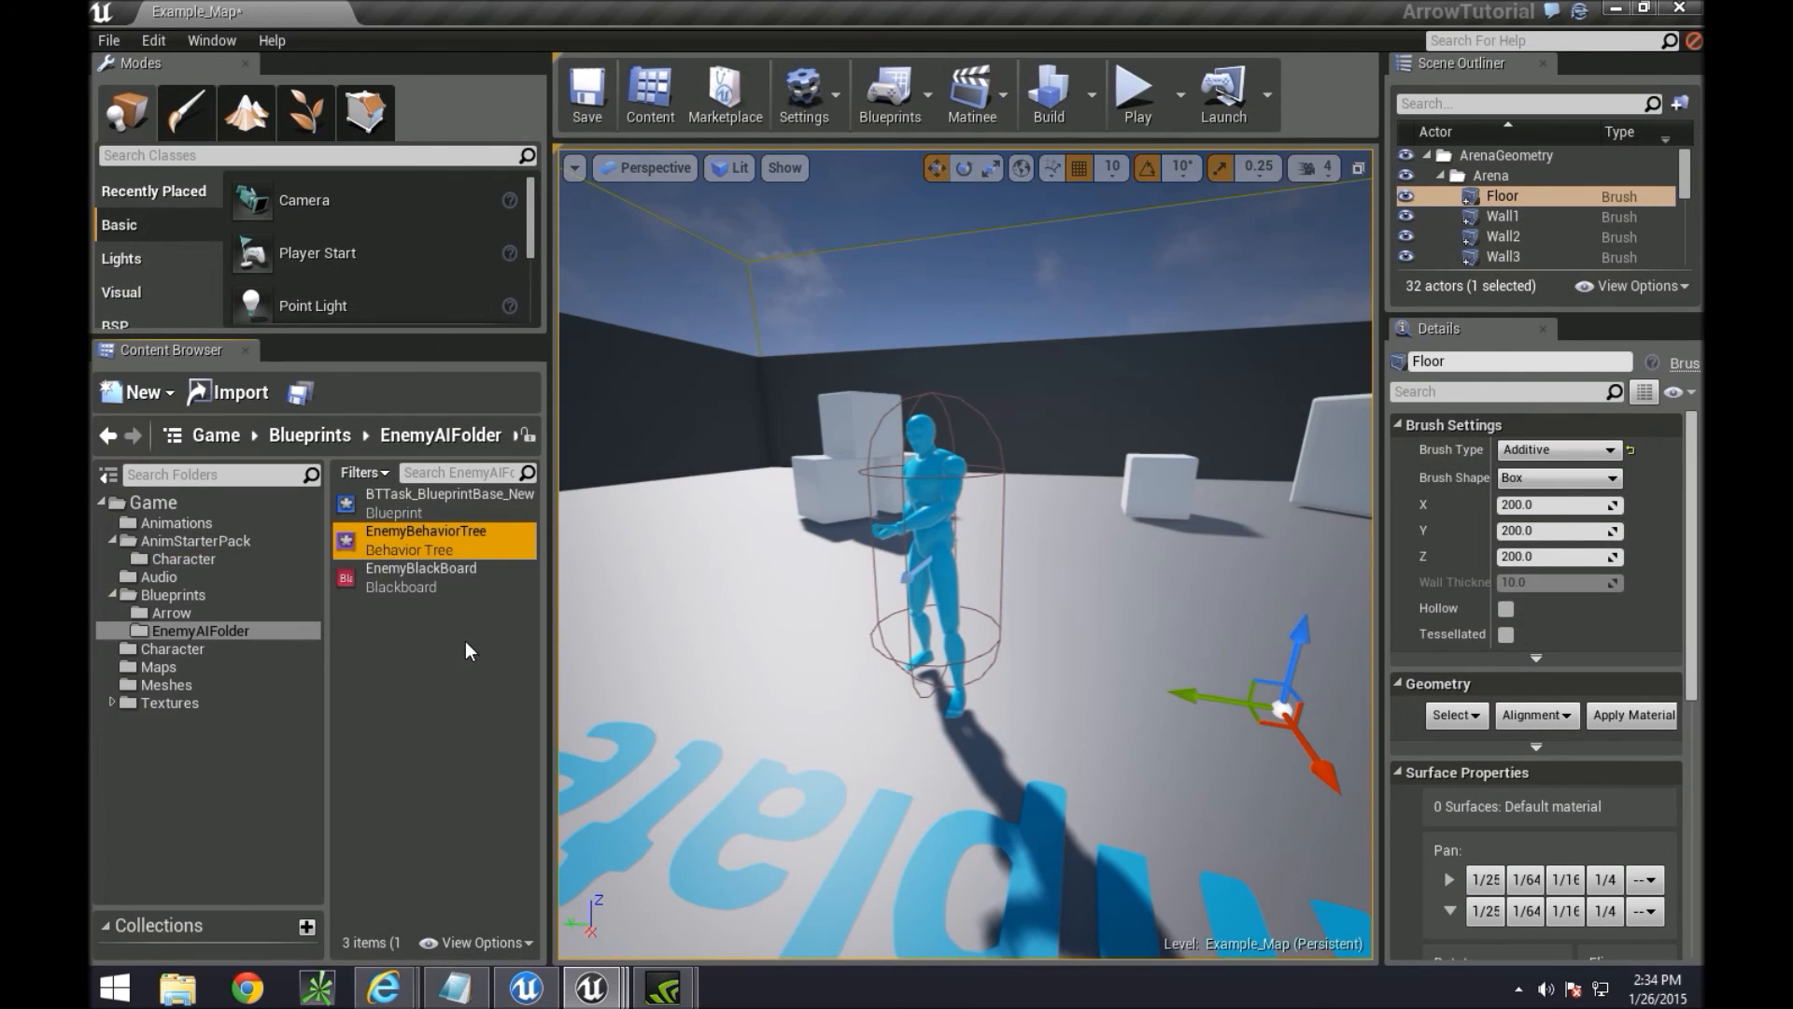
mouse_move(411, 493)
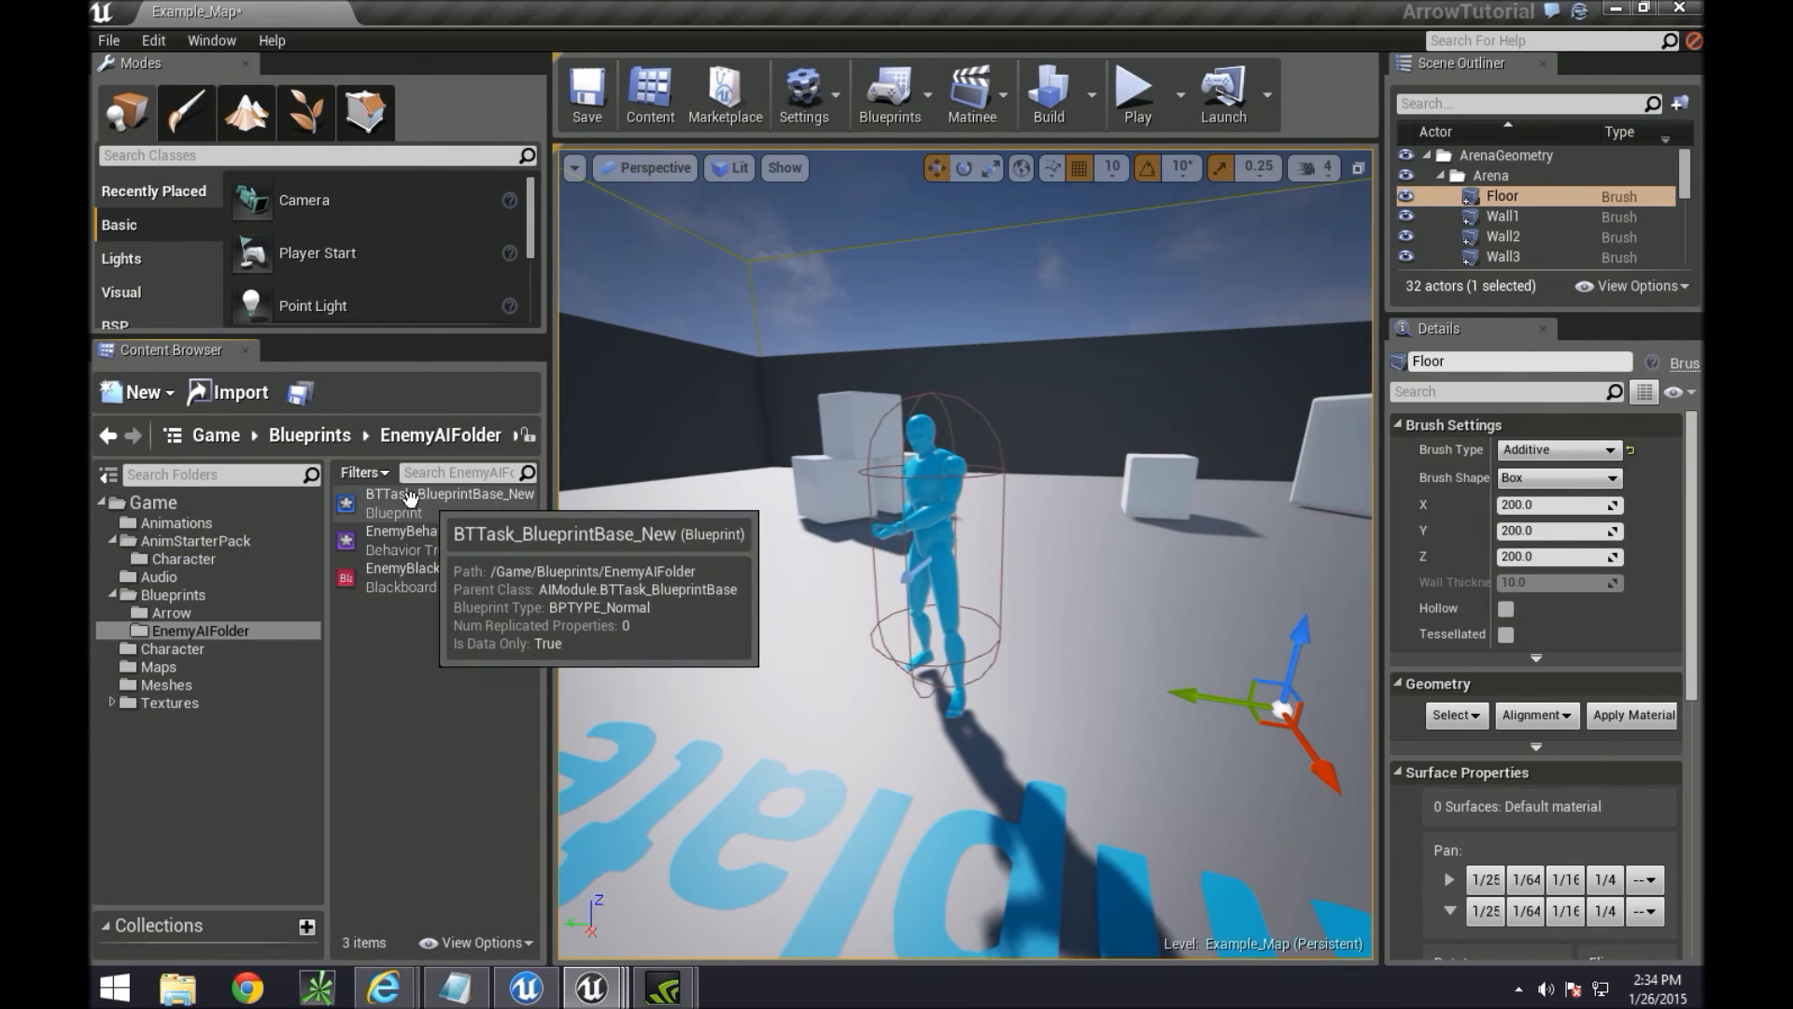
mouse_move(543, 512)
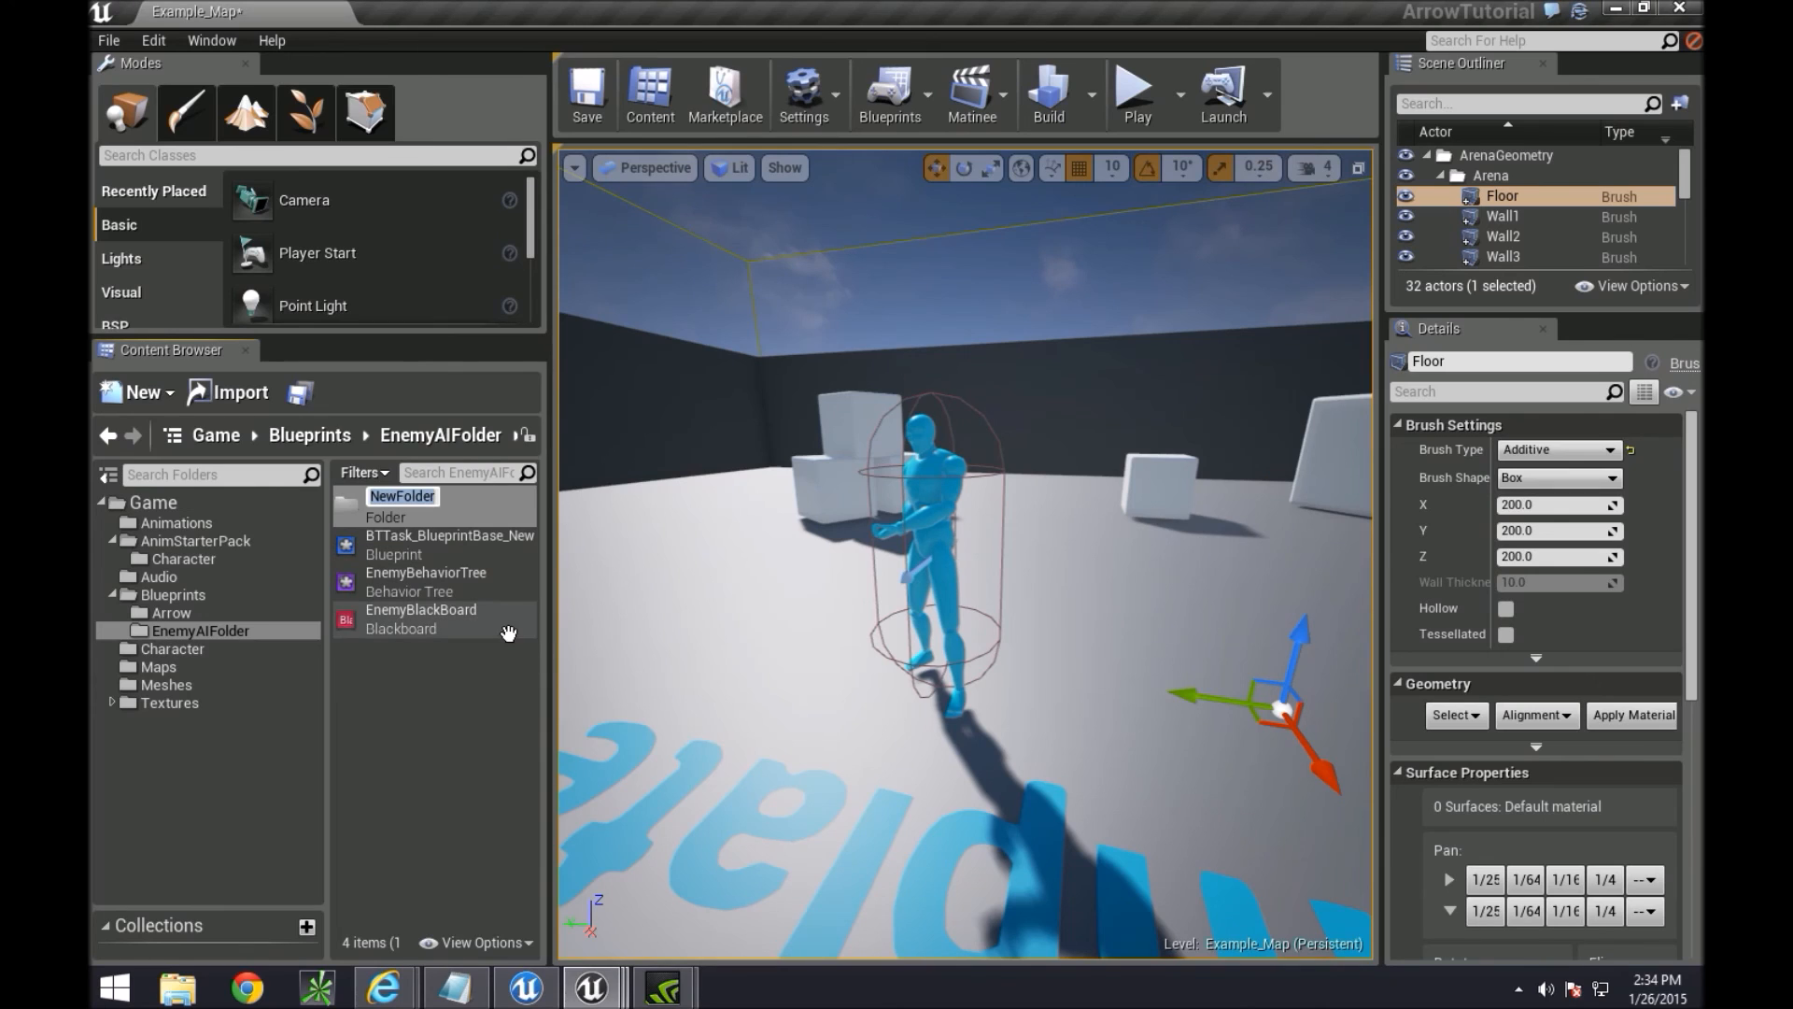
text(Taskas)
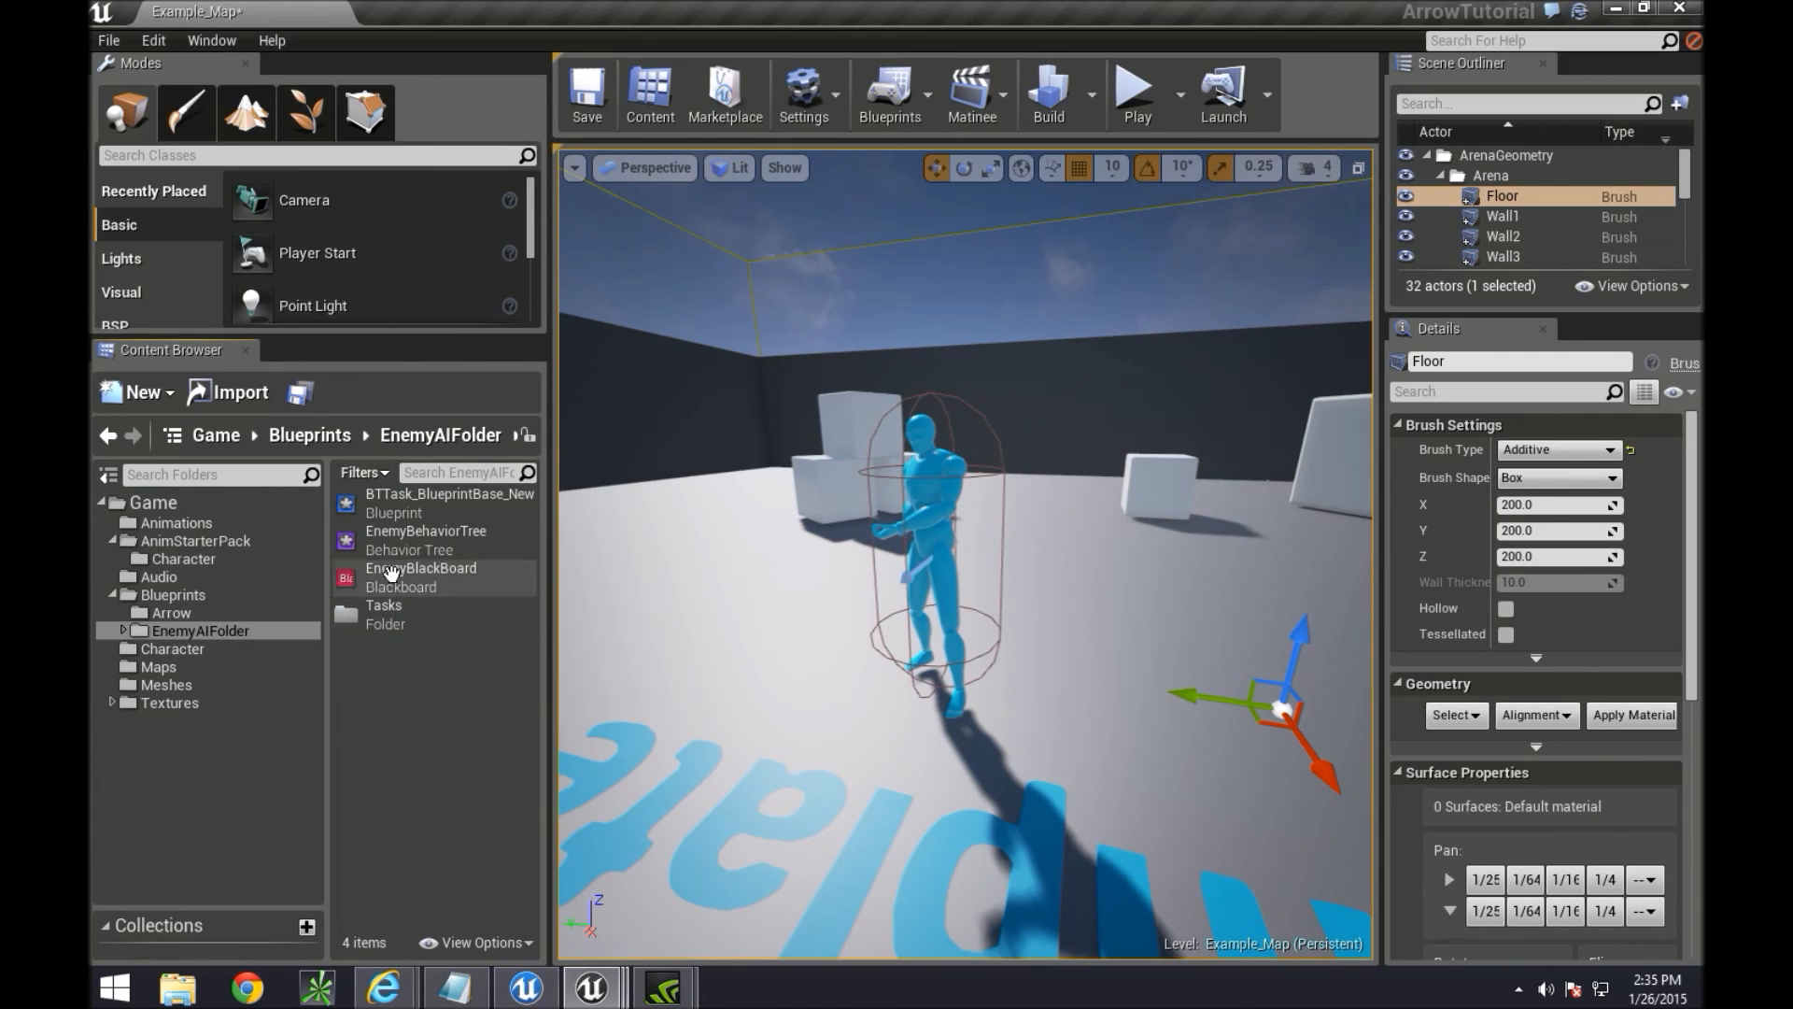
click(112, 630)
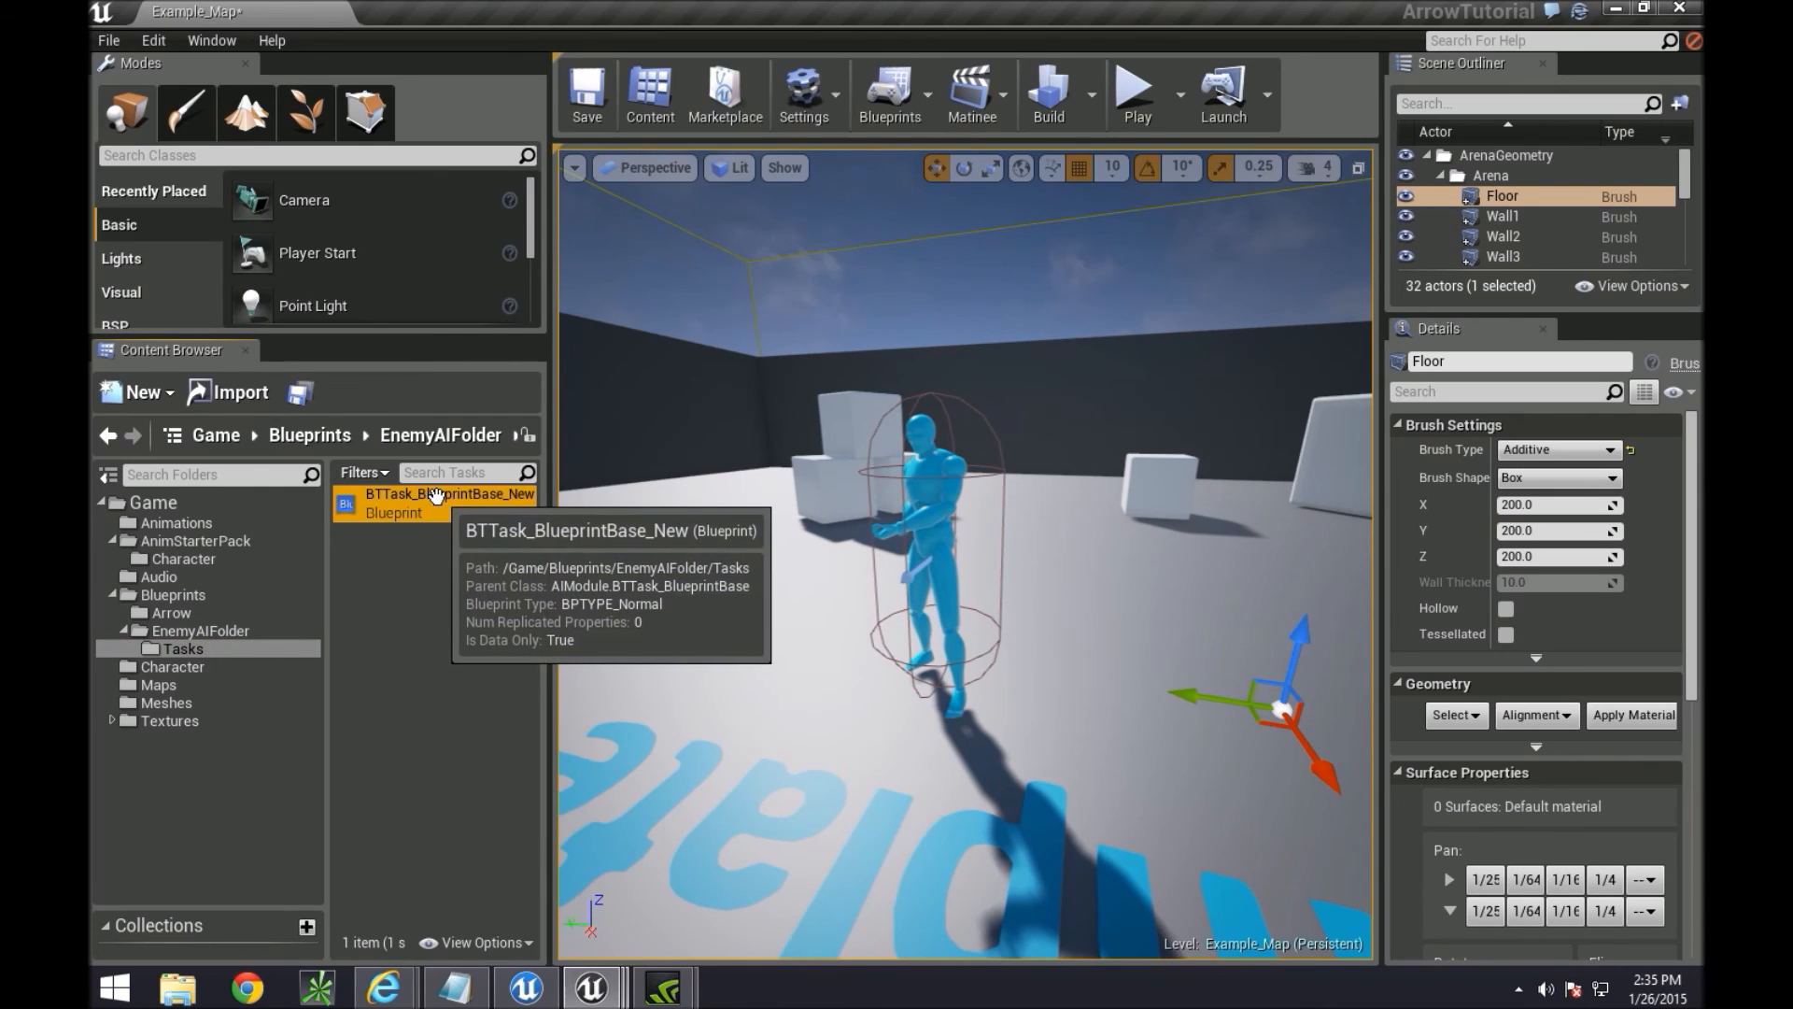
Rename the new task Blueprint to RandomMoveLocation
right_click(436, 502)
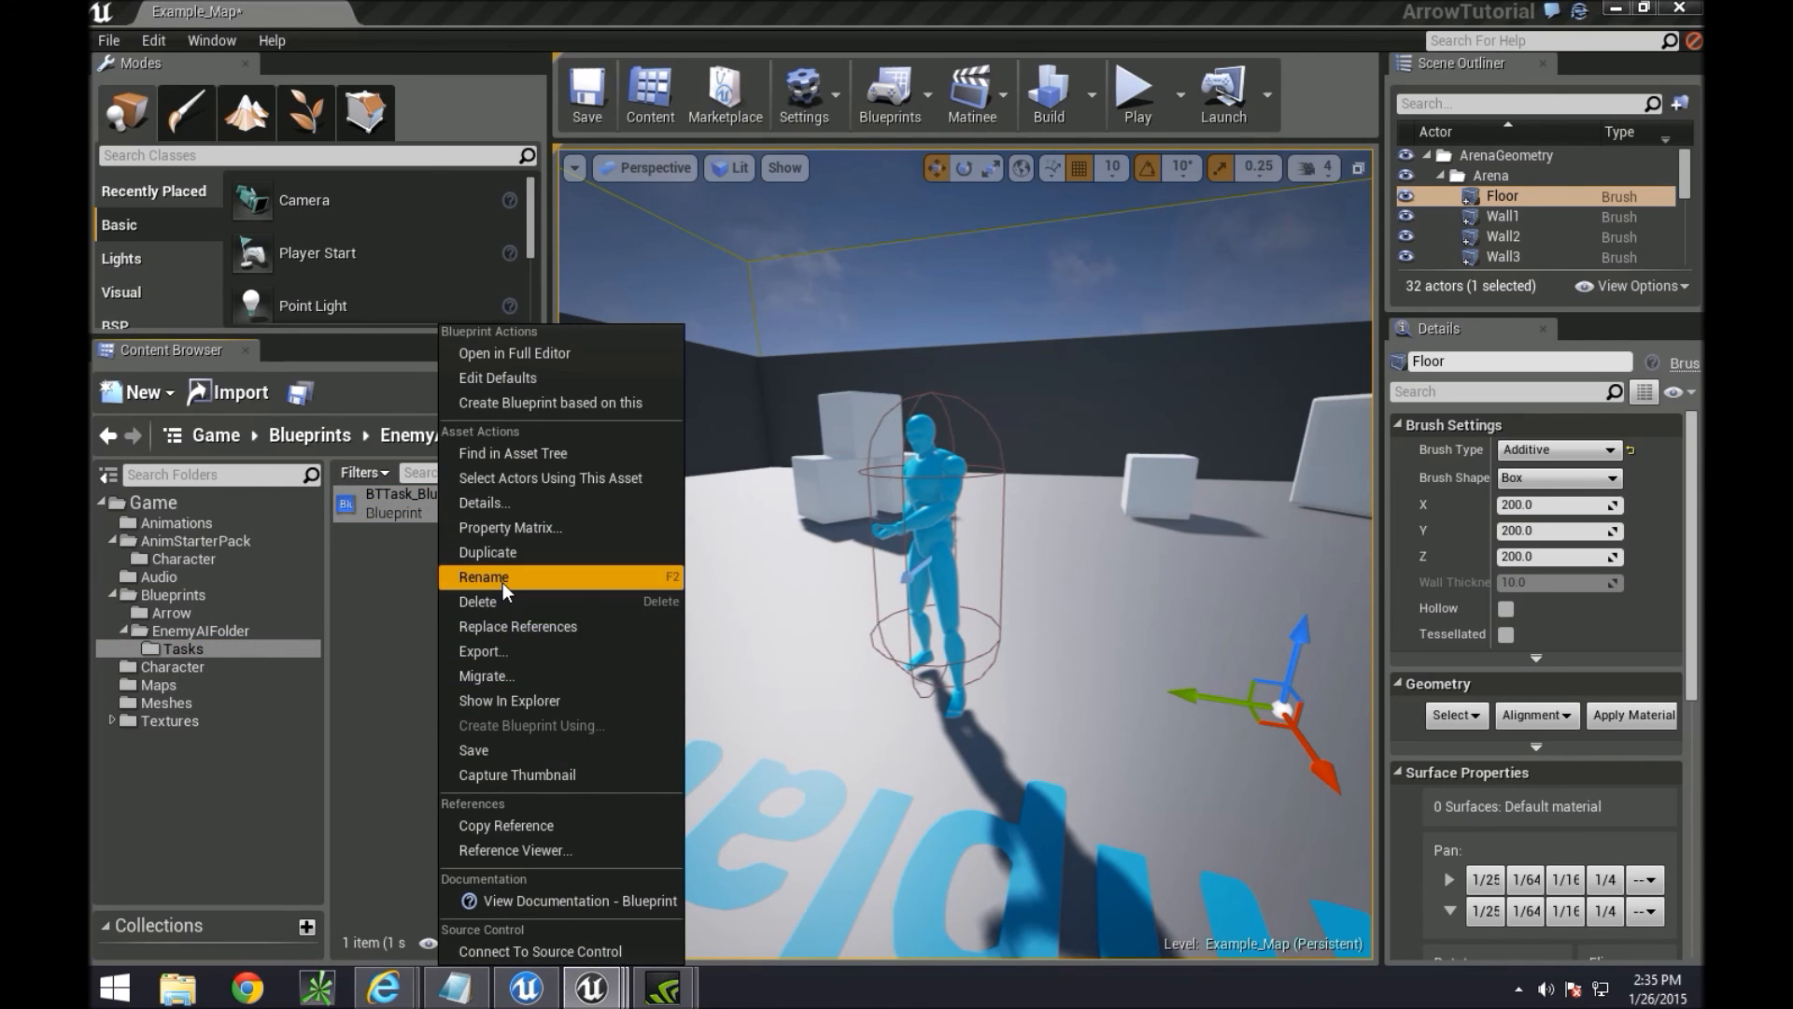
click(482, 577)
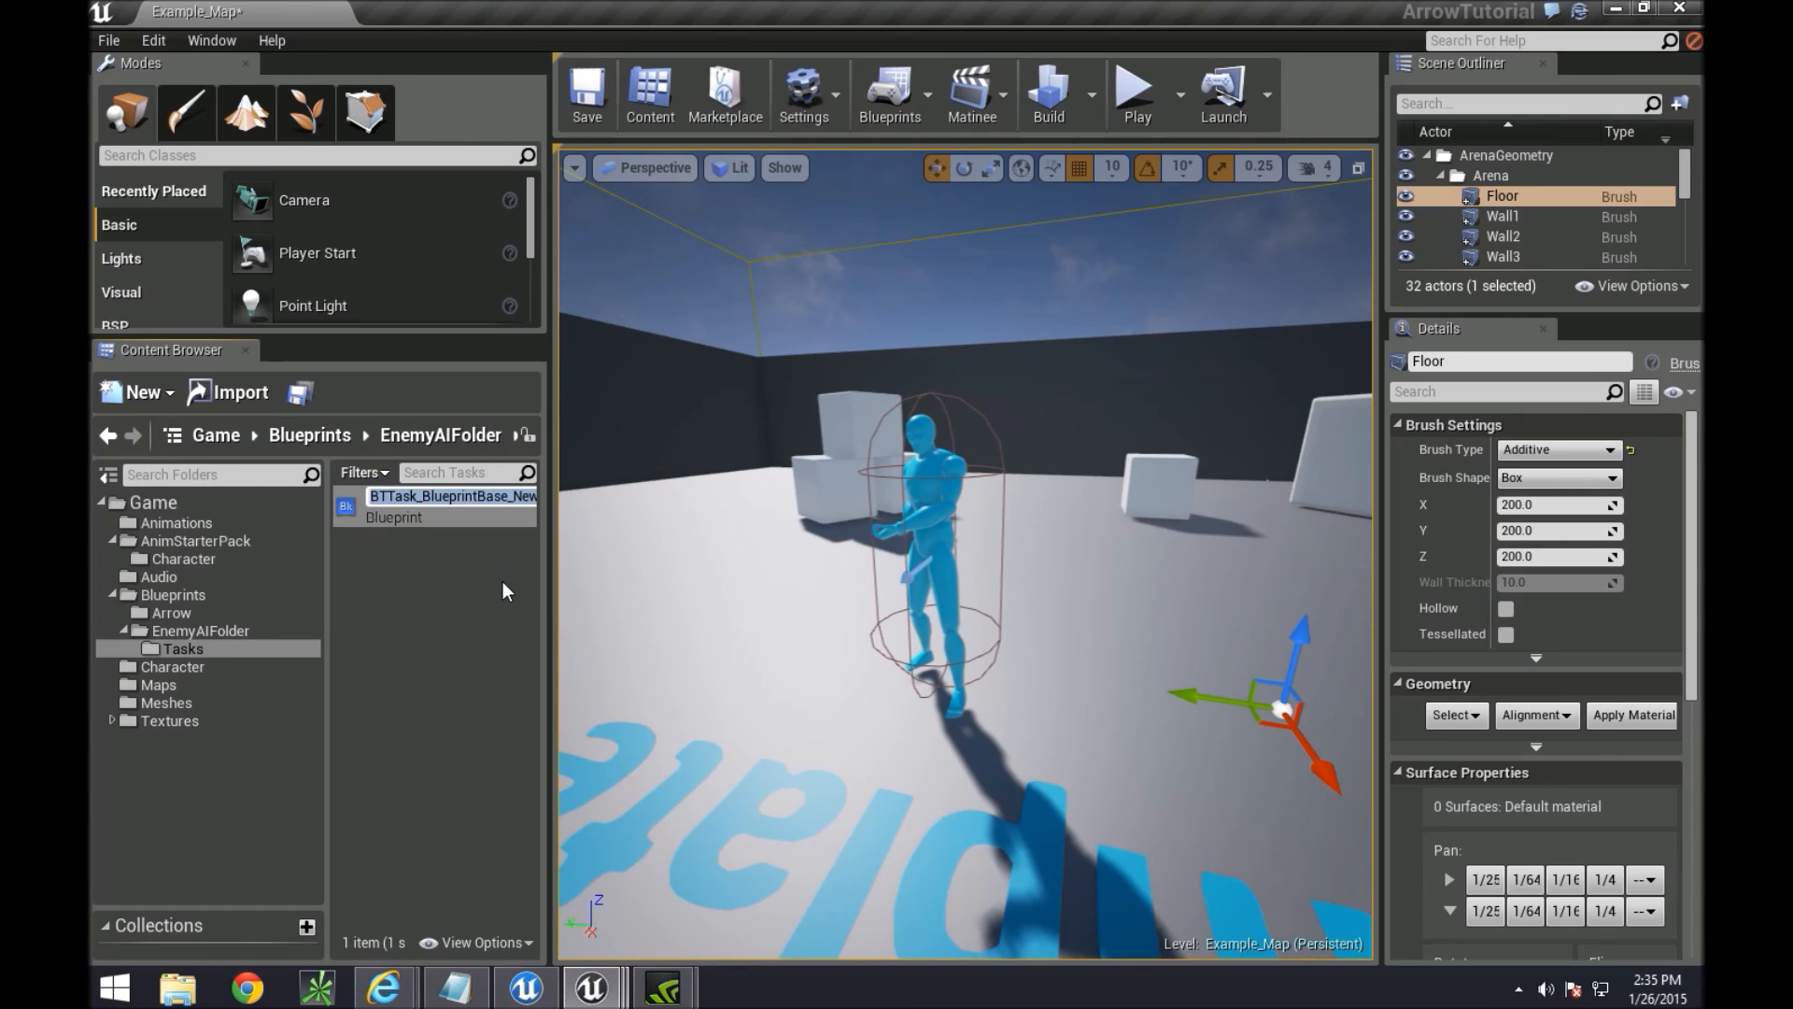
text(TandomMoveLoc)
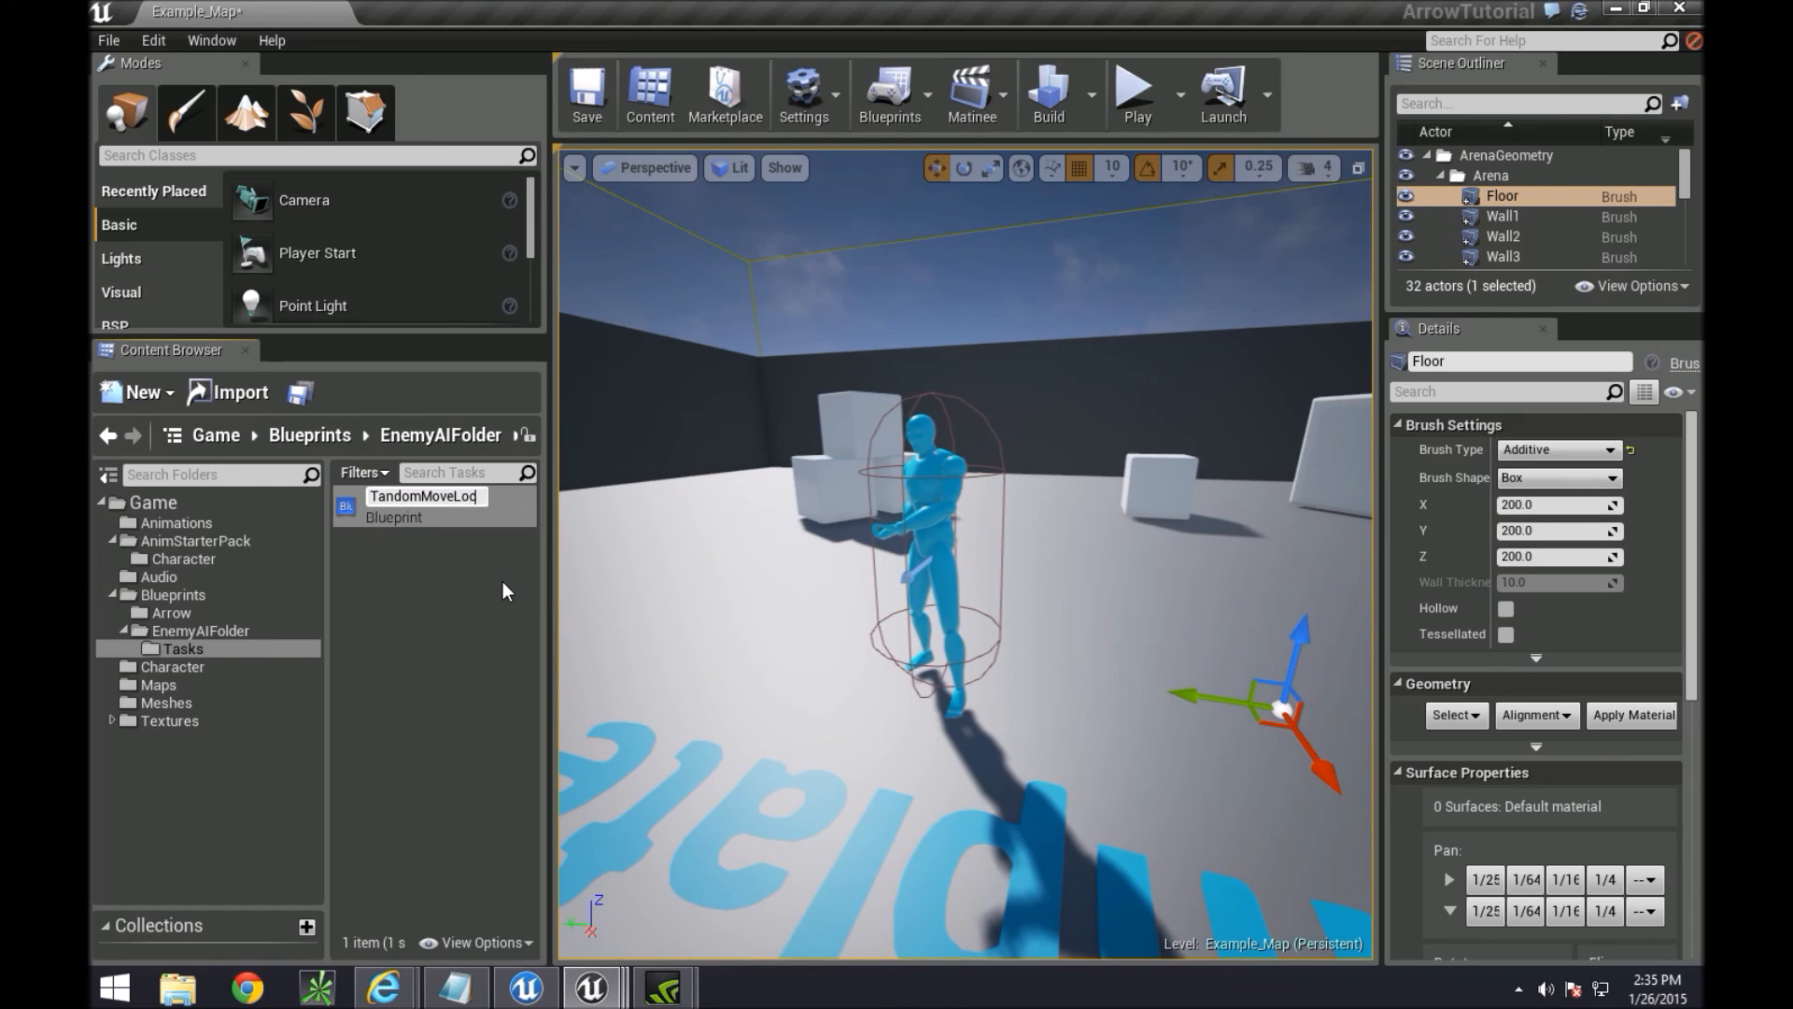
text(Random)
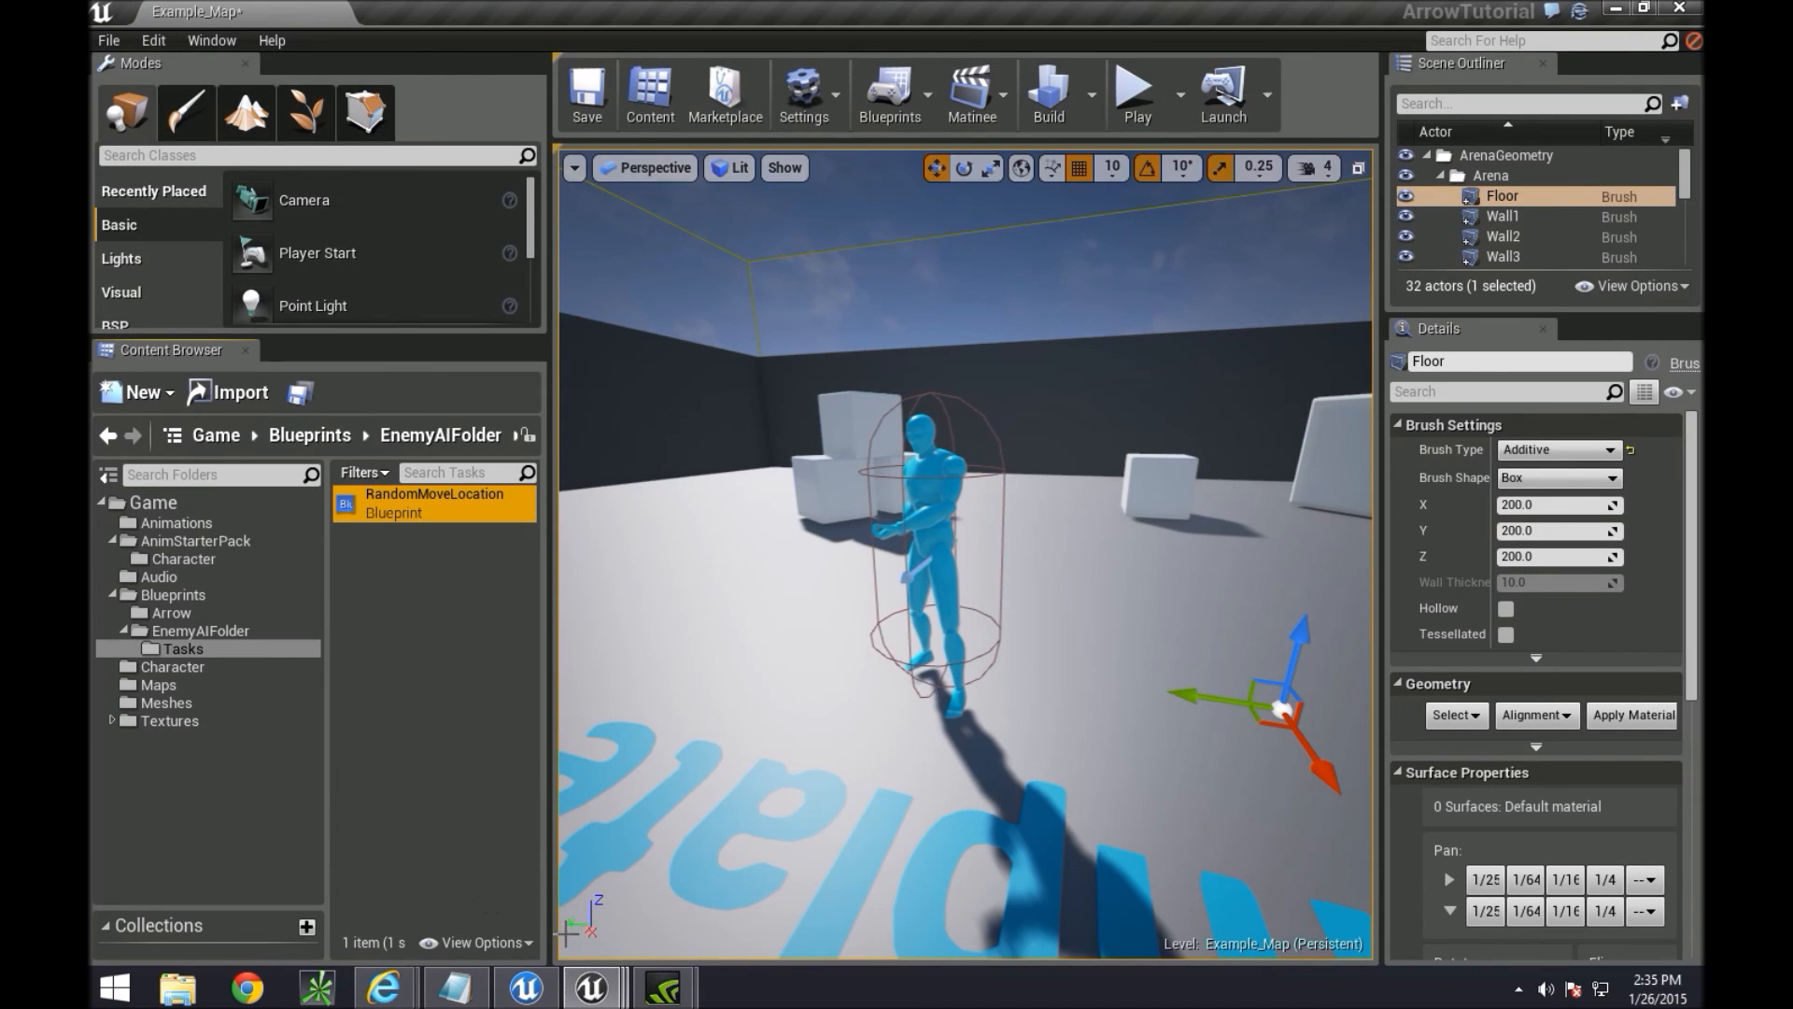
Open RandomMoveLocation in the Blueprint editor showing its empty event graph
double_click(433, 503)
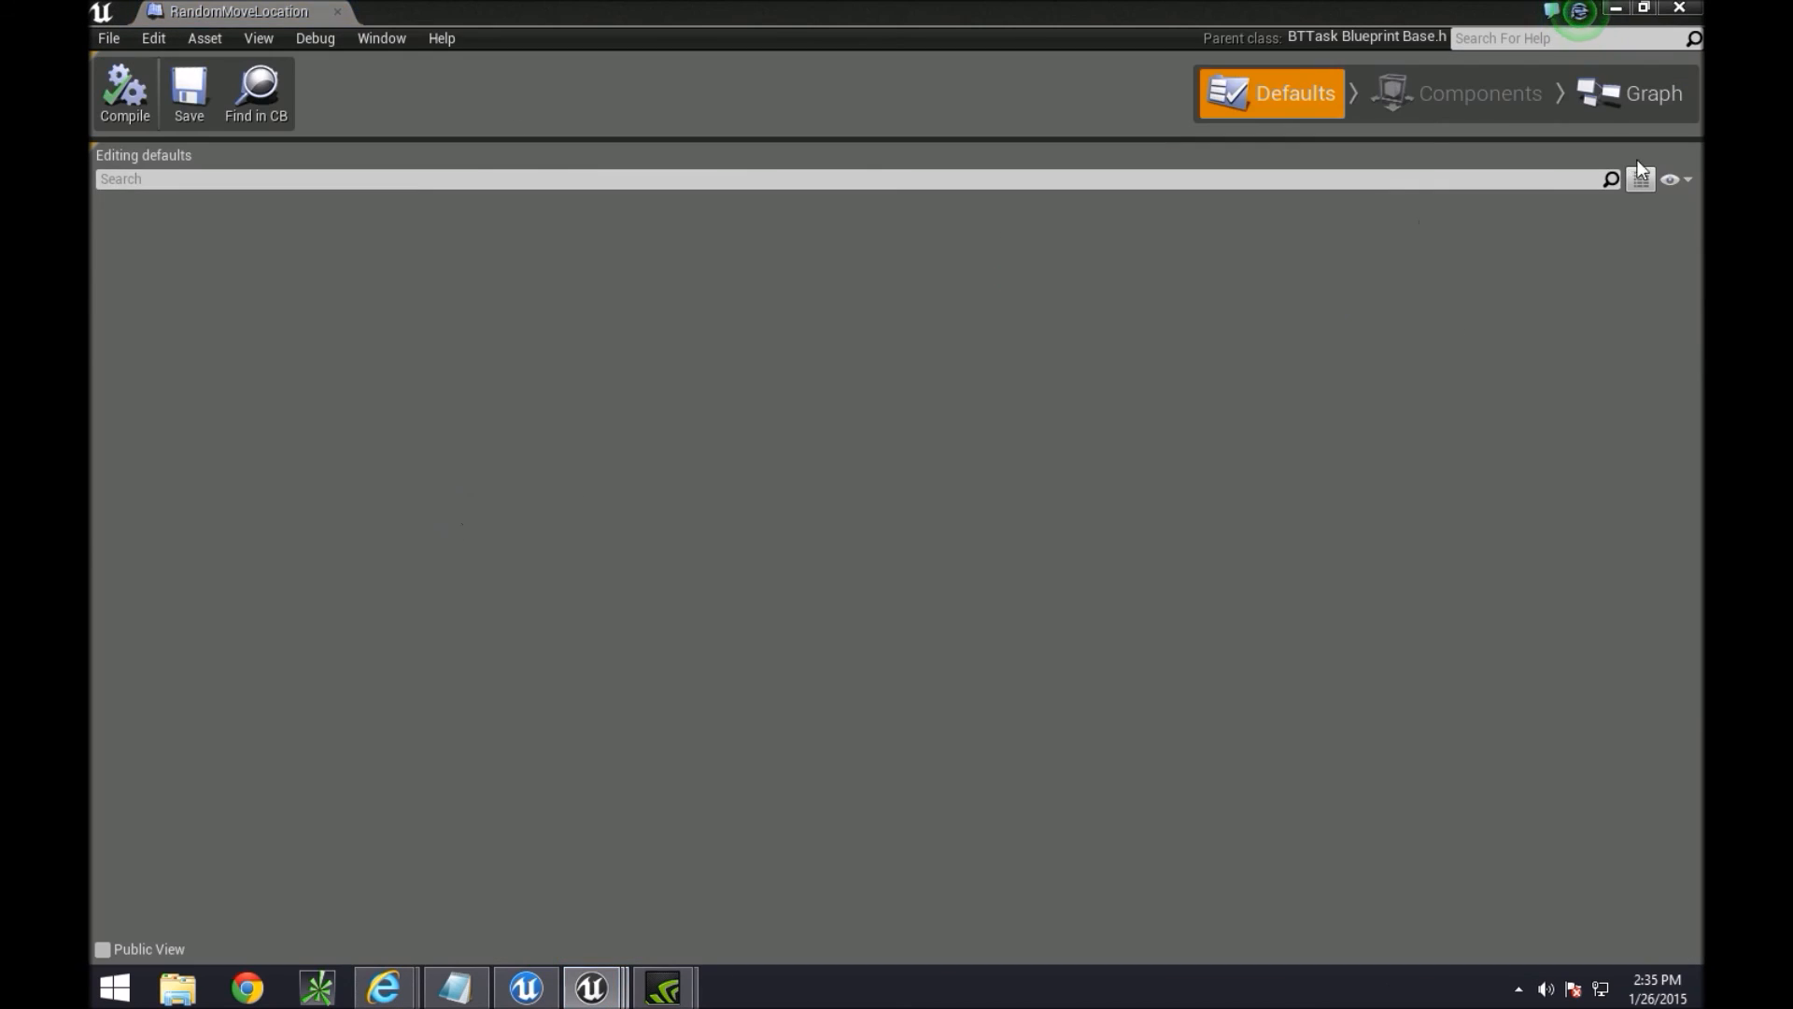
click(1651, 93)
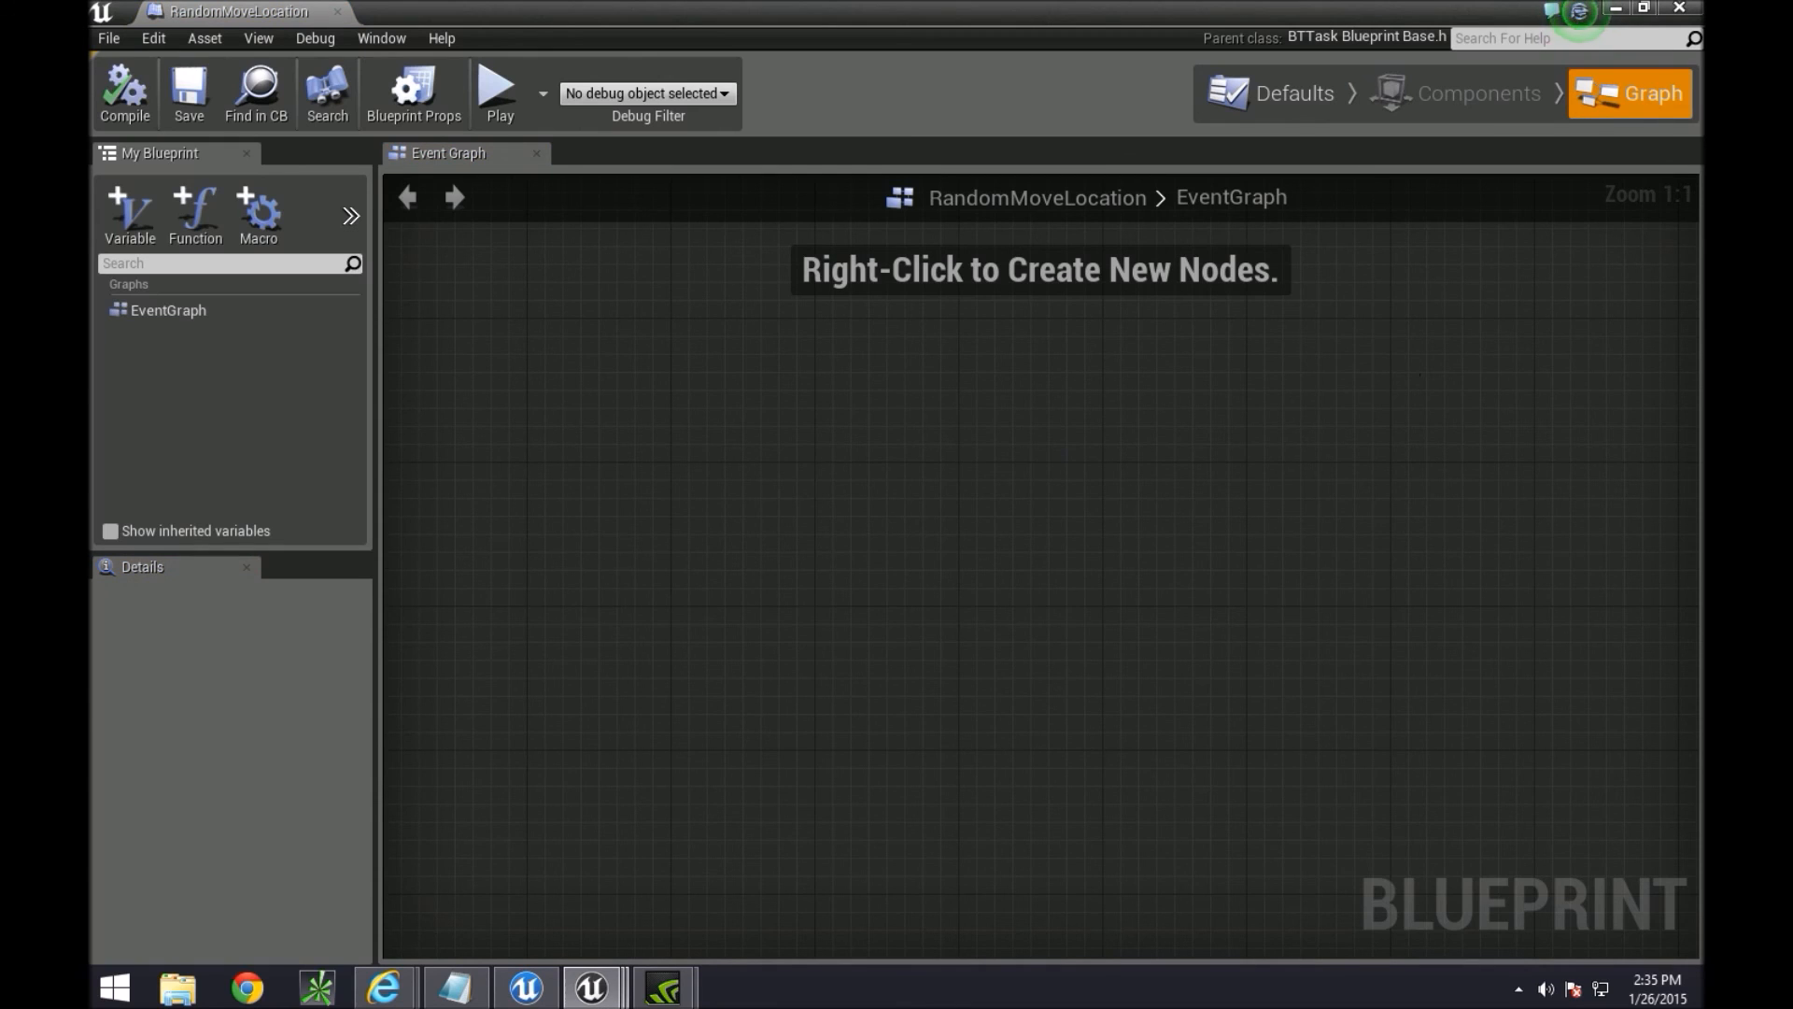
mouse_move(812, 278)
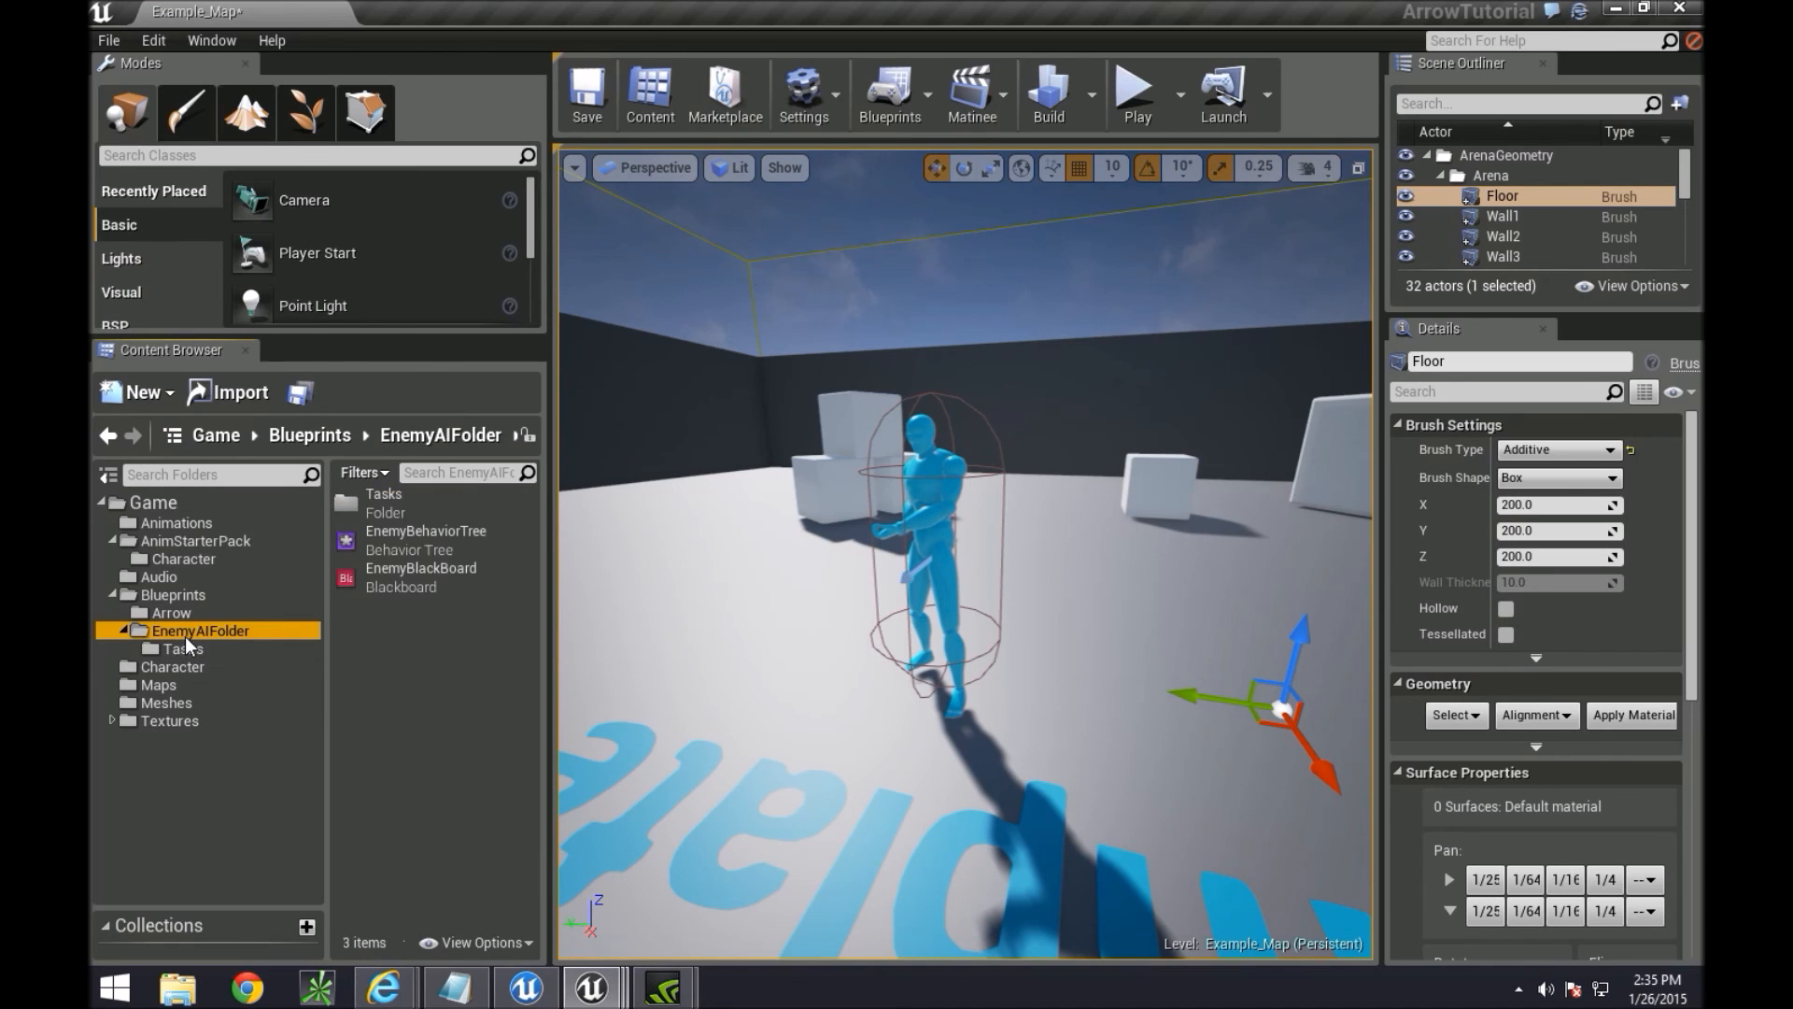
In EnemyBehaviorTree, attach a Random Move Location task beneath Sequence and shift it left
double_click(426, 531)
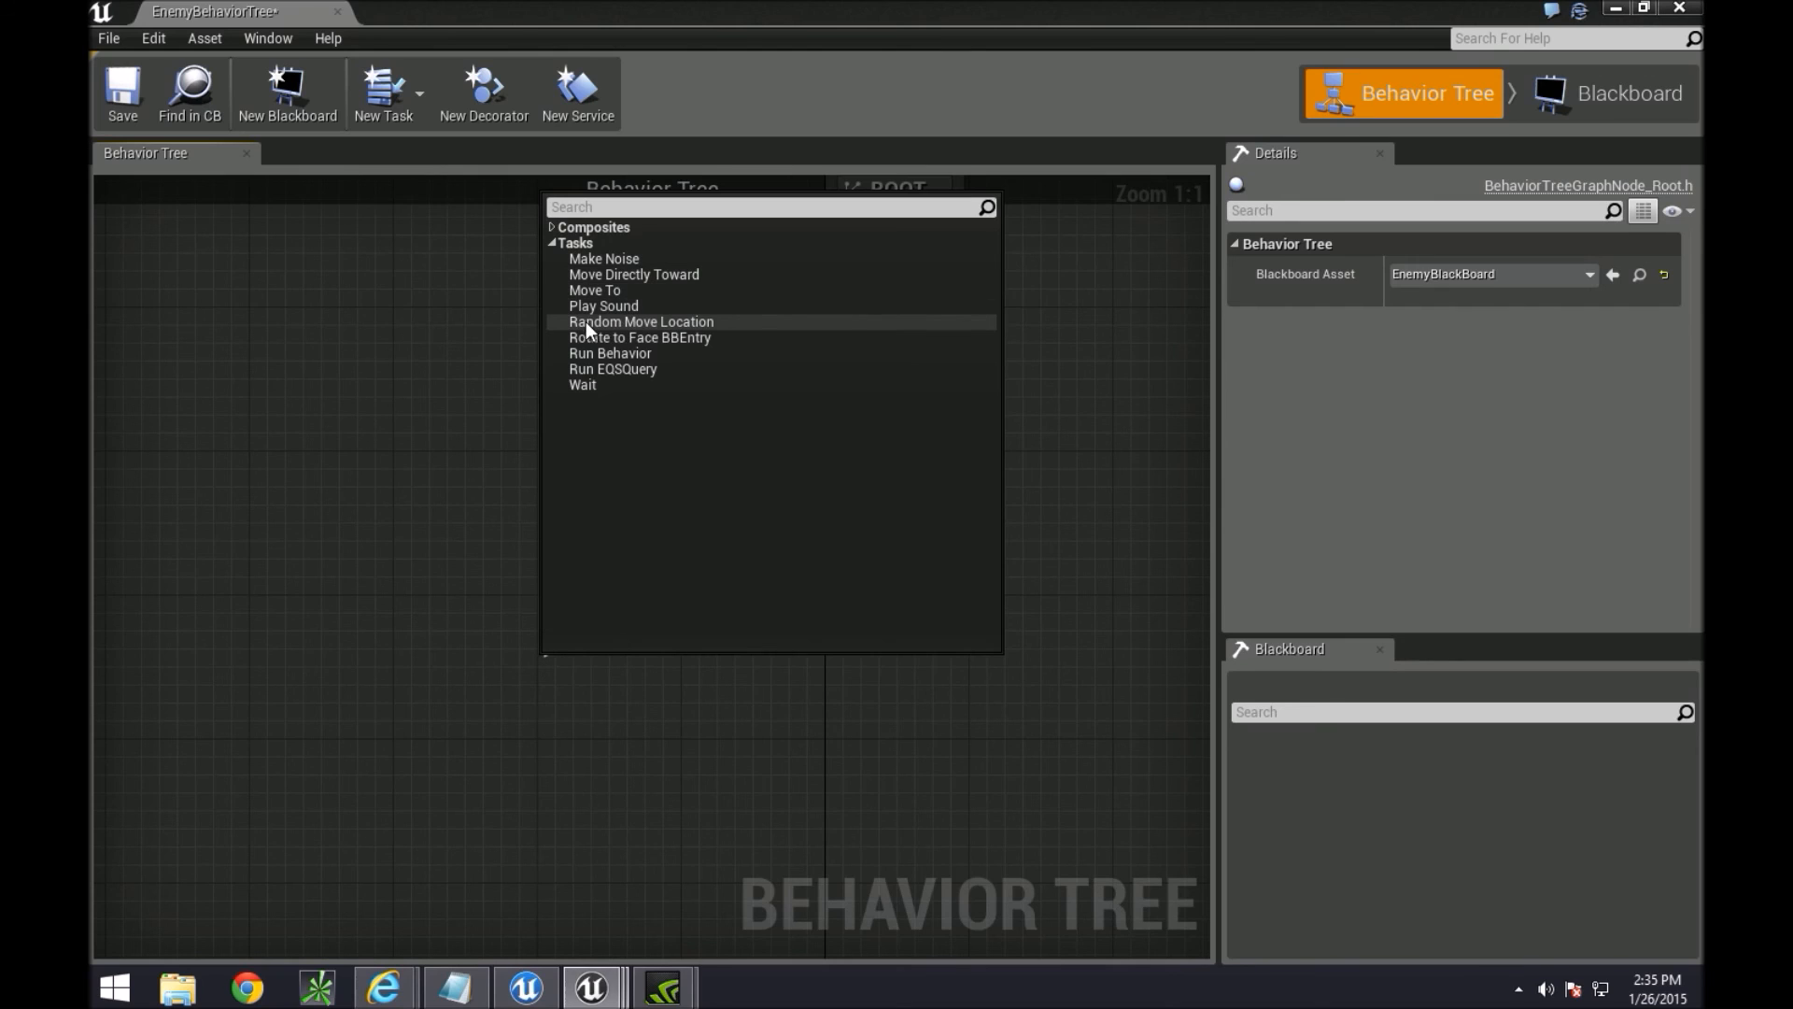
click(641, 321)
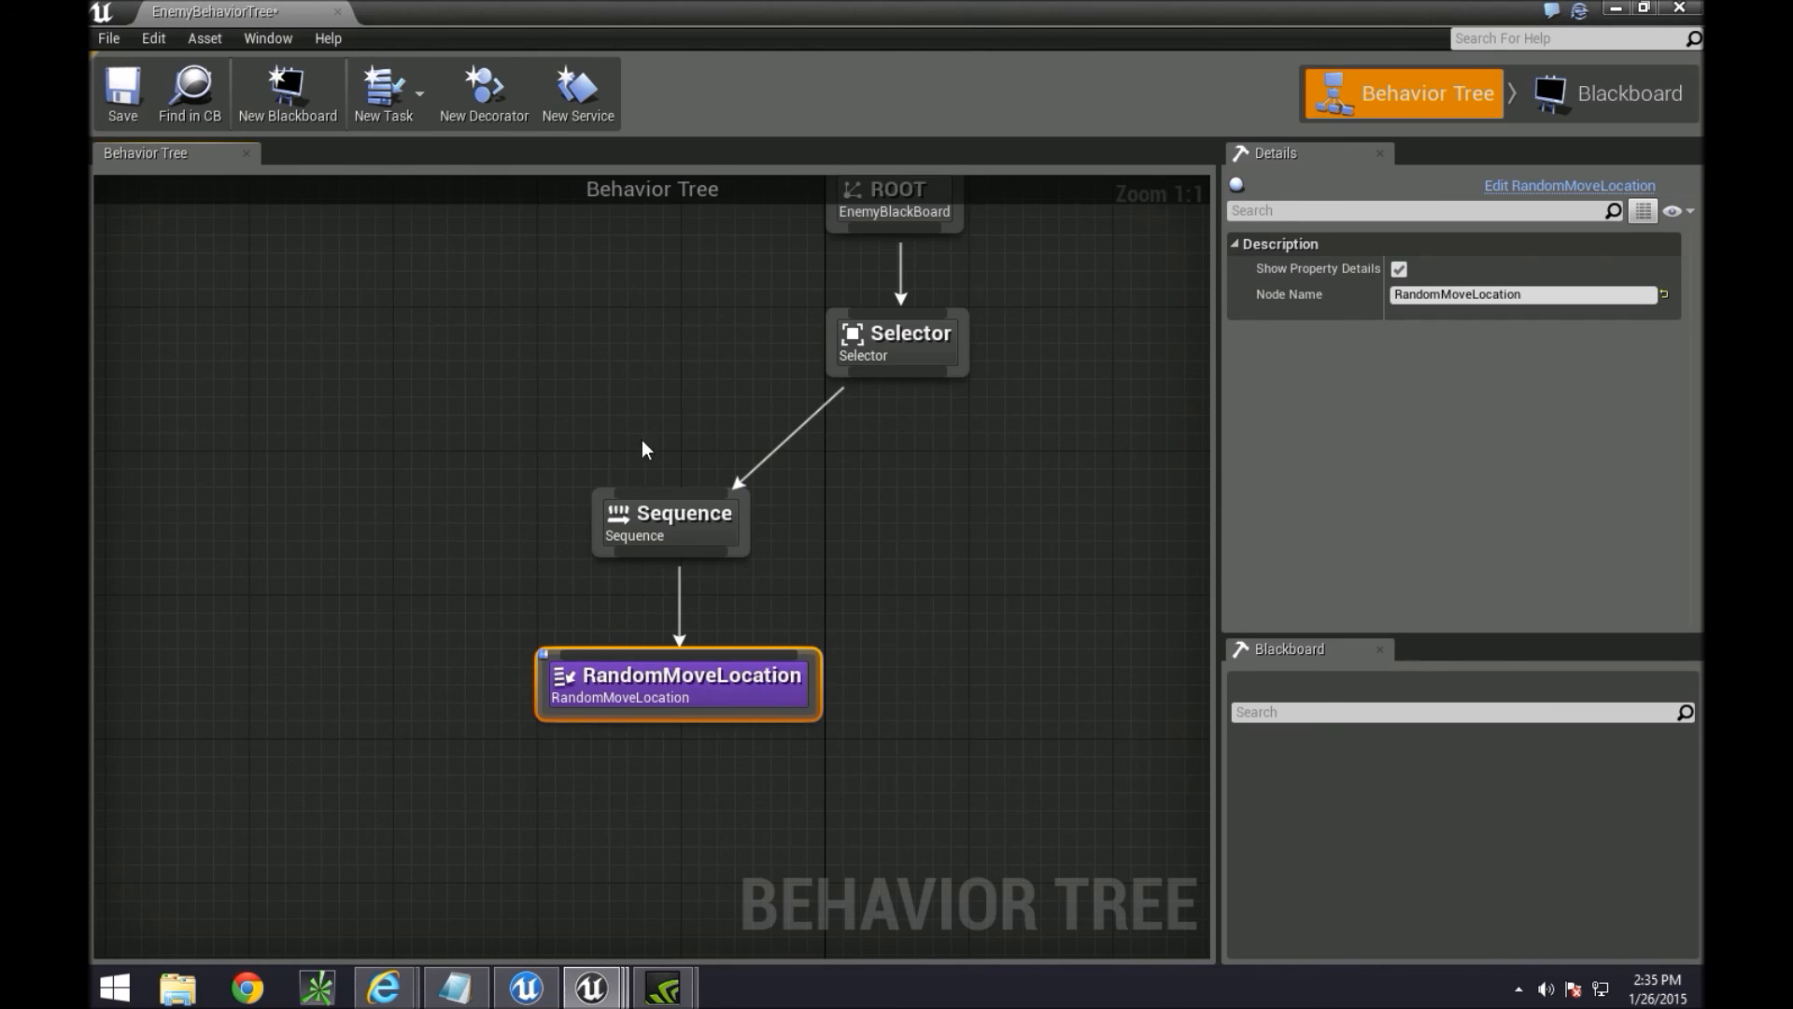
drag(677, 674, 424, 709)
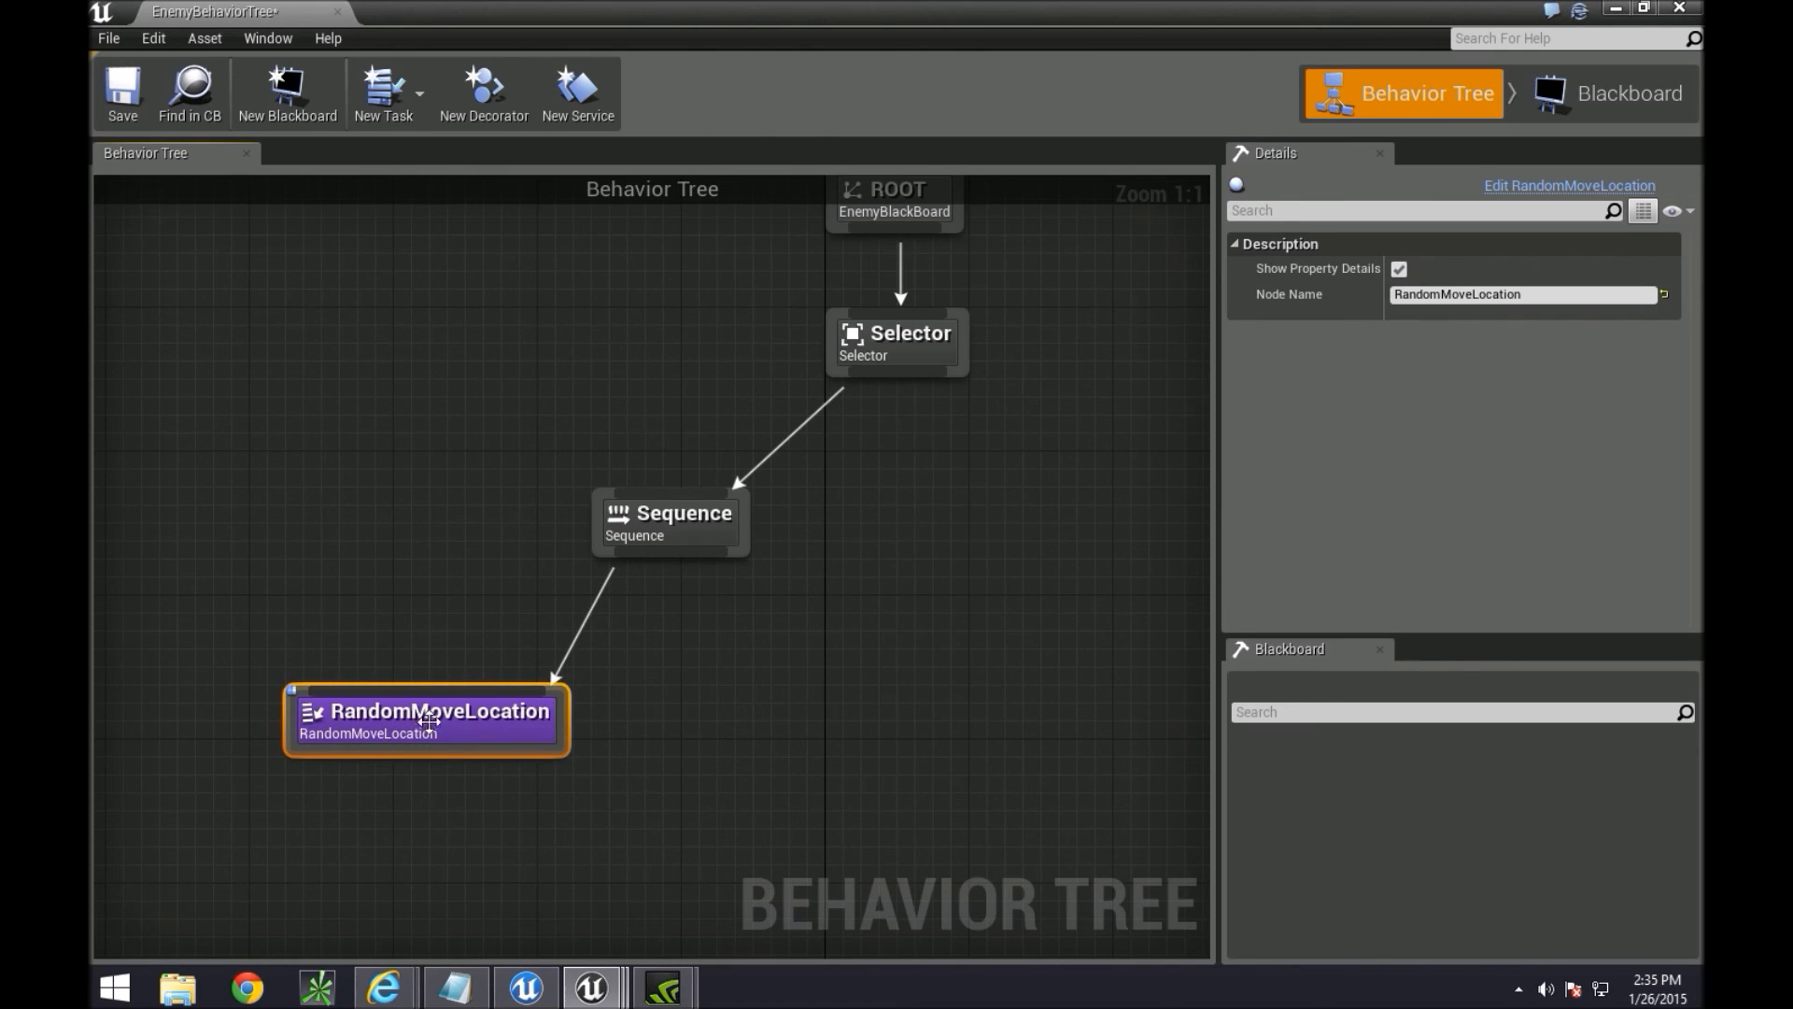
Reopen the RandomMoveLocation task from its node and show its event graph
double_click(437, 710)
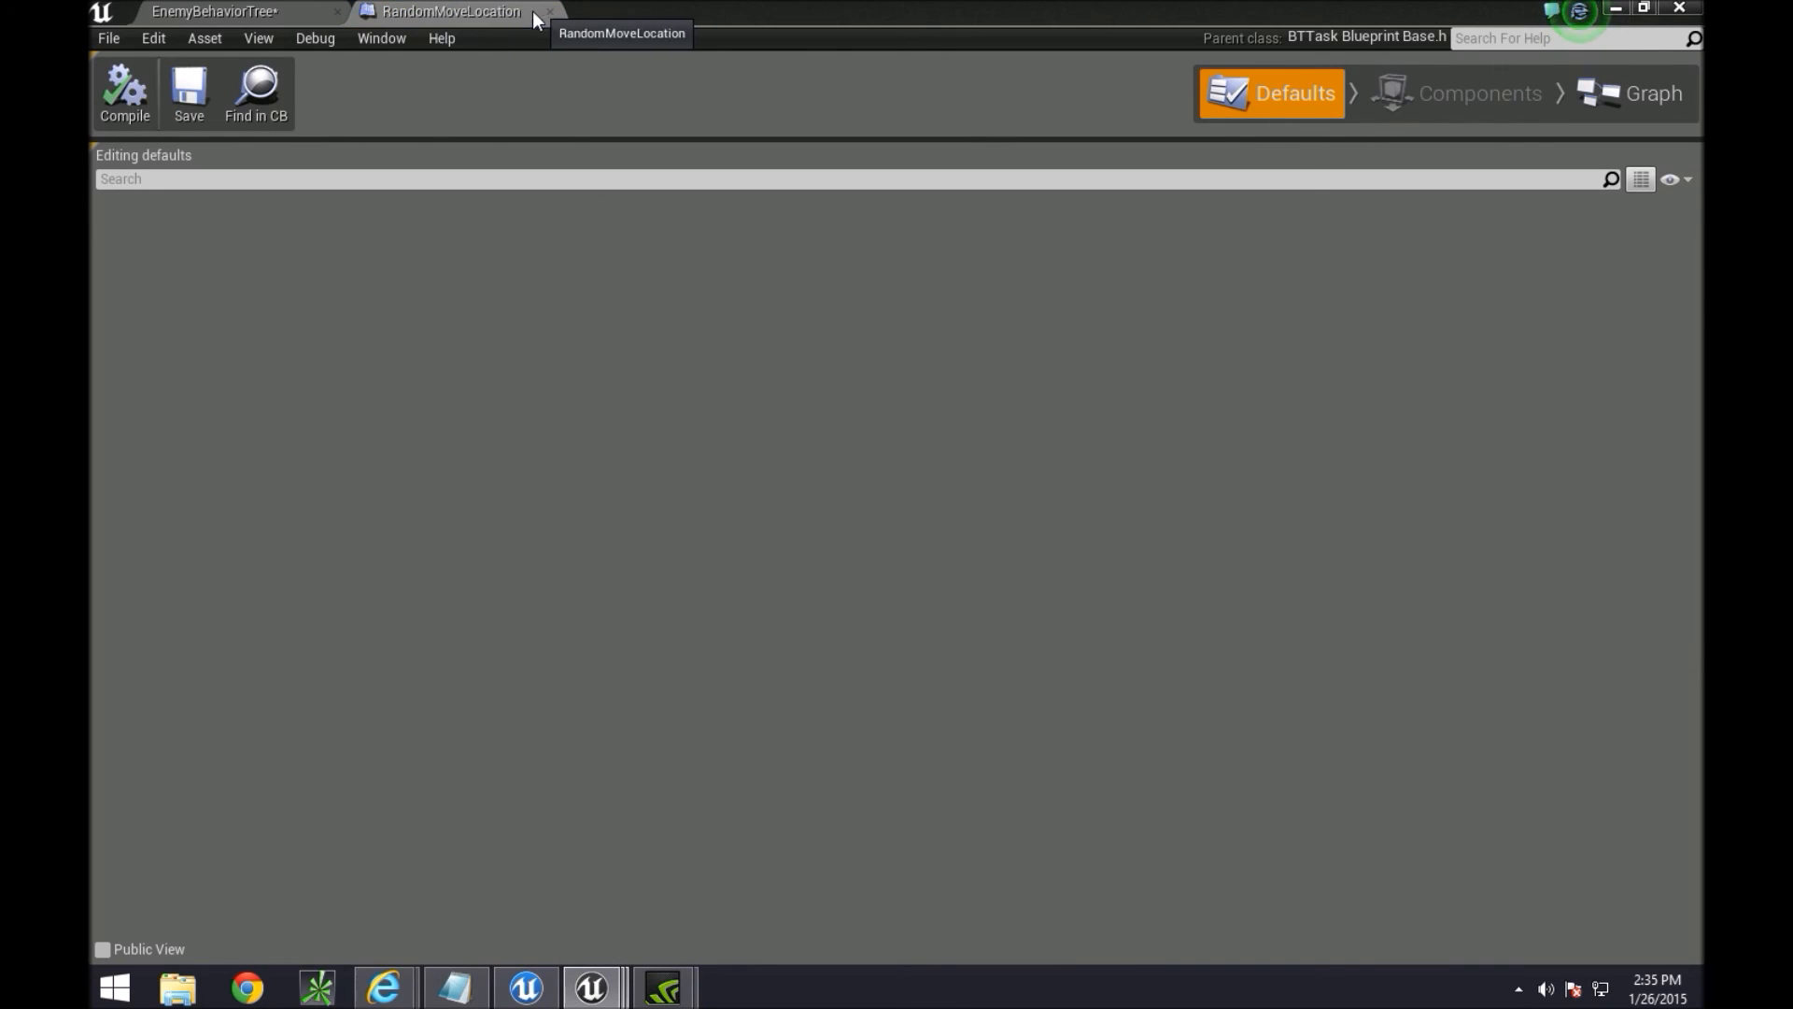
click(1653, 94)
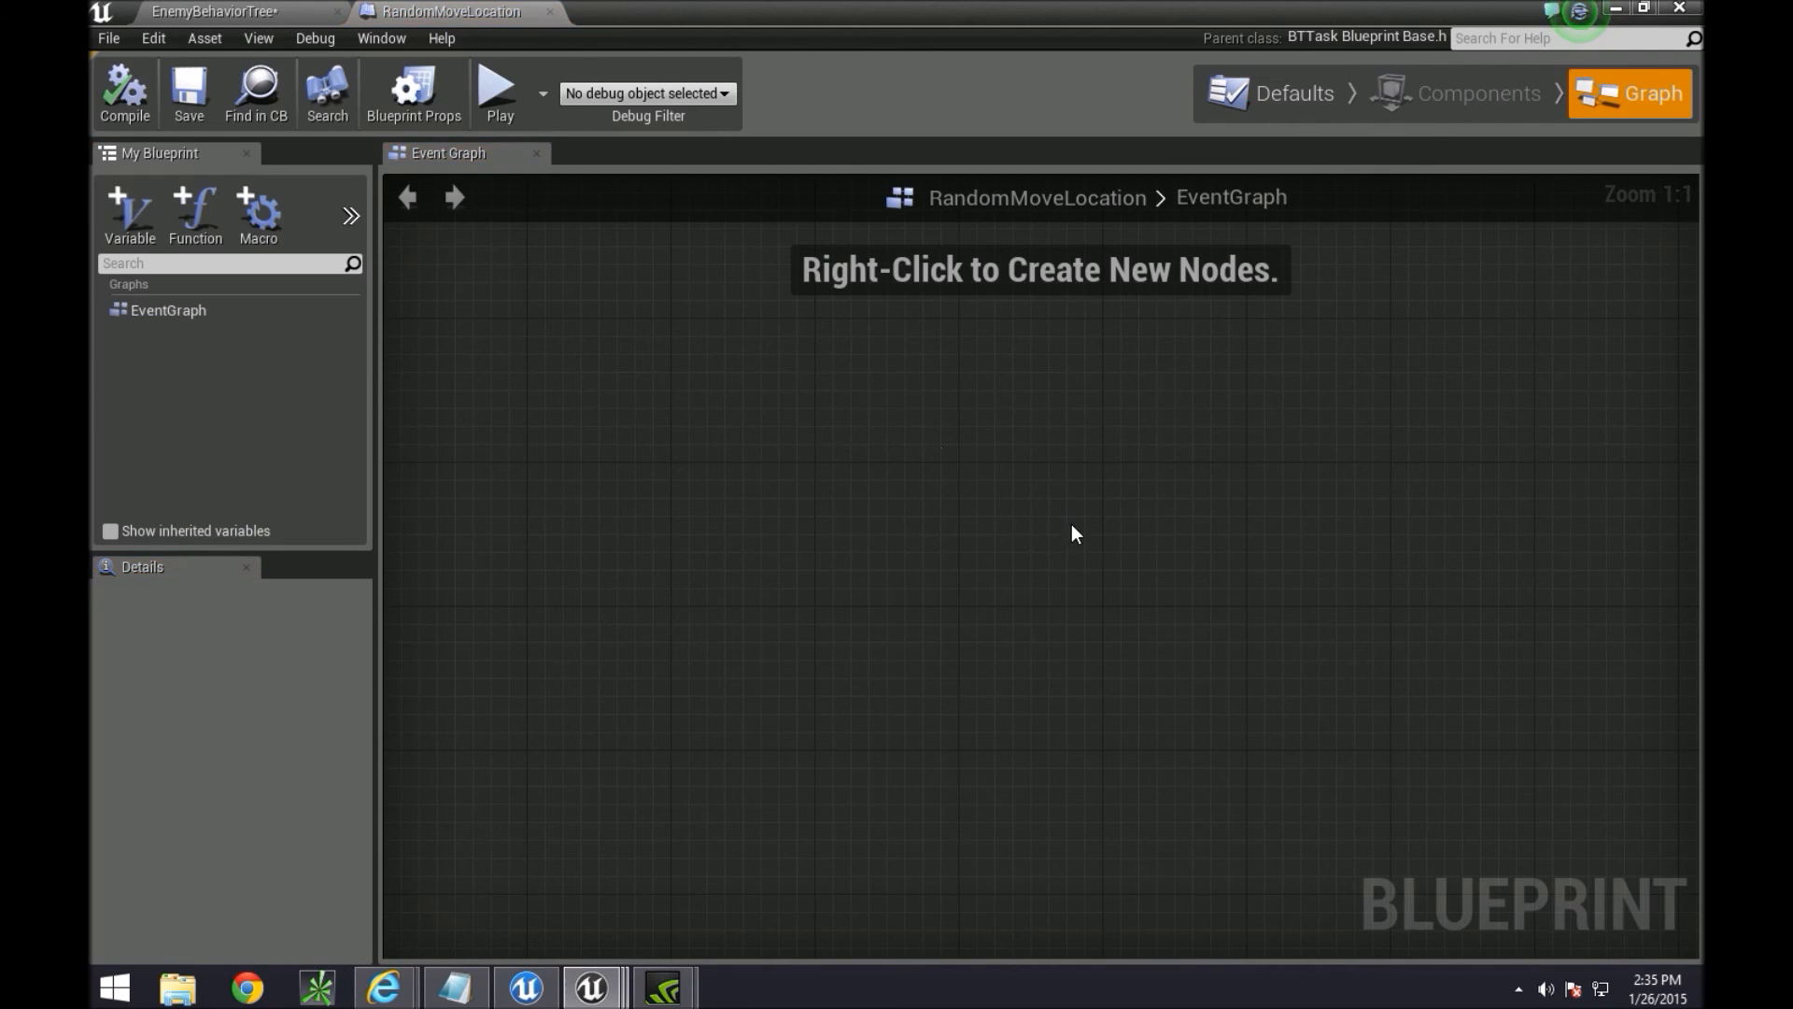